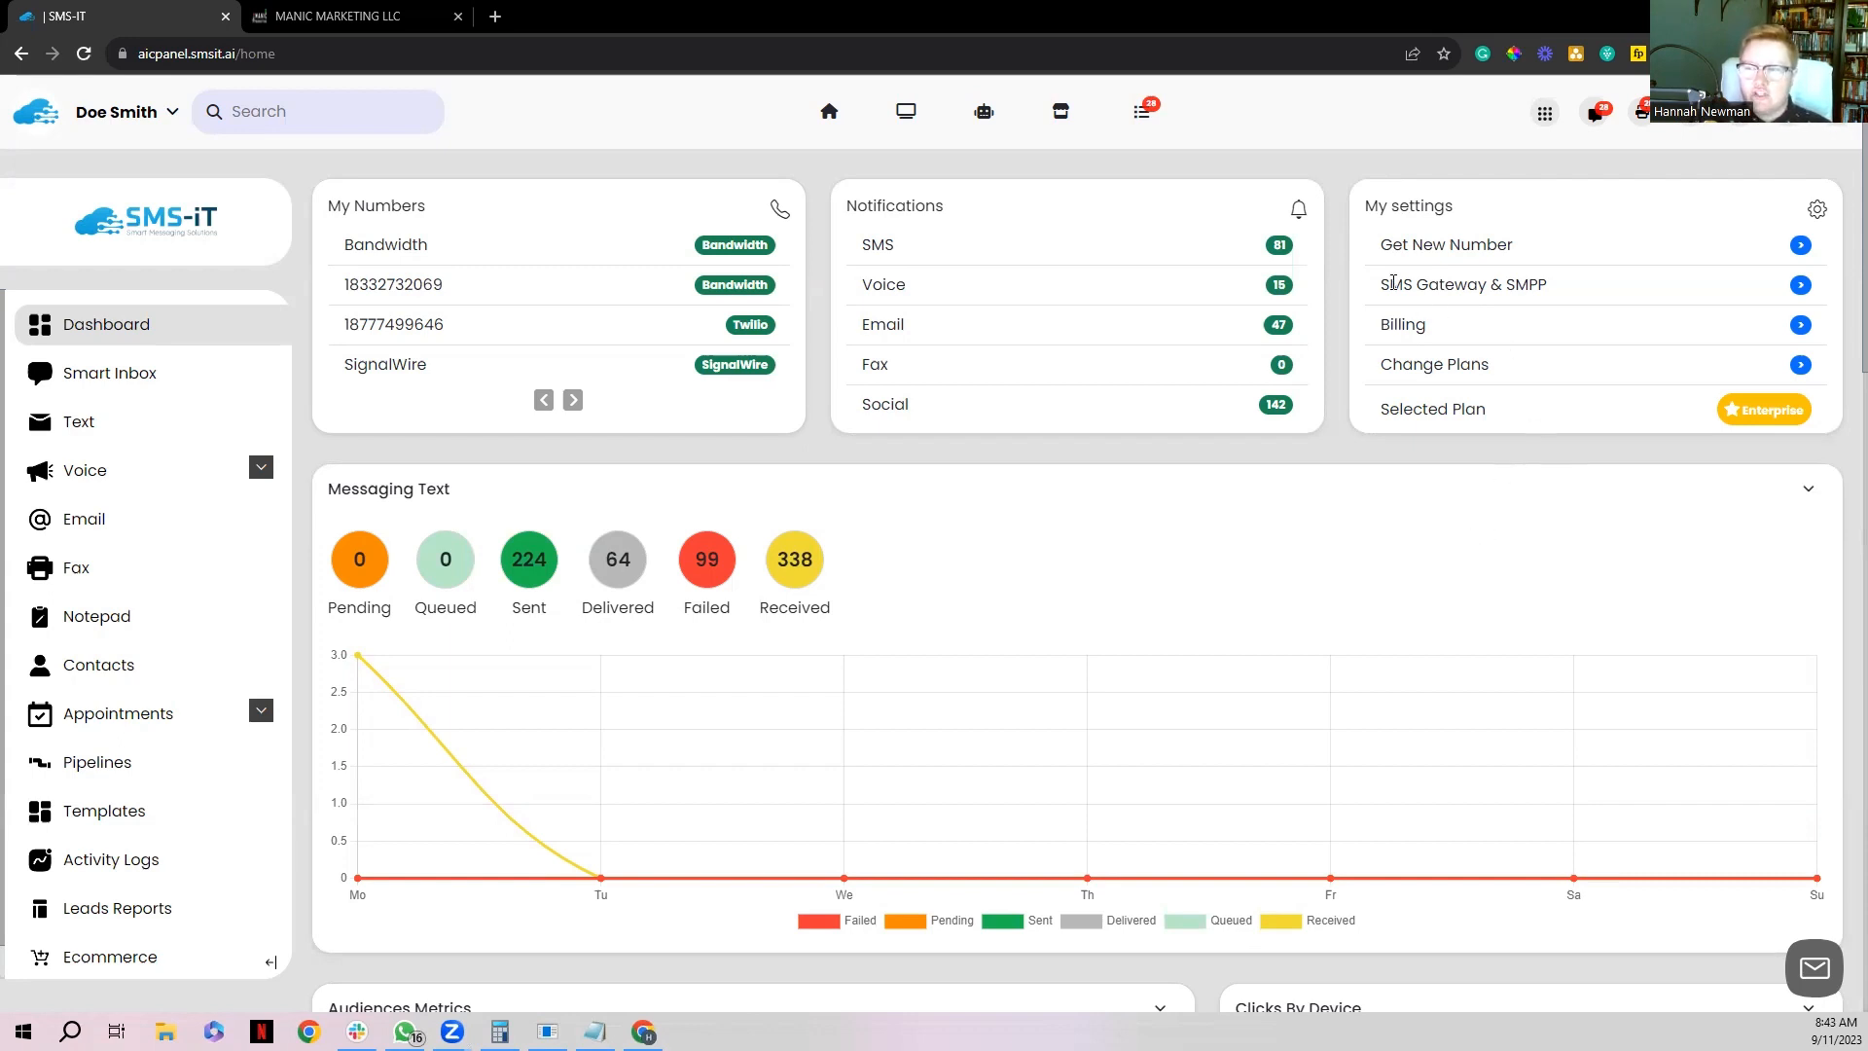
pyautogui.moveTo(1394, 304)
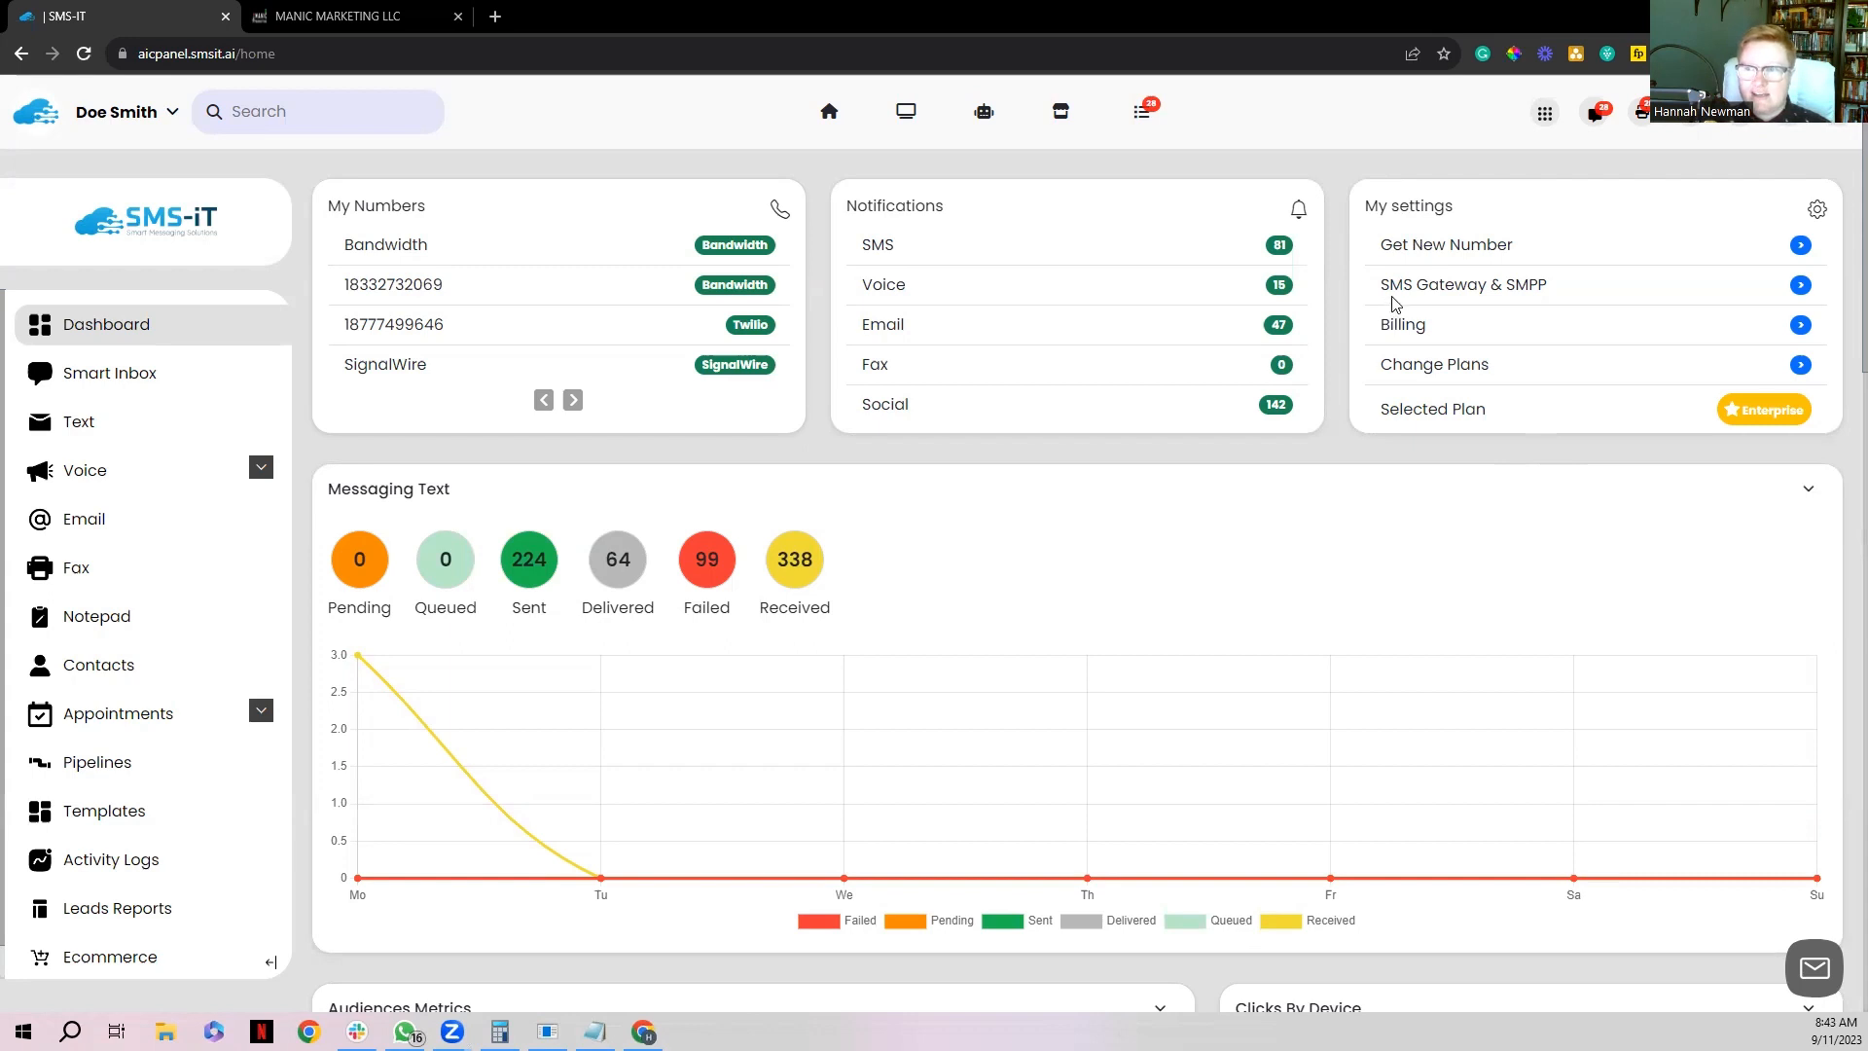
pyautogui.moveTo(1803, 294)
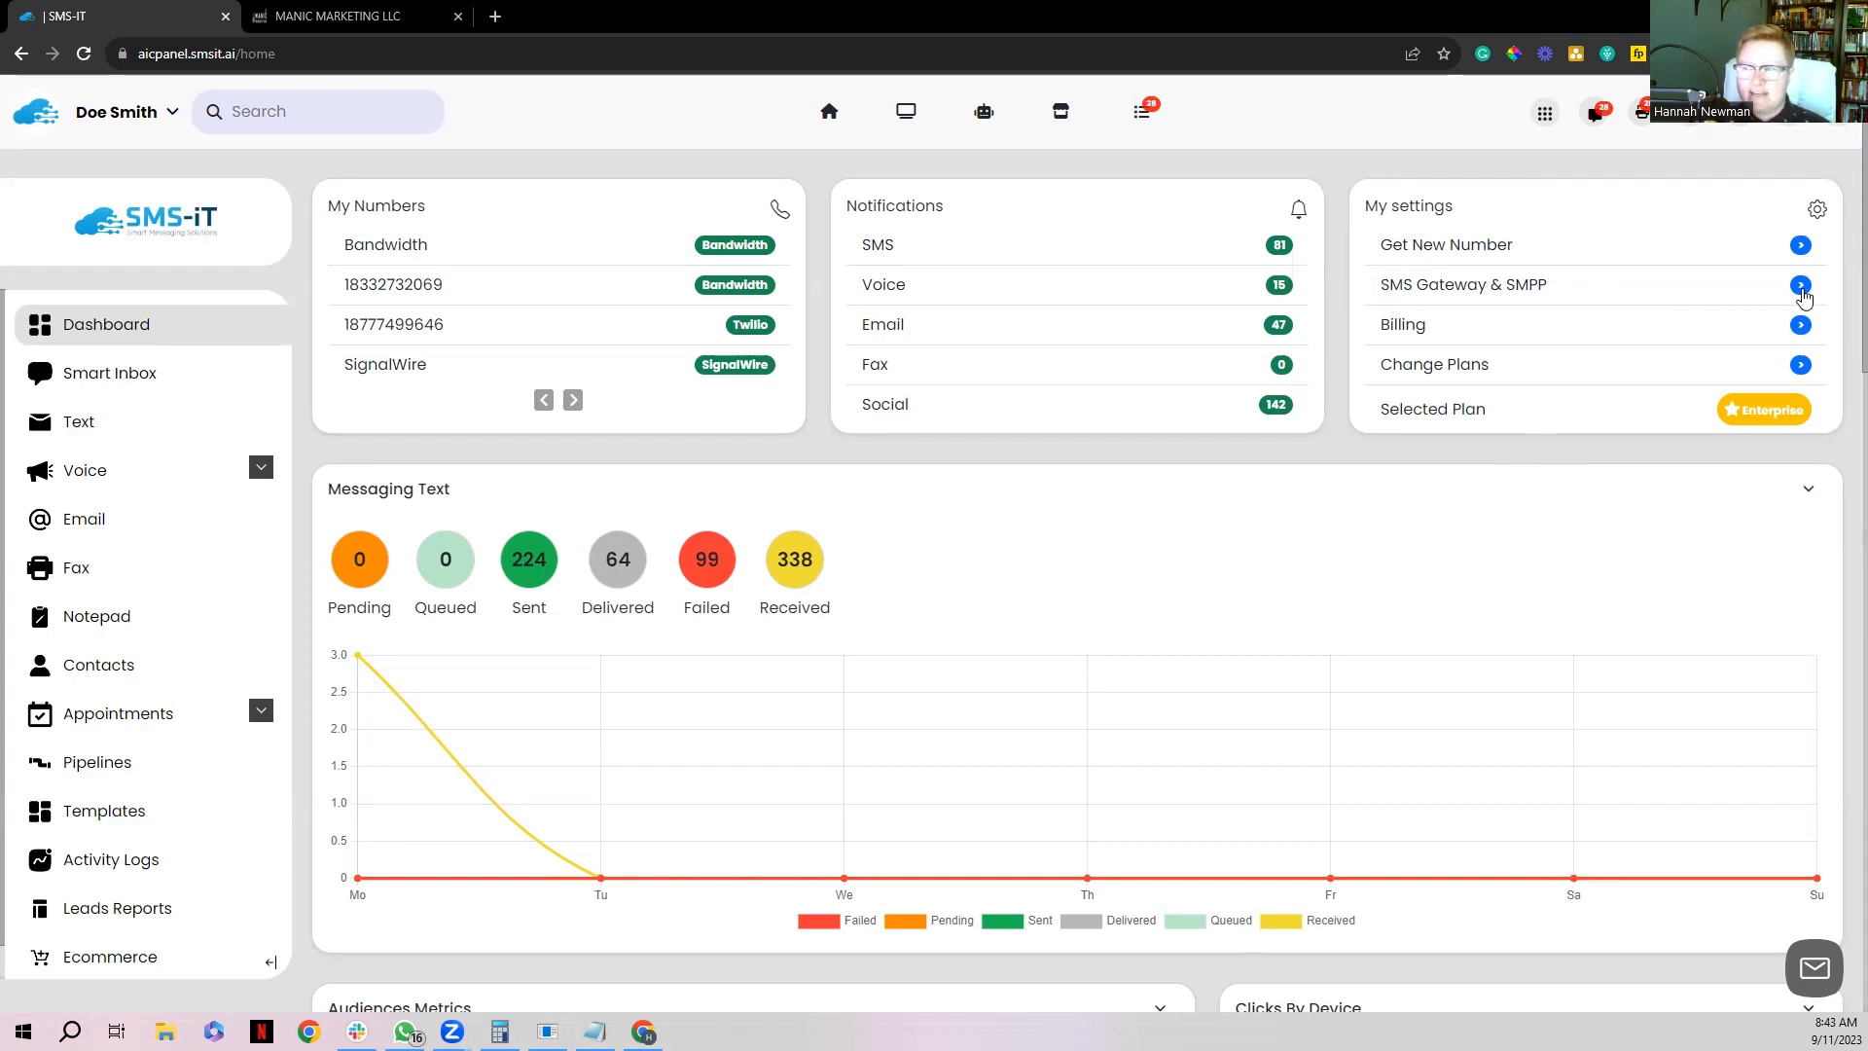
# Browse the SIM card gateway connection setup instructions.
pyautogui.click(1801, 285)
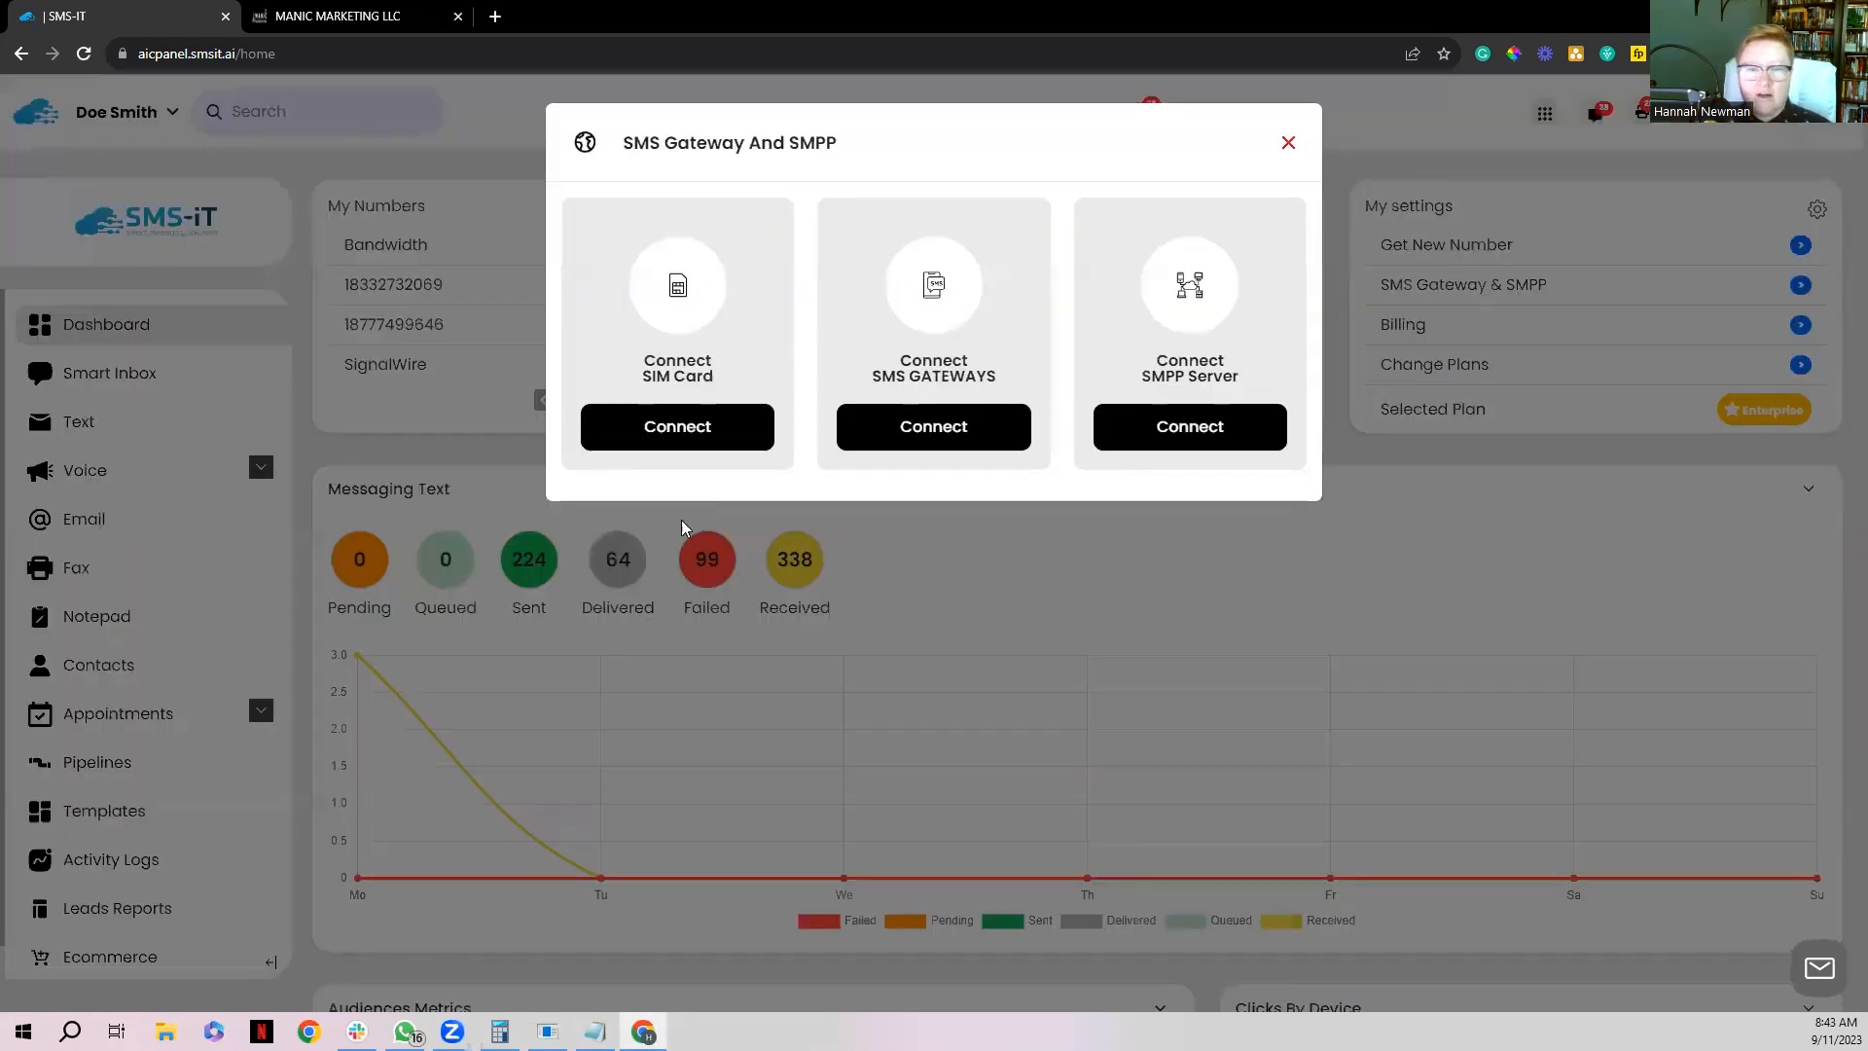
pyautogui.click(678, 426)
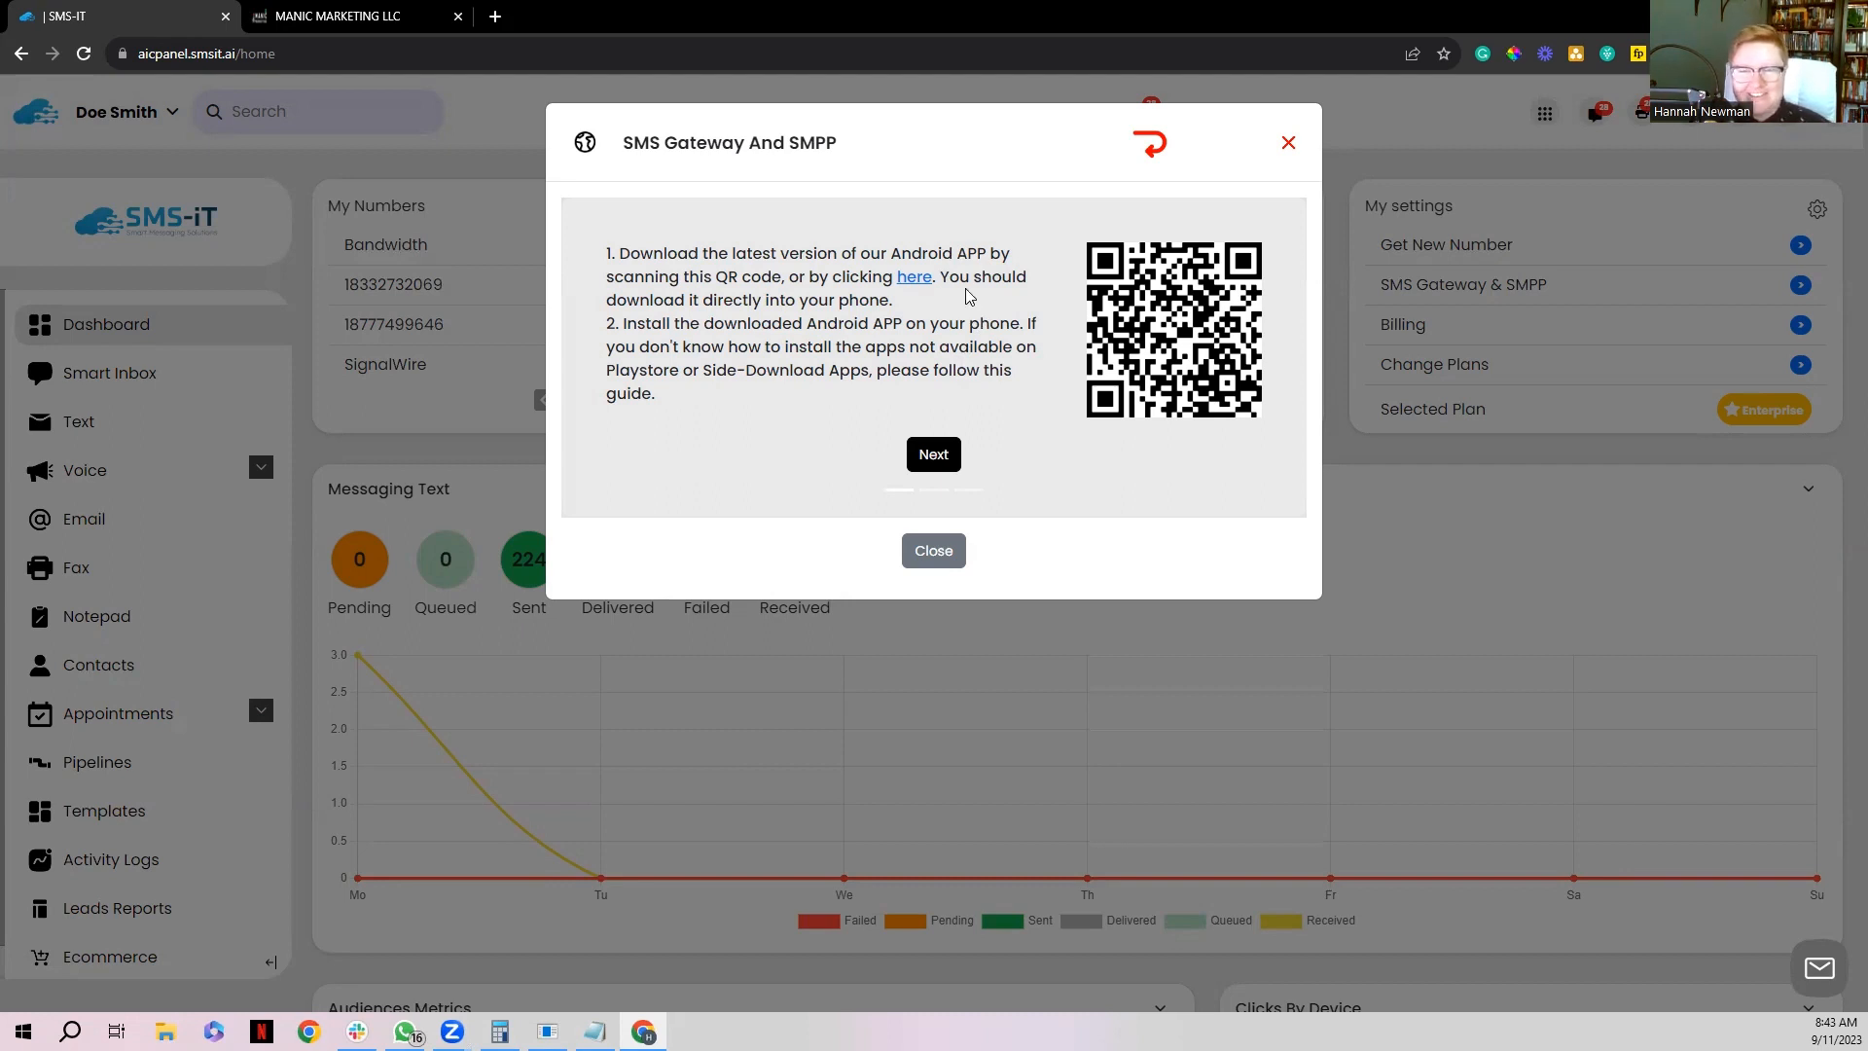
pyautogui.moveTo(1058, 526)
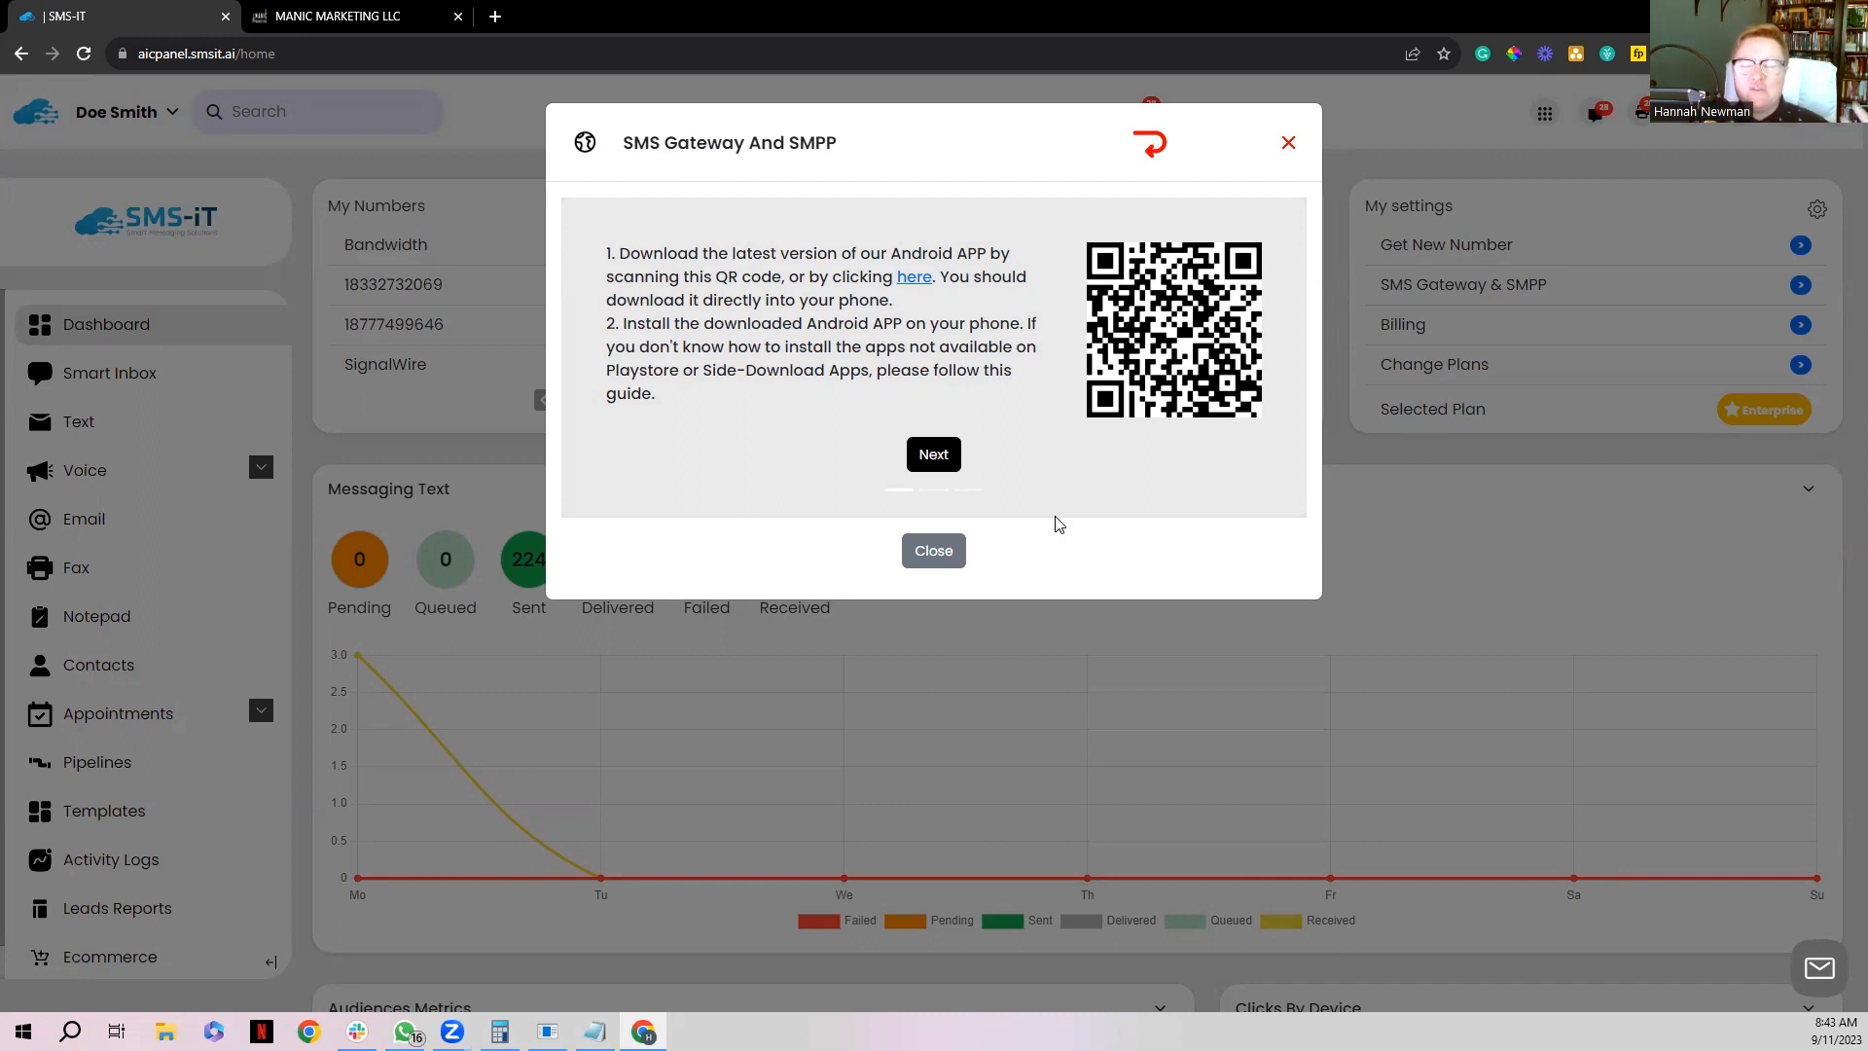
pyautogui.moveTo(1103, 664)
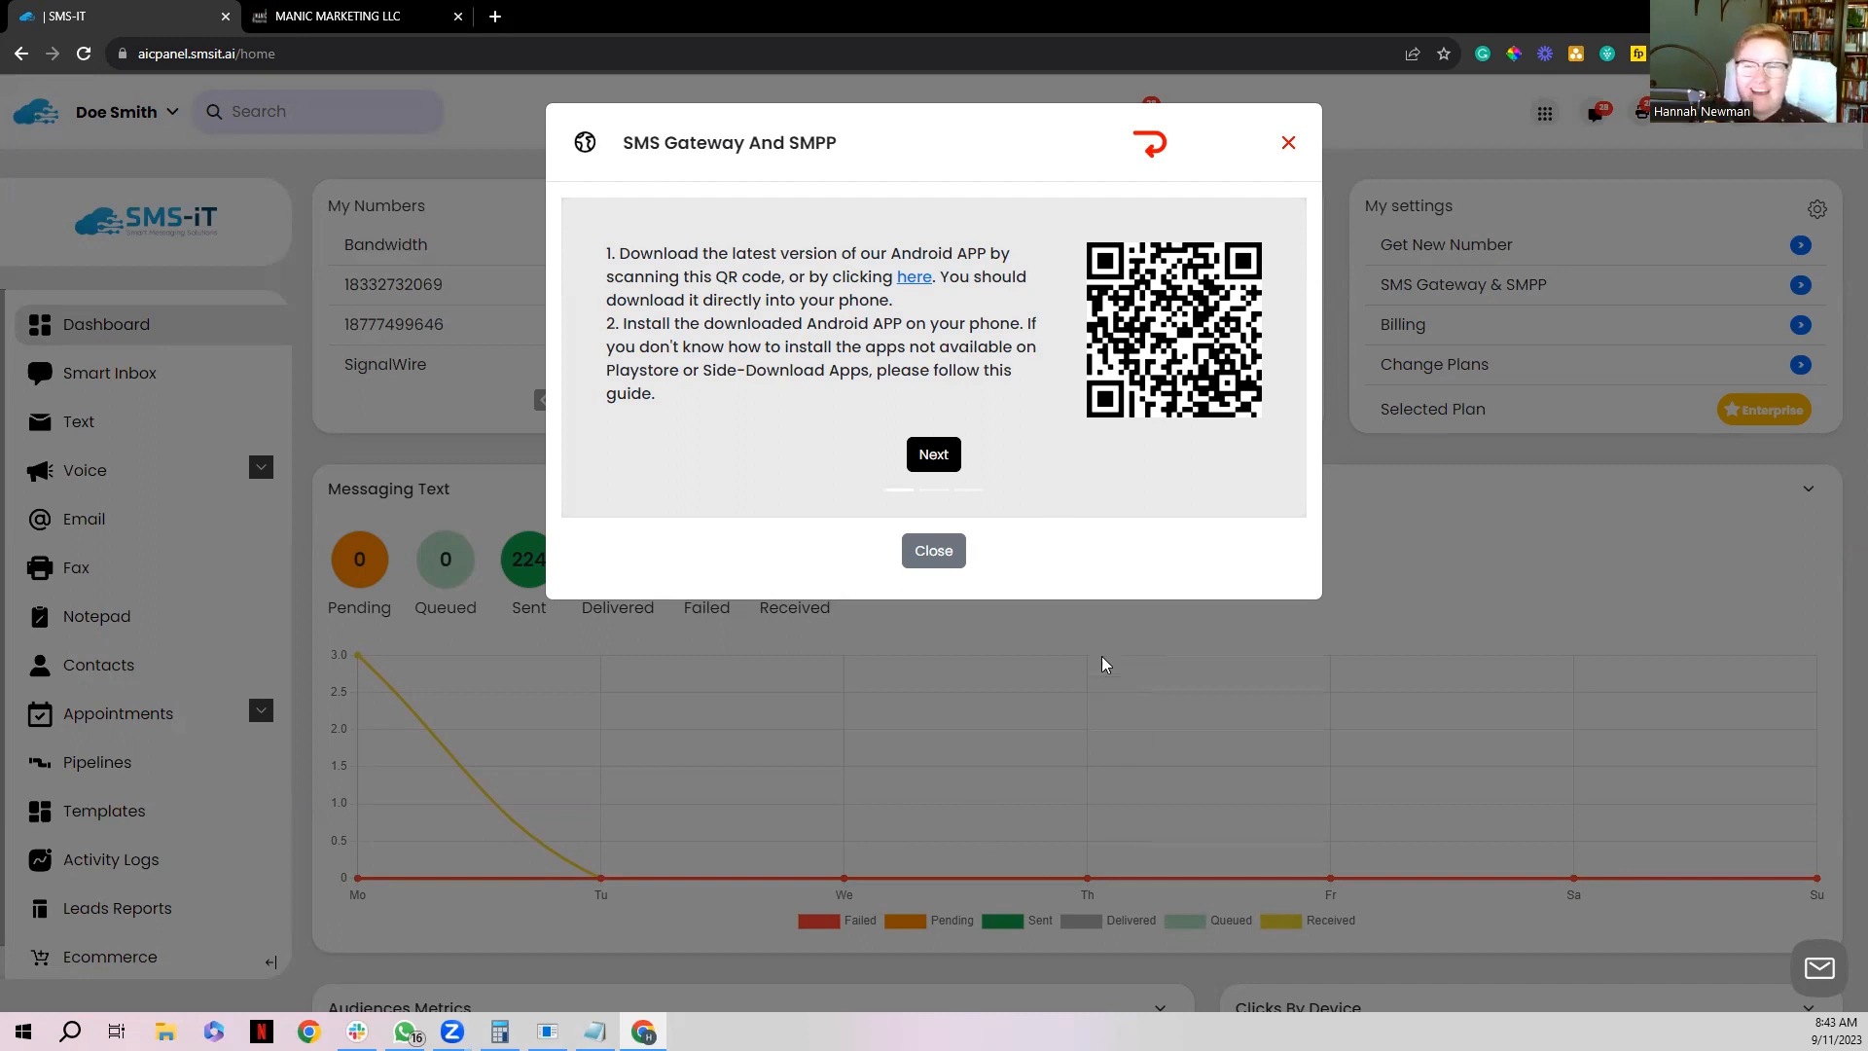
pyautogui.moveTo(1008, 783)
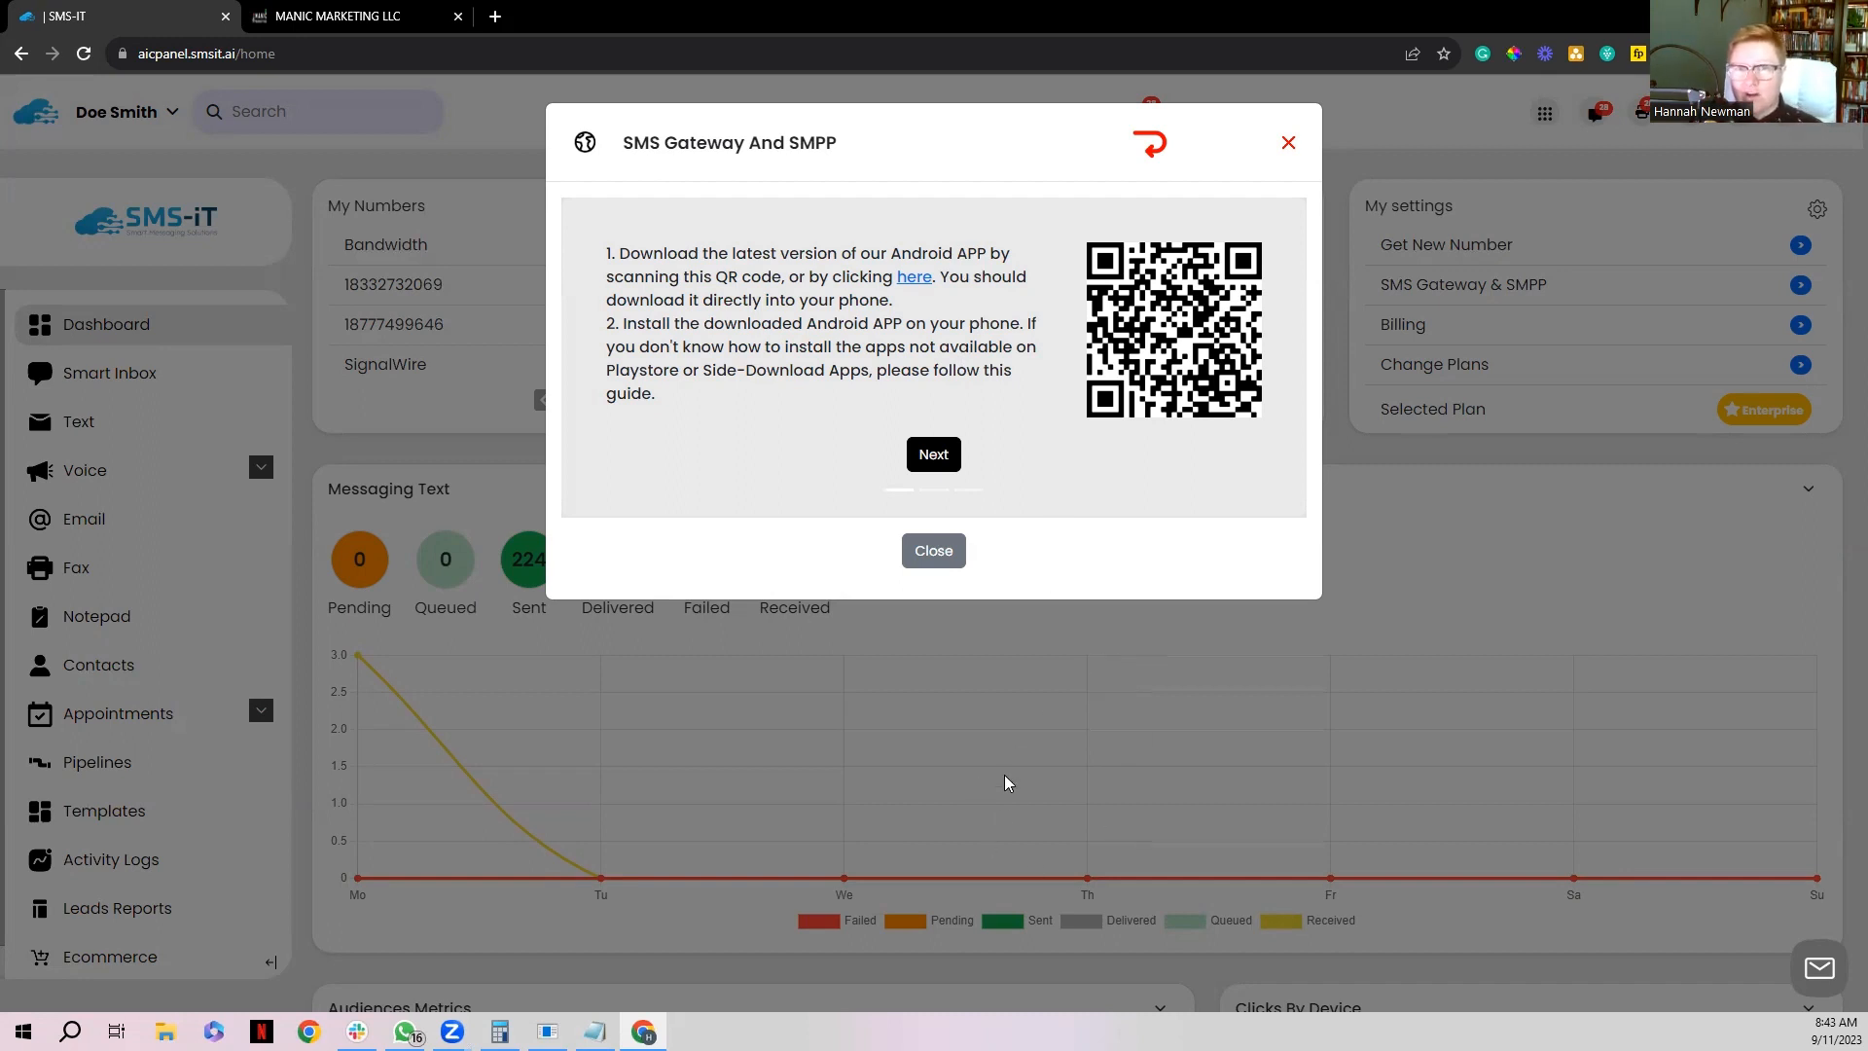
pyautogui.moveTo(1285, 240)
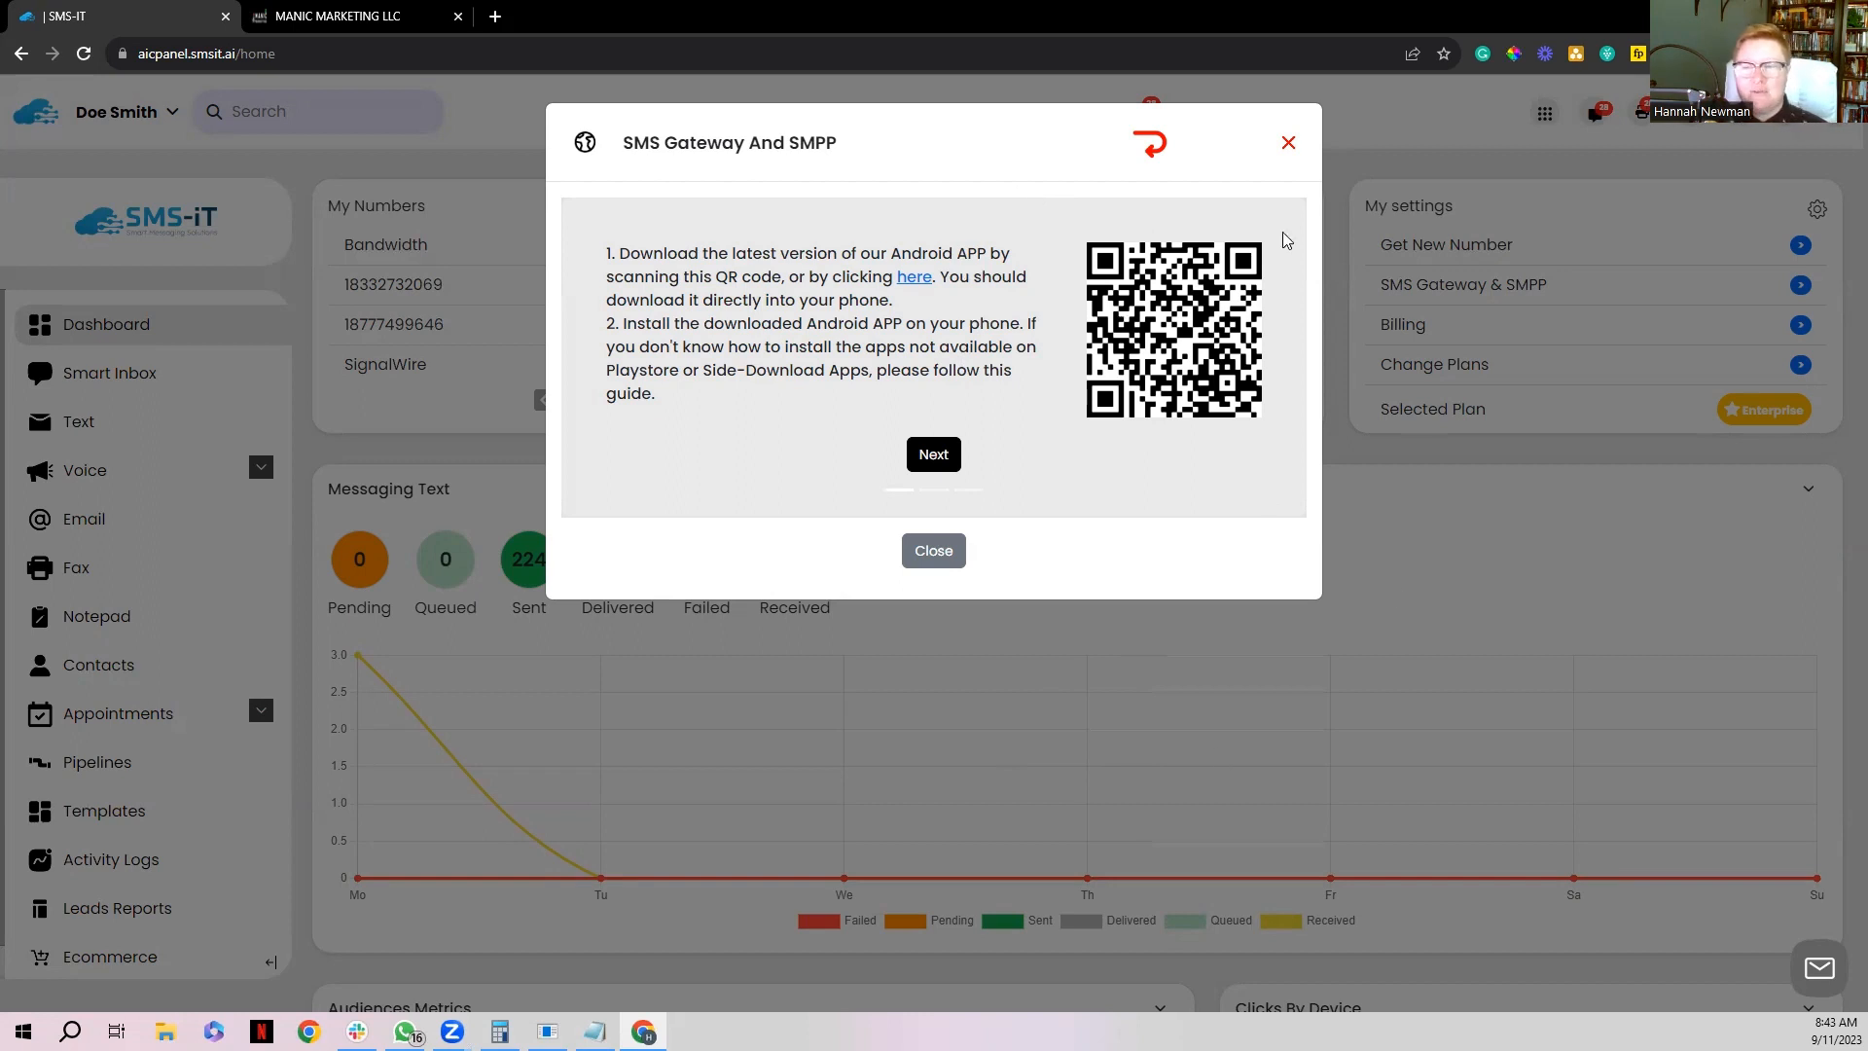
pyautogui.moveTo(1189, 292)
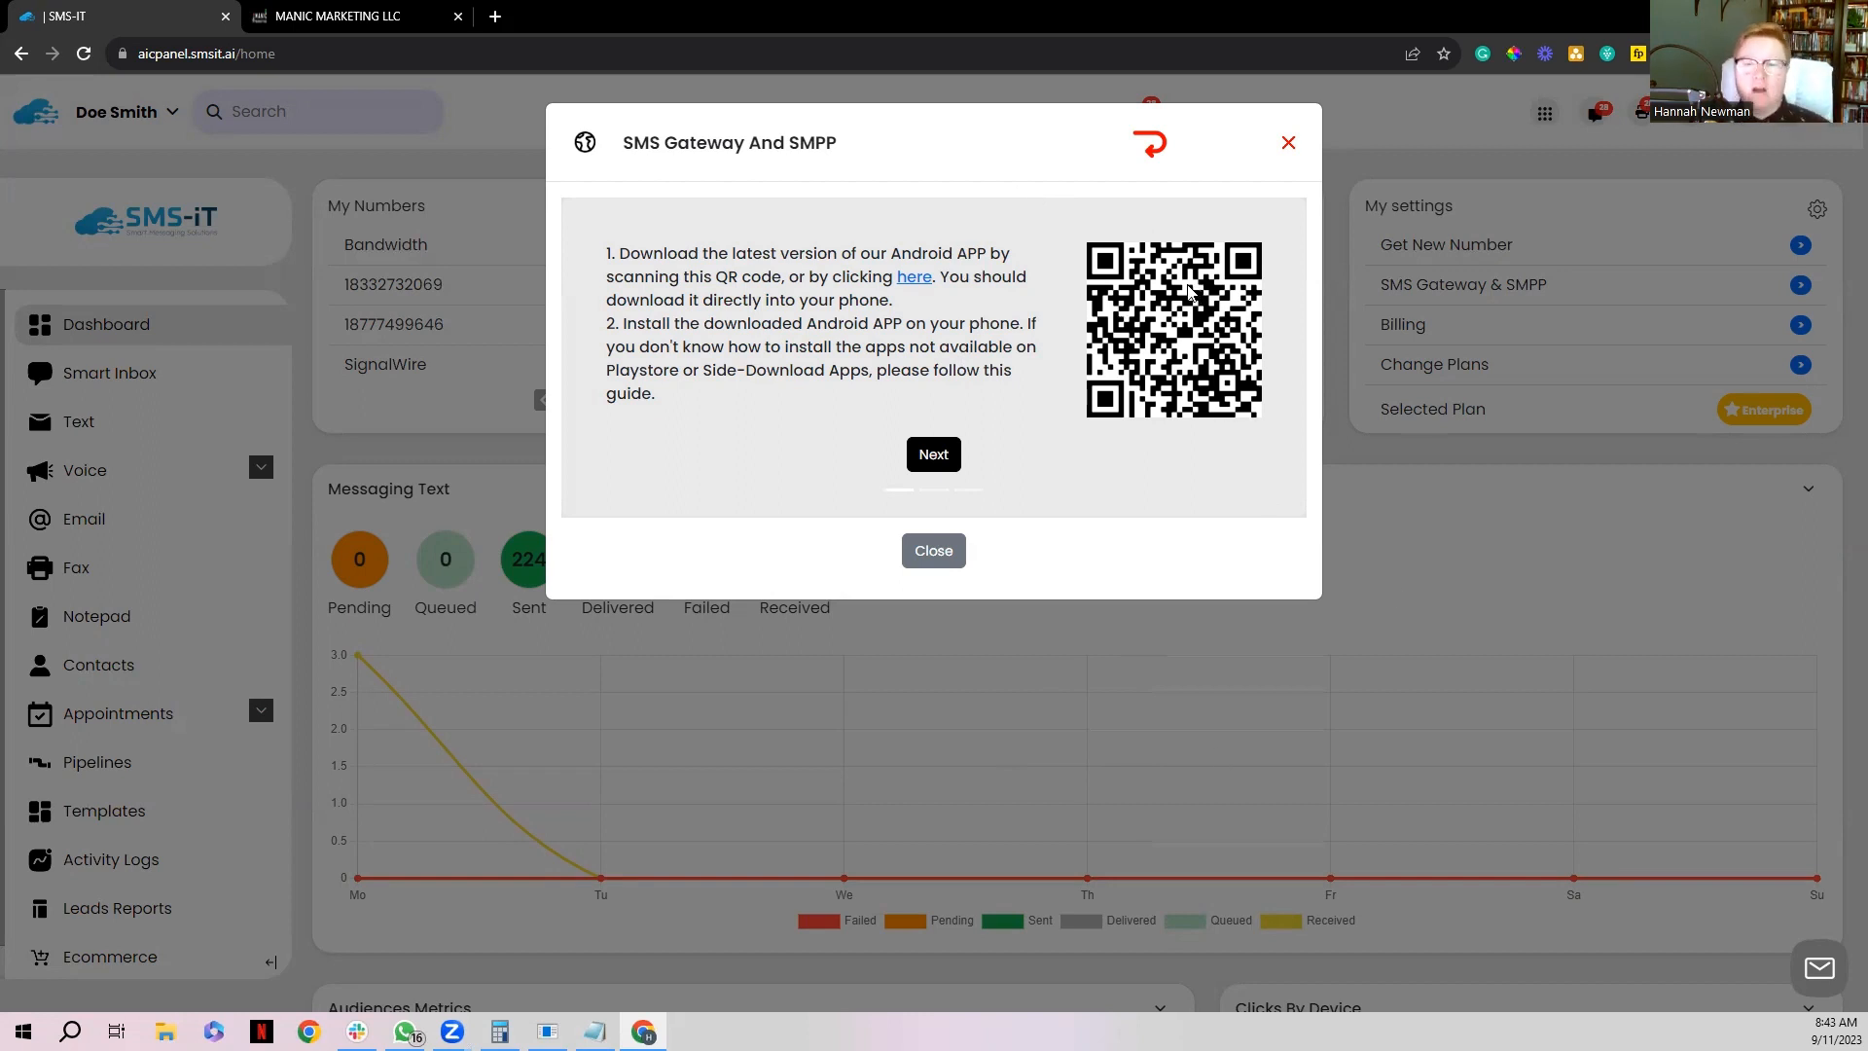
pyautogui.click(934, 455)
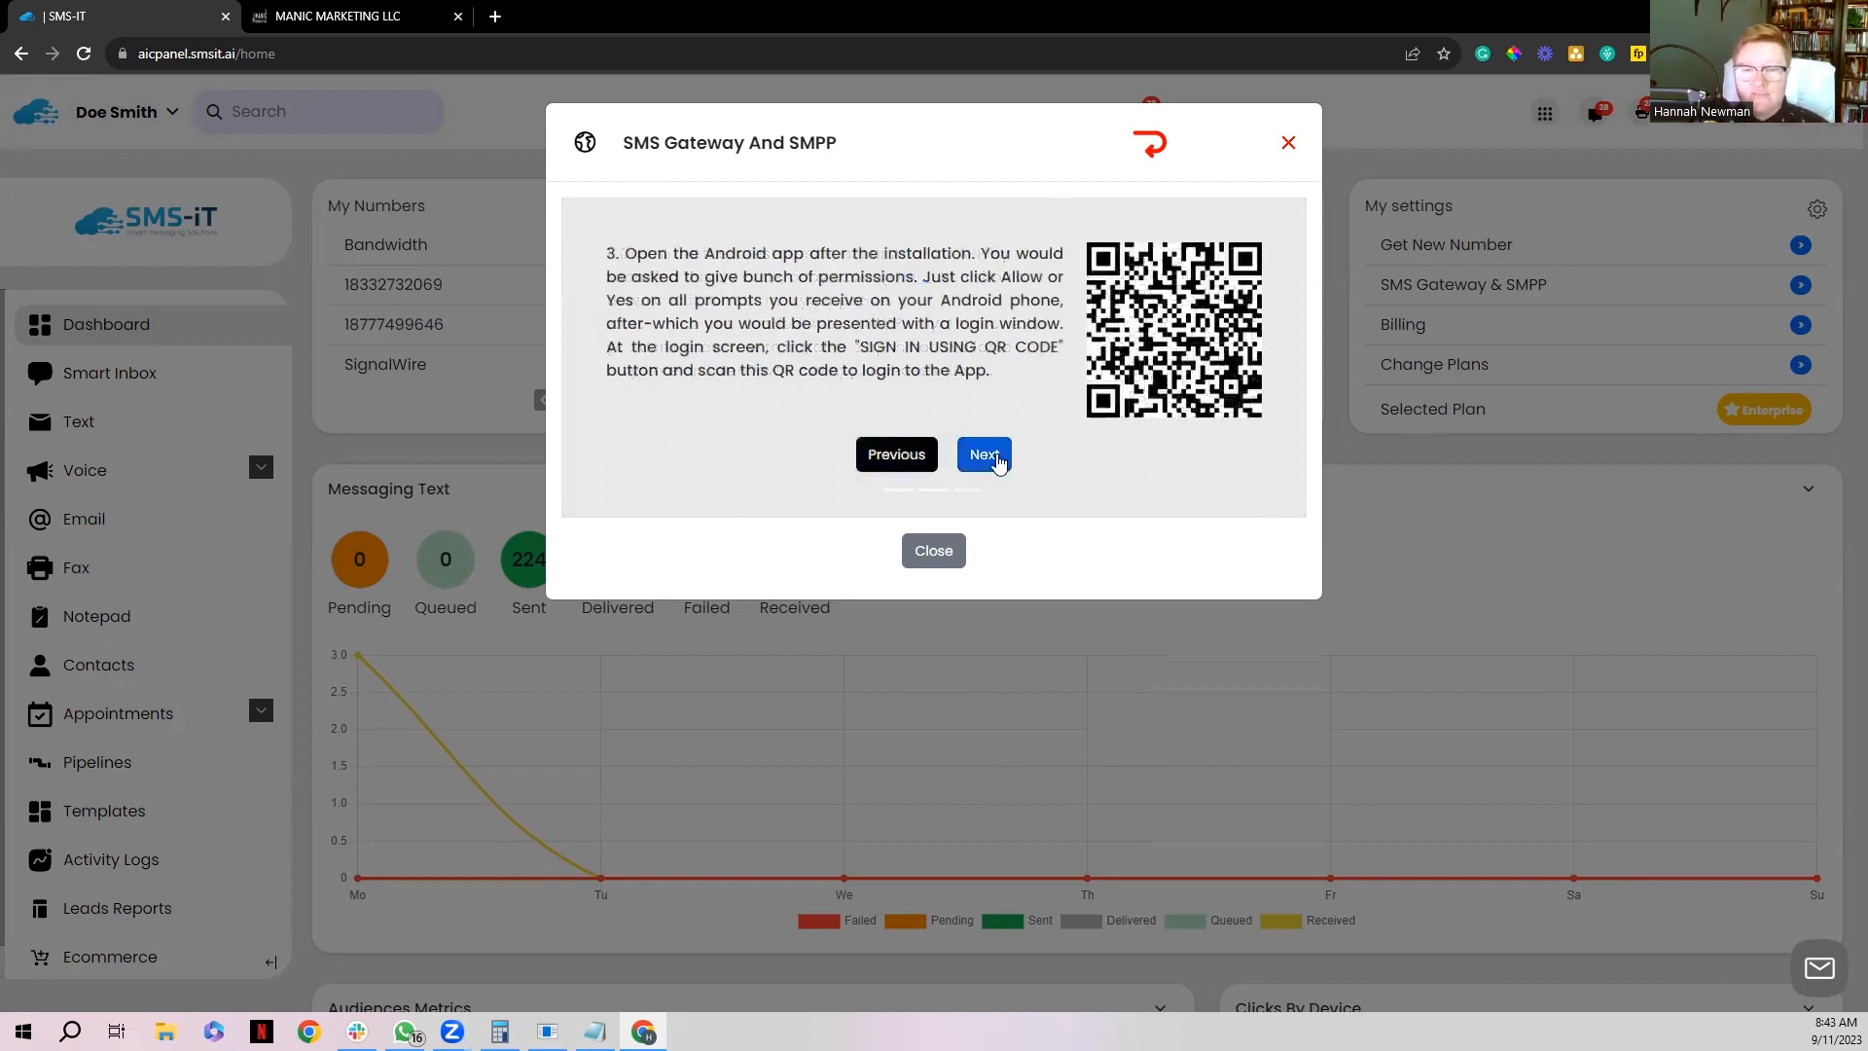
pyautogui.click(984, 455)
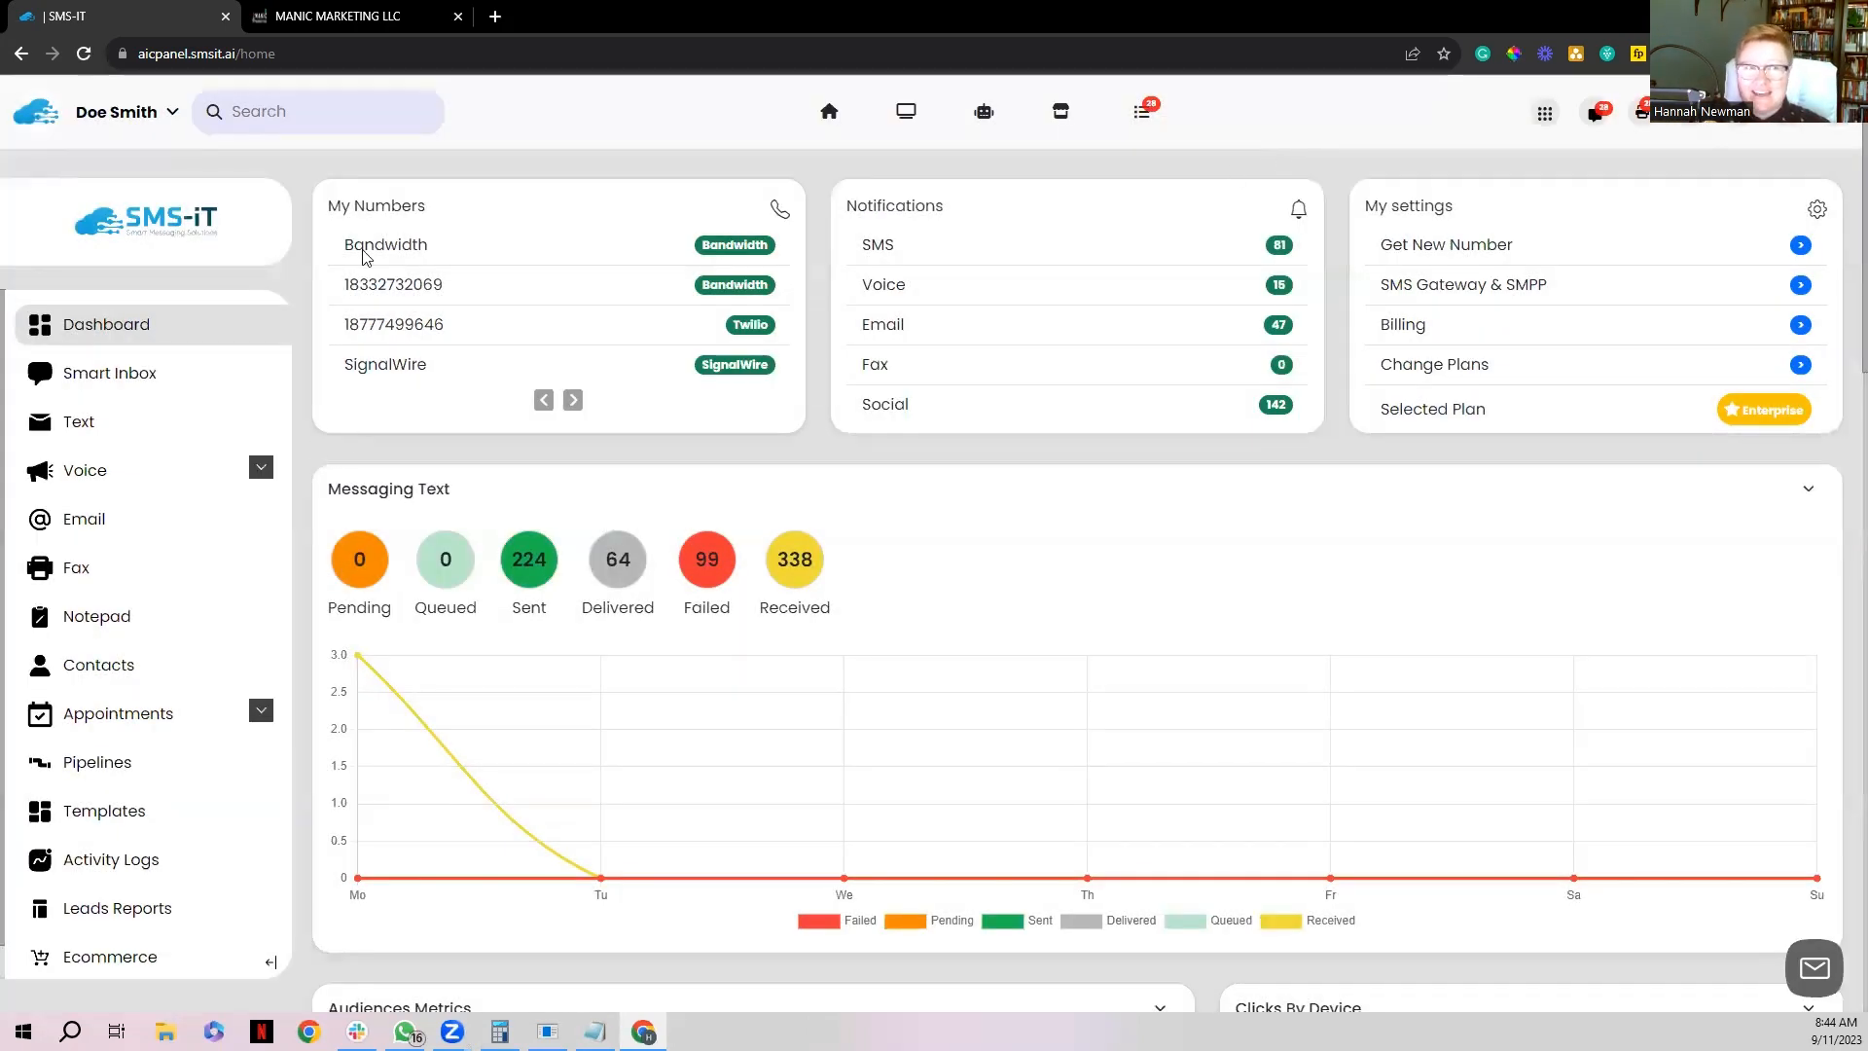
pyautogui.moveTo(145, 131)
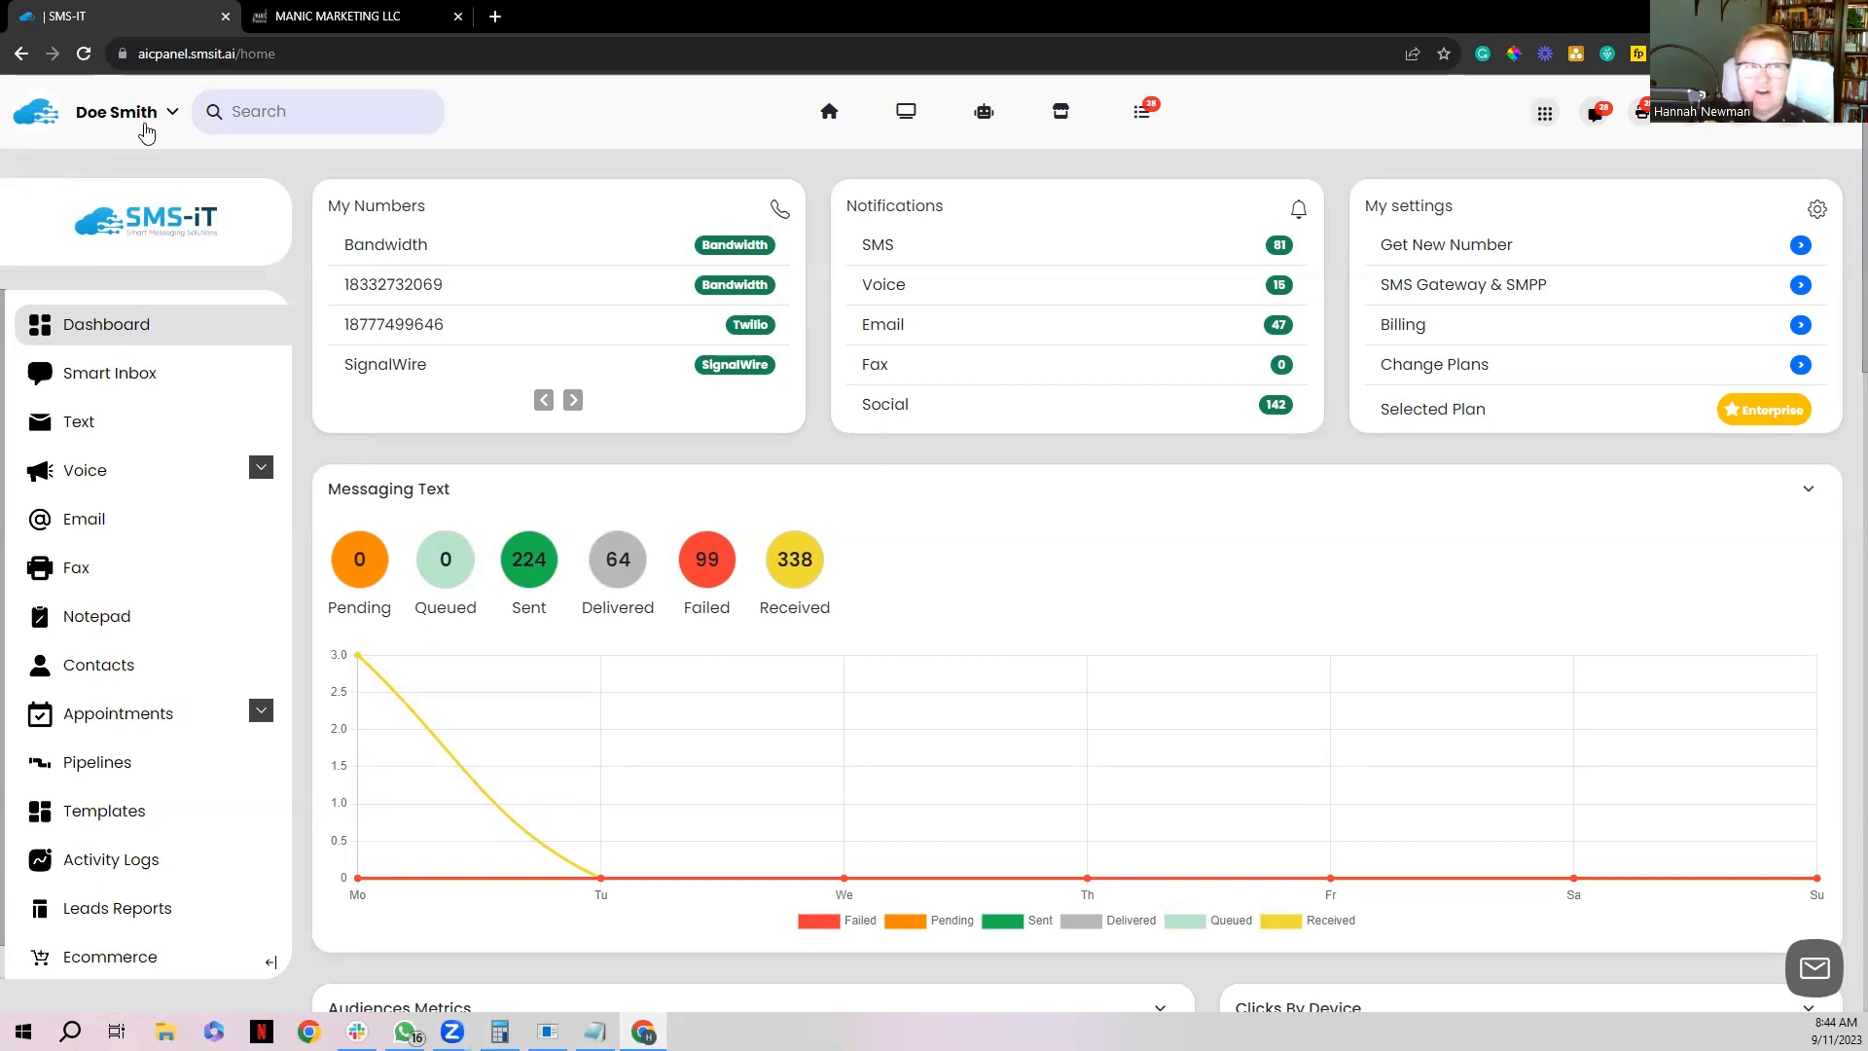
pyautogui.moveTo(185, 205)
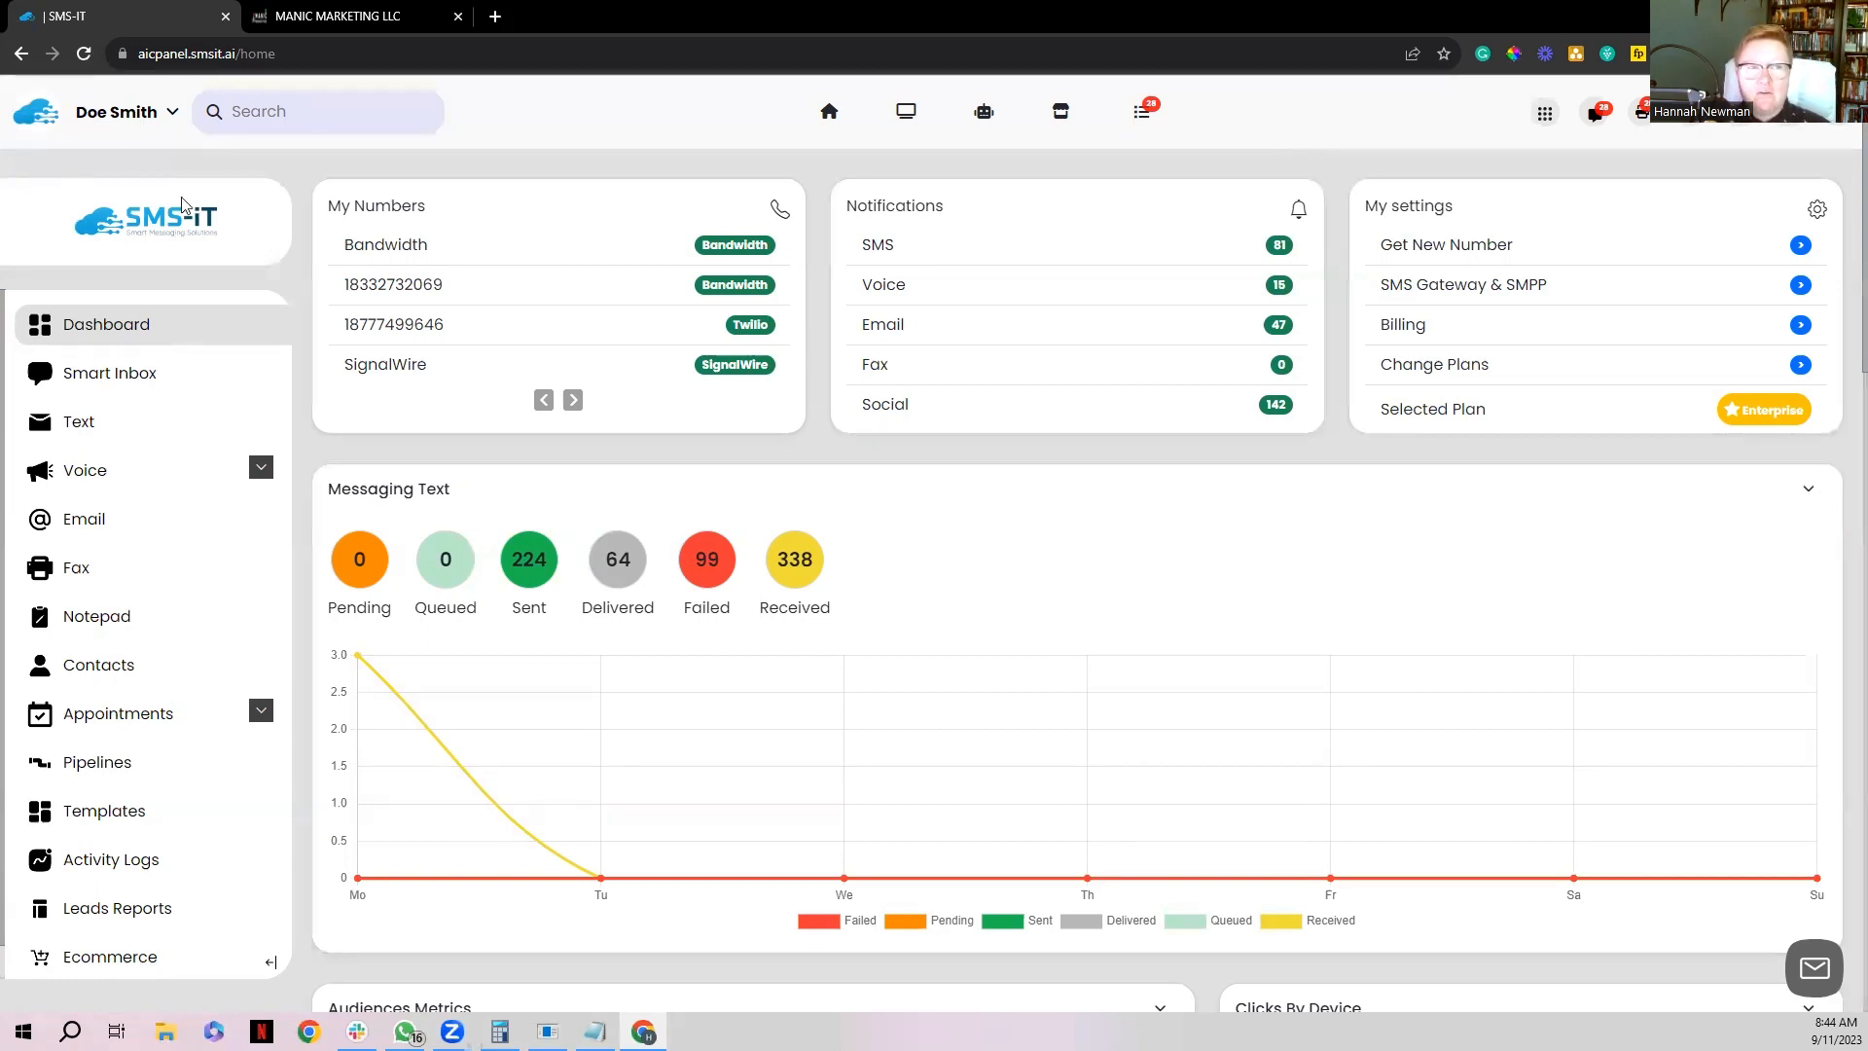
# Go from the account menu's Profile to the API Keys page.
pyautogui.click(170, 111)
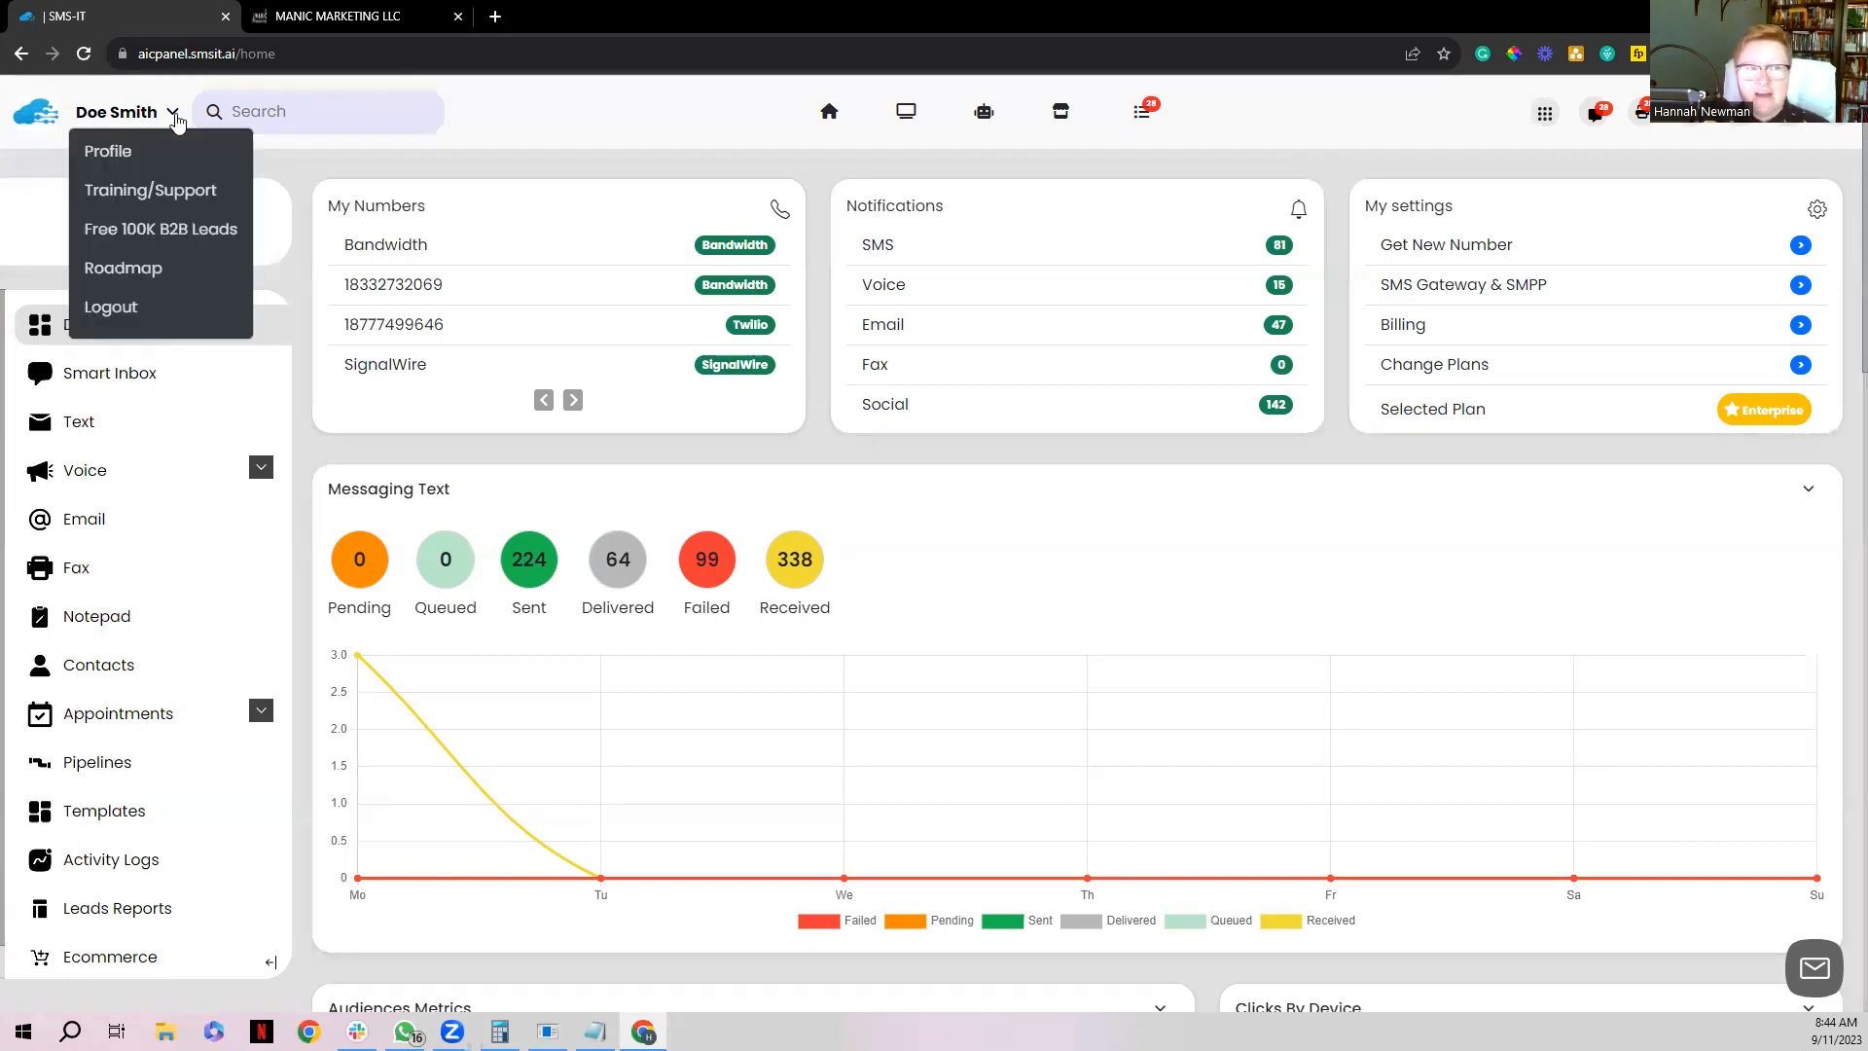
pyautogui.click(107, 150)
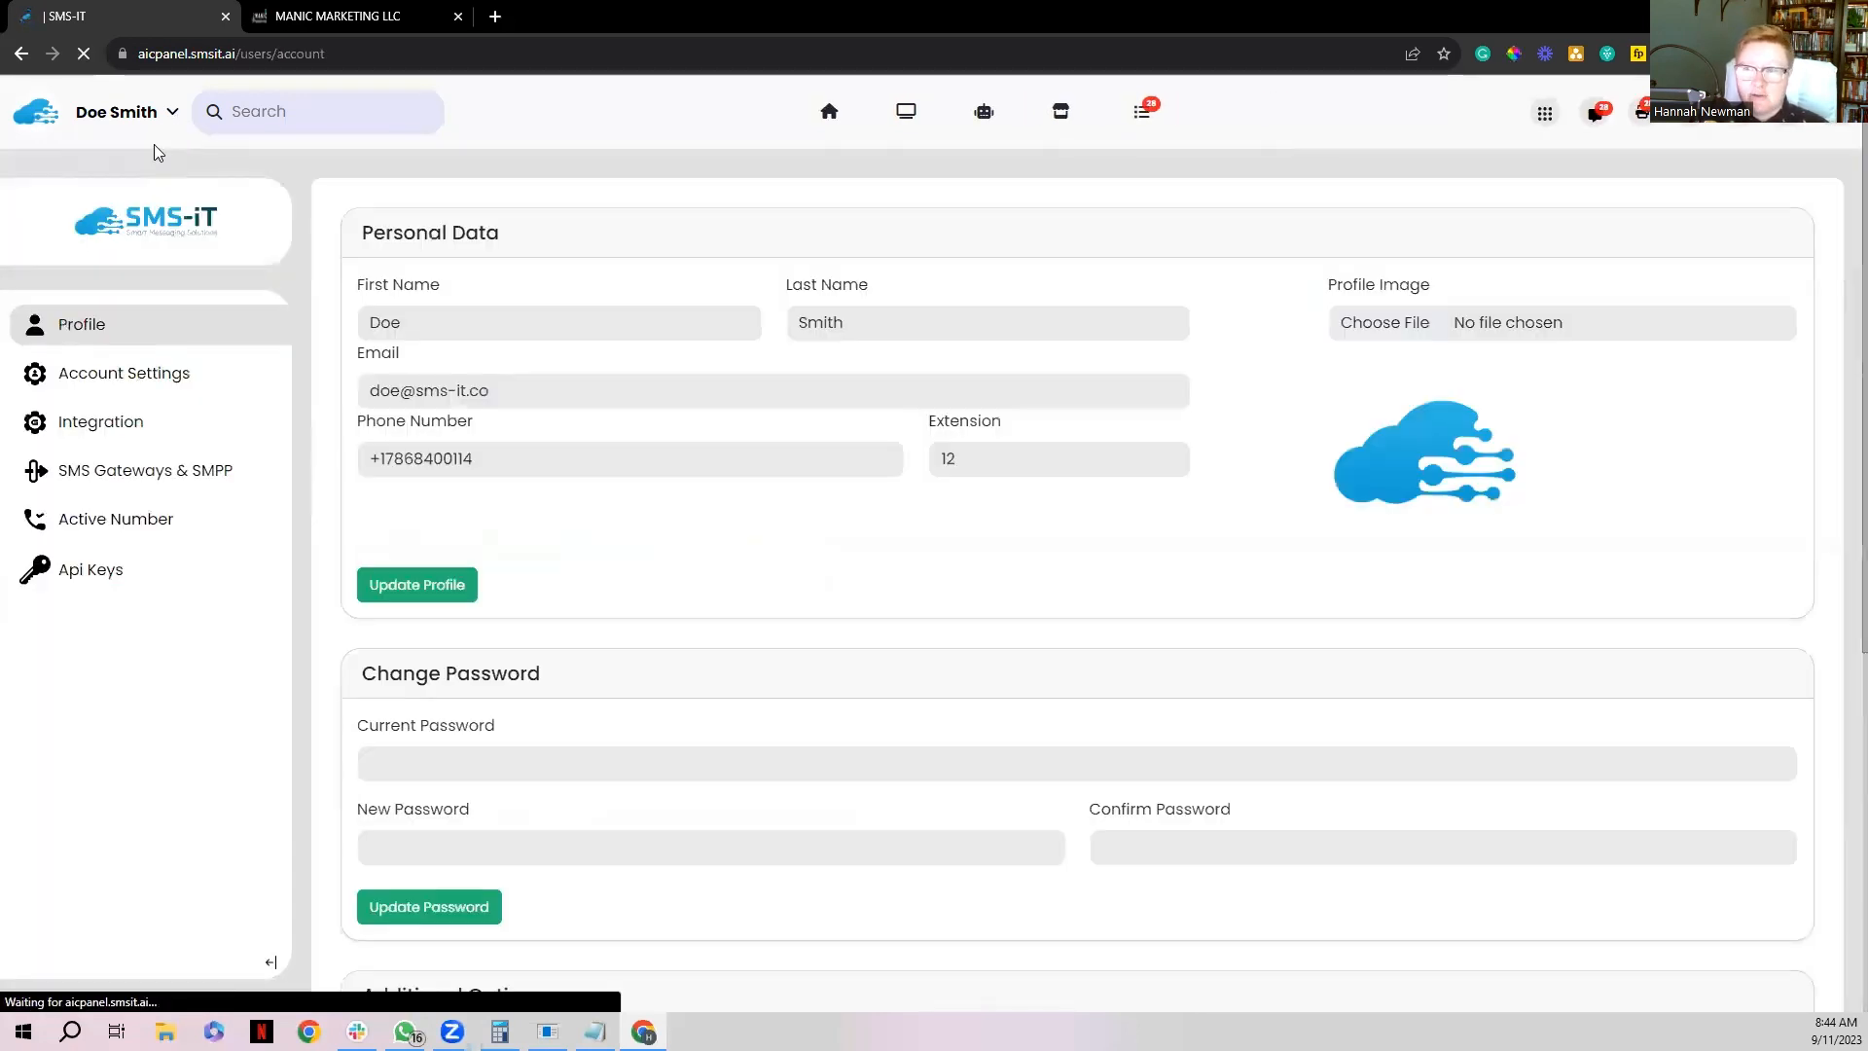
pyautogui.moveTo(90, 570)
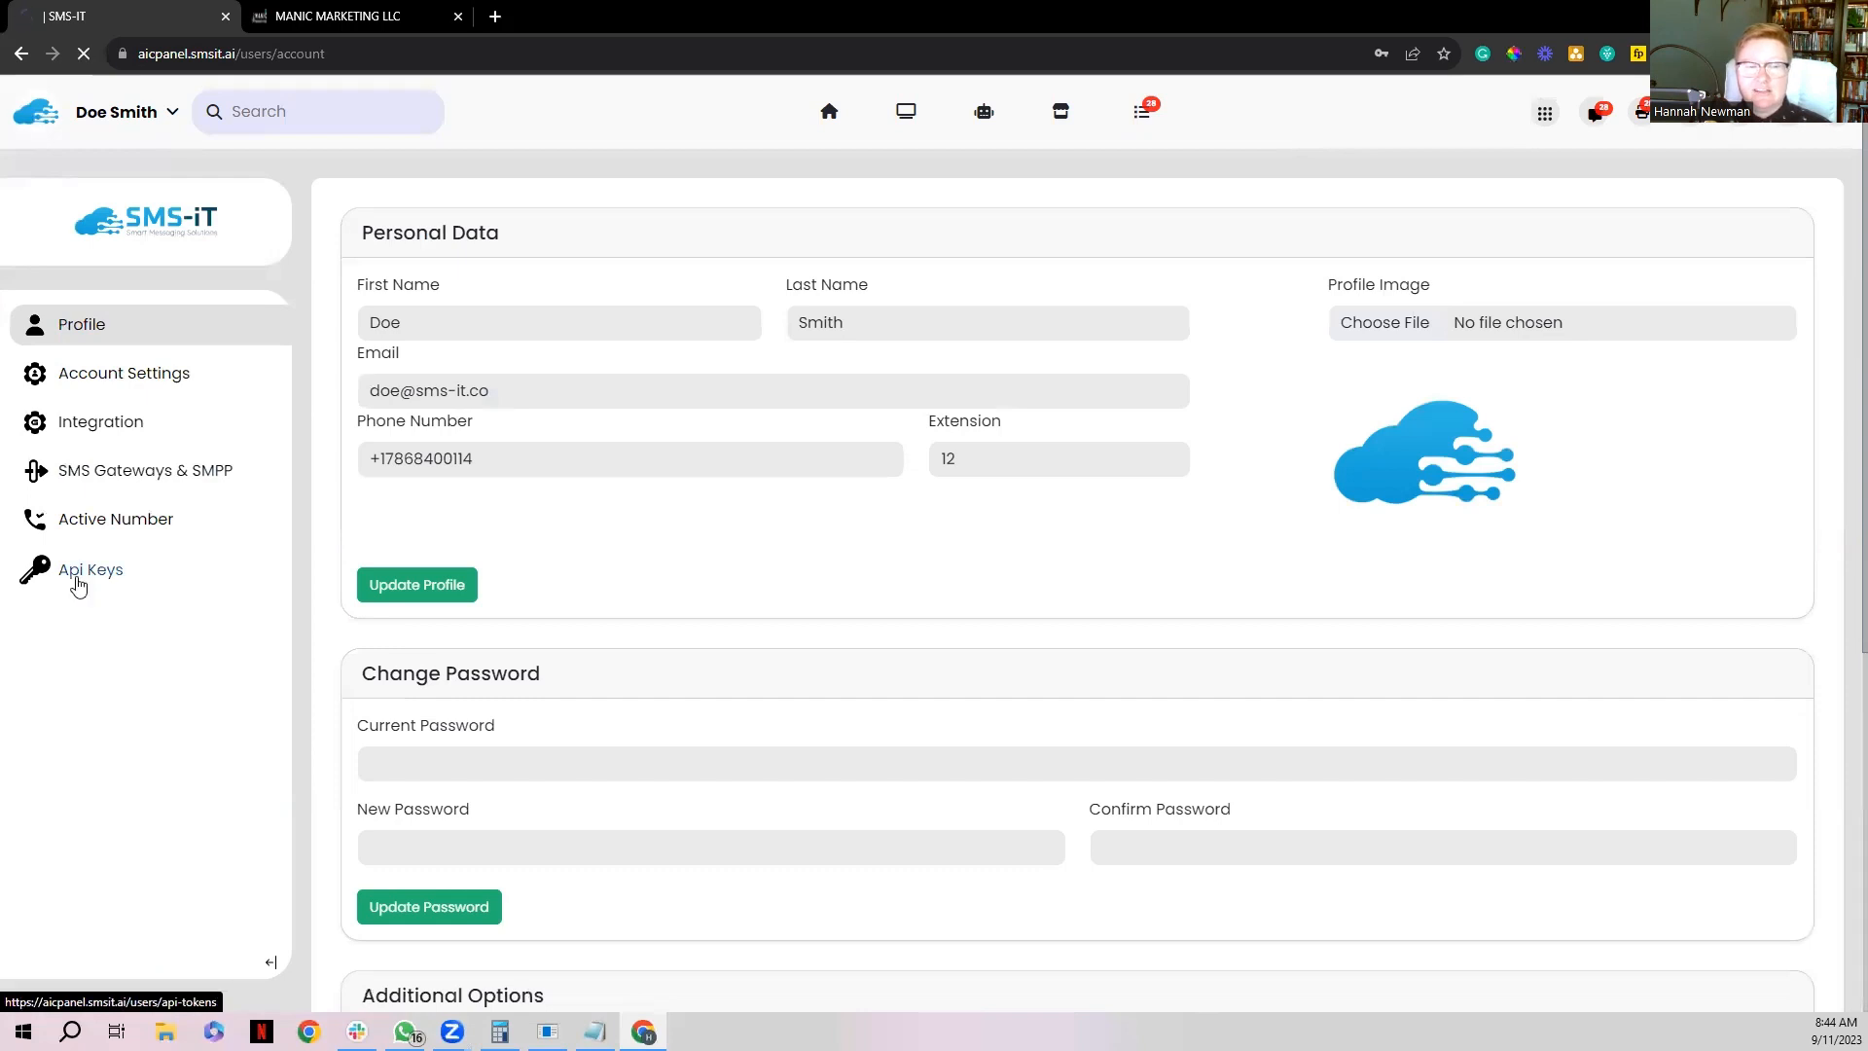
pyautogui.click(91, 569)
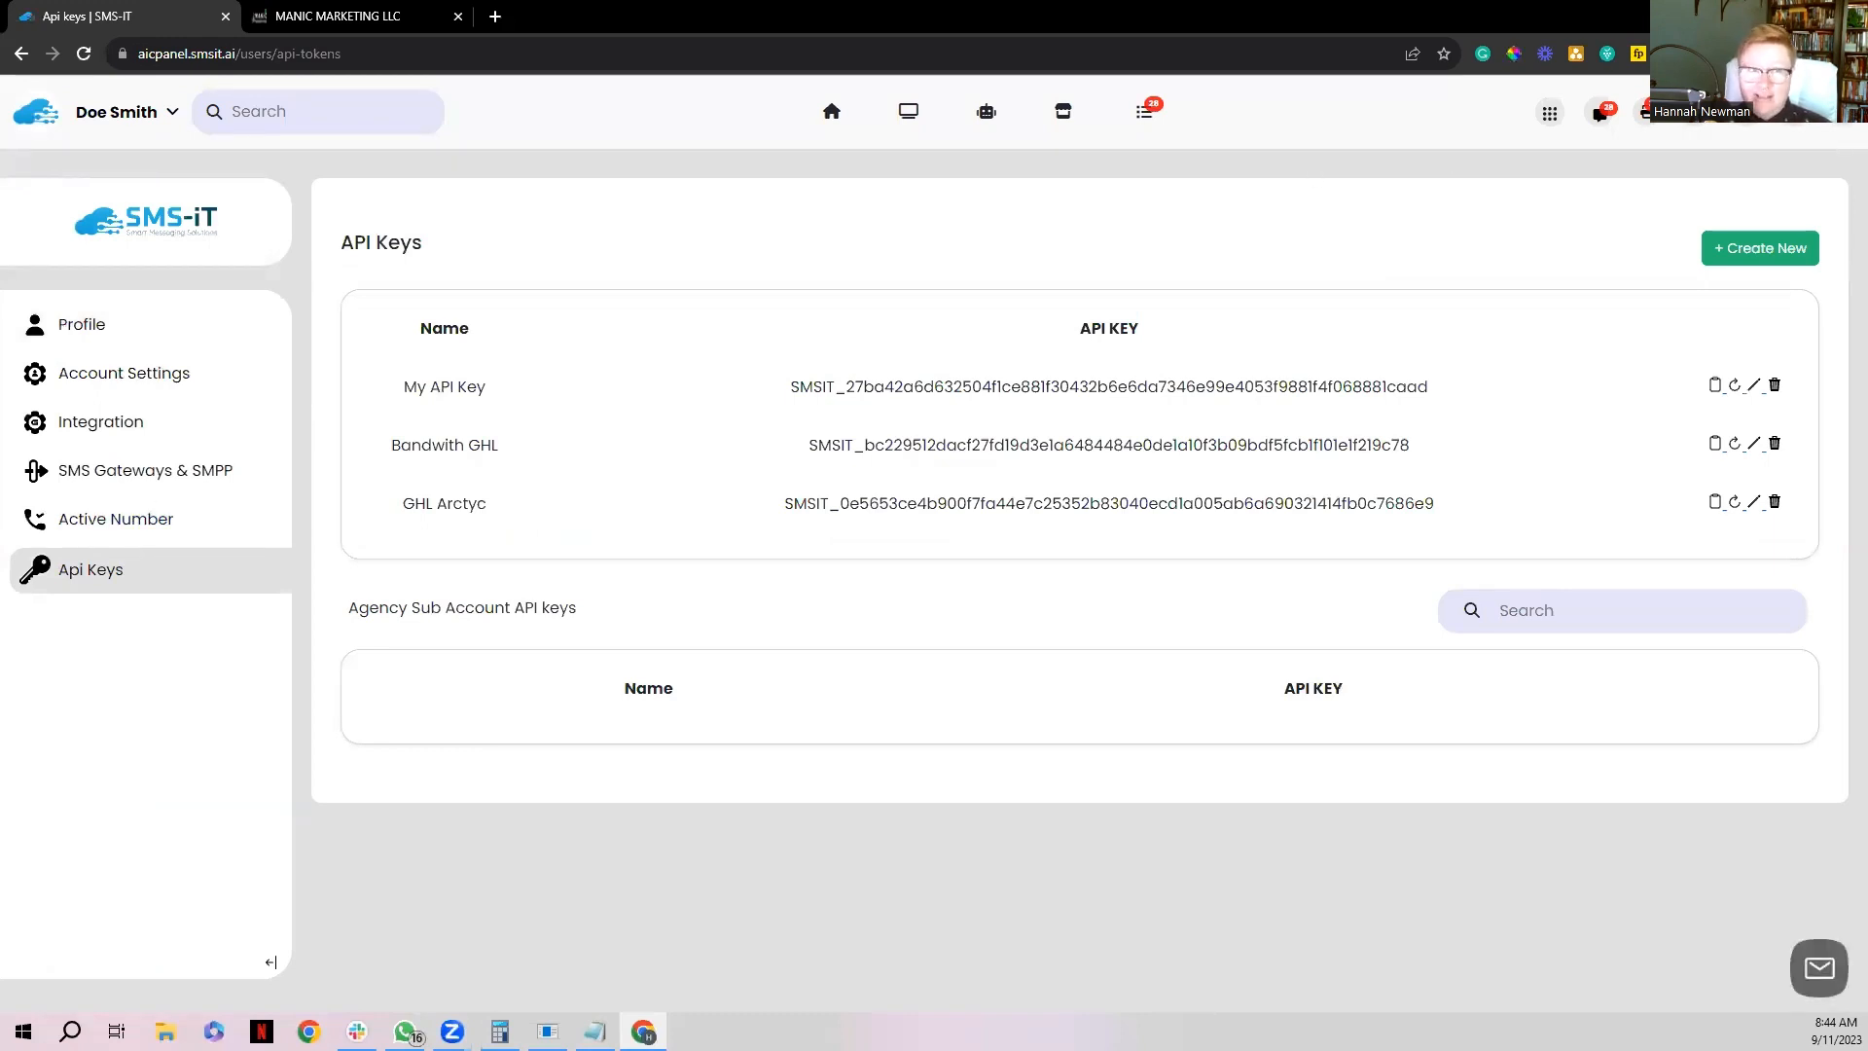
pyautogui.moveTo(493, 15)
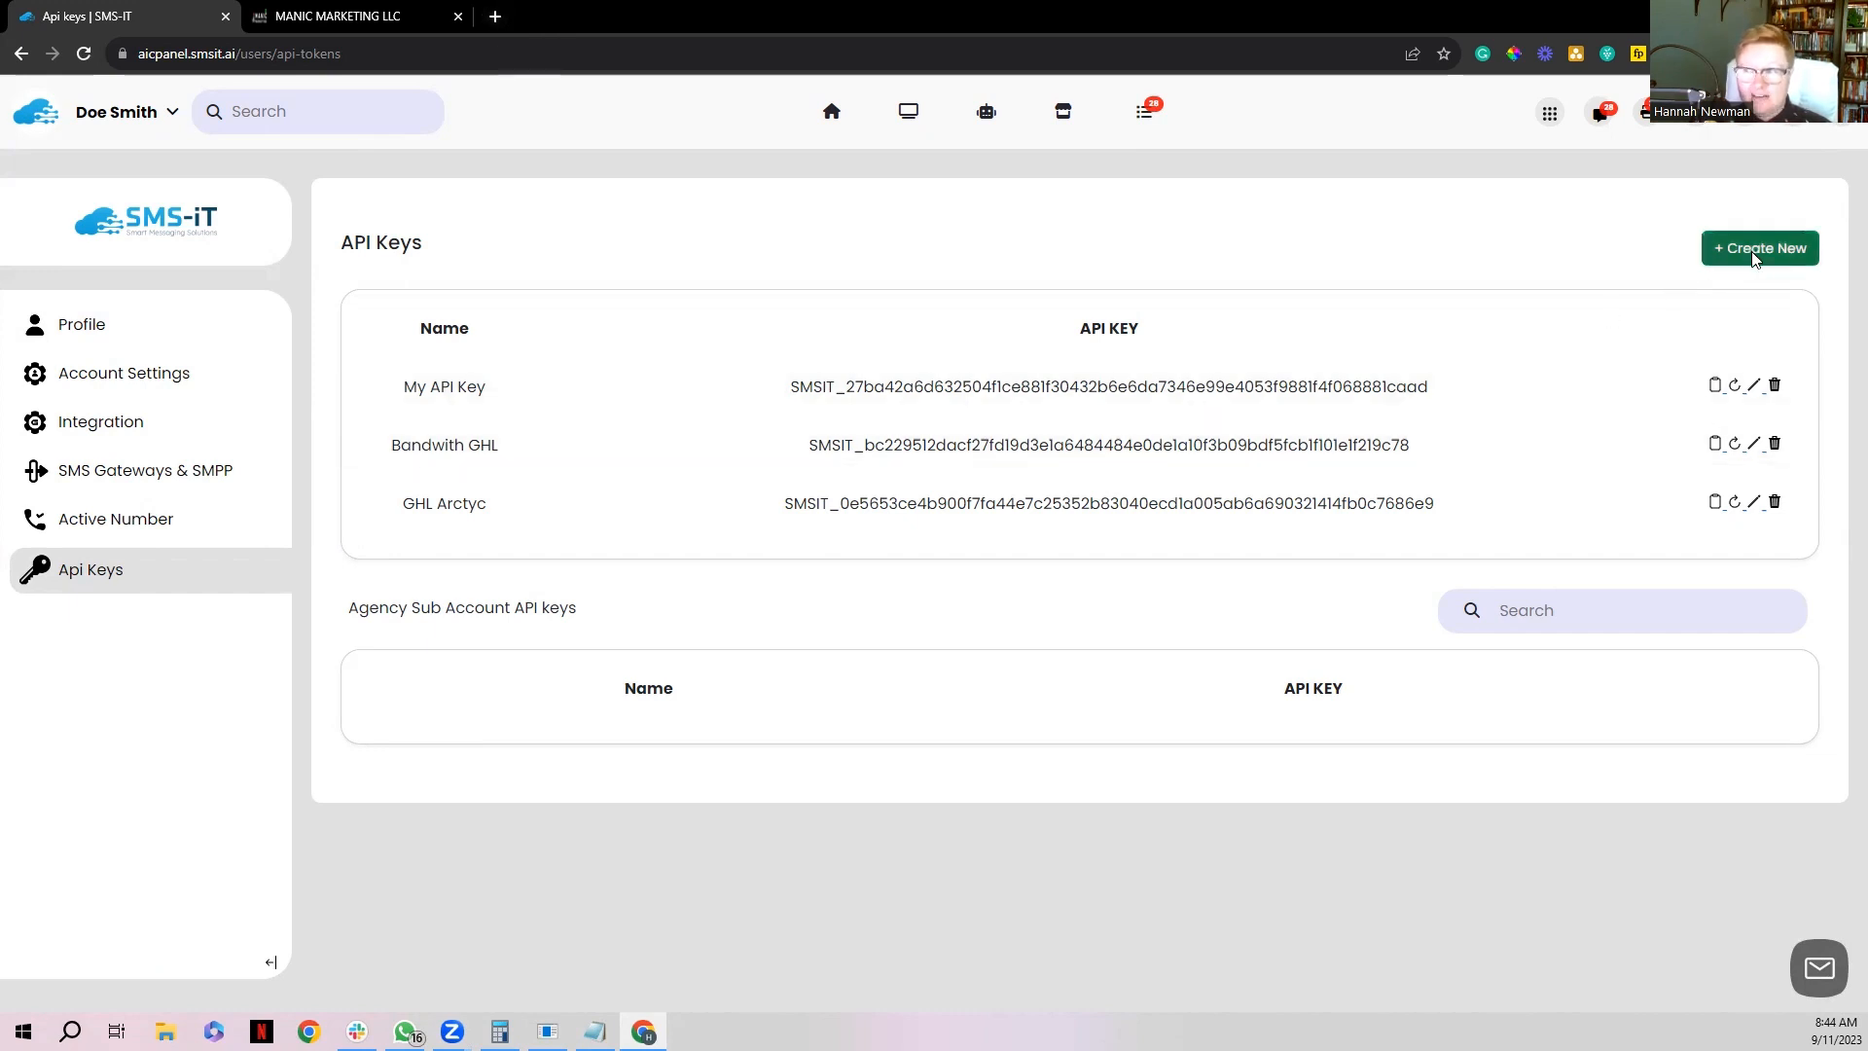
# Create and save a fourth API key named 'GHL Manic Marketing'.
pyautogui.click(1760, 248)
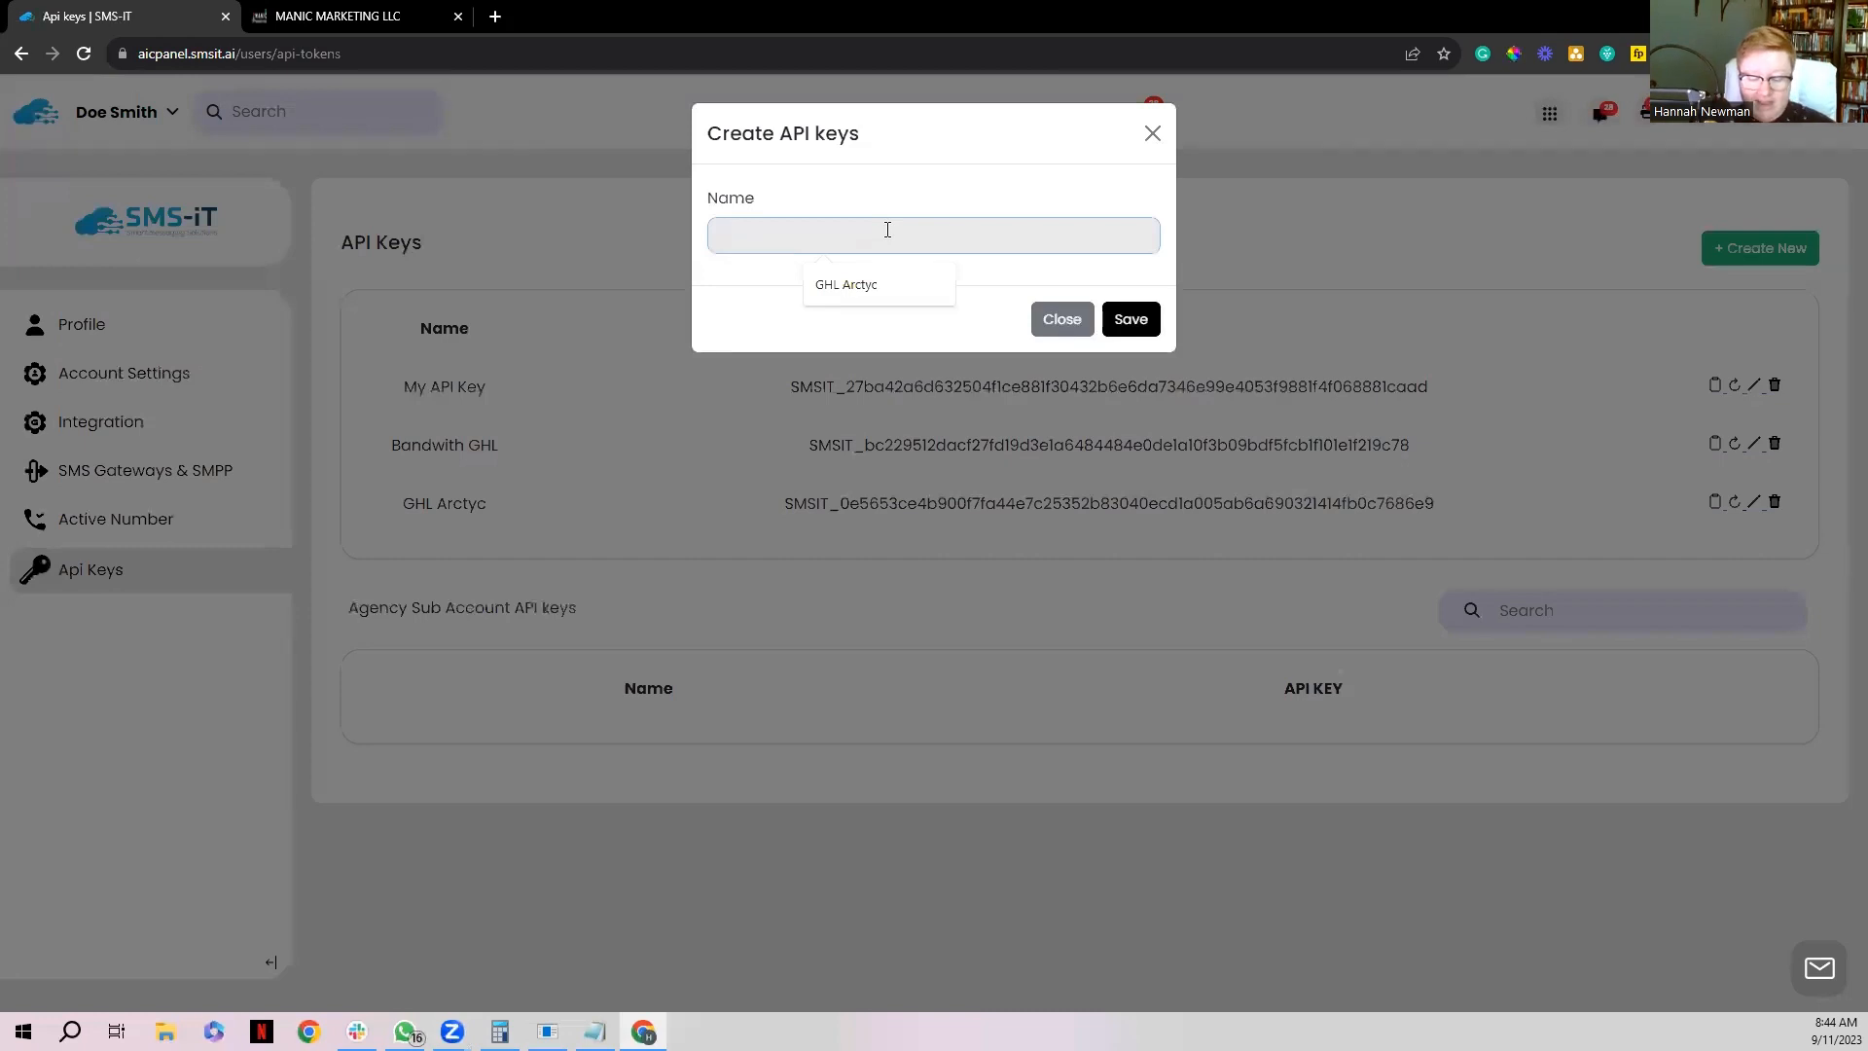
pyautogui.write('G')
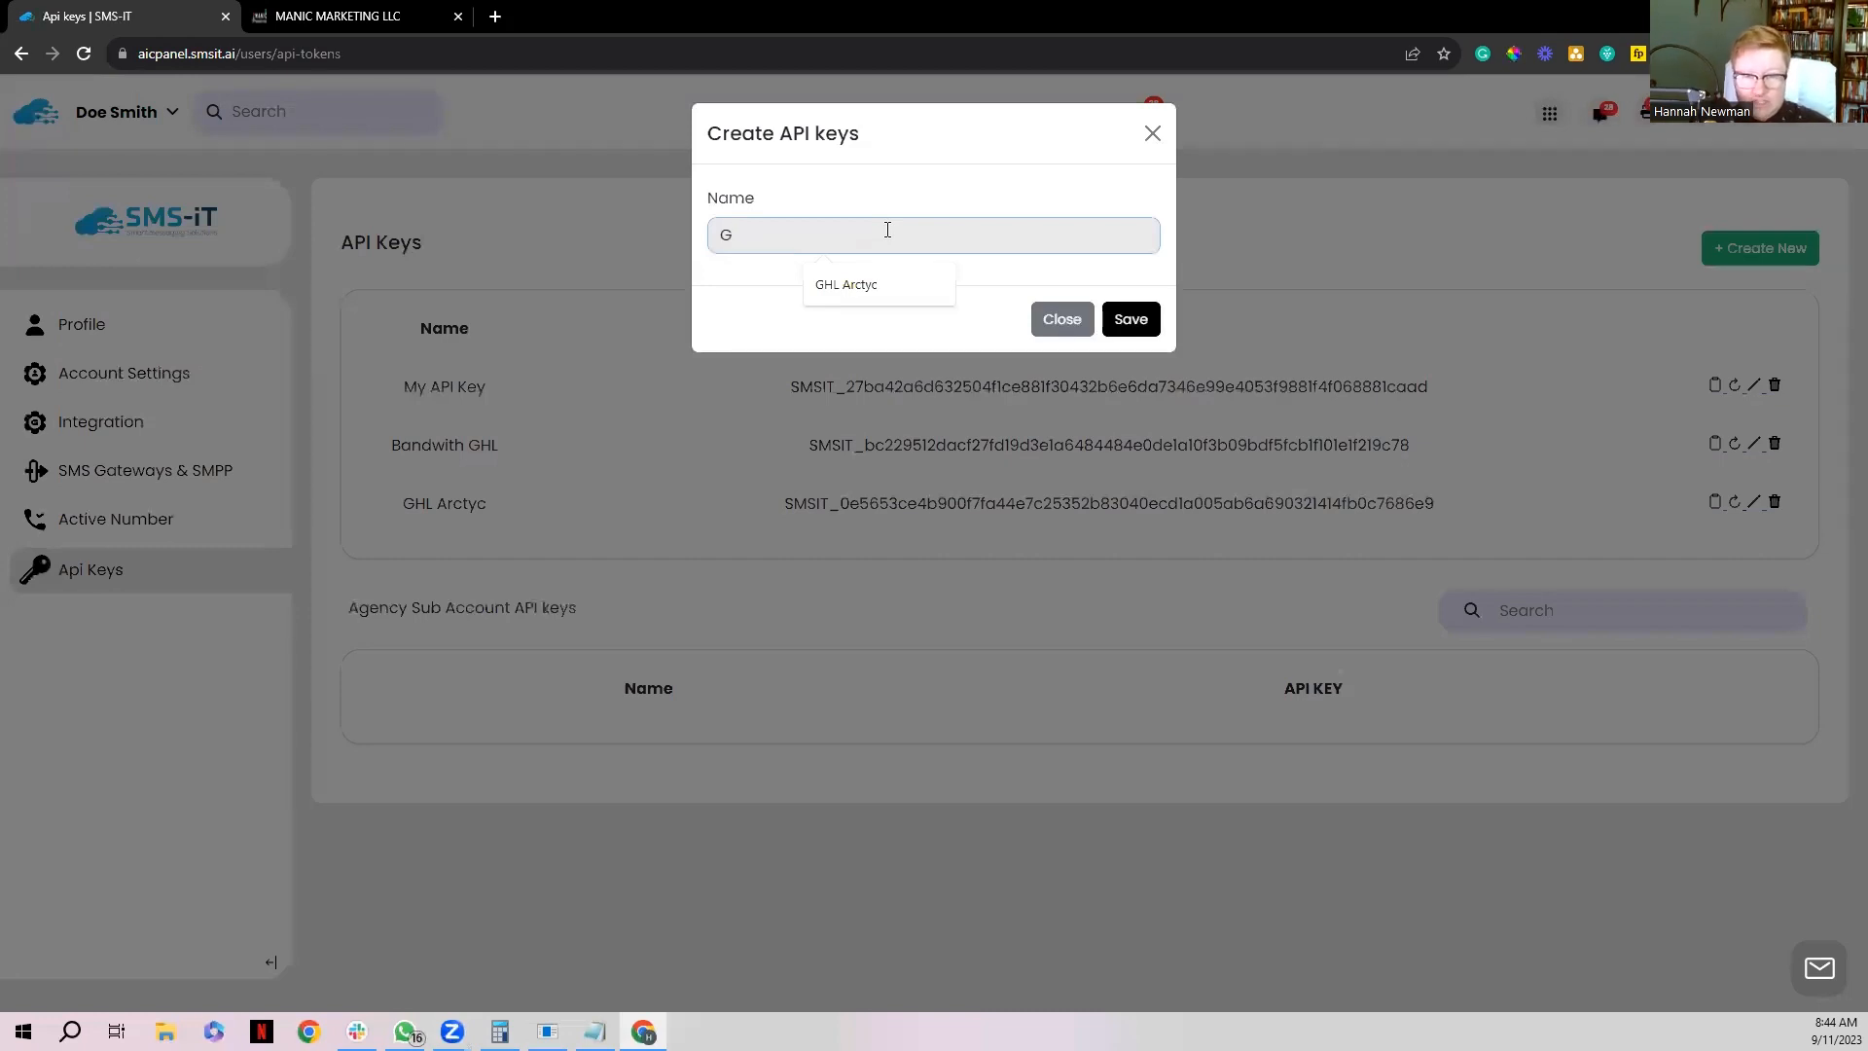
pyautogui.write('HL')
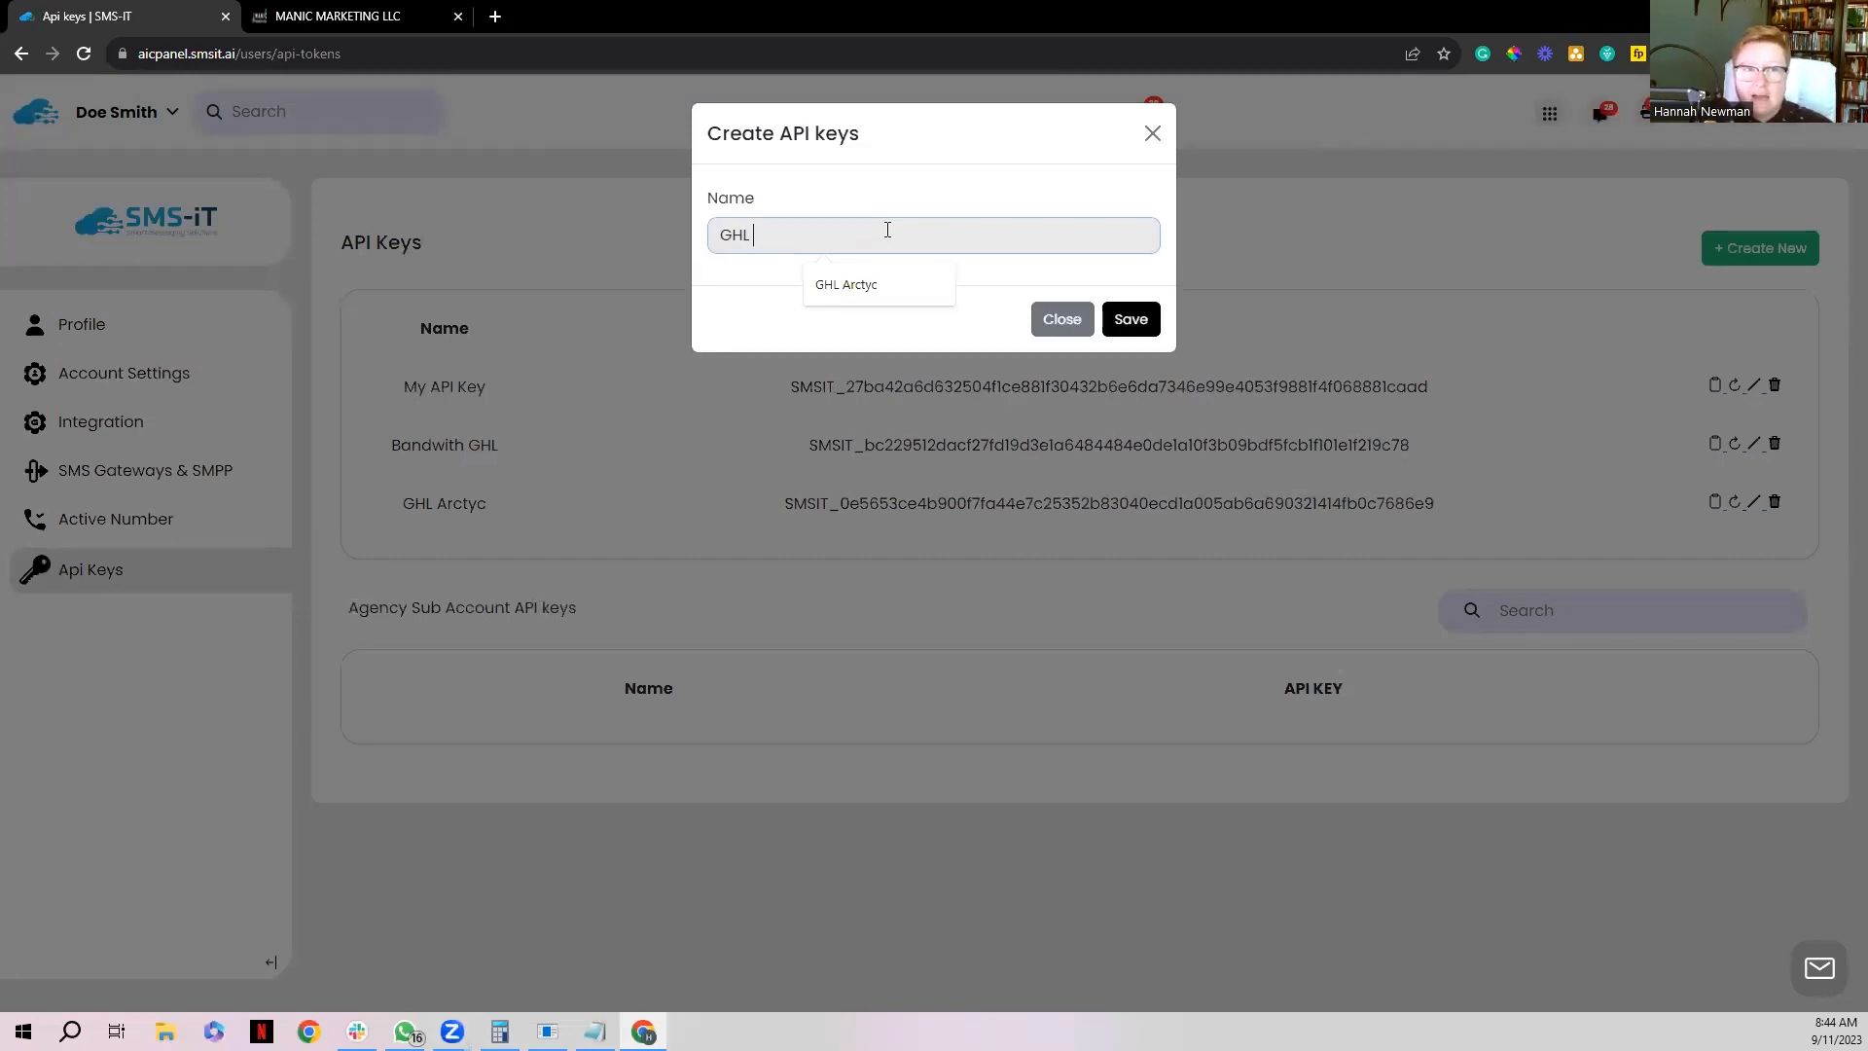
pyautogui.write('Manic')
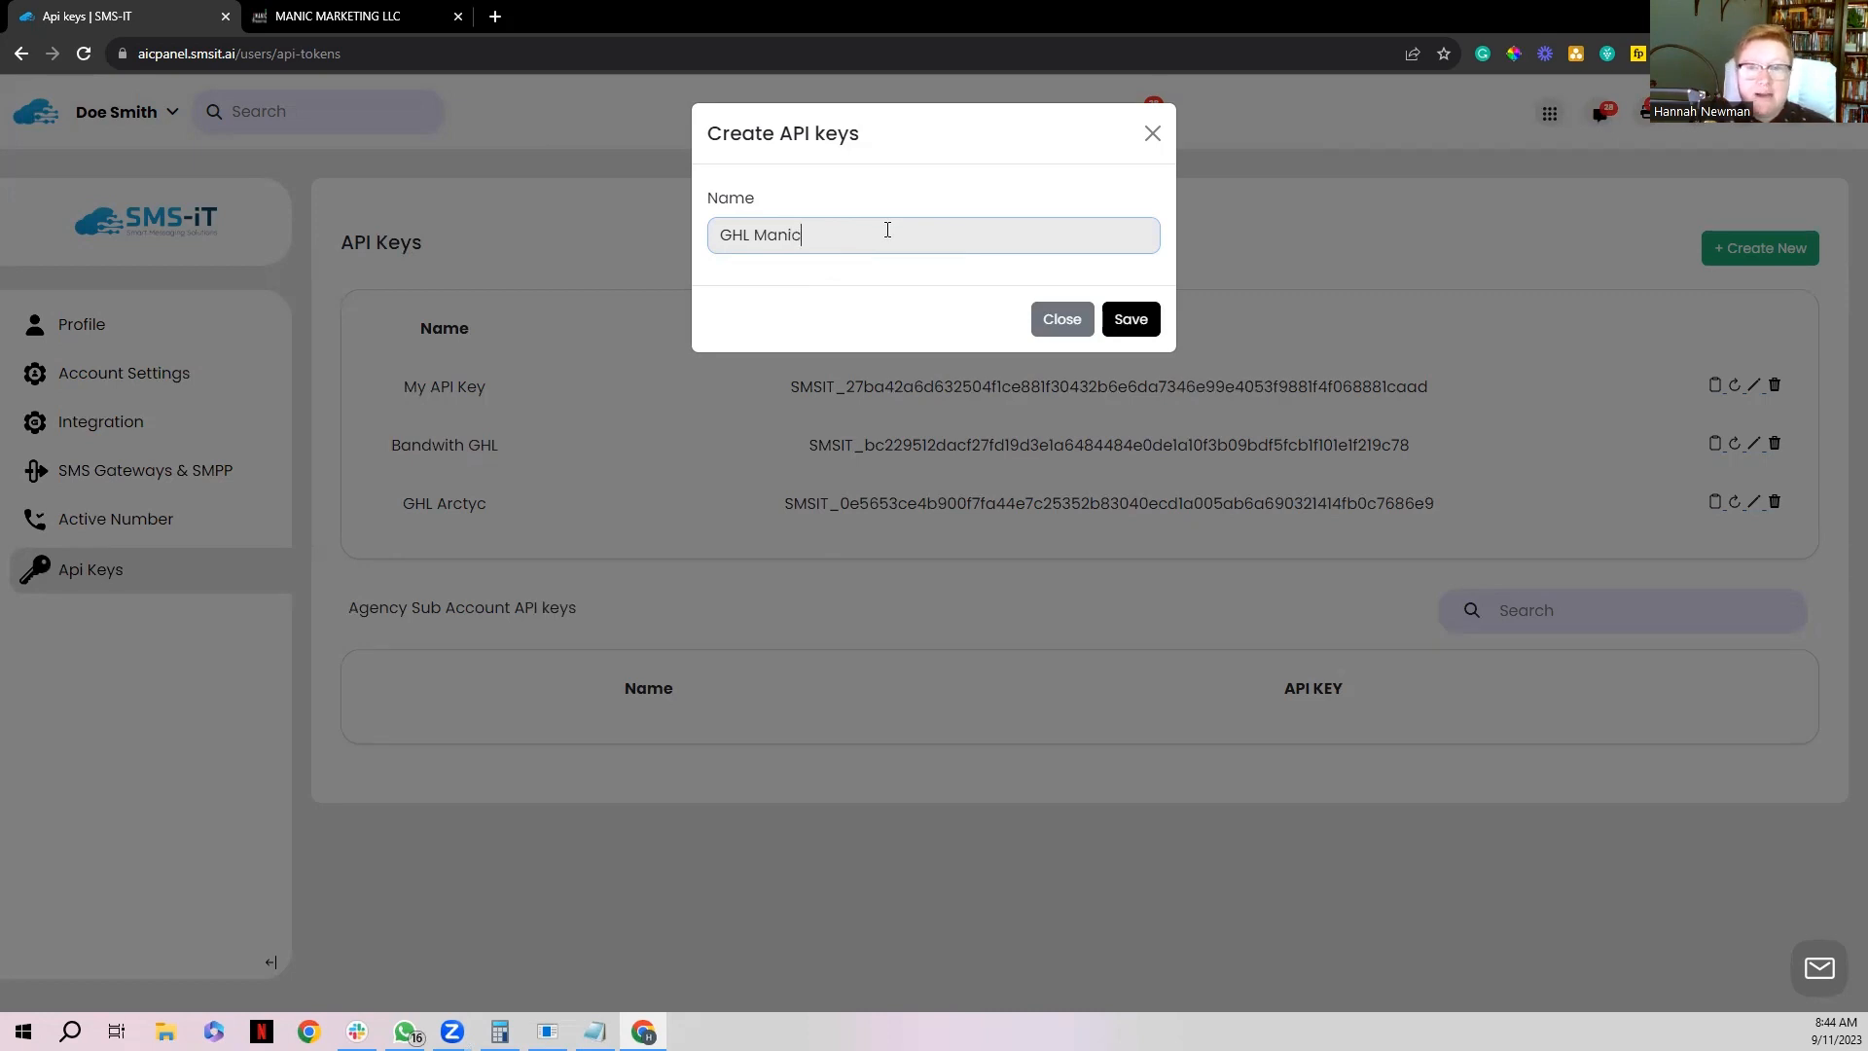
pyautogui.write('Market')
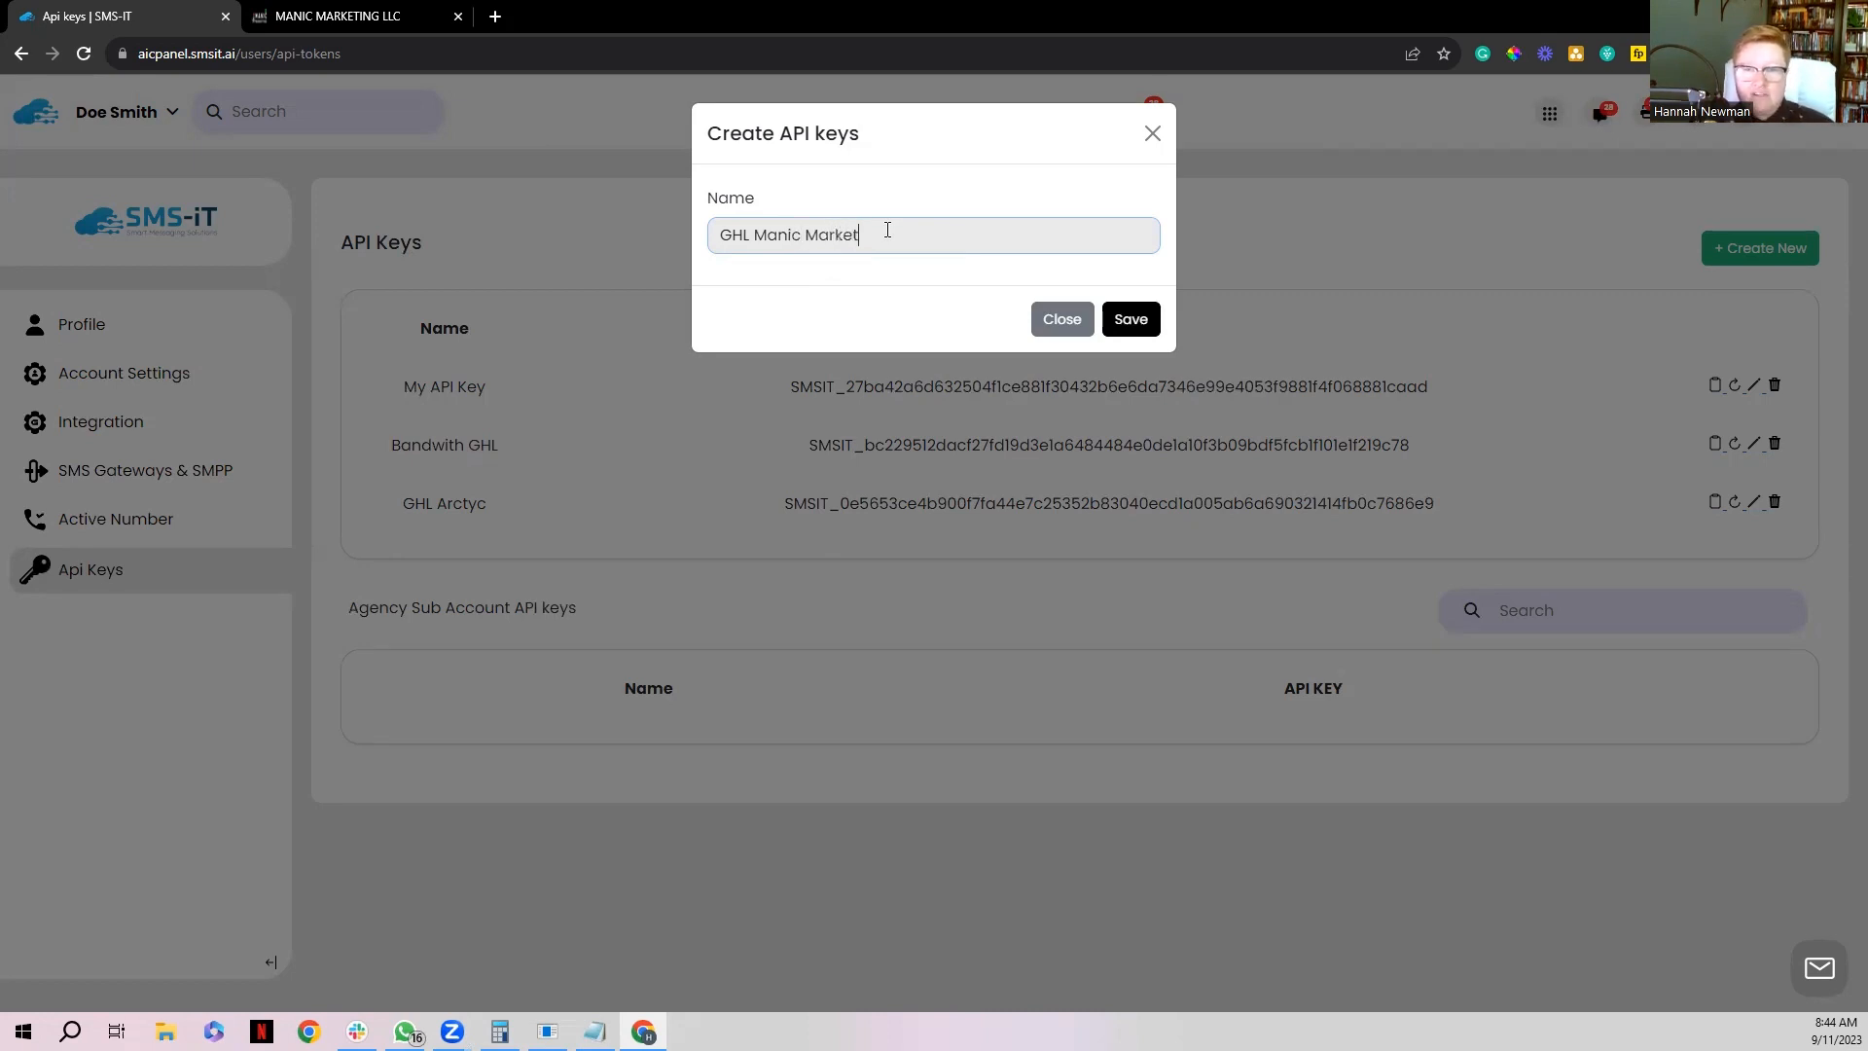
pyautogui.write('ing')
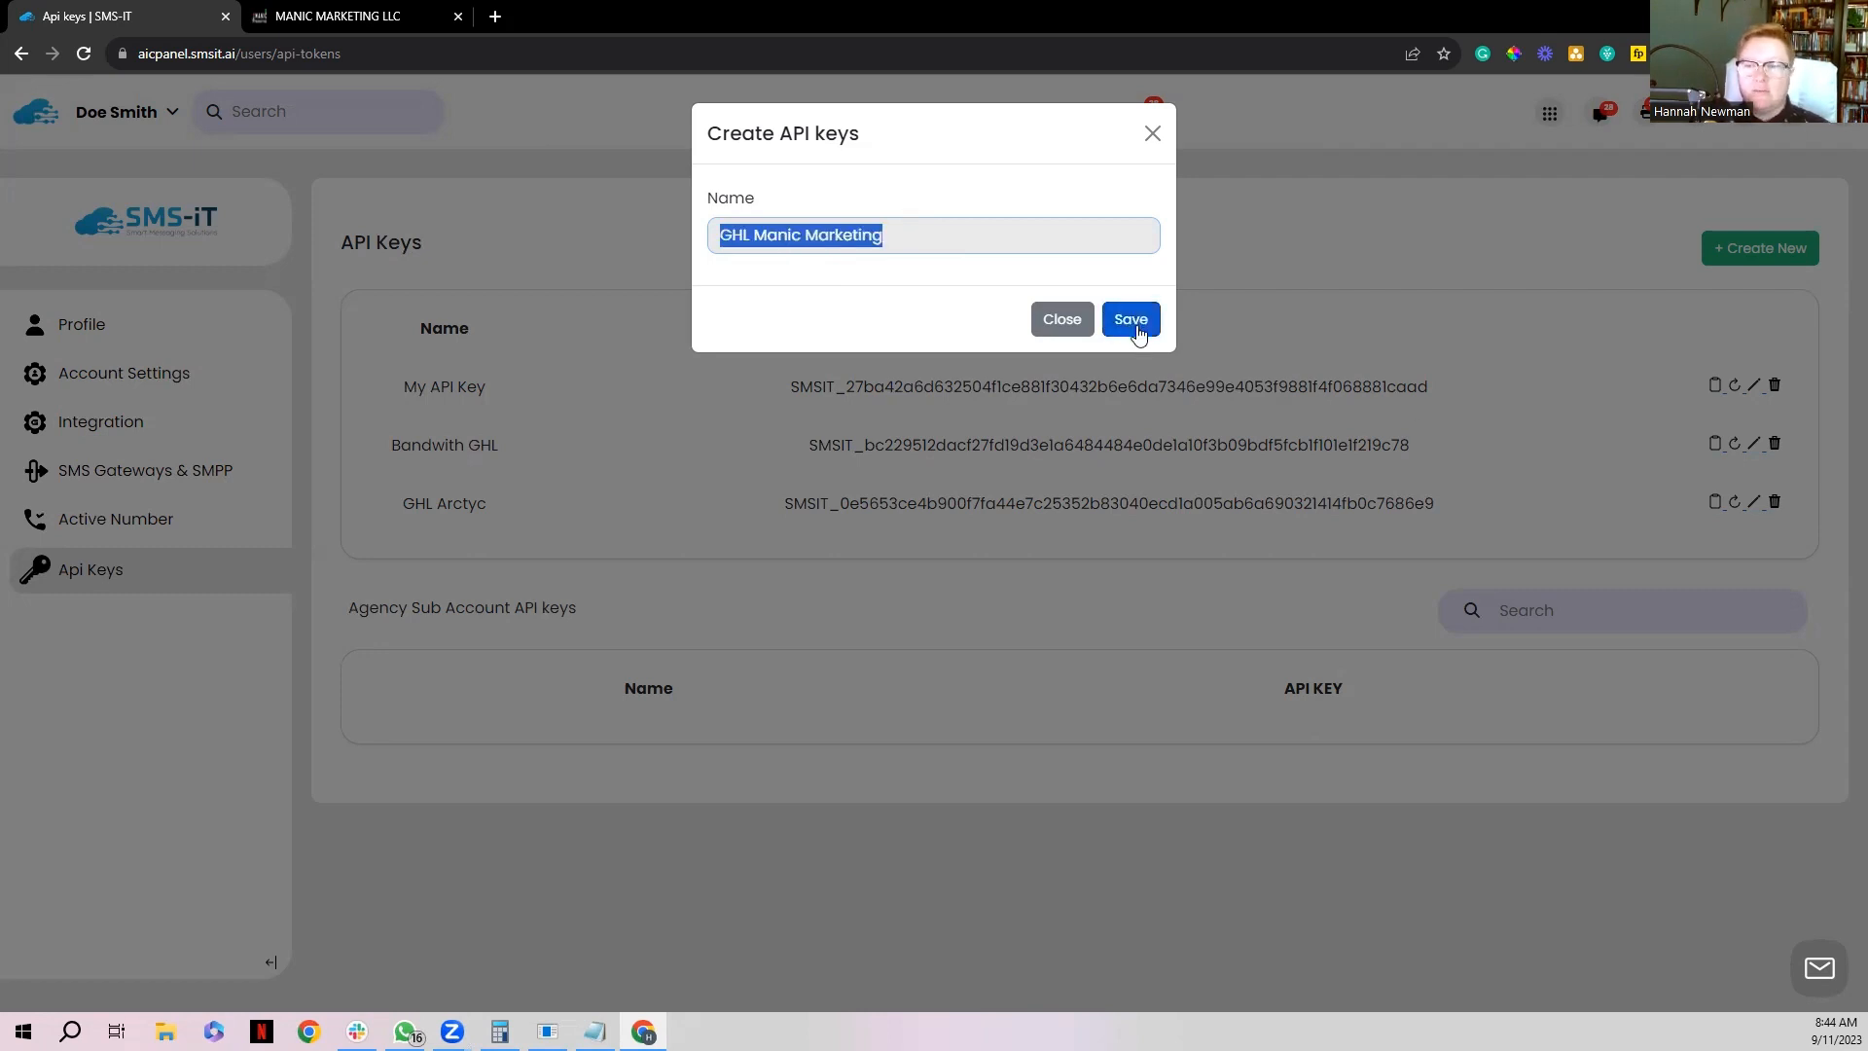
pyautogui.click(1129, 318)
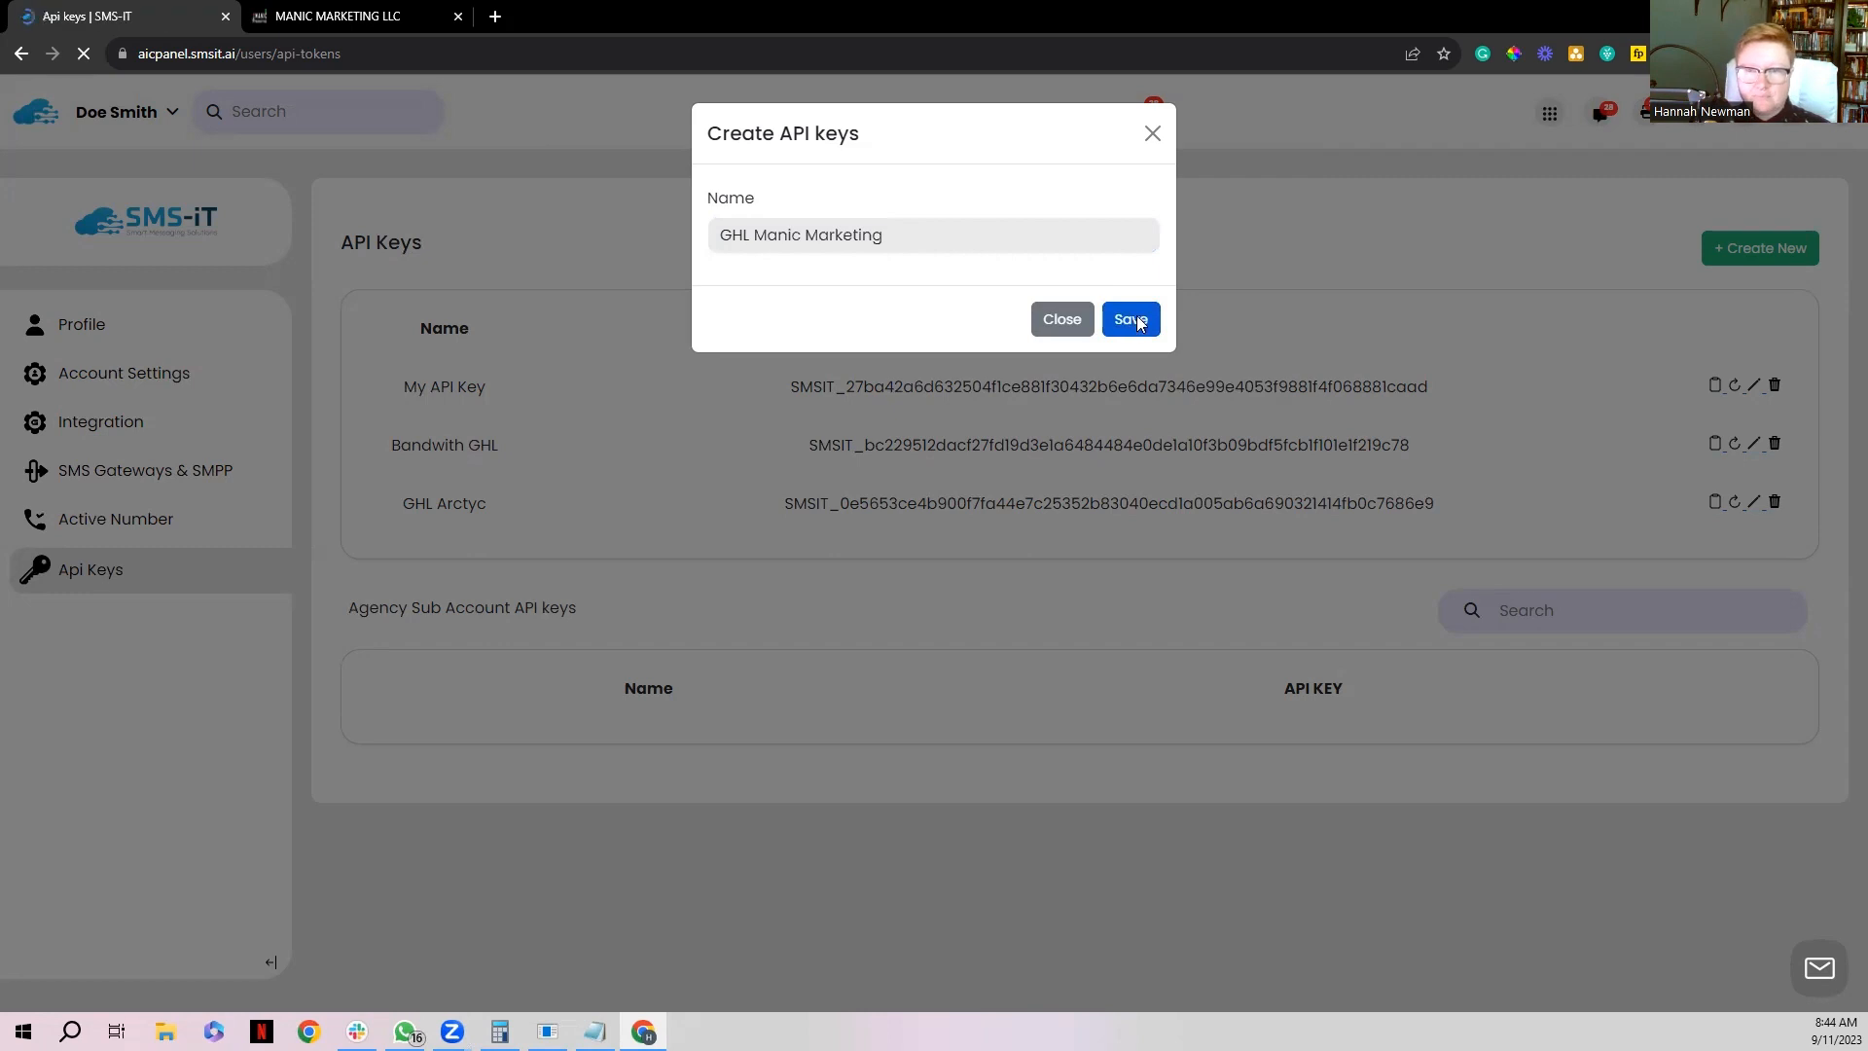
pyautogui.click(1130, 319)
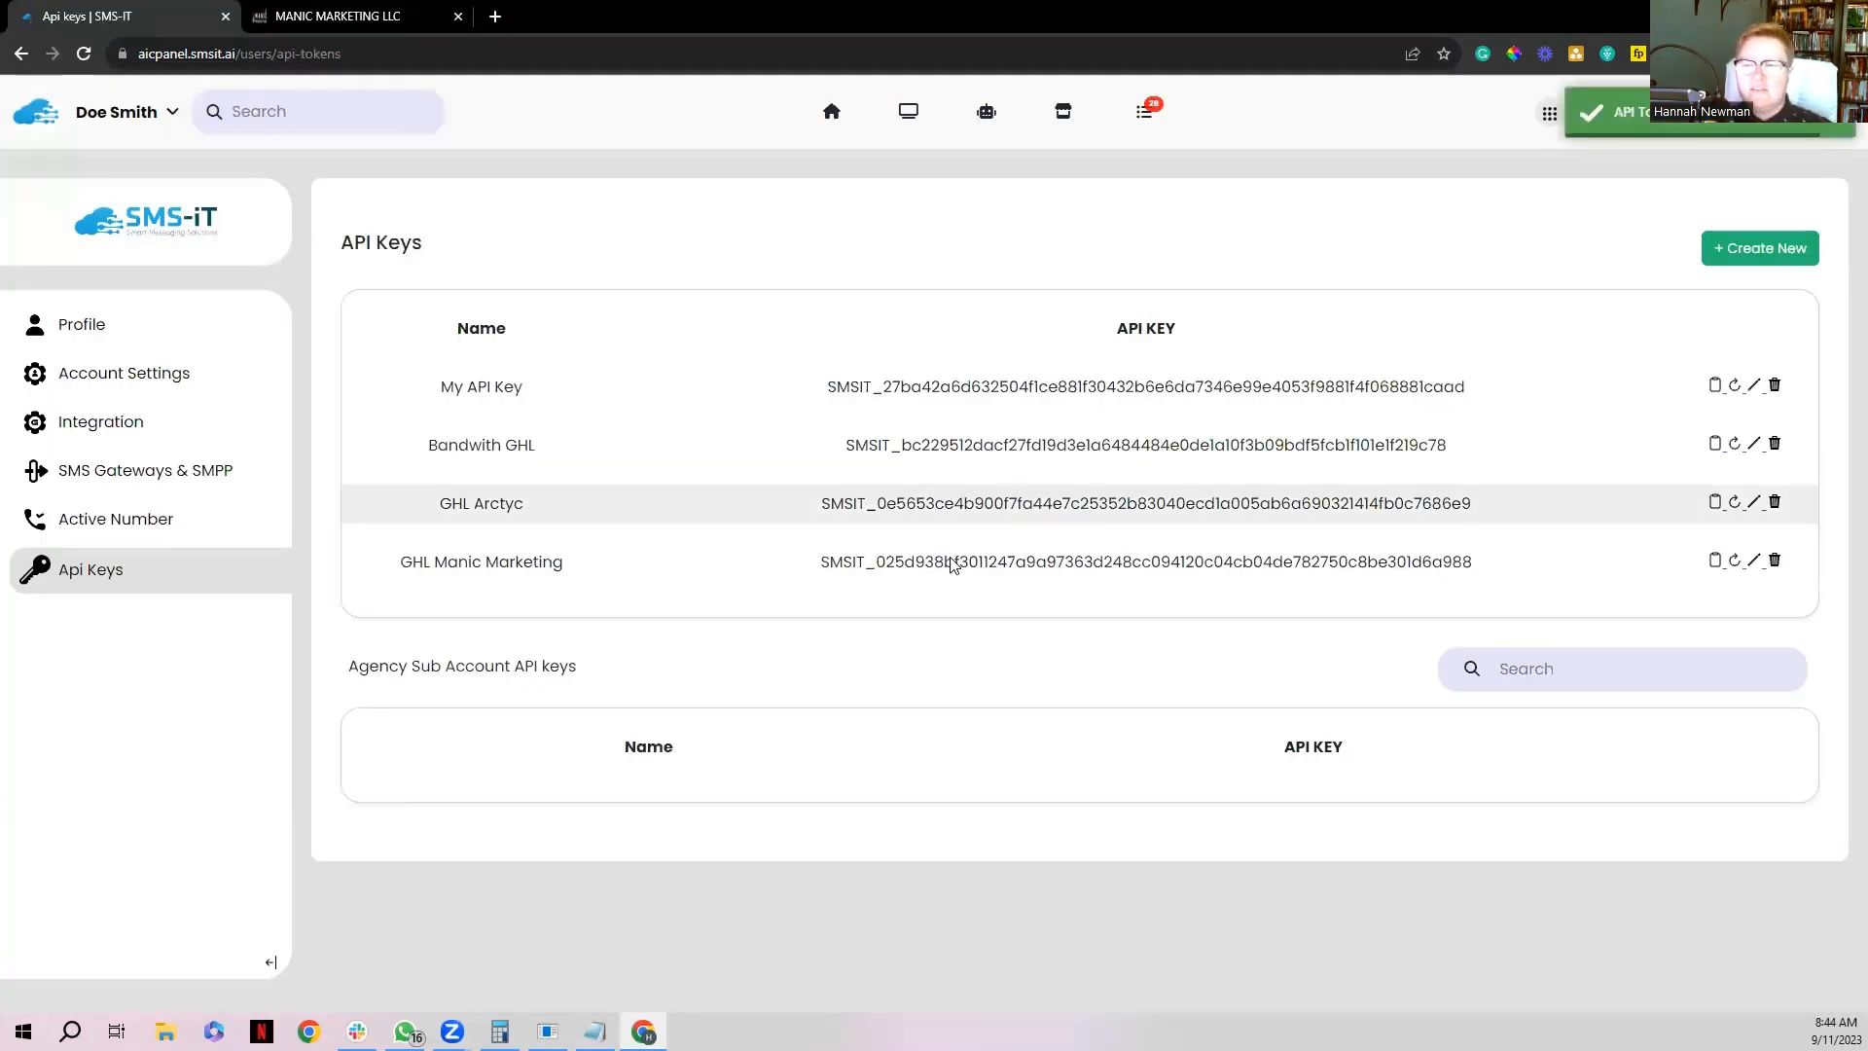
pyautogui.moveTo(808, 563)
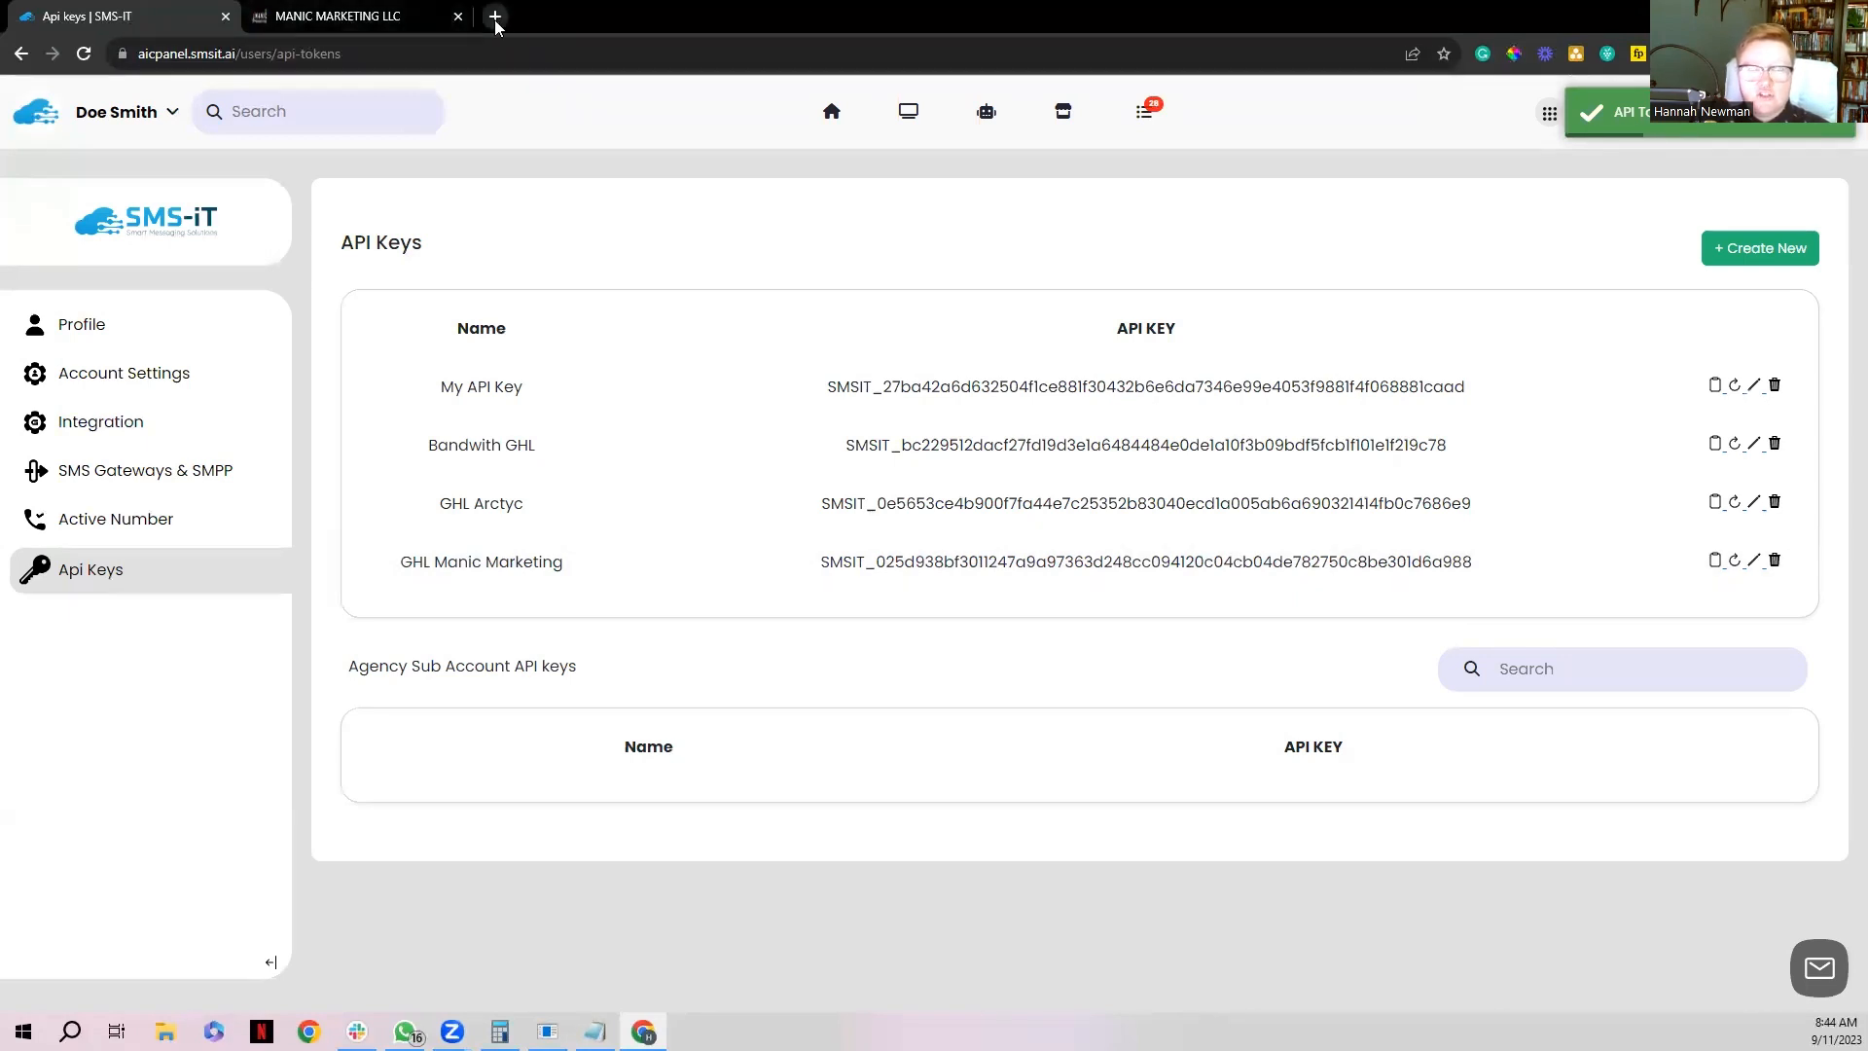
# Launch 'connect with GoHighLevel' on ghl.smsit.ai in a new tab and continue to GoHighLevel.
pyautogui.click(495, 15)
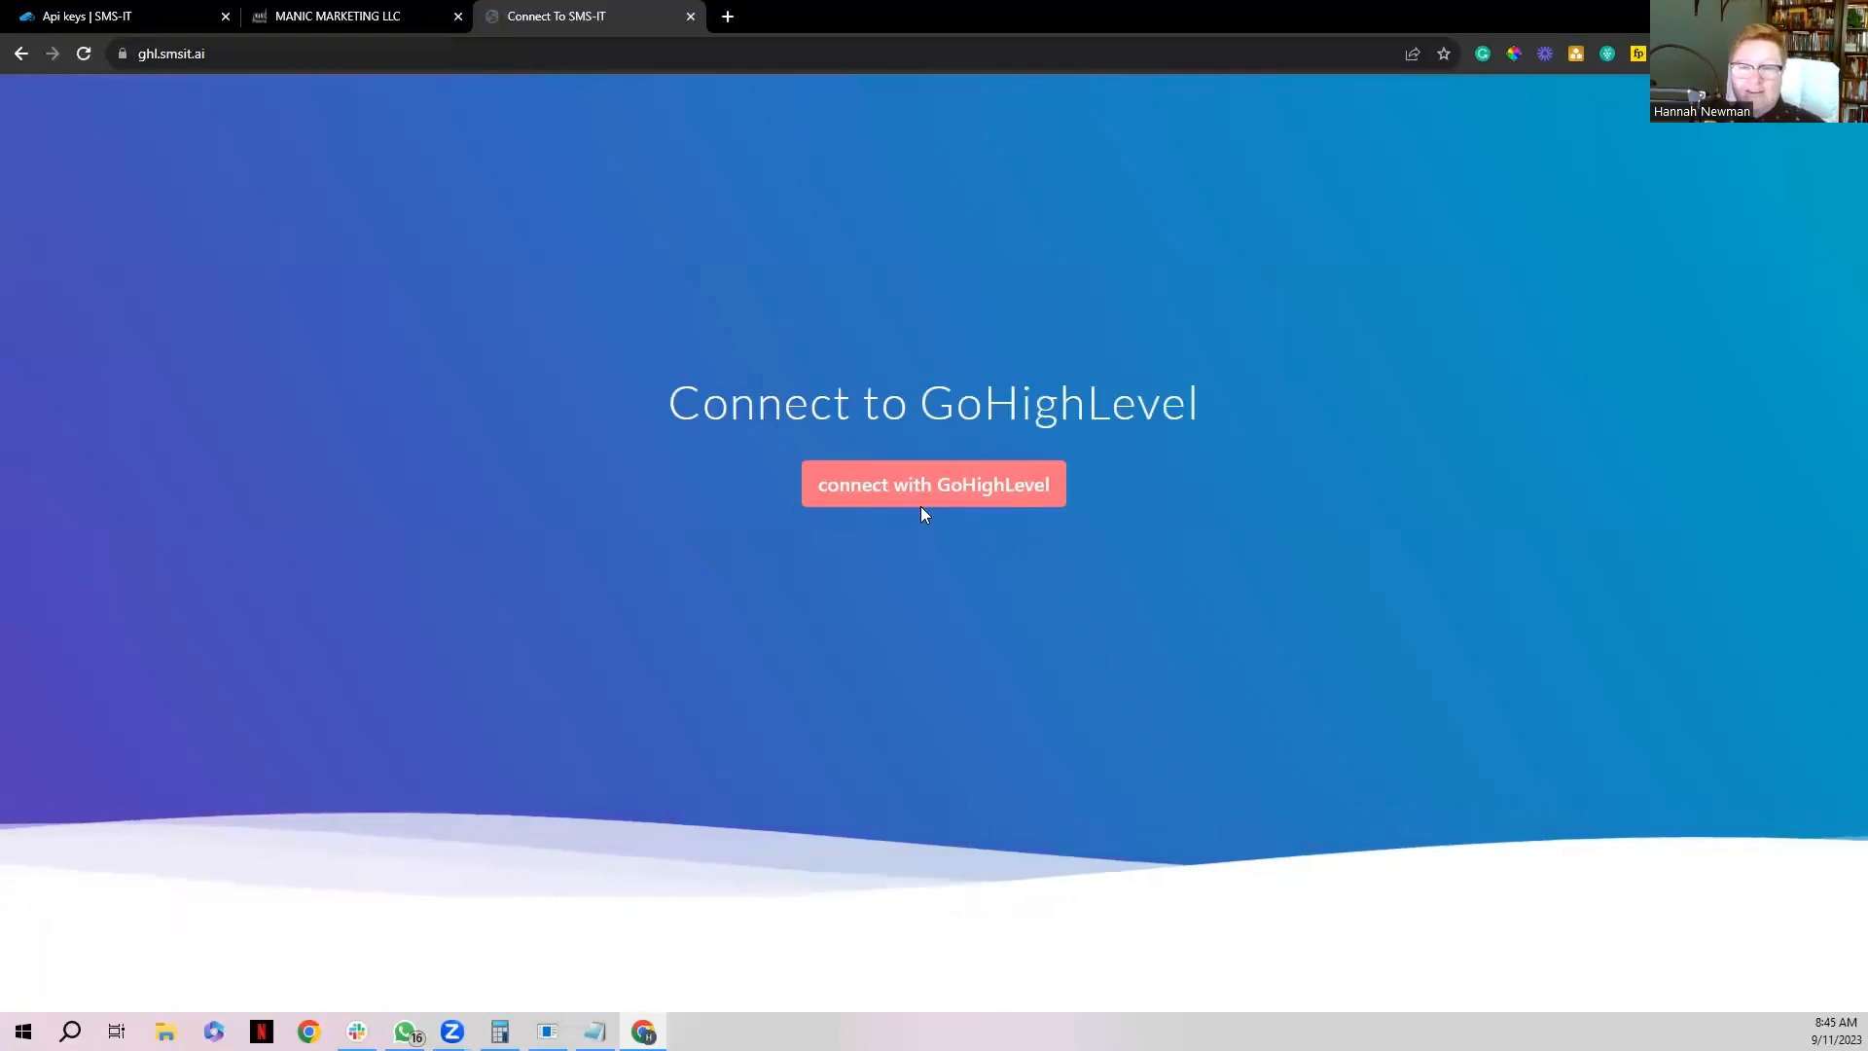
pyautogui.click(933, 483)
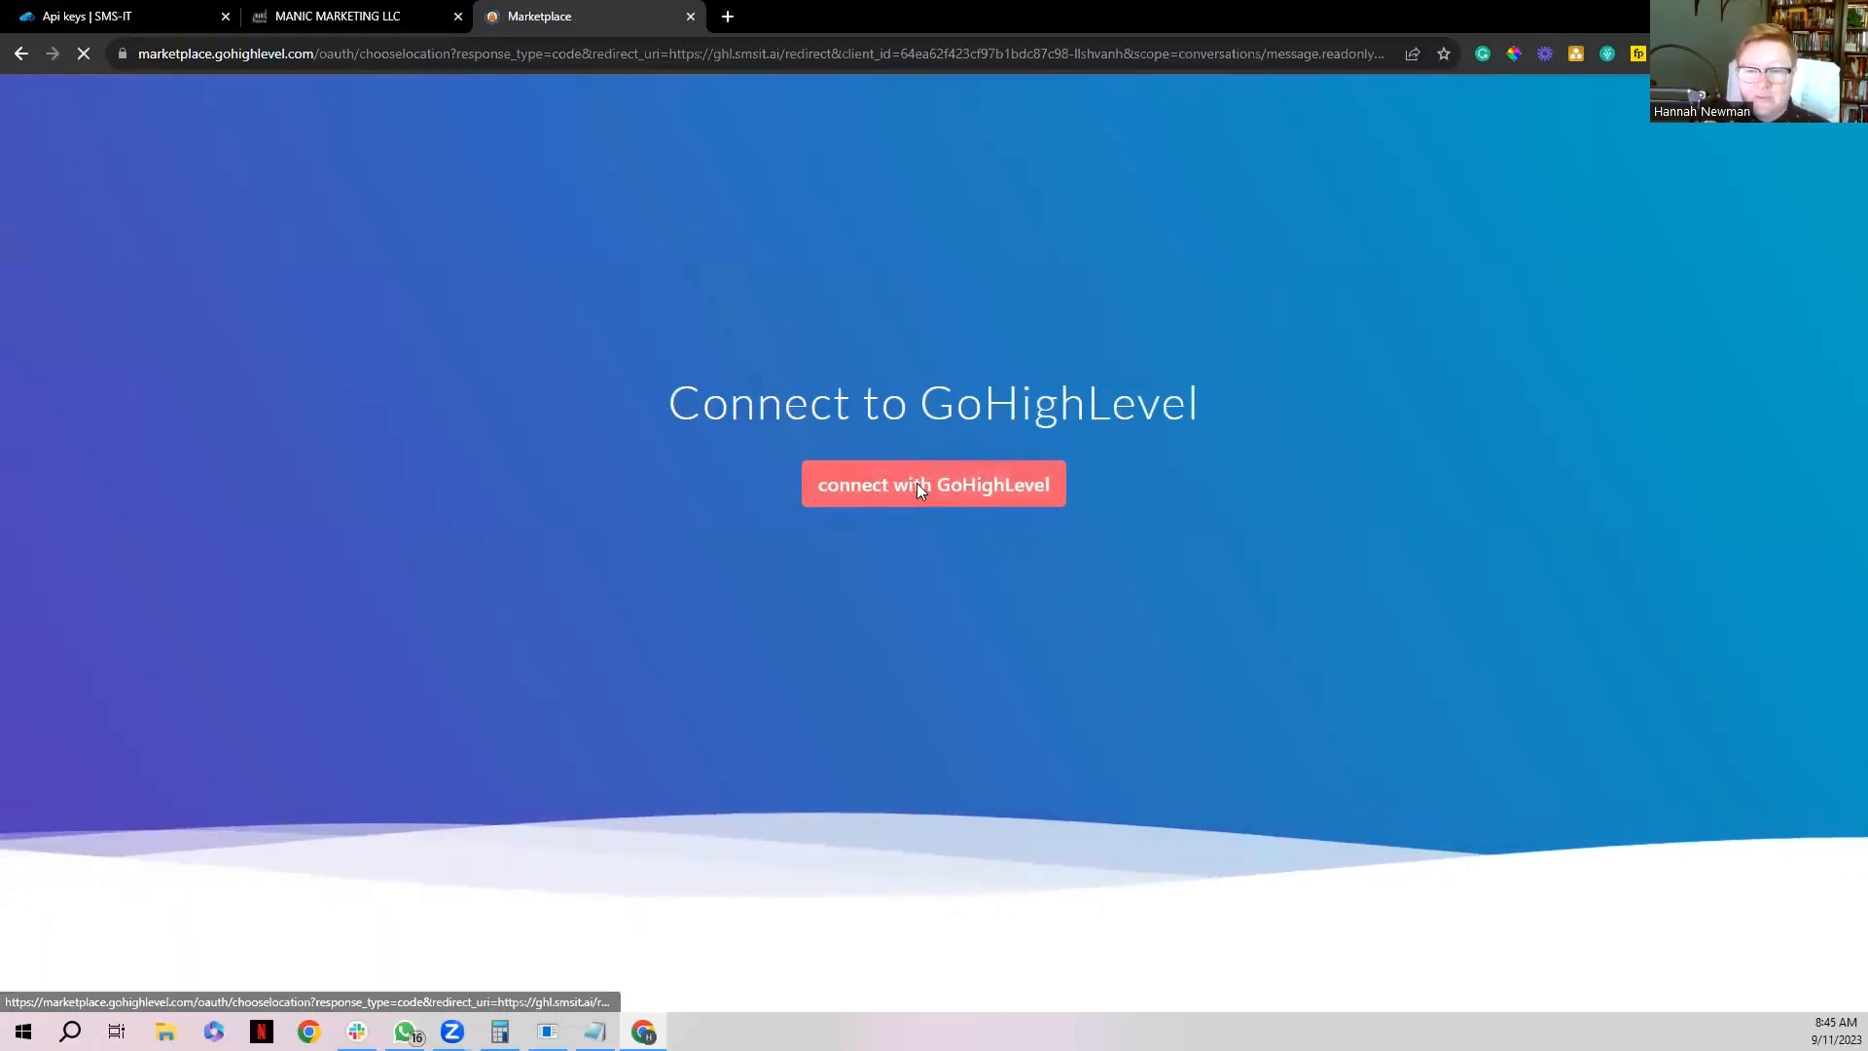
pyautogui.click(934, 484)
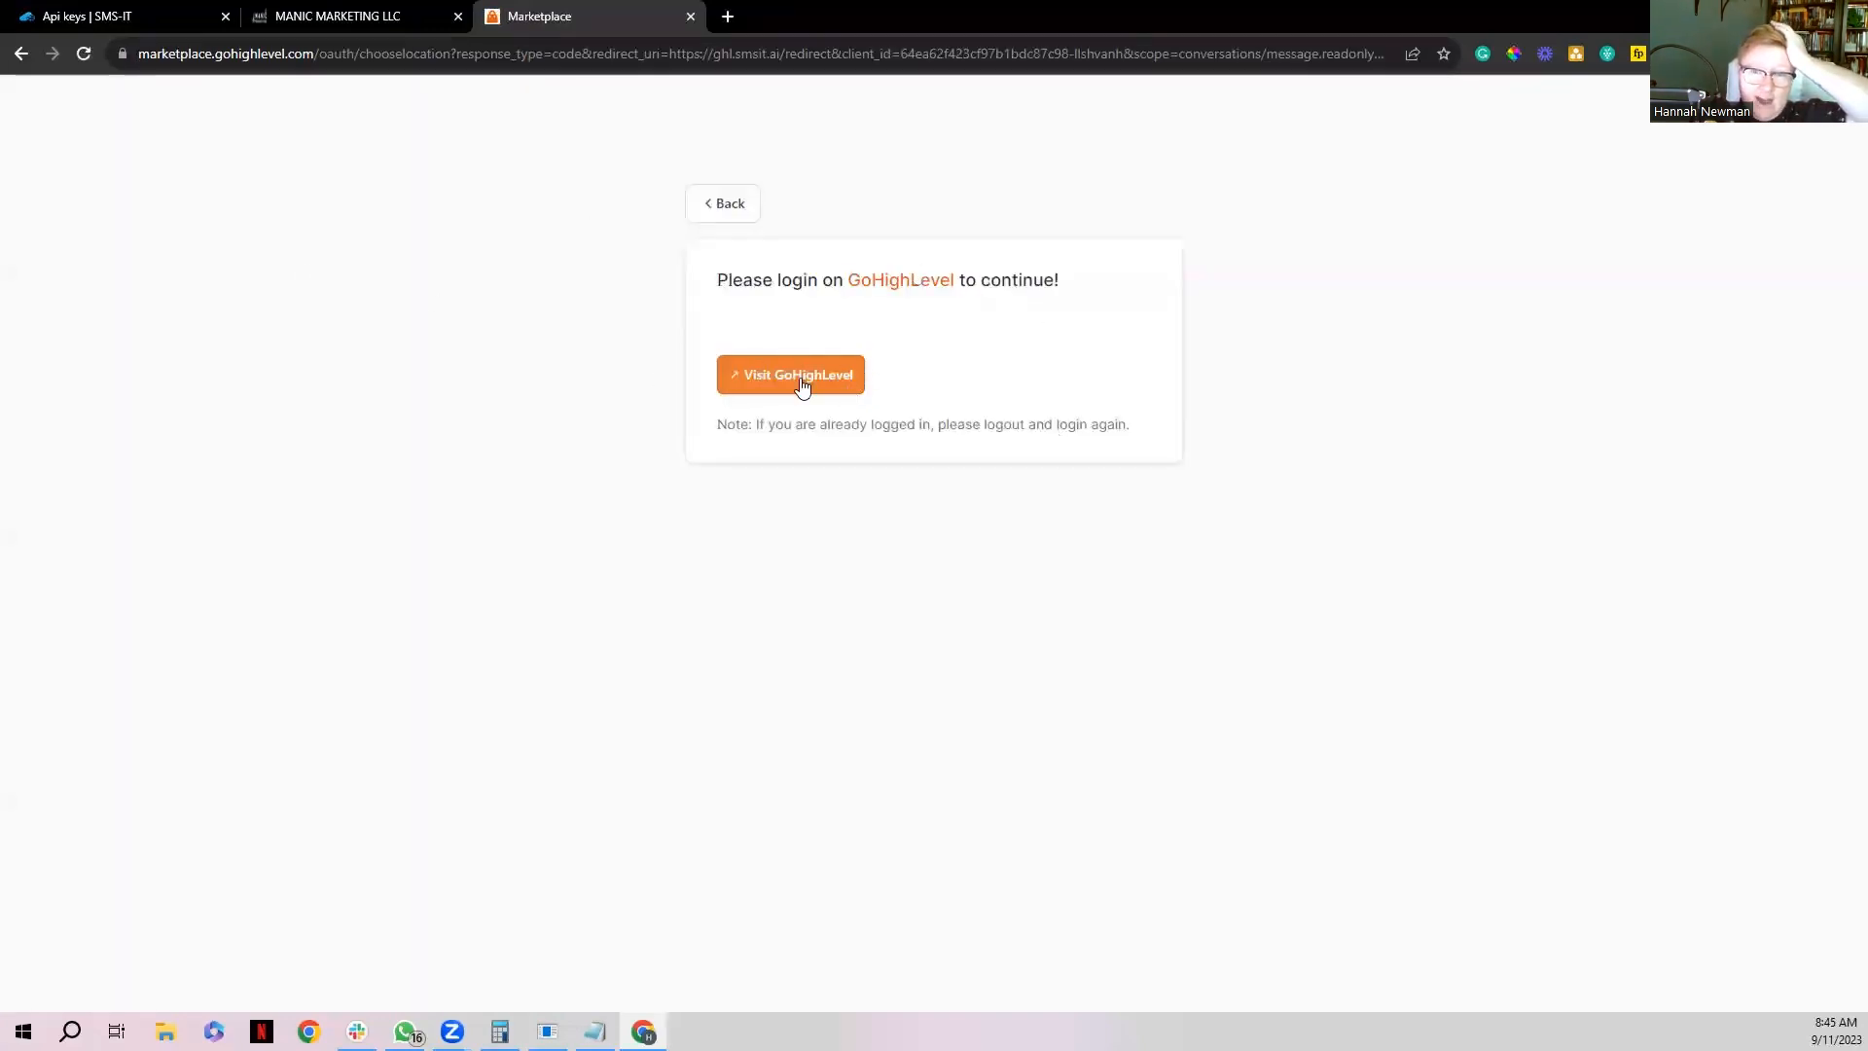
pyautogui.click(791, 373)
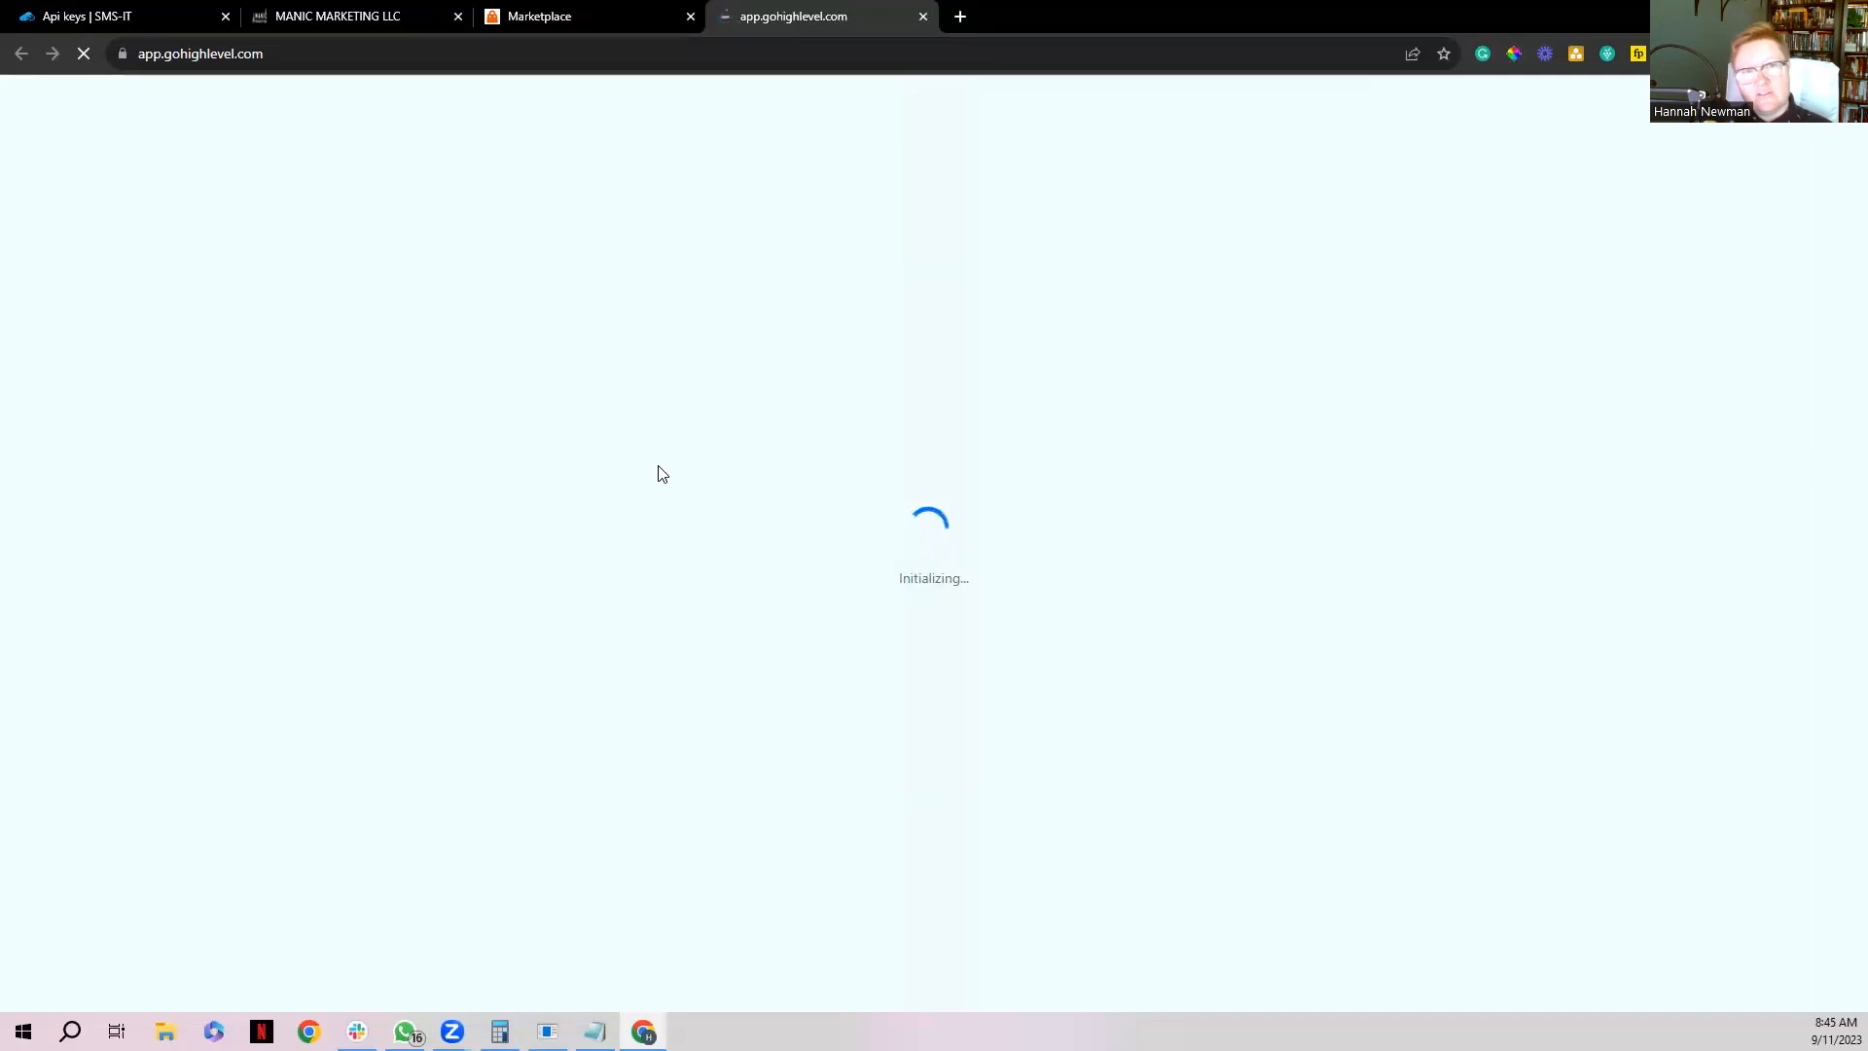
pyautogui.moveTo(707, 444)
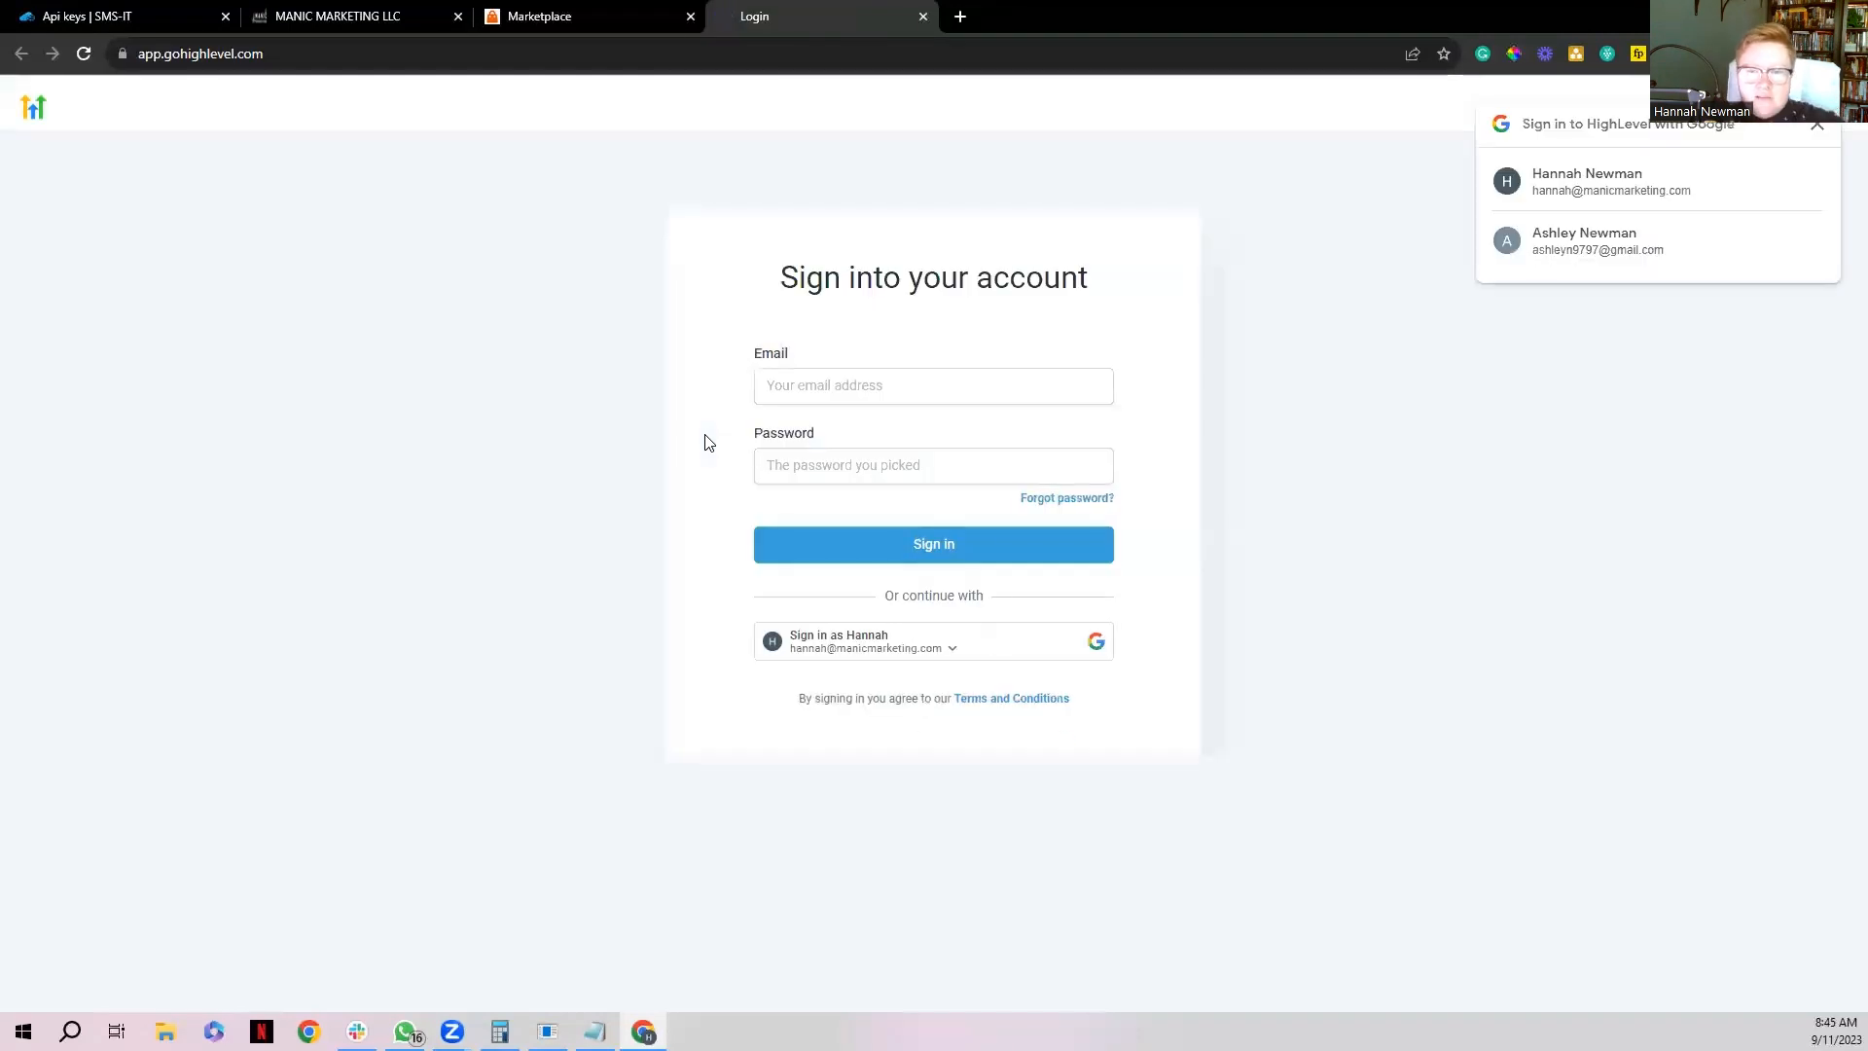
pyautogui.moveTo(854, 543)
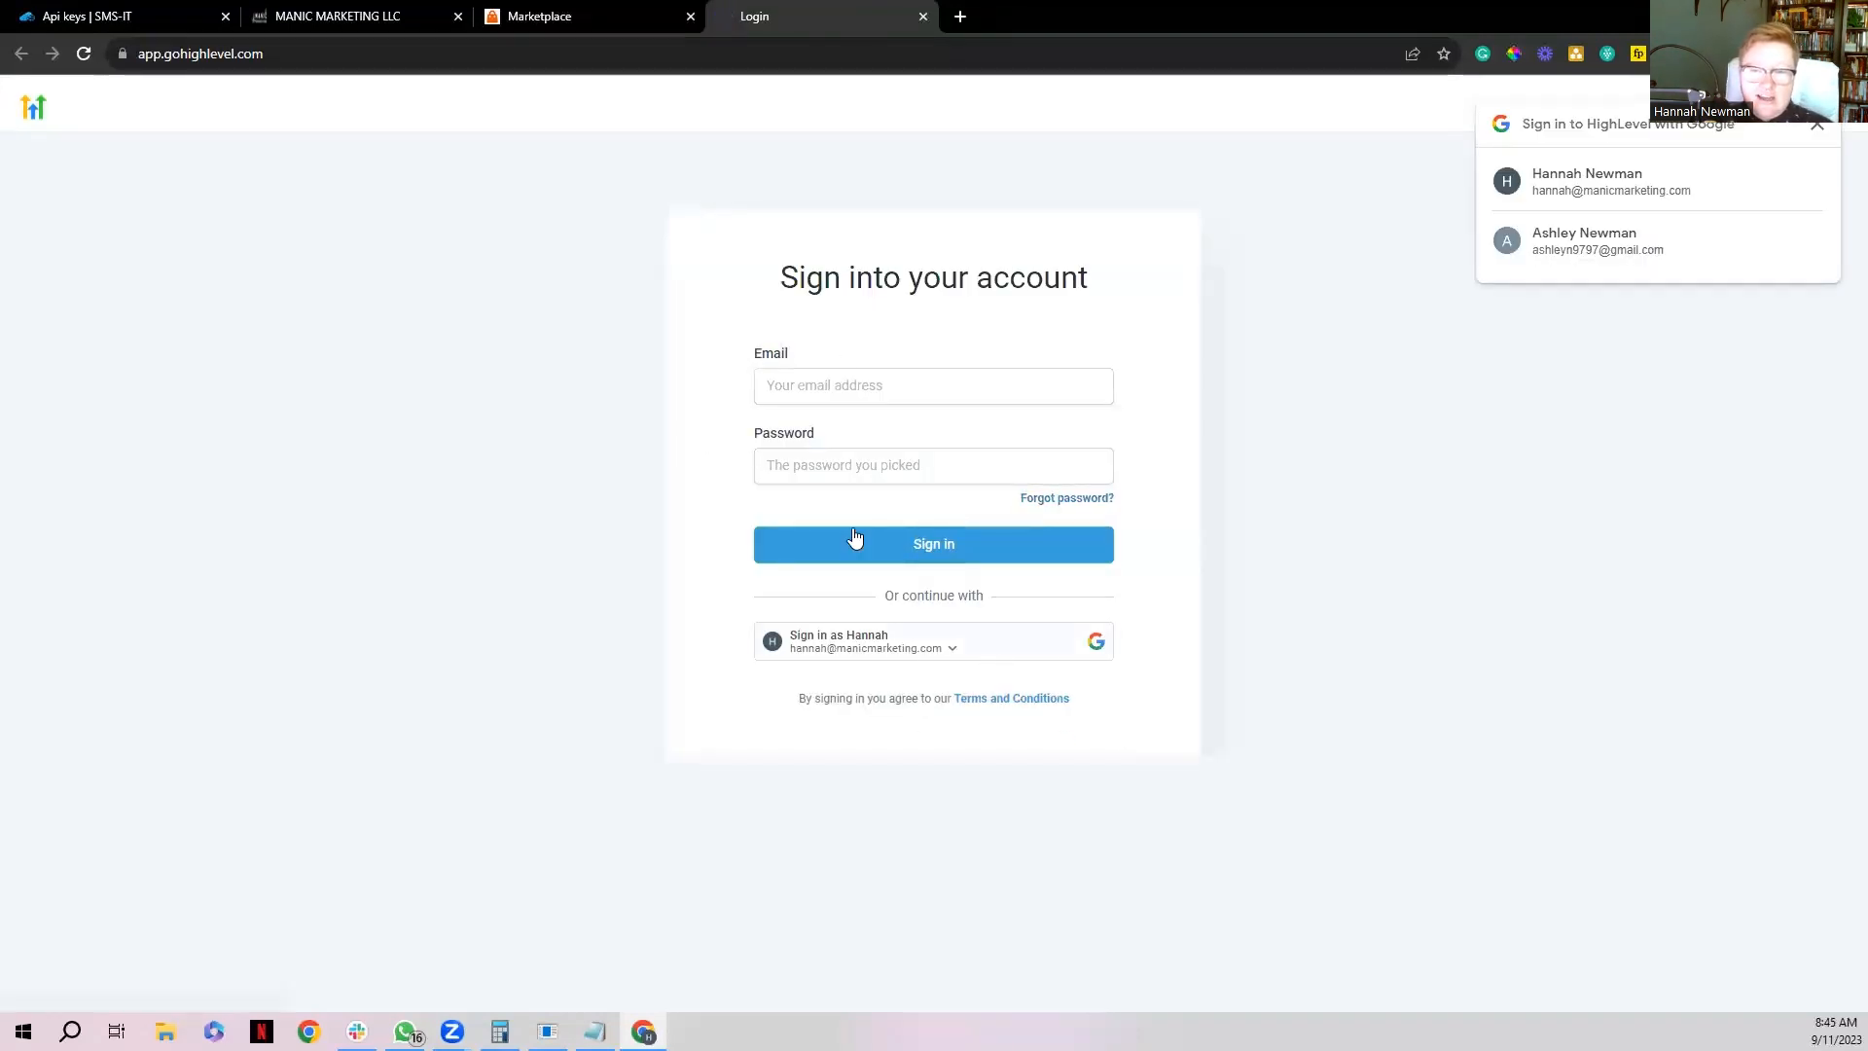
pyautogui.click(934, 385)
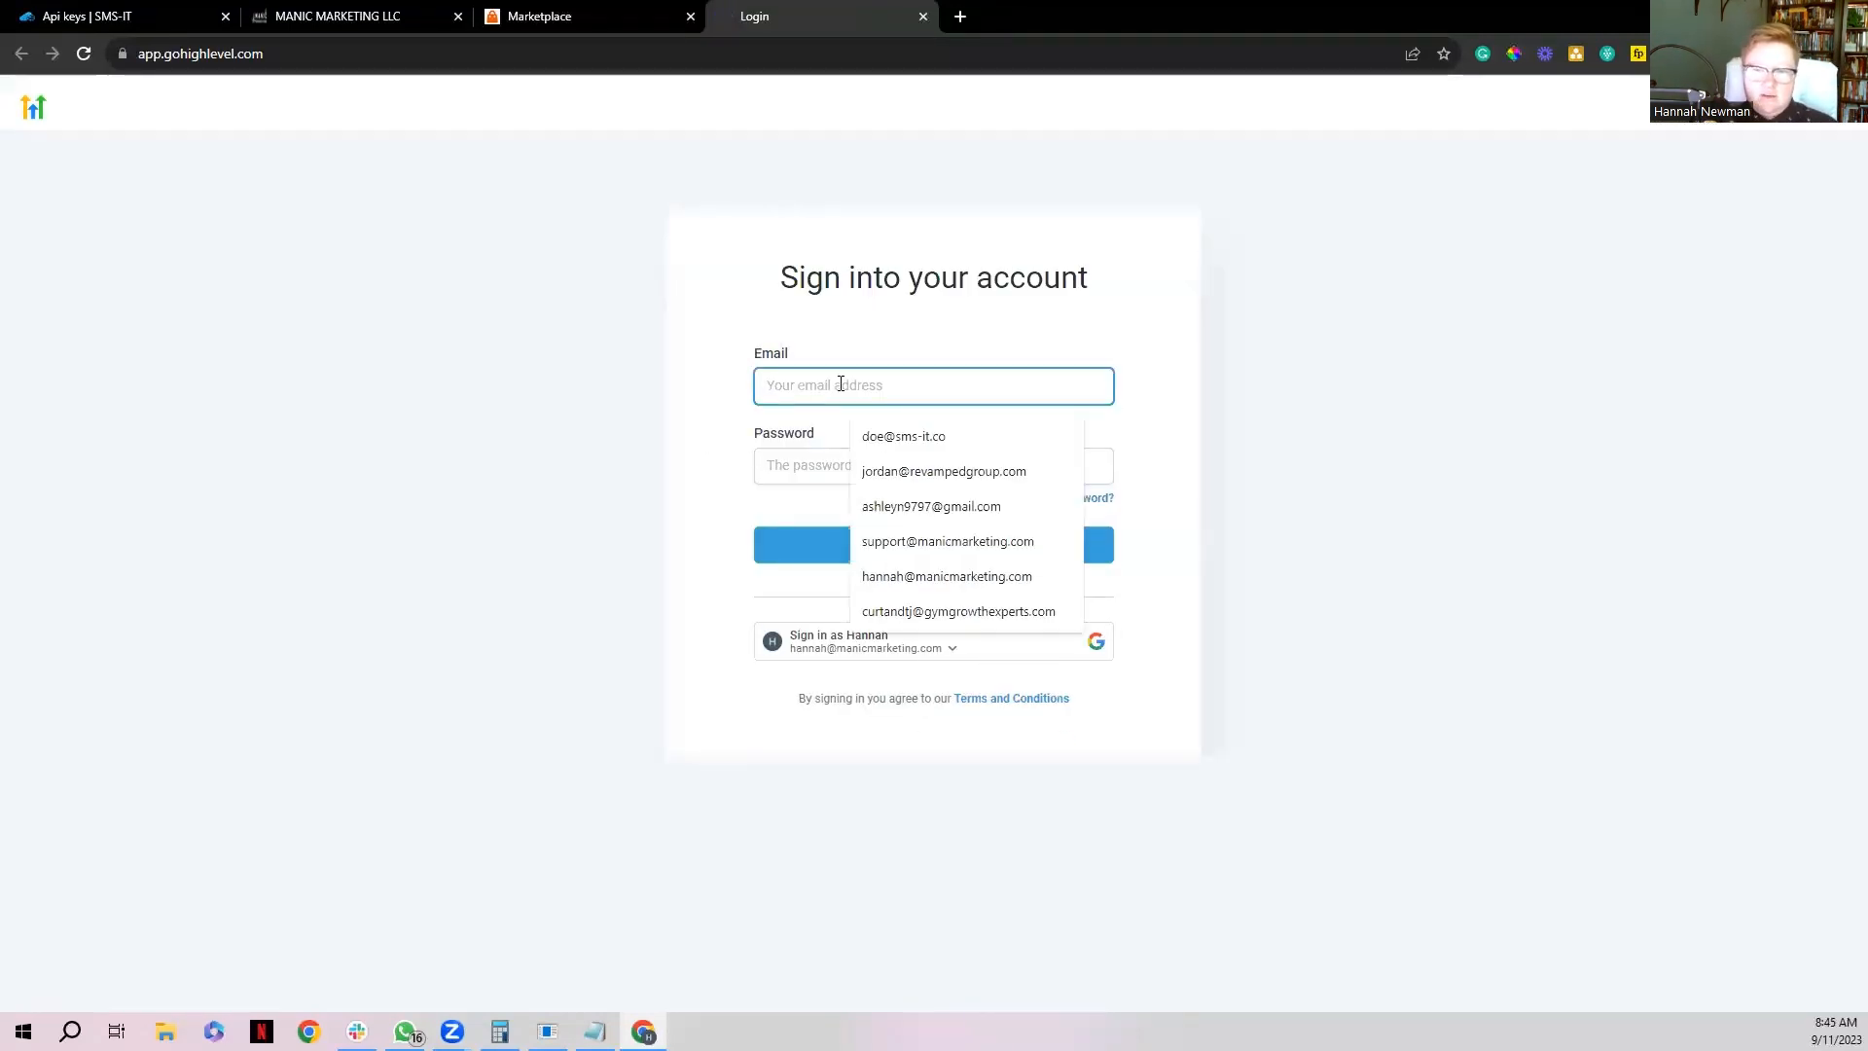
pyautogui.click(947, 541)
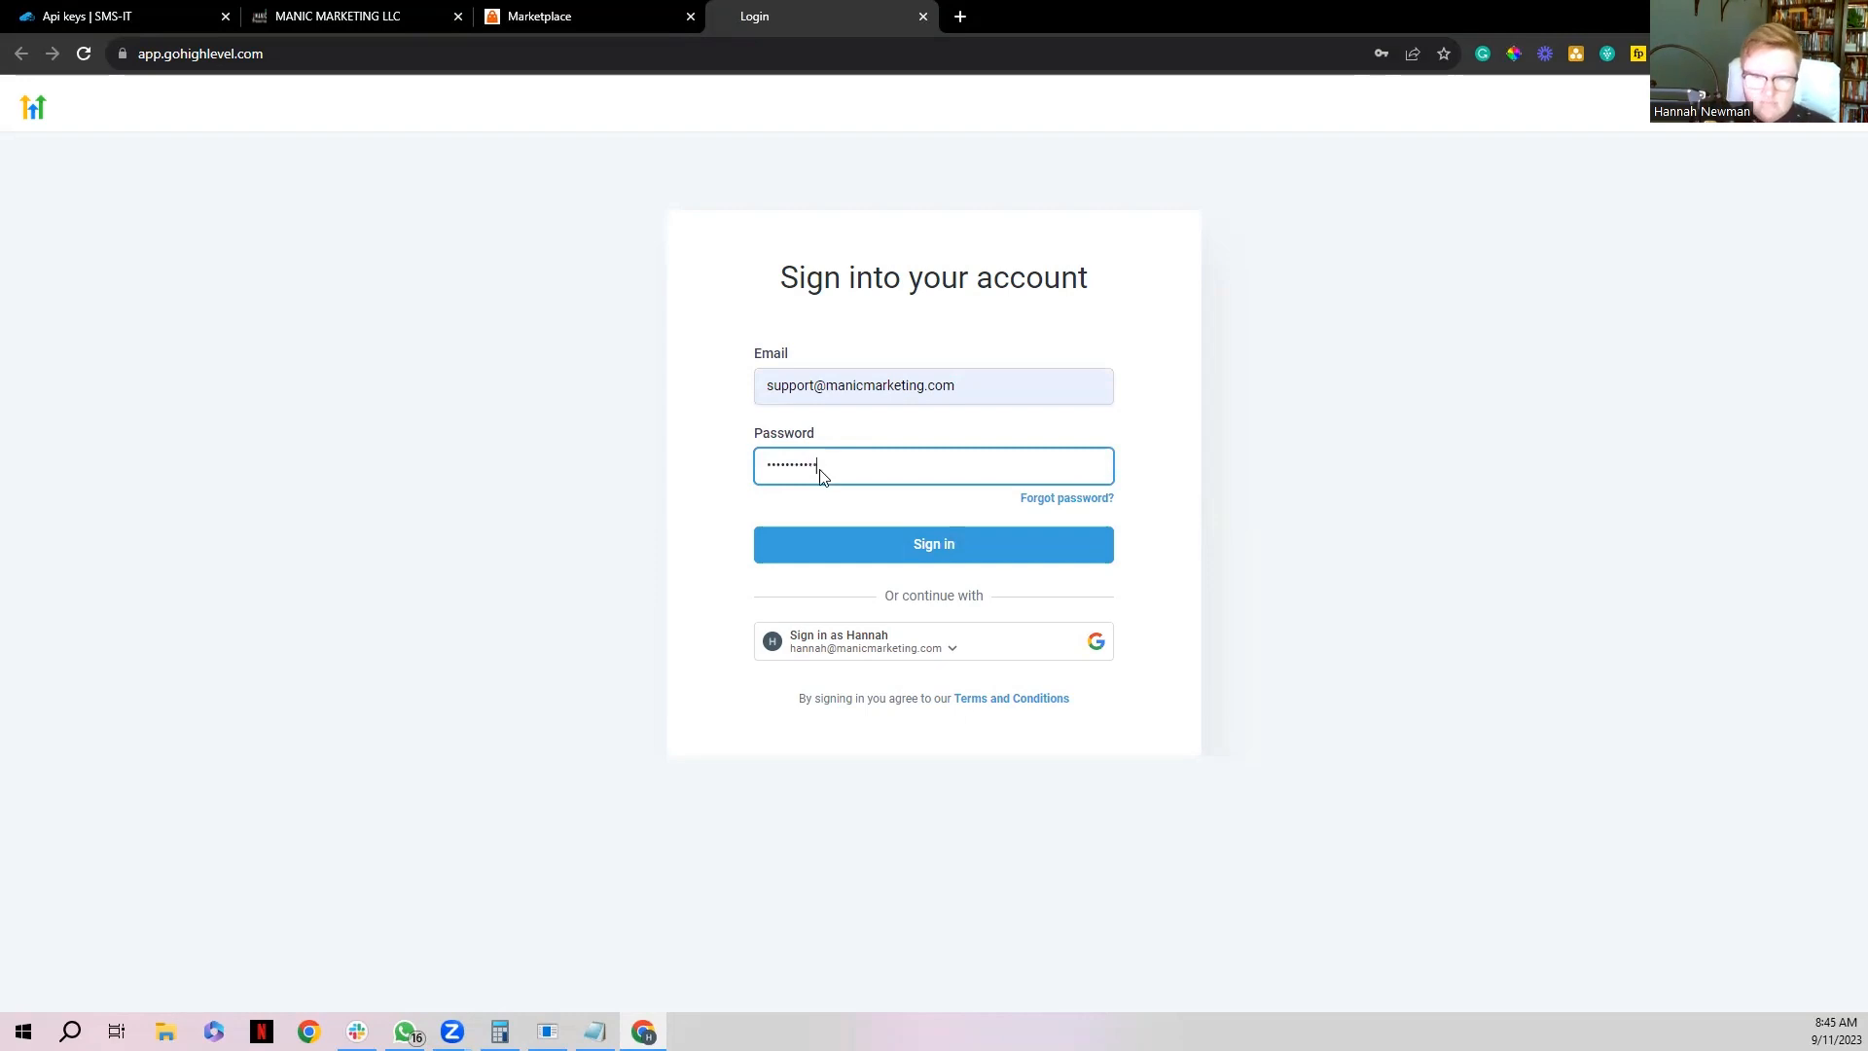
pyautogui.click(933, 543)
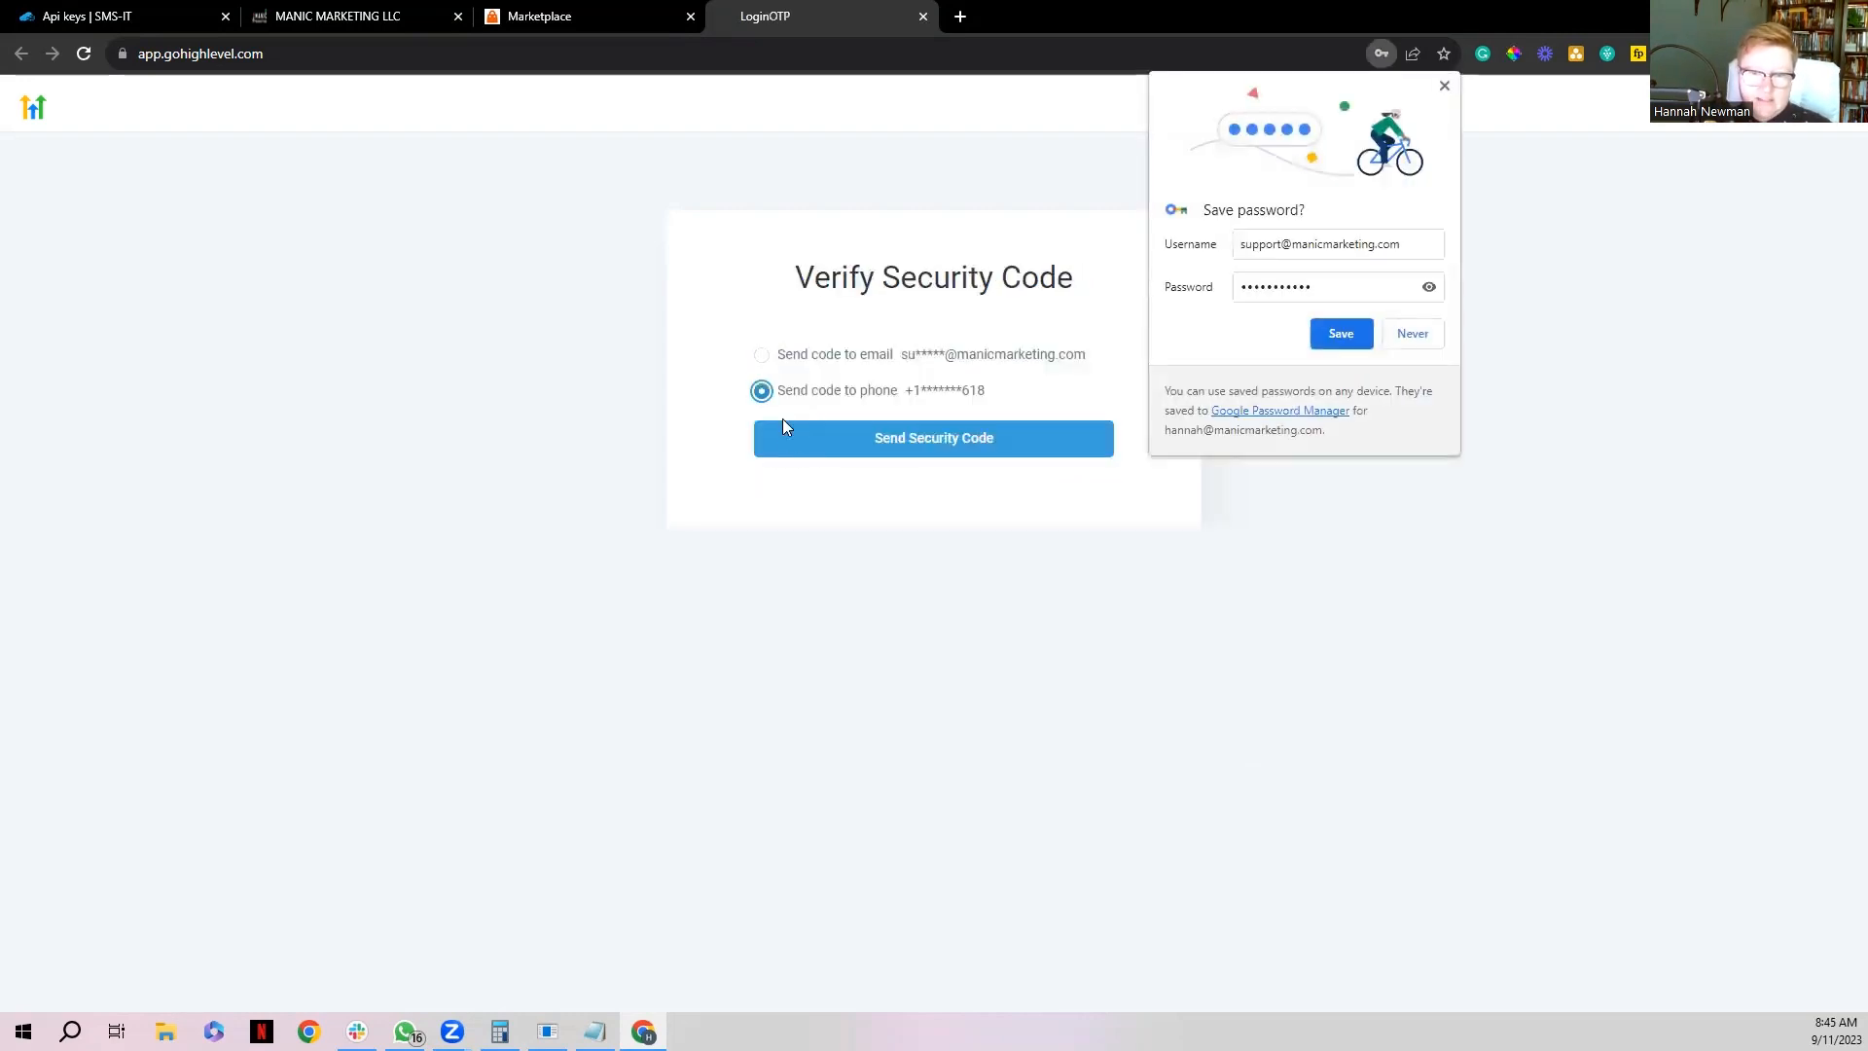
pyautogui.click(933, 437)
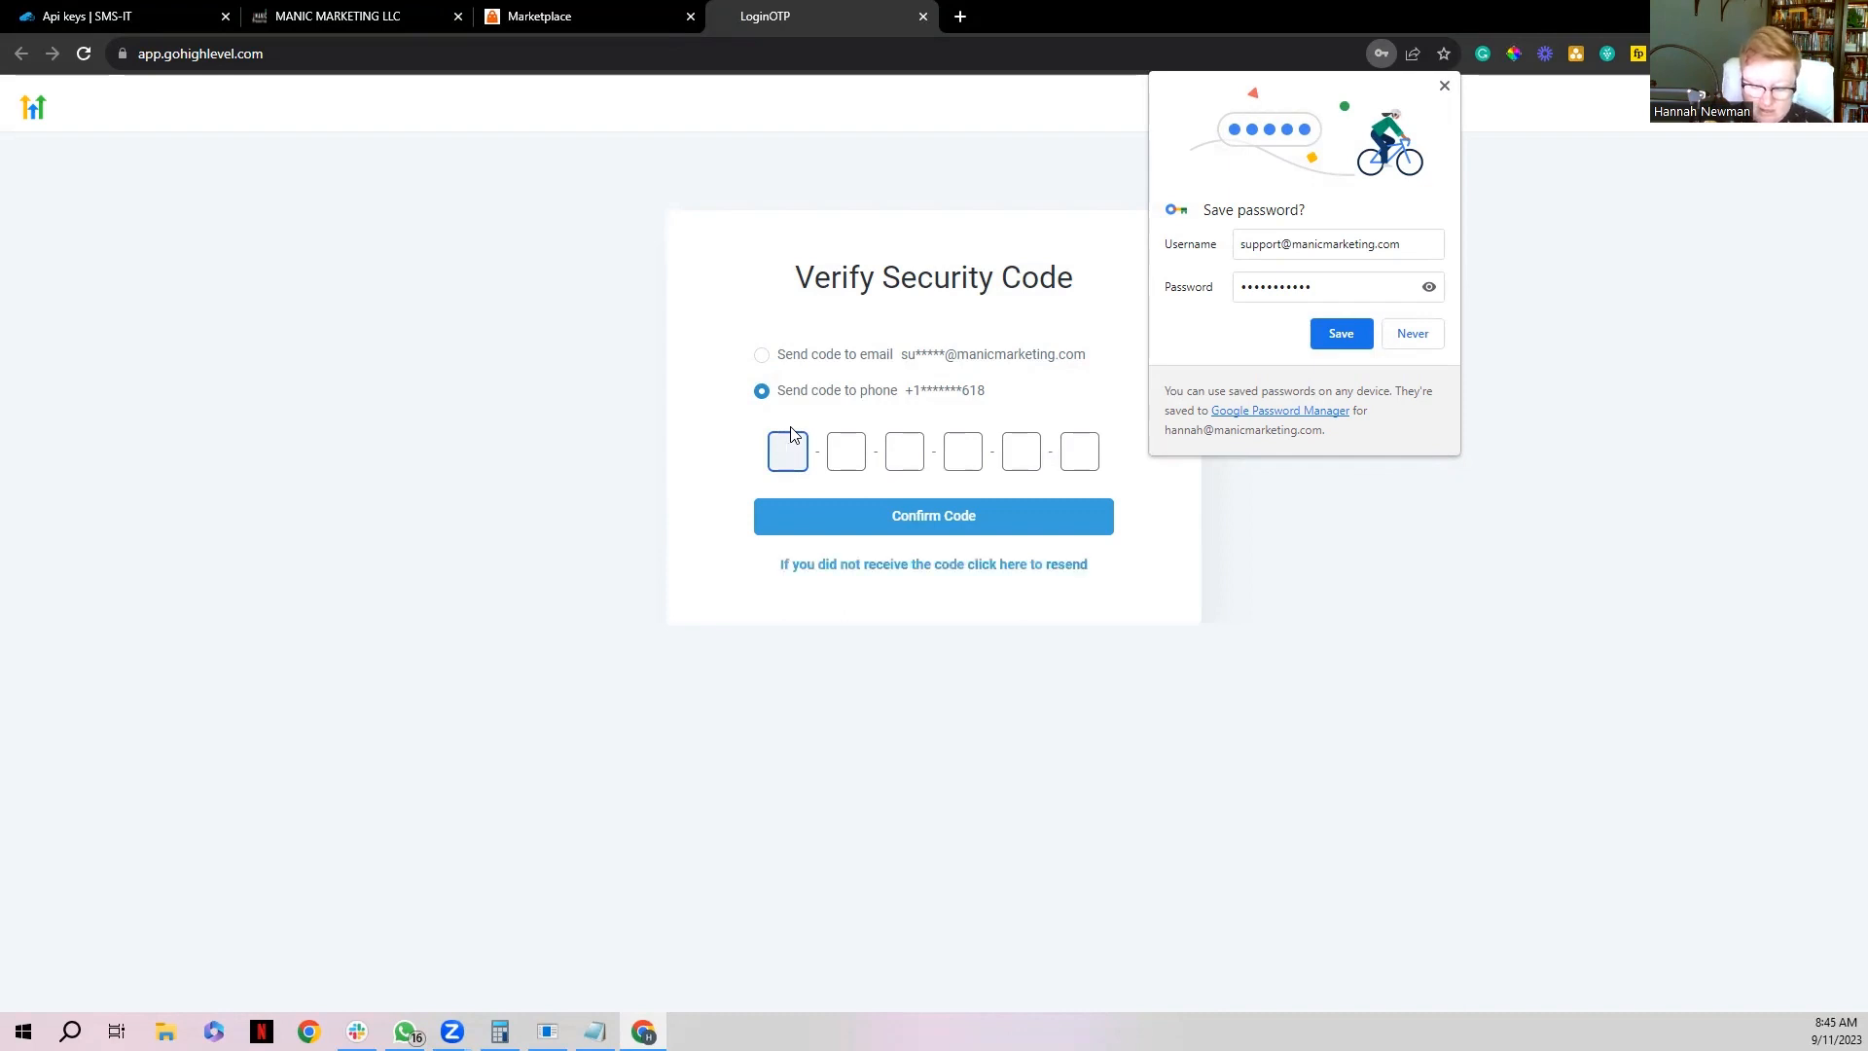
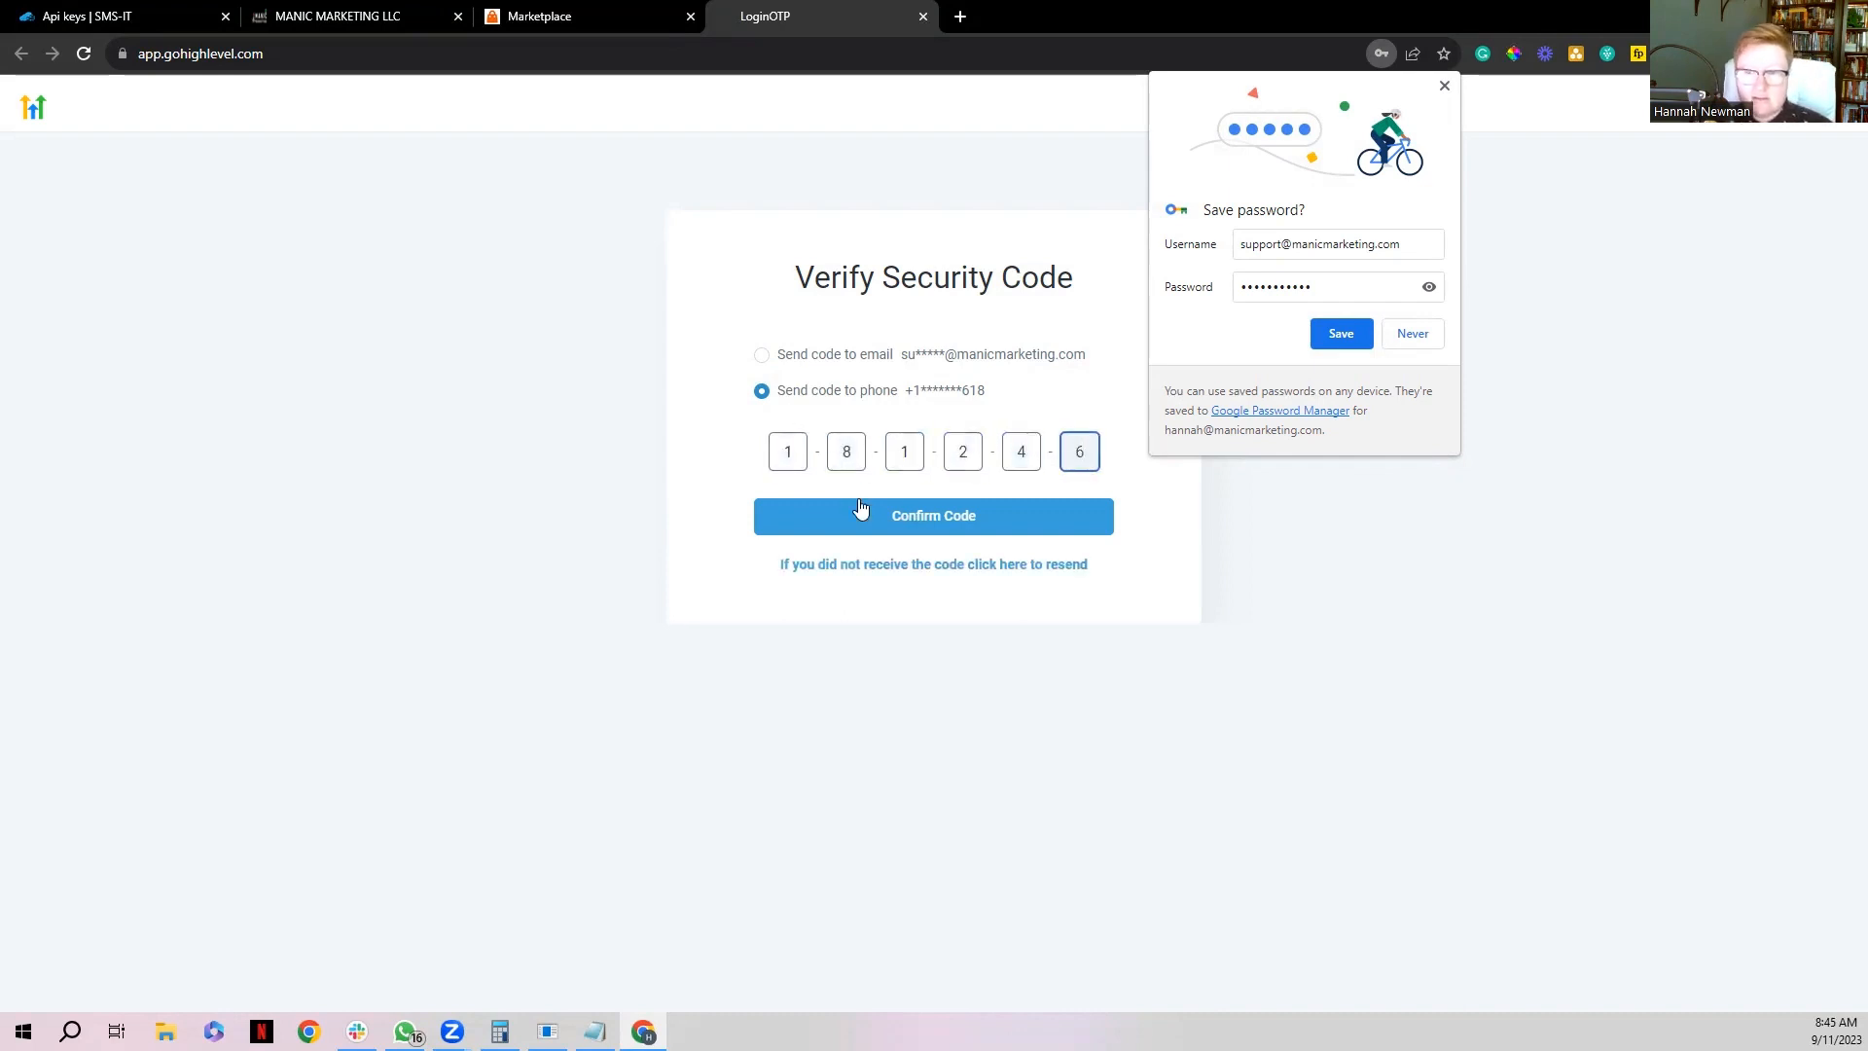
pyautogui.click(933, 515)
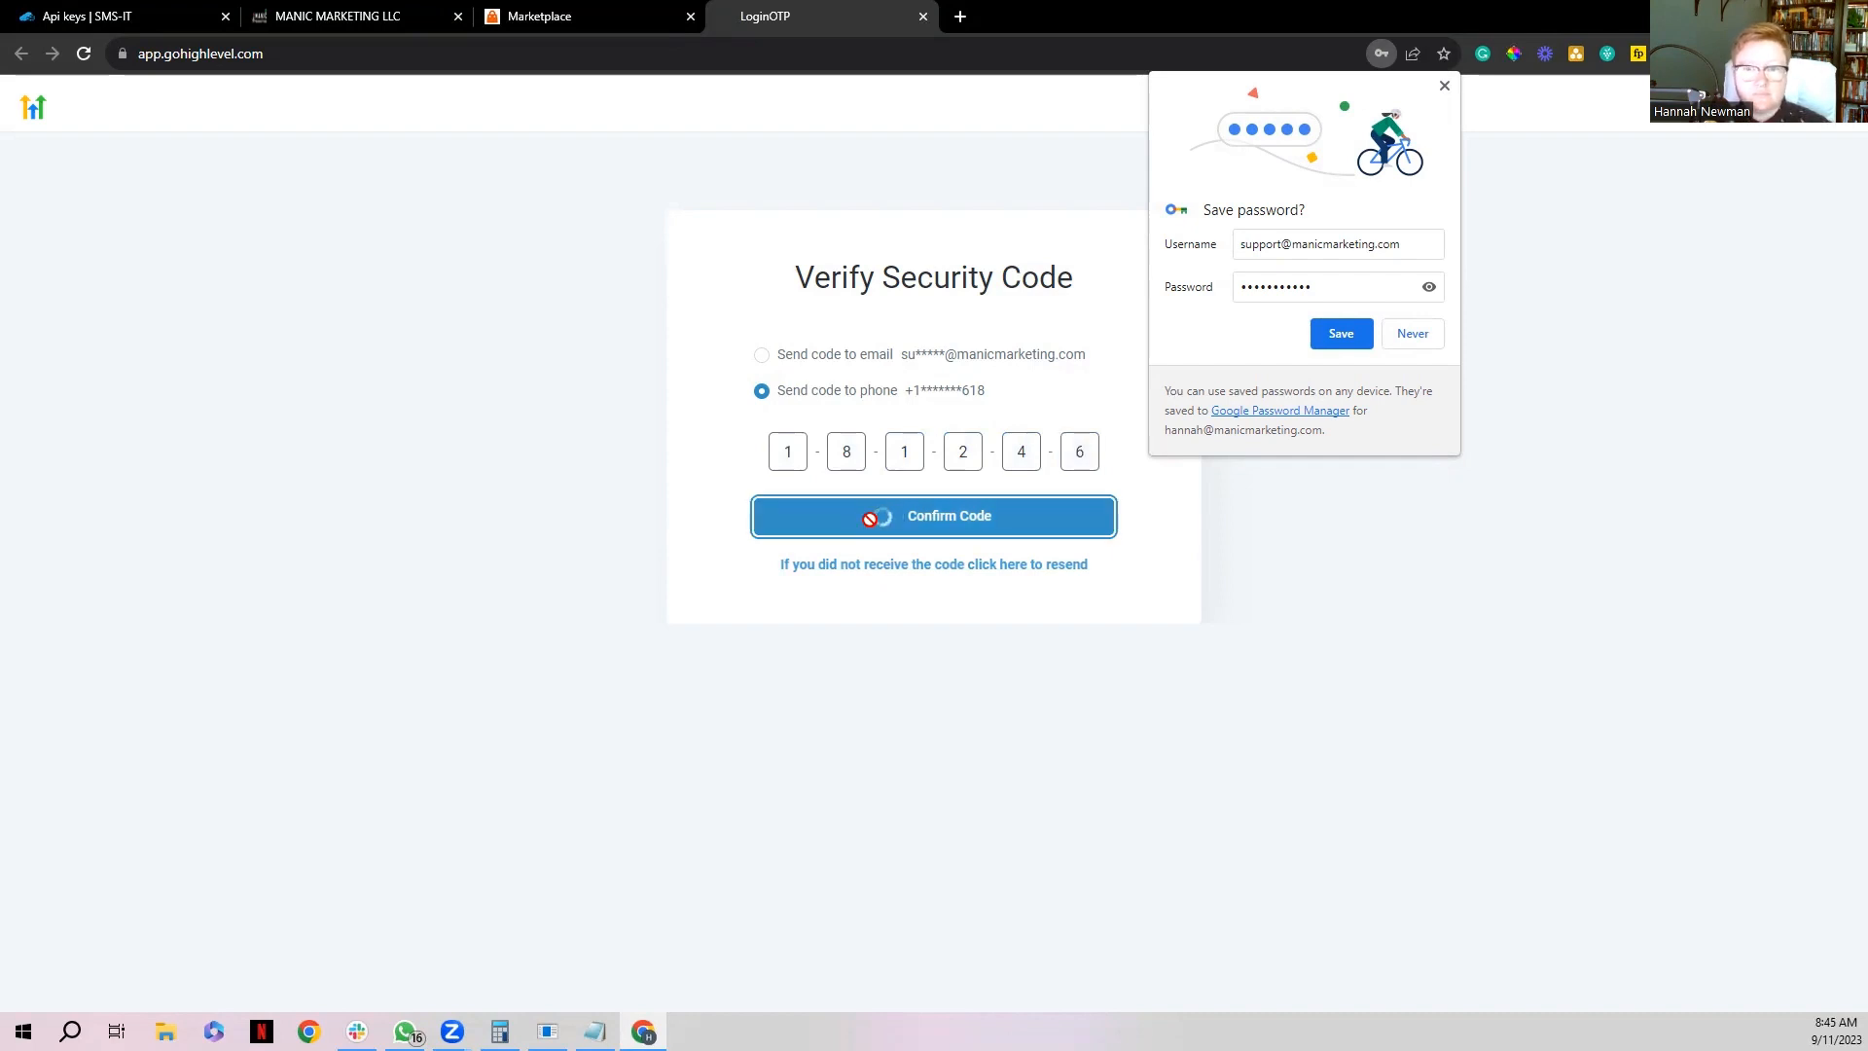
pyautogui.click(933, 515)
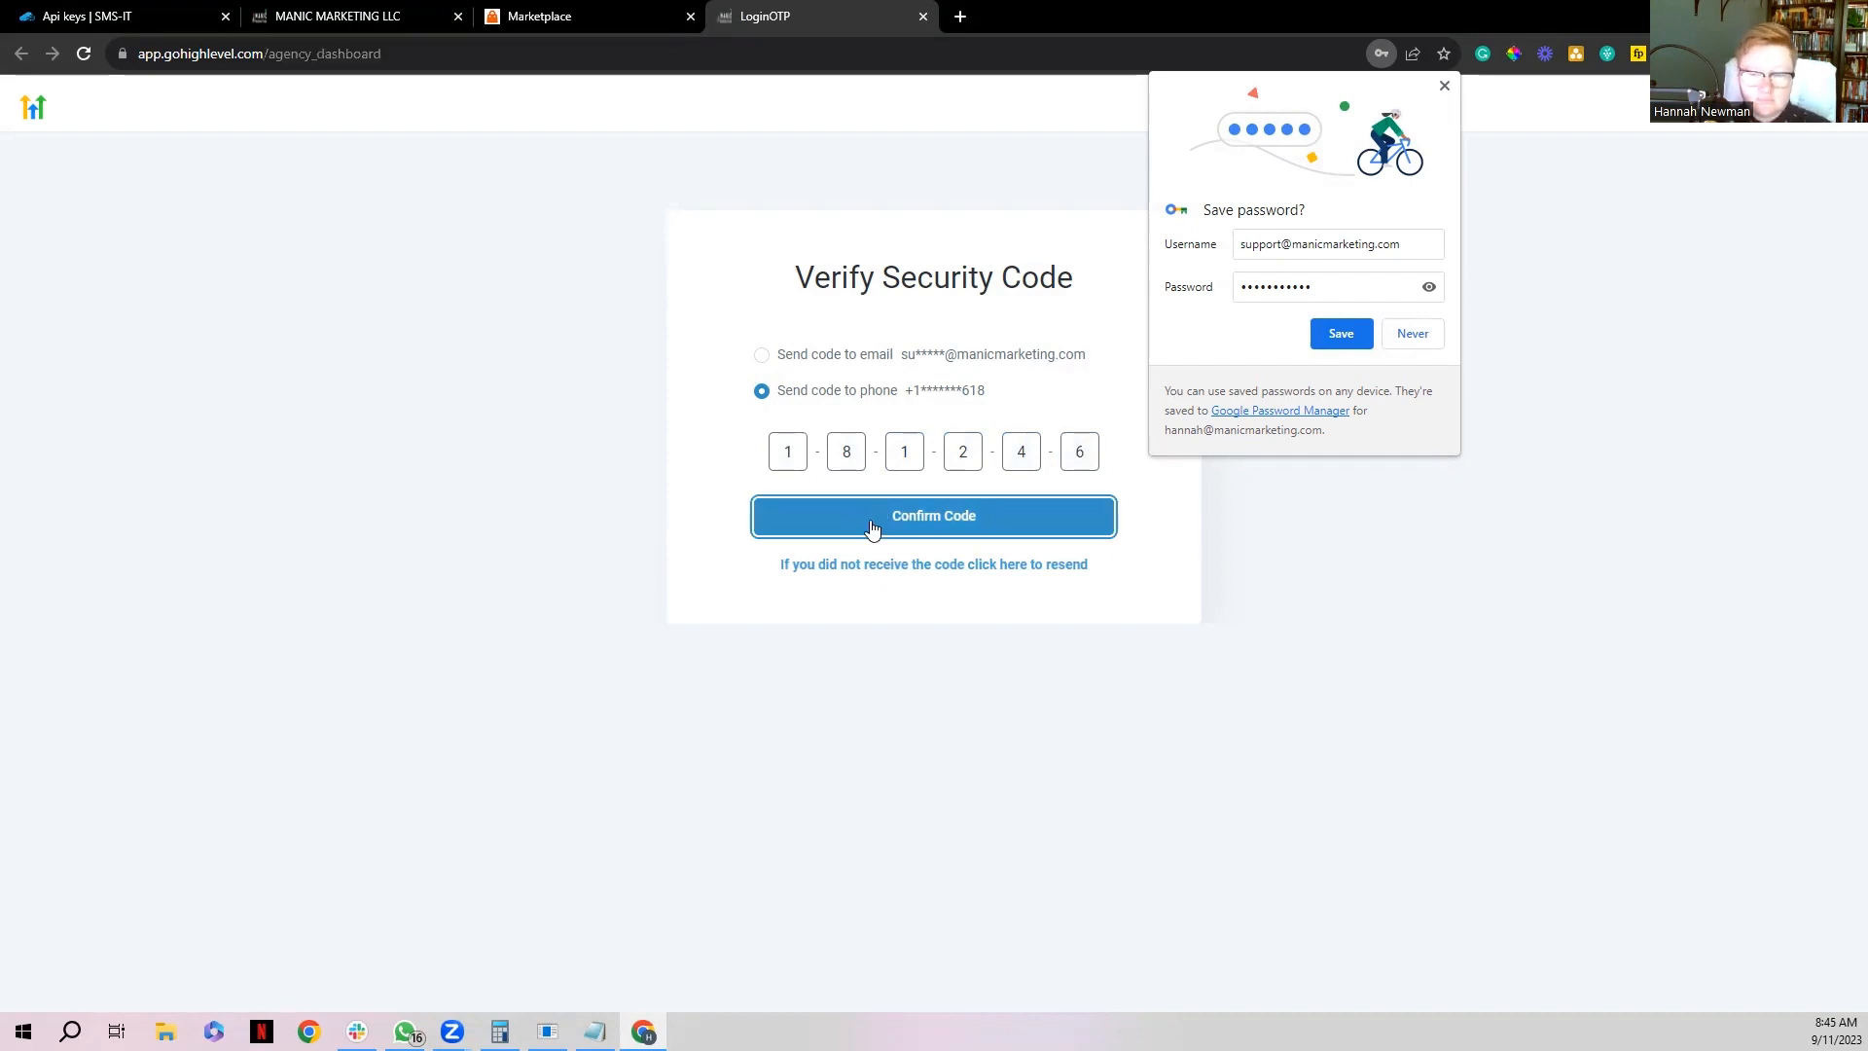
pyautogui.click(933, 514)
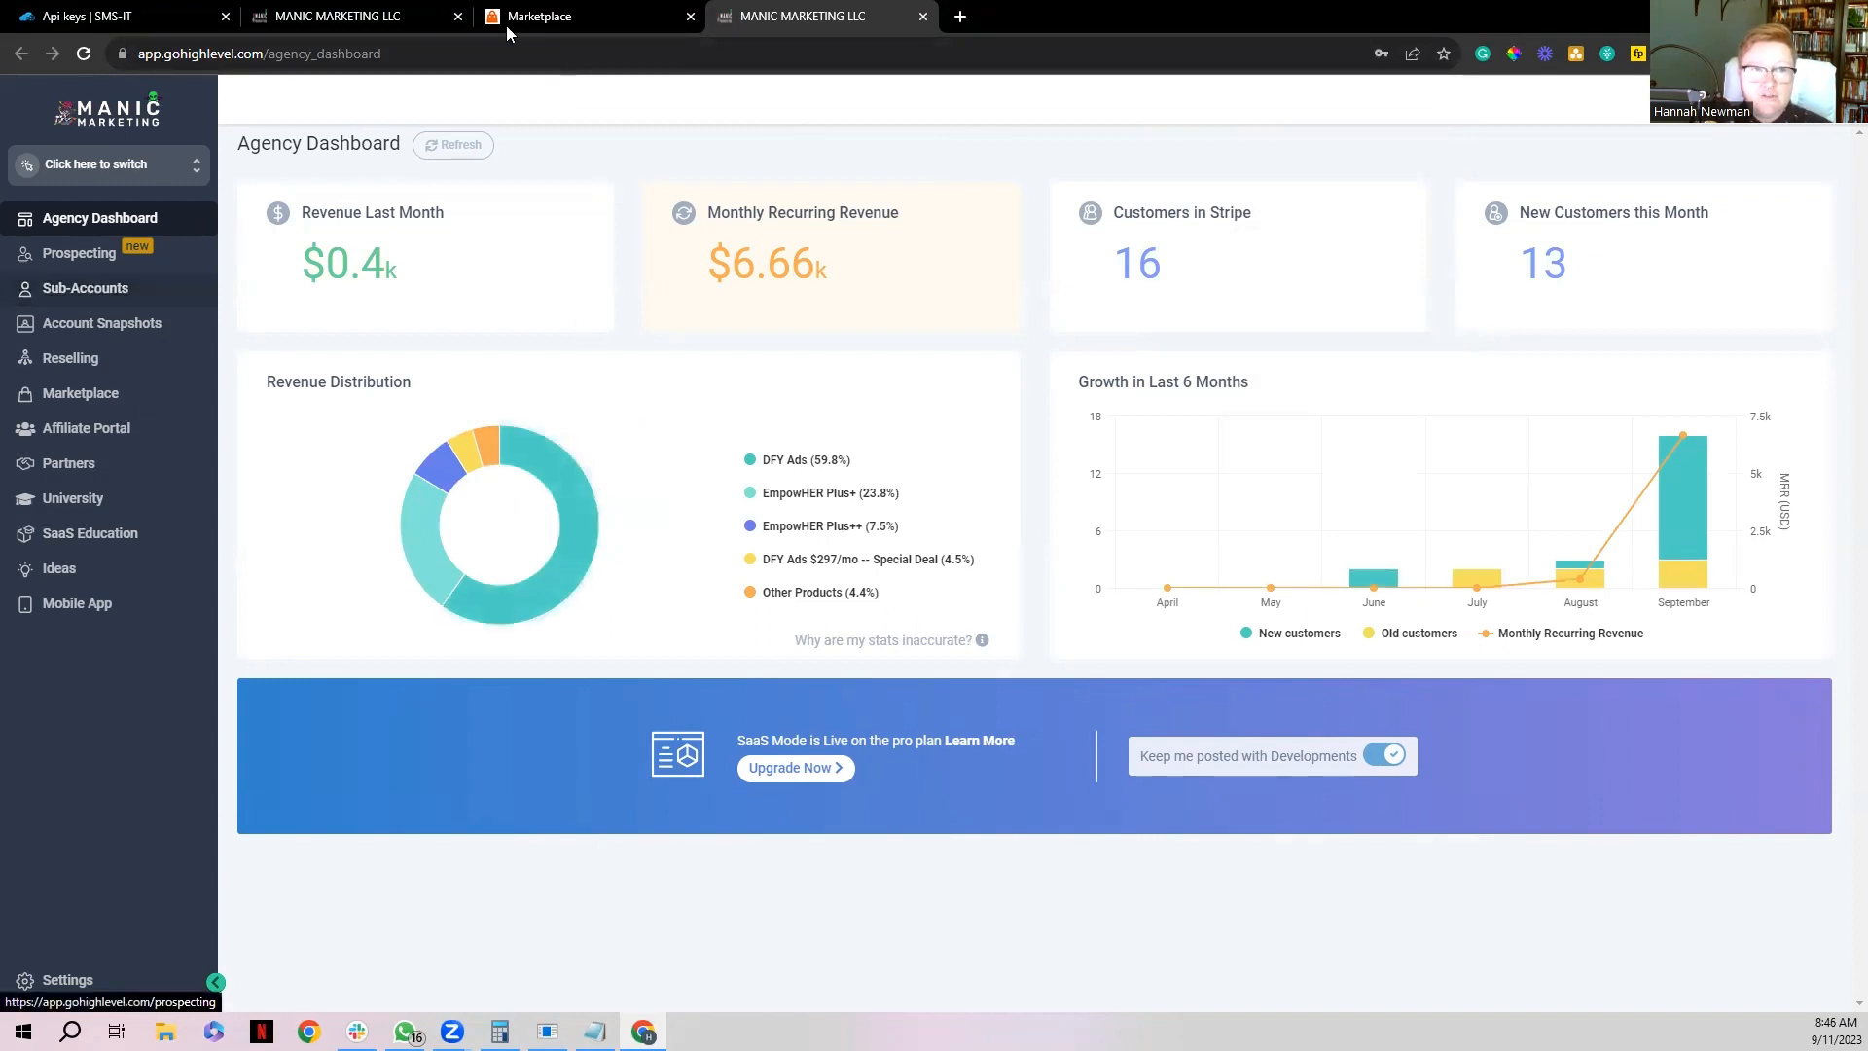
pyautogui.moveTo(538, 15)
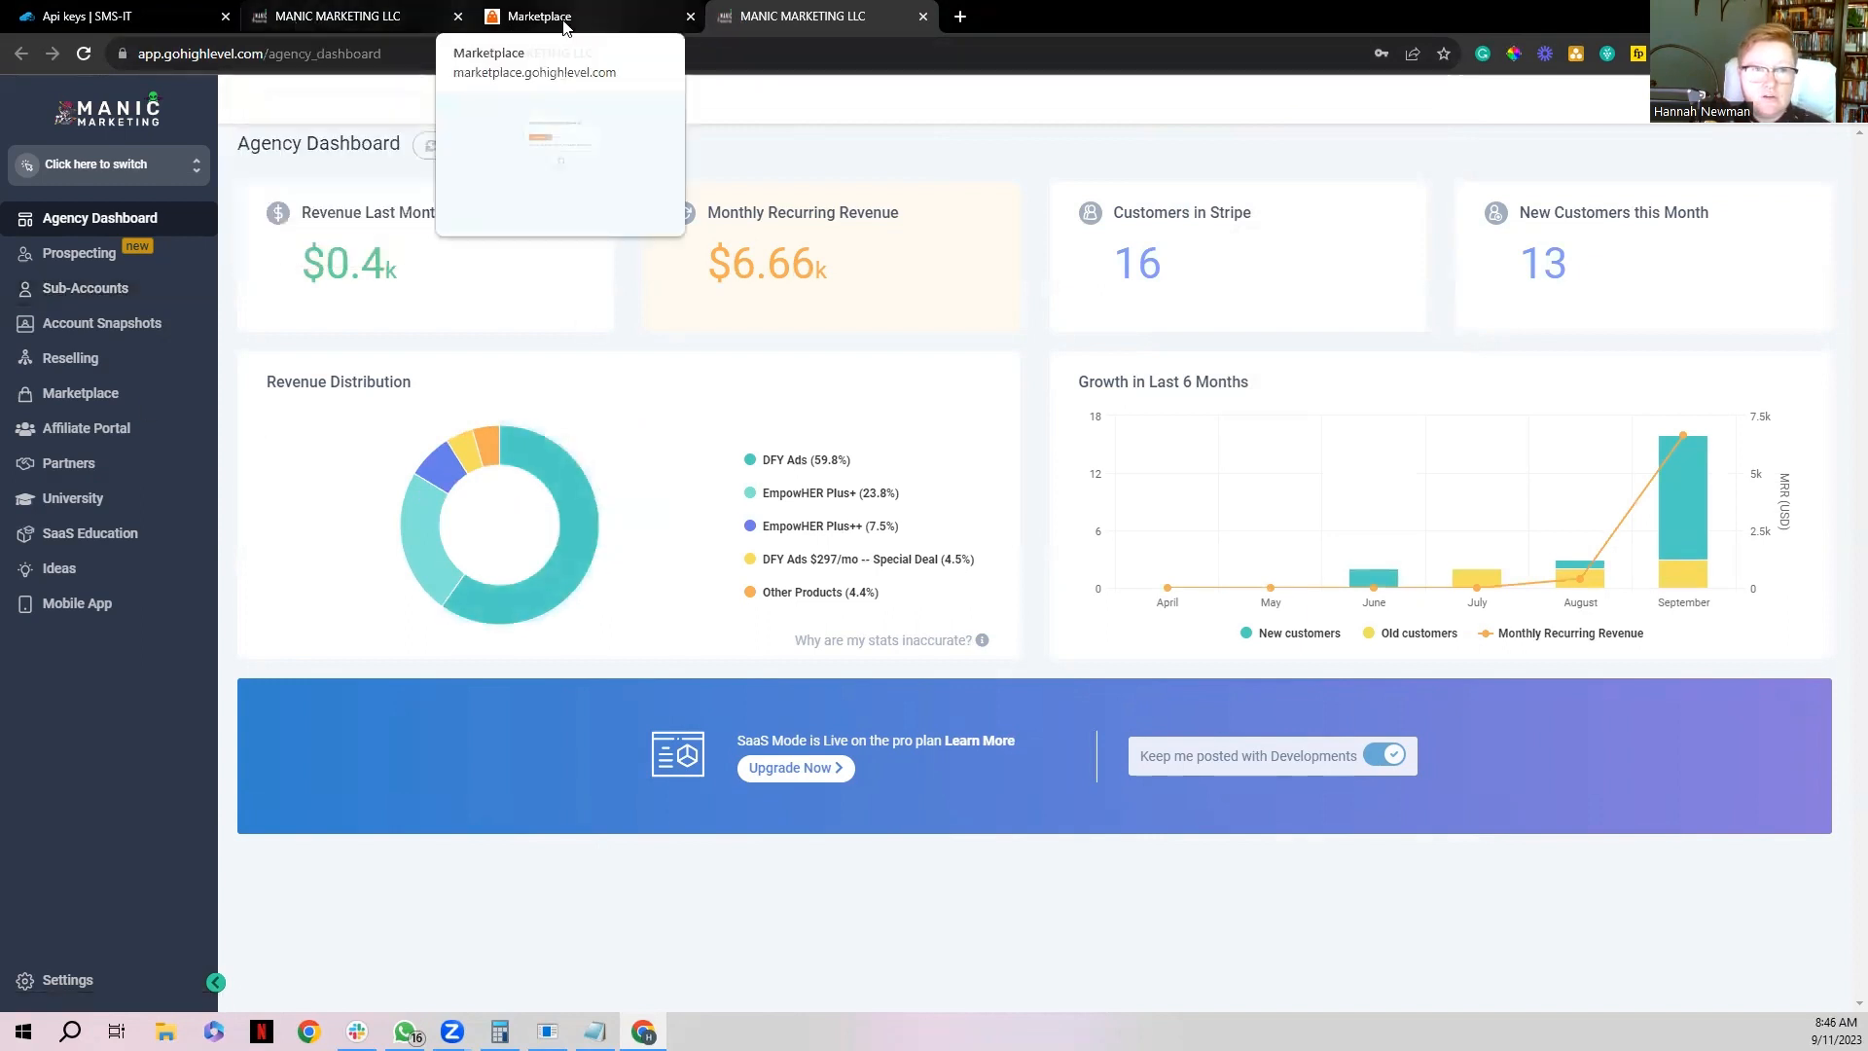
# Pick MANIC MARKETING LLC from the Select an Account list for SMS-iT.
pyautogui.click(538, 16)
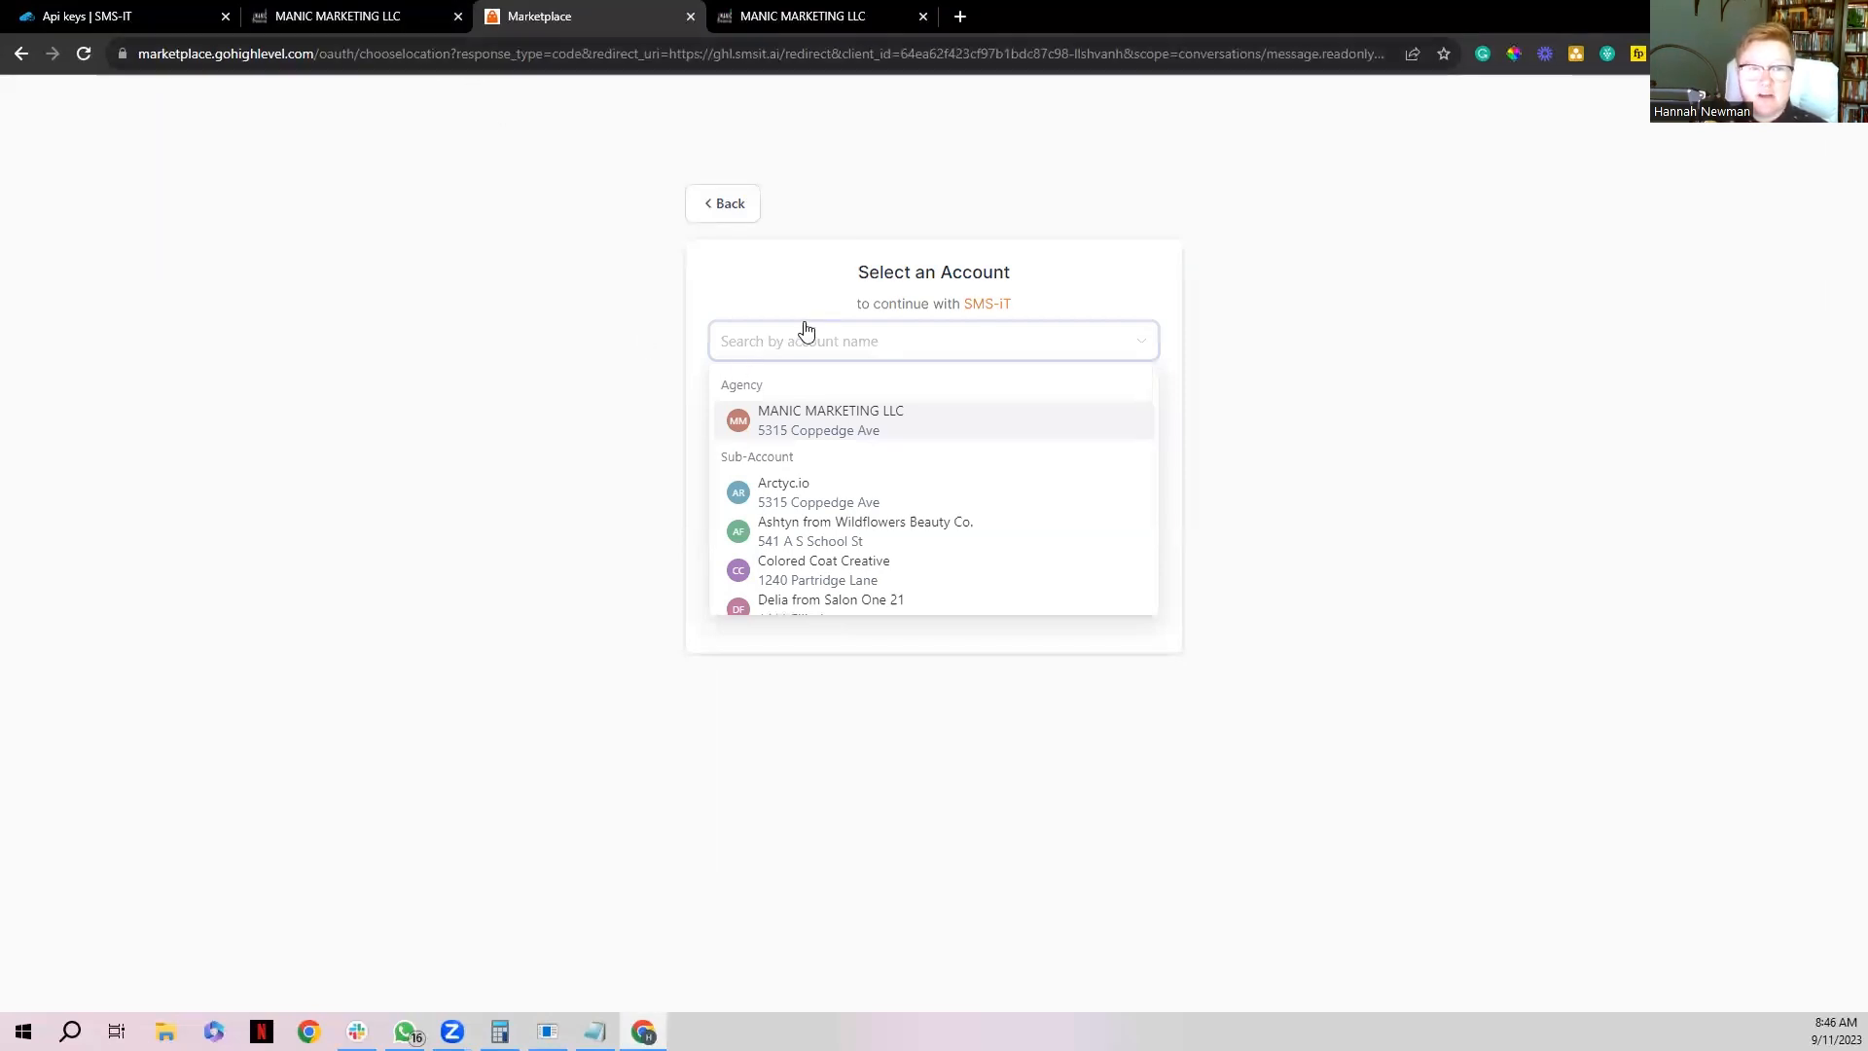
pyautogui.moveTo(789, 430)
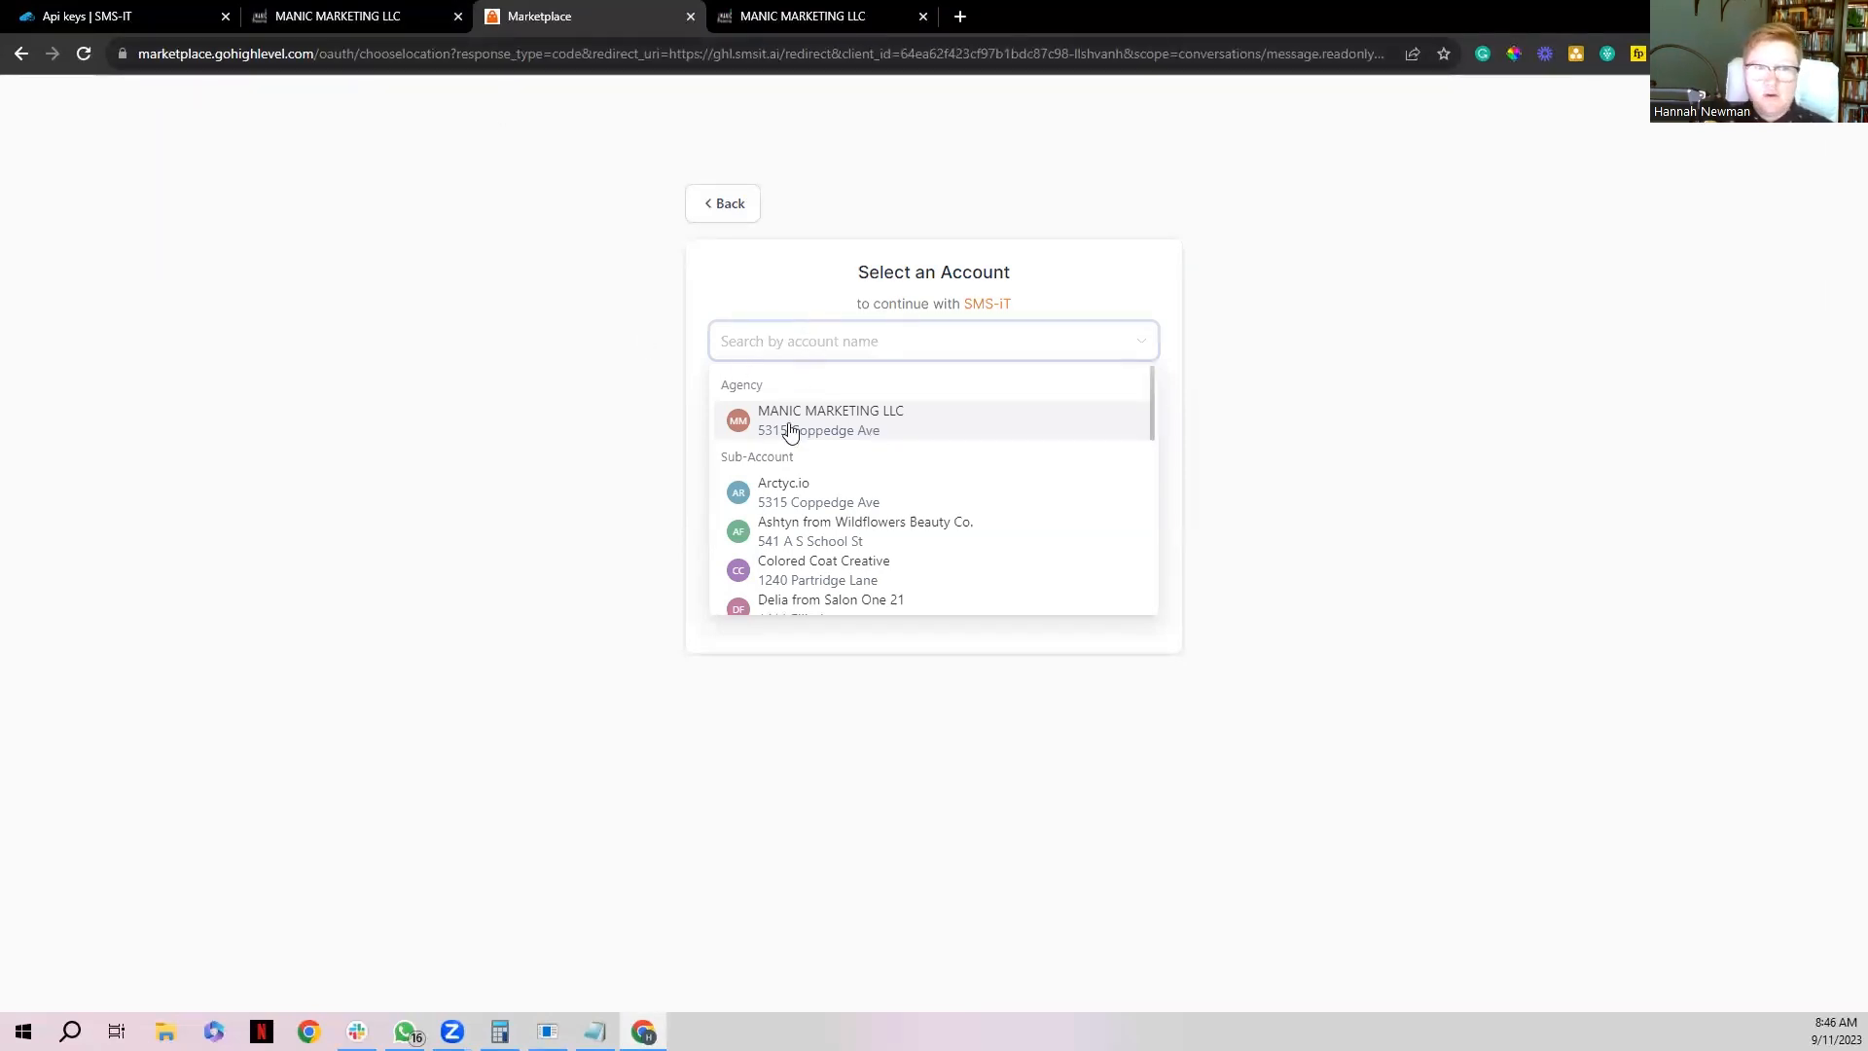
pyautogui.moveTo(867, 468)
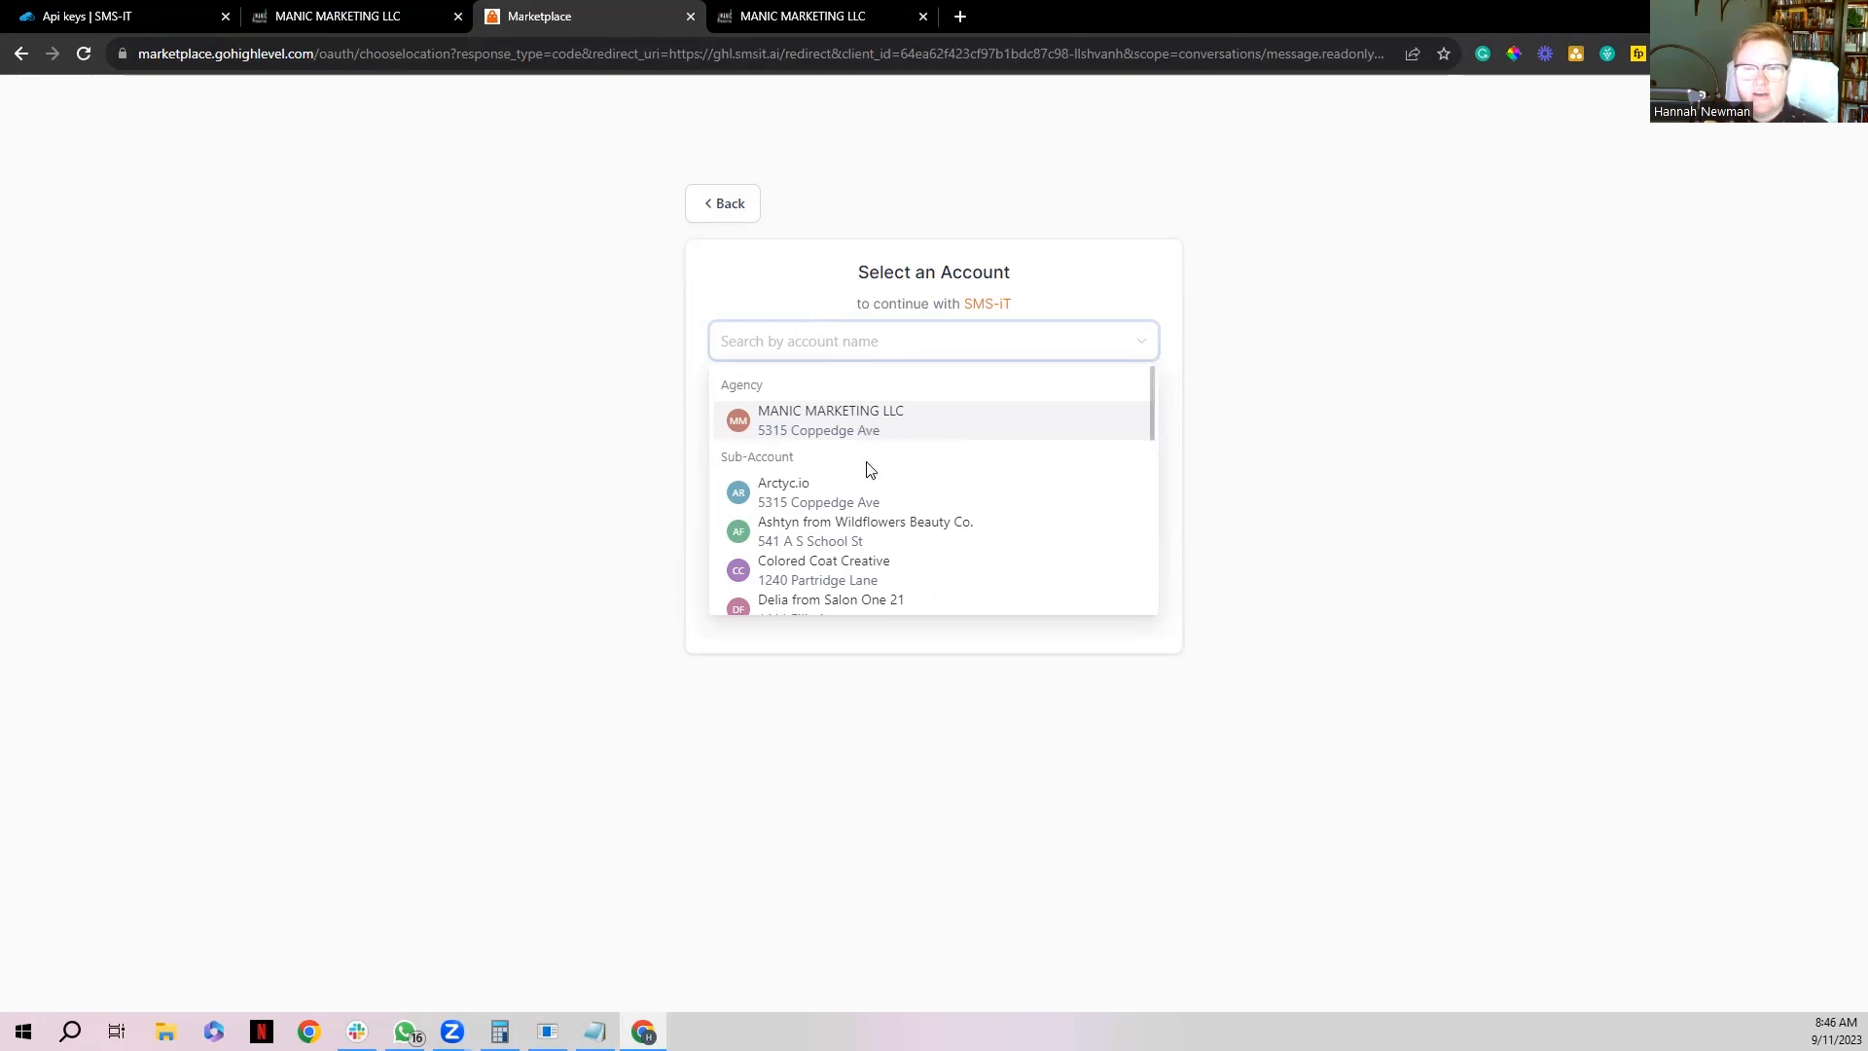
pyautogui.scroll(-3)
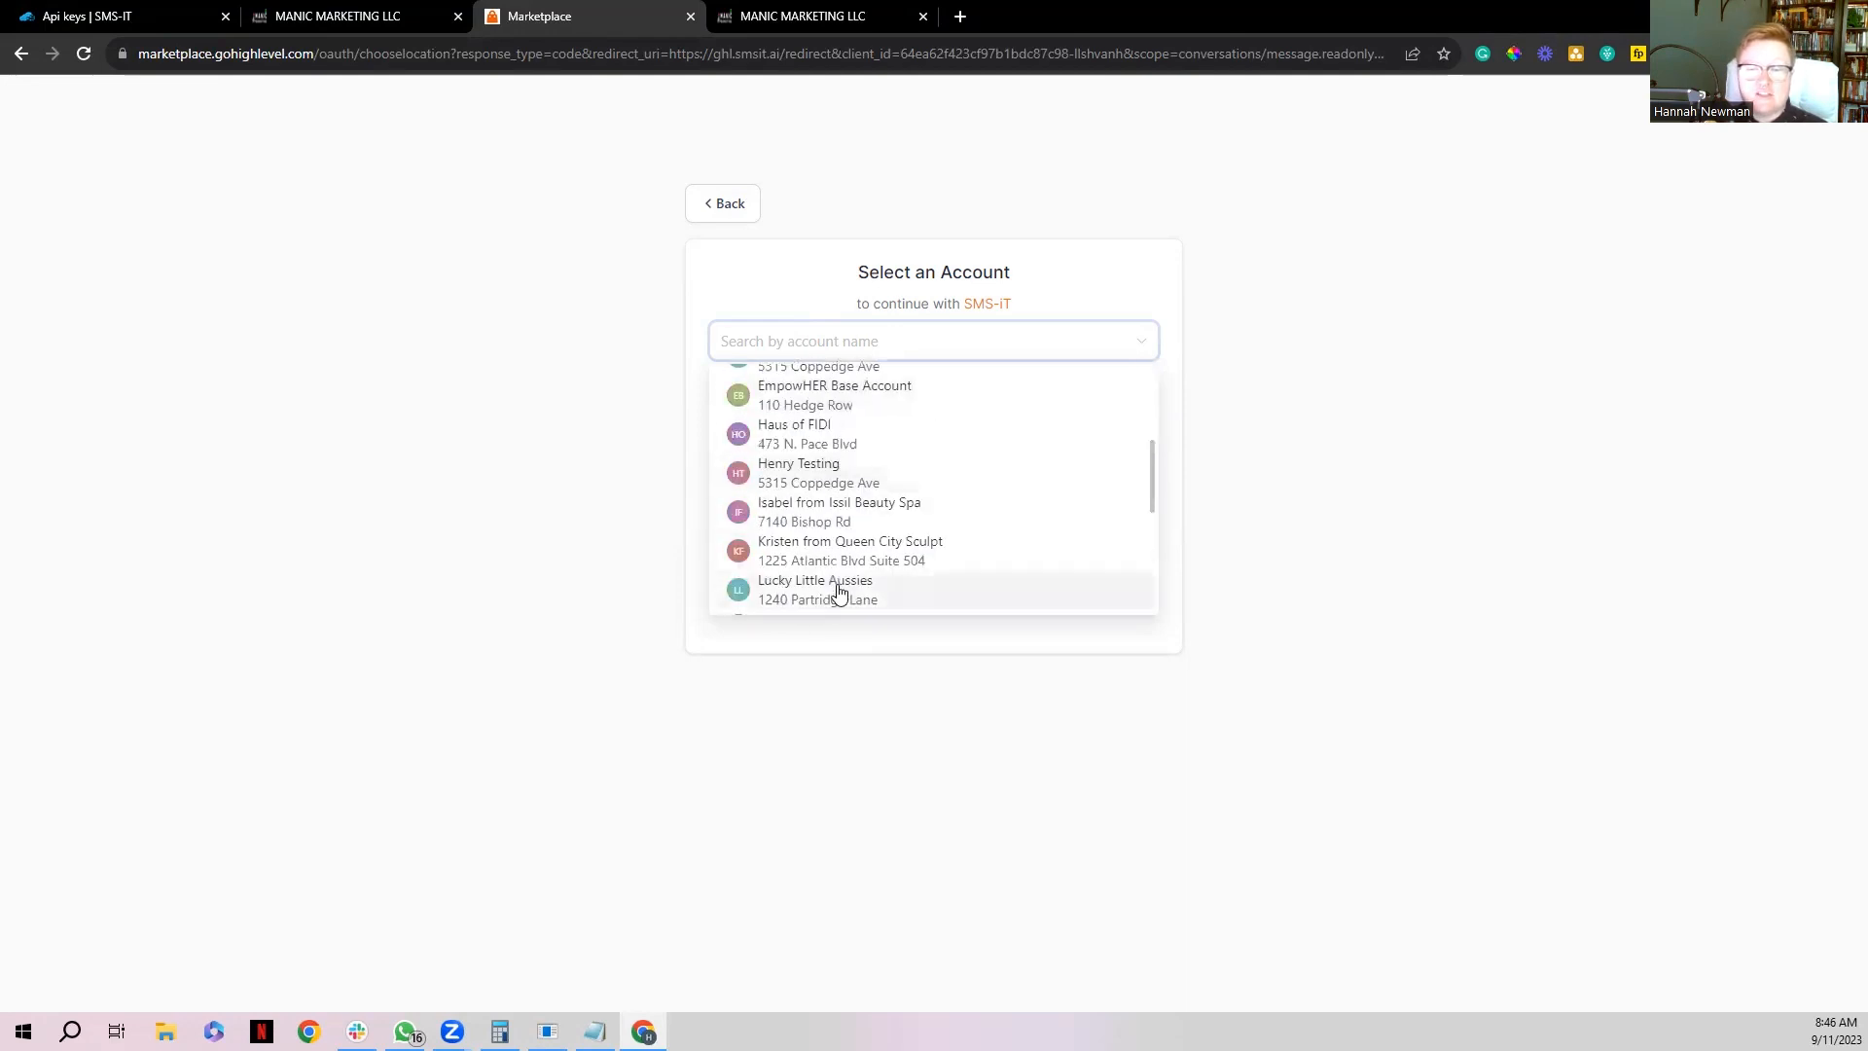
pyautogui.scroll(-3)
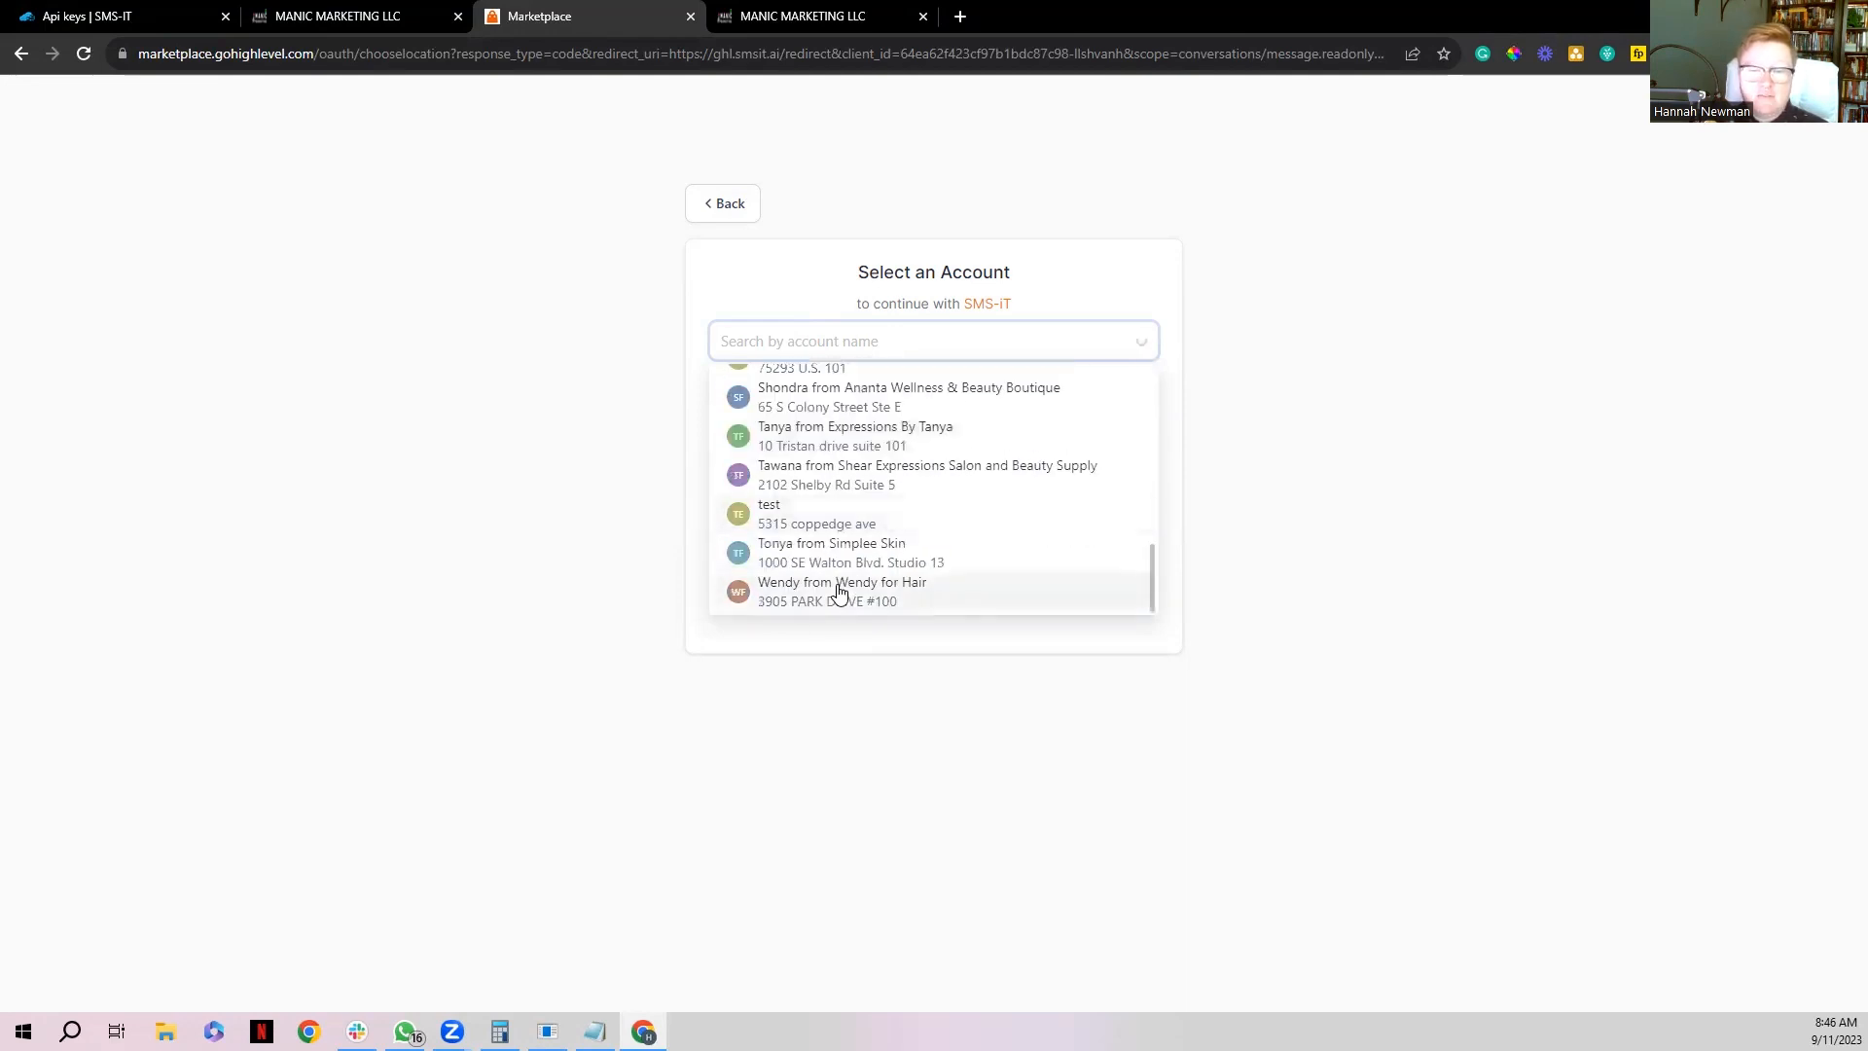
pyautogui.scroll(3)
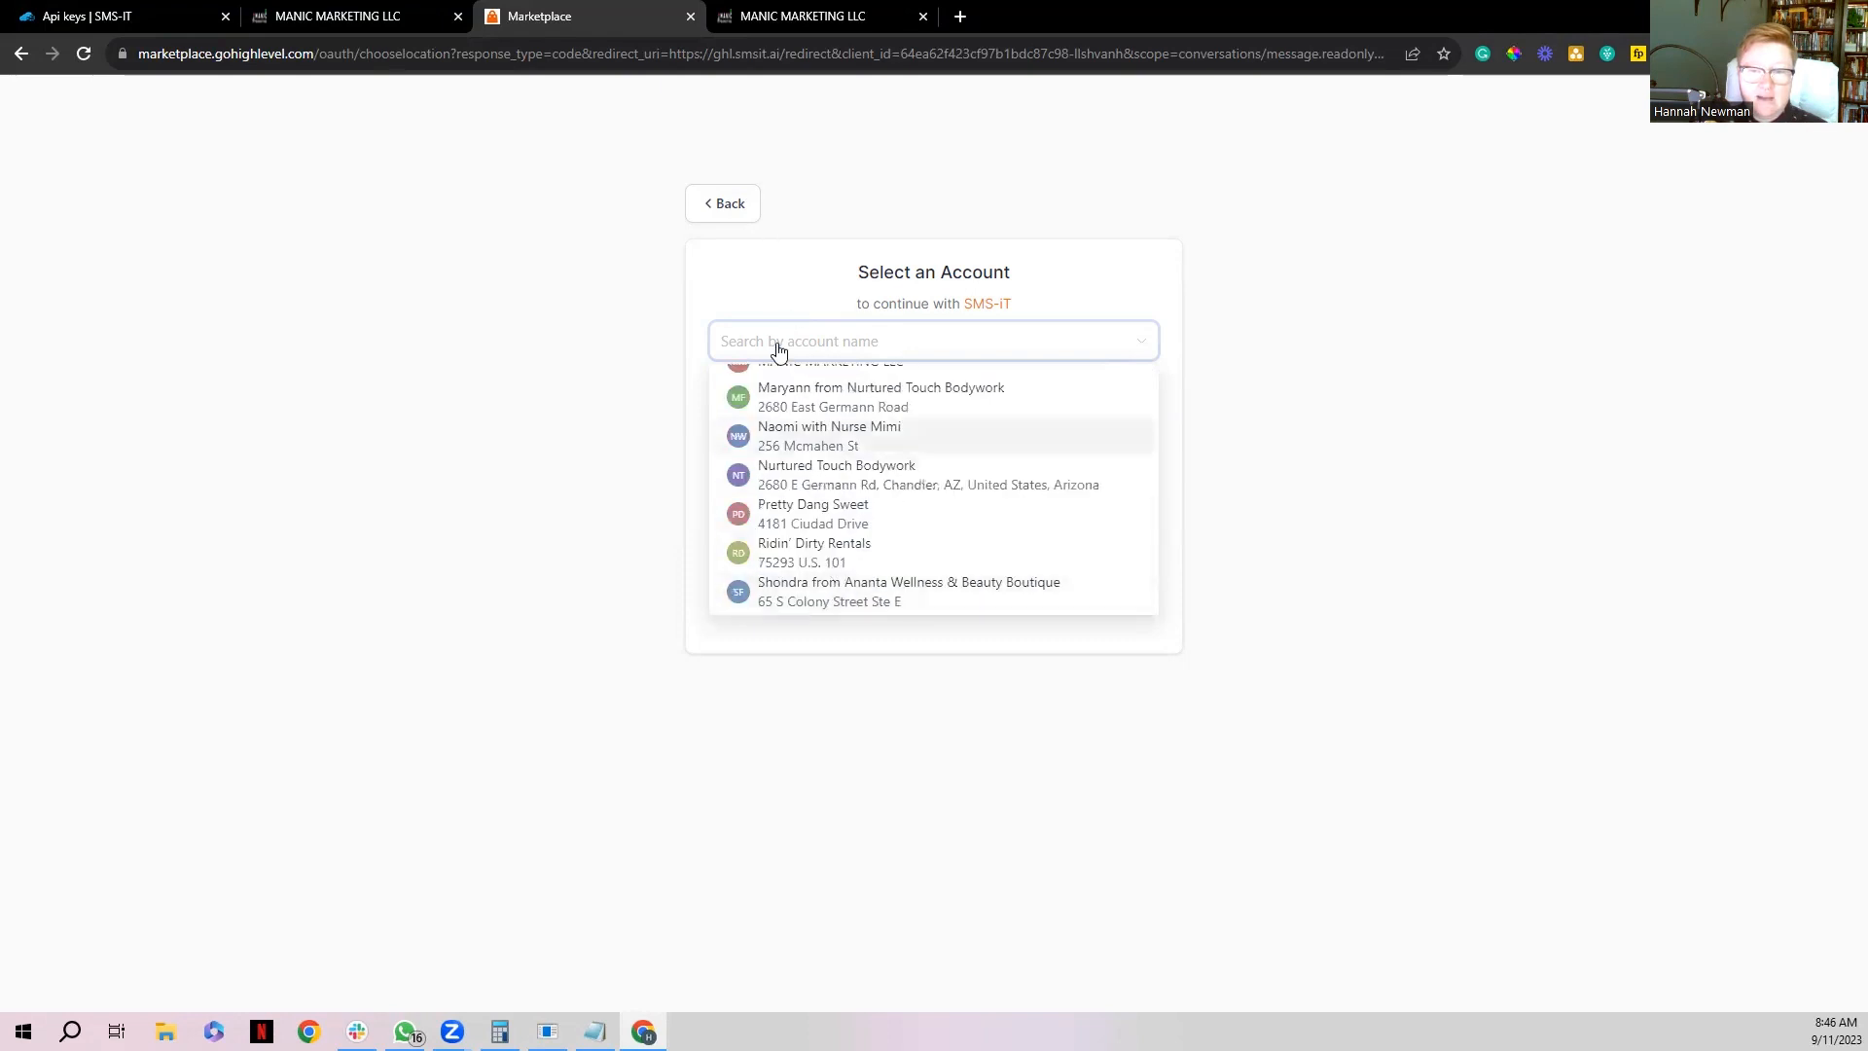
pyautogui.scroll(3)
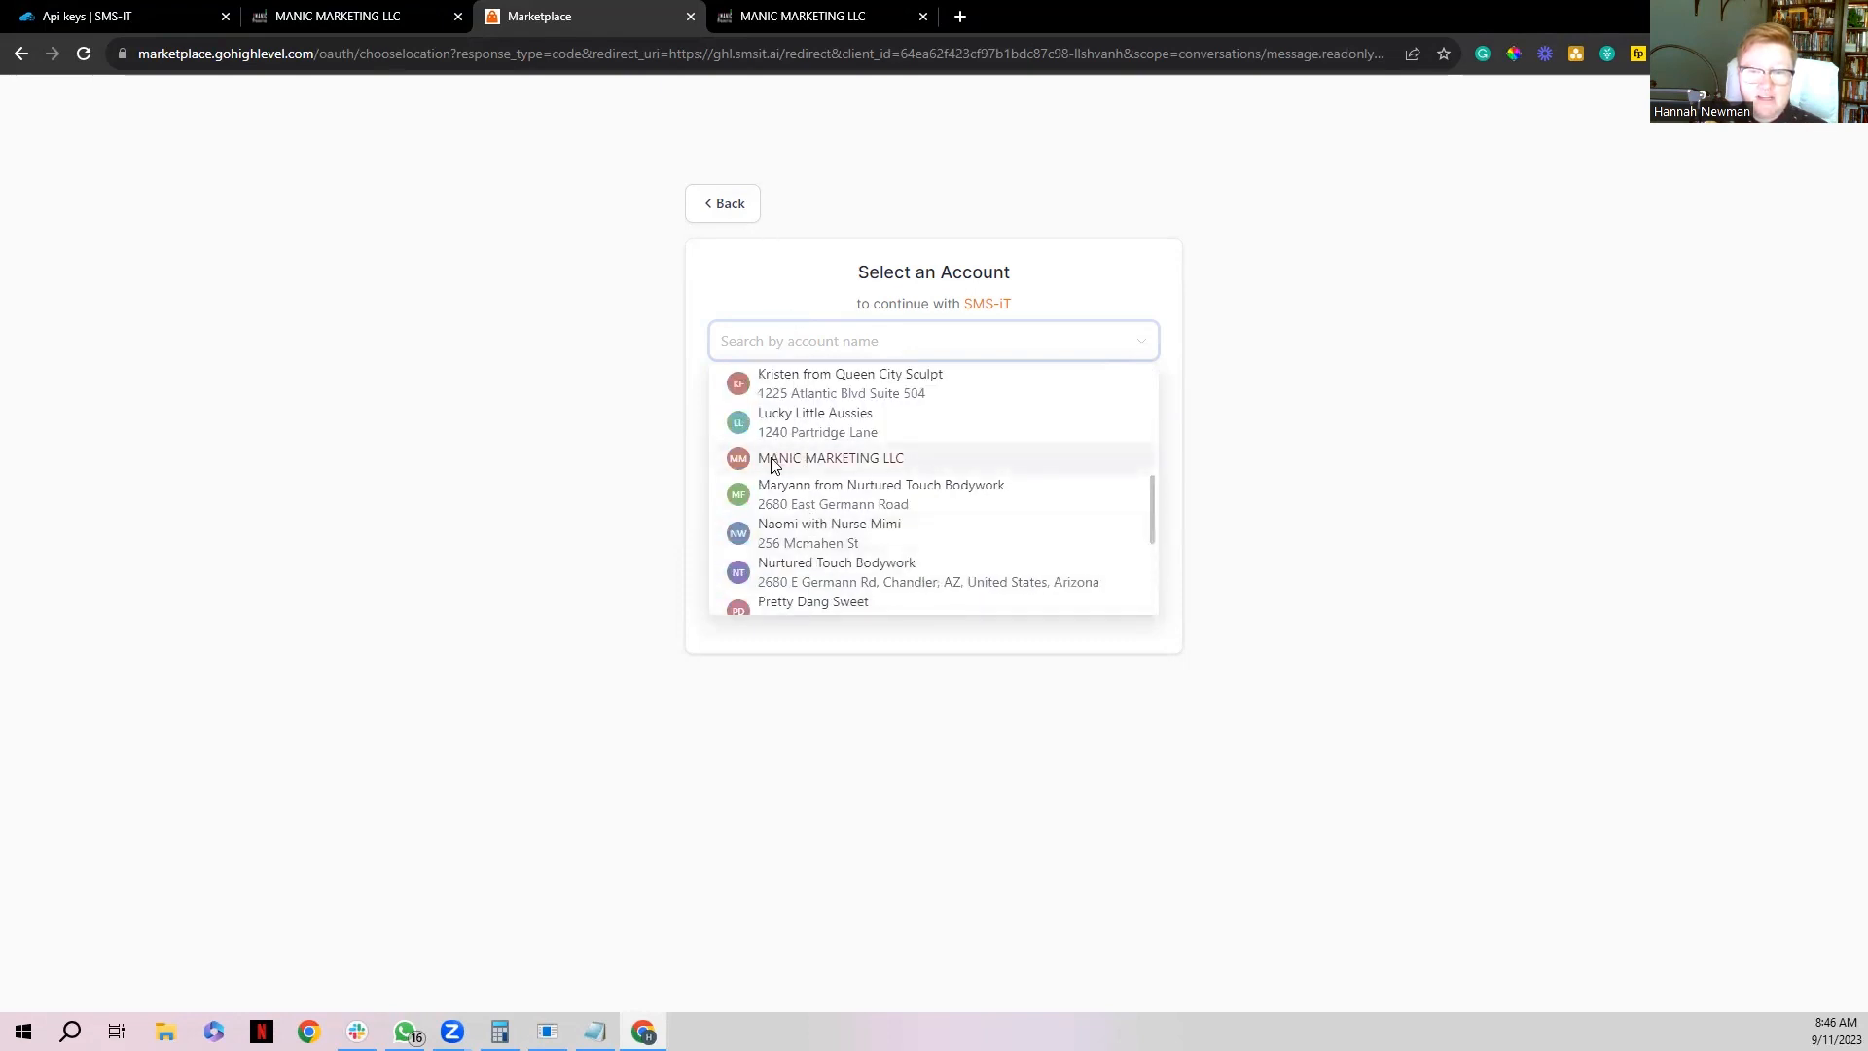
pyautogui.click(830, 459)
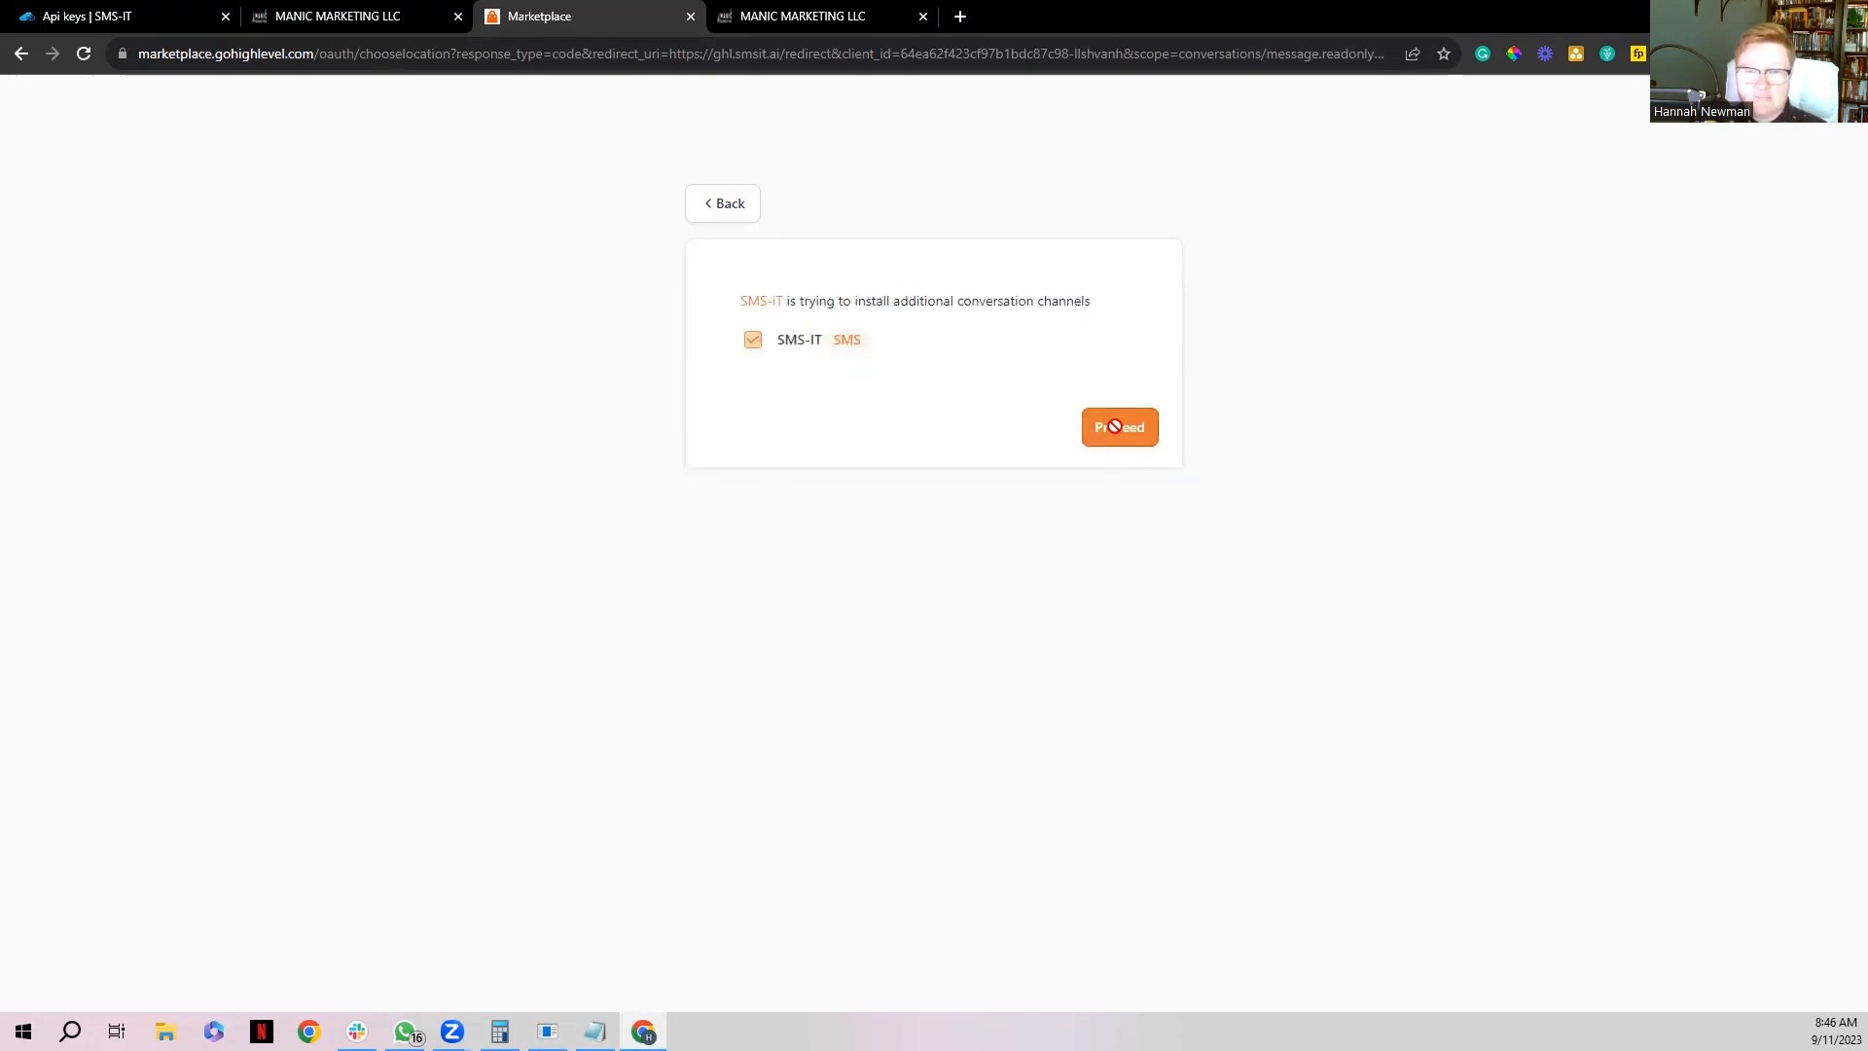
pyautogui.click(1118, 426)
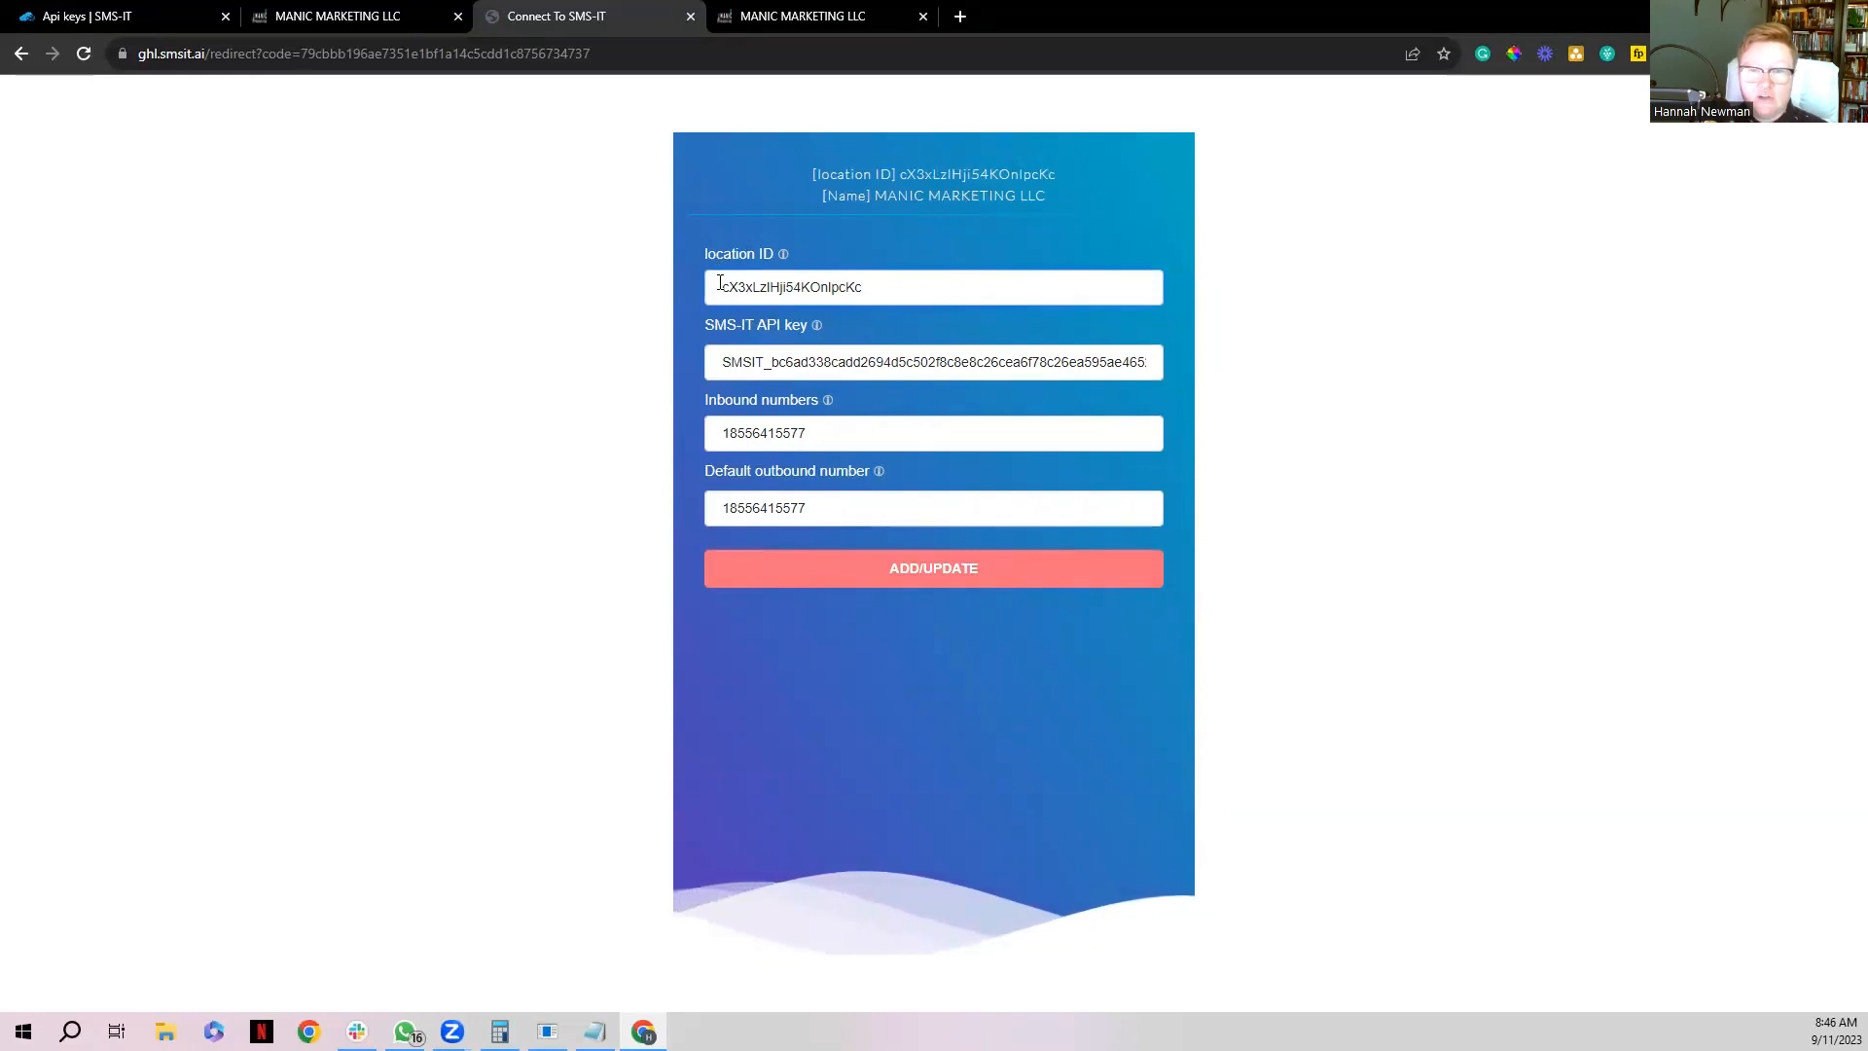
pyautogui.tripleClick(933, 362)
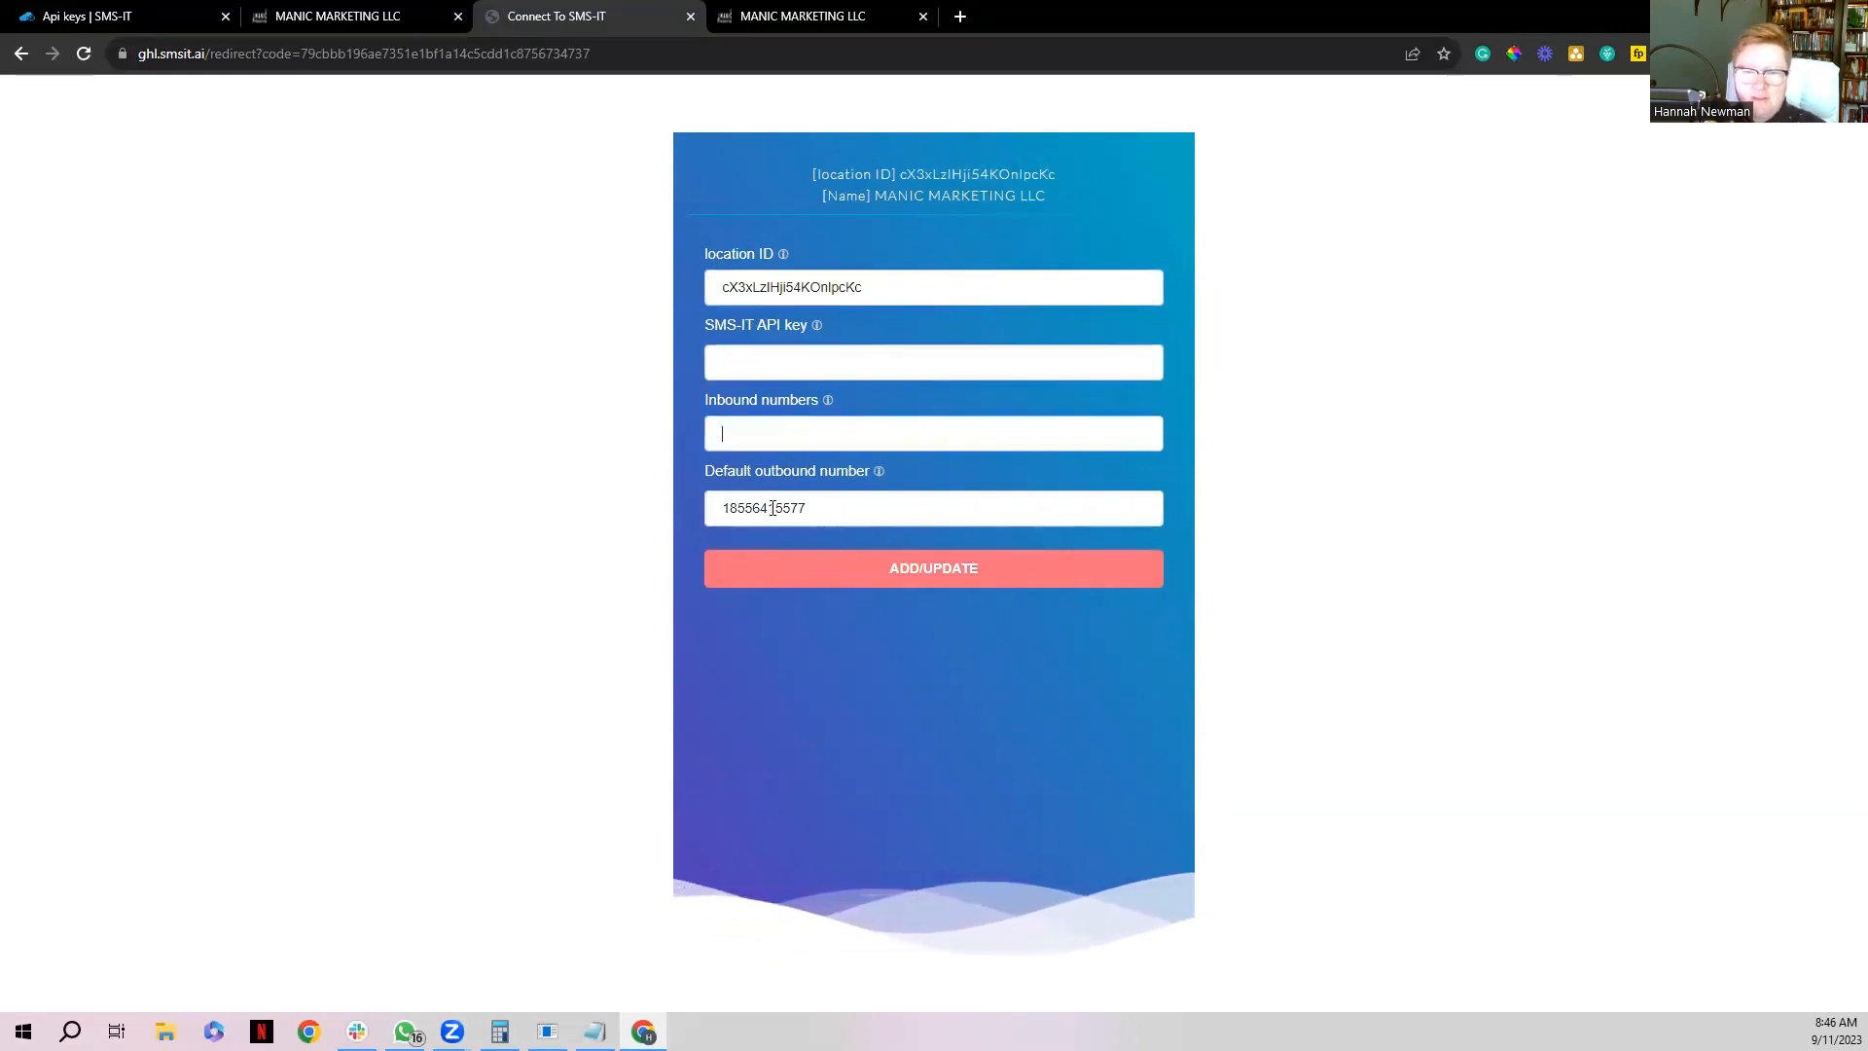
pyautogui.click(933, 568)
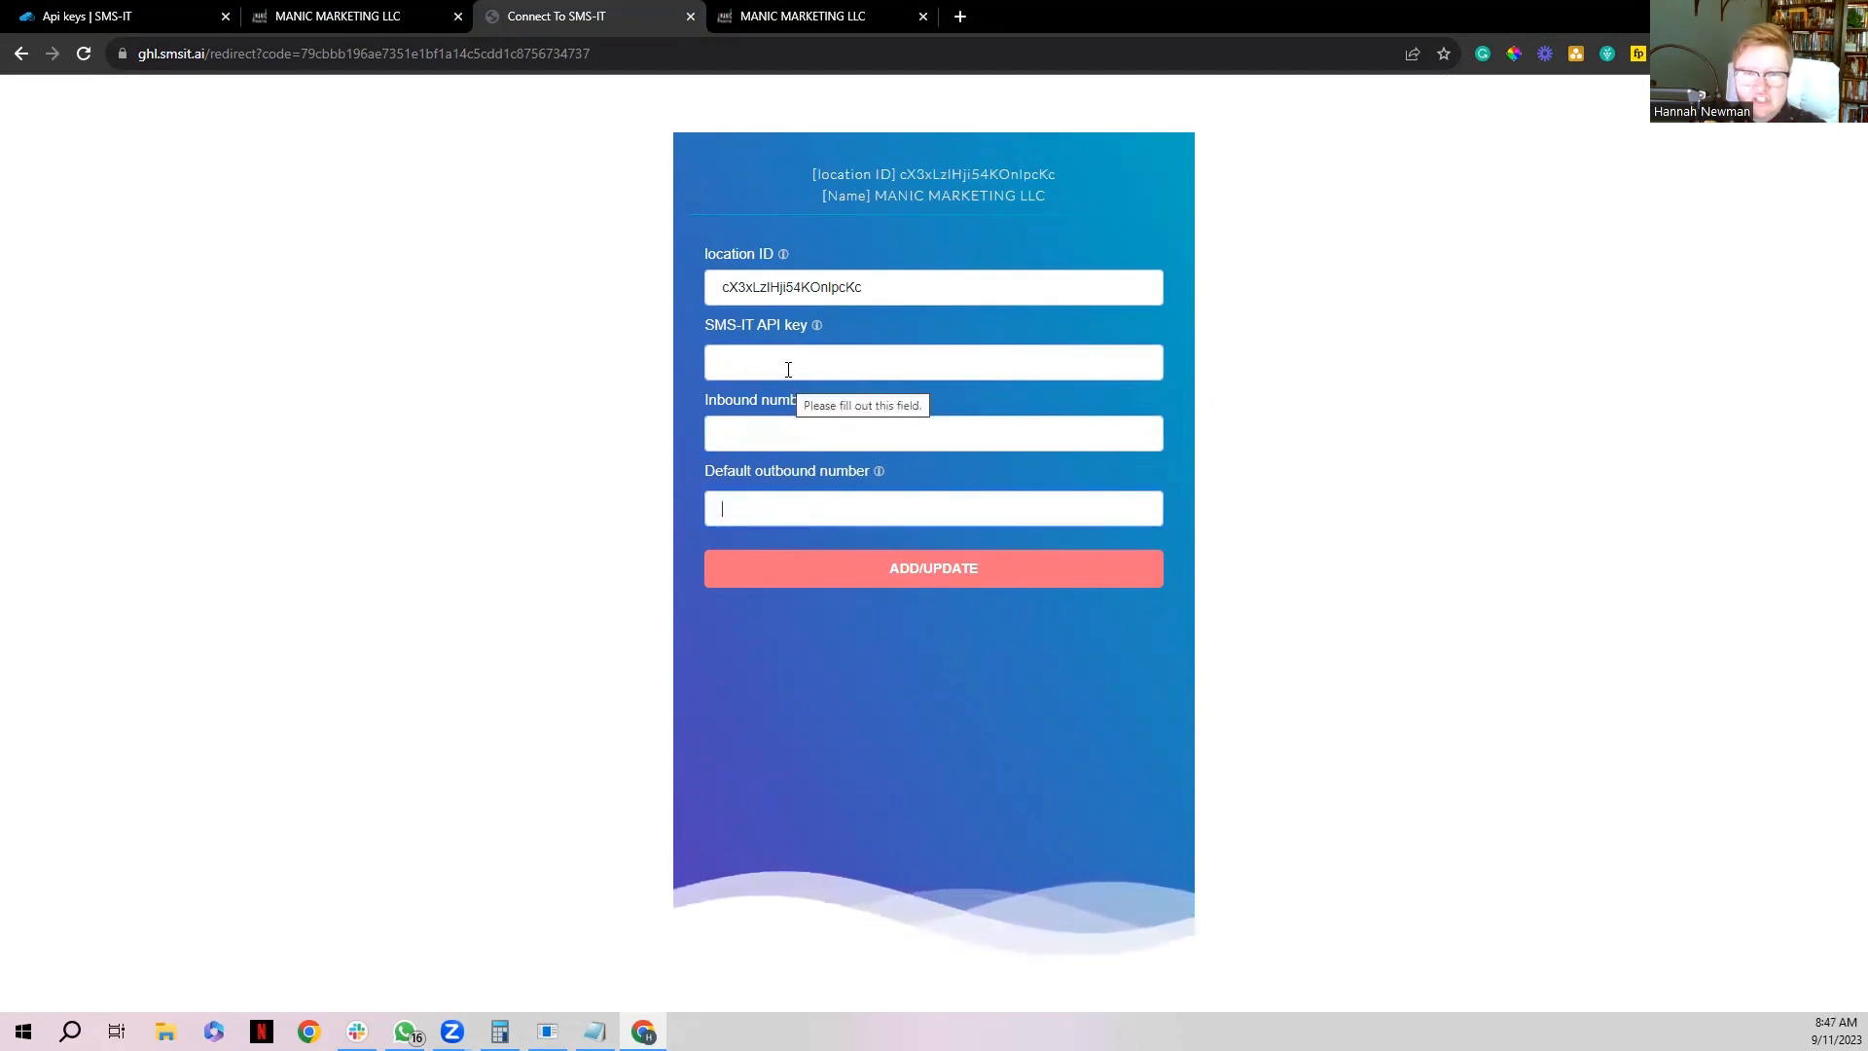
pyautogui.moveTo(732, 341)
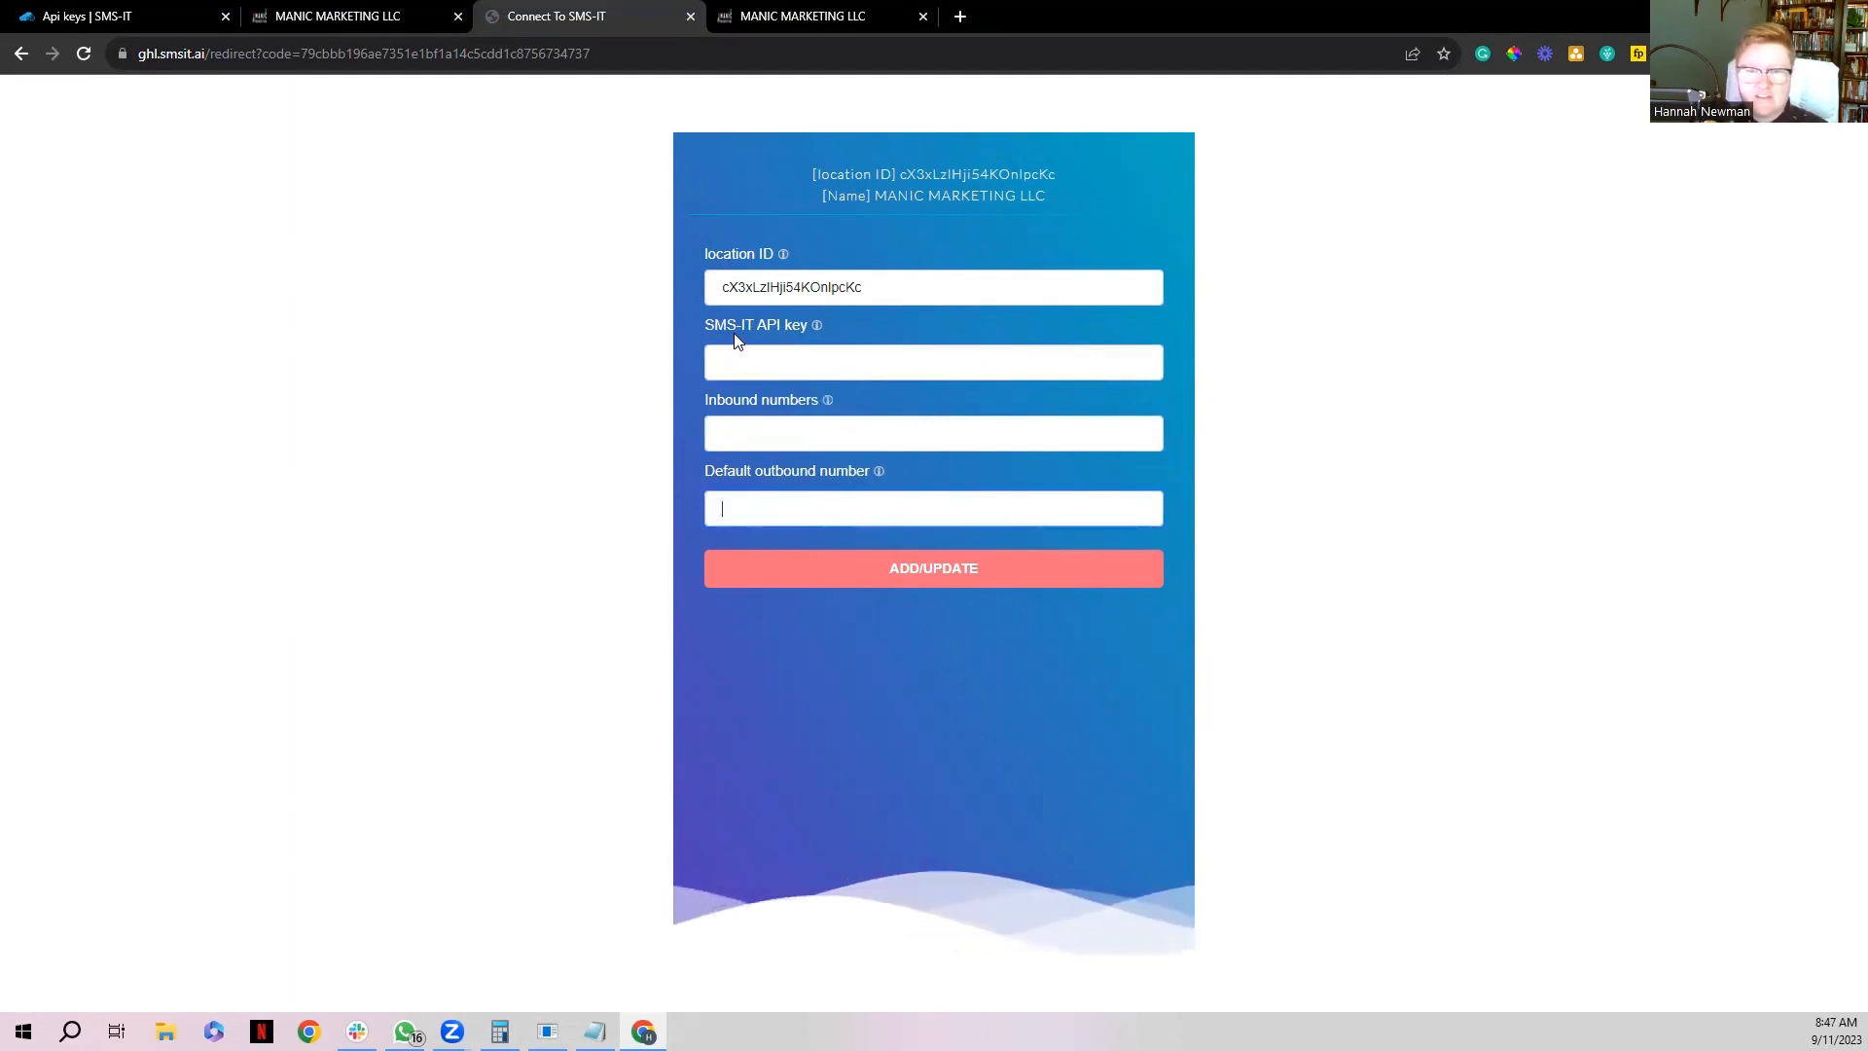
pyautogui.moveTo(816, 324)
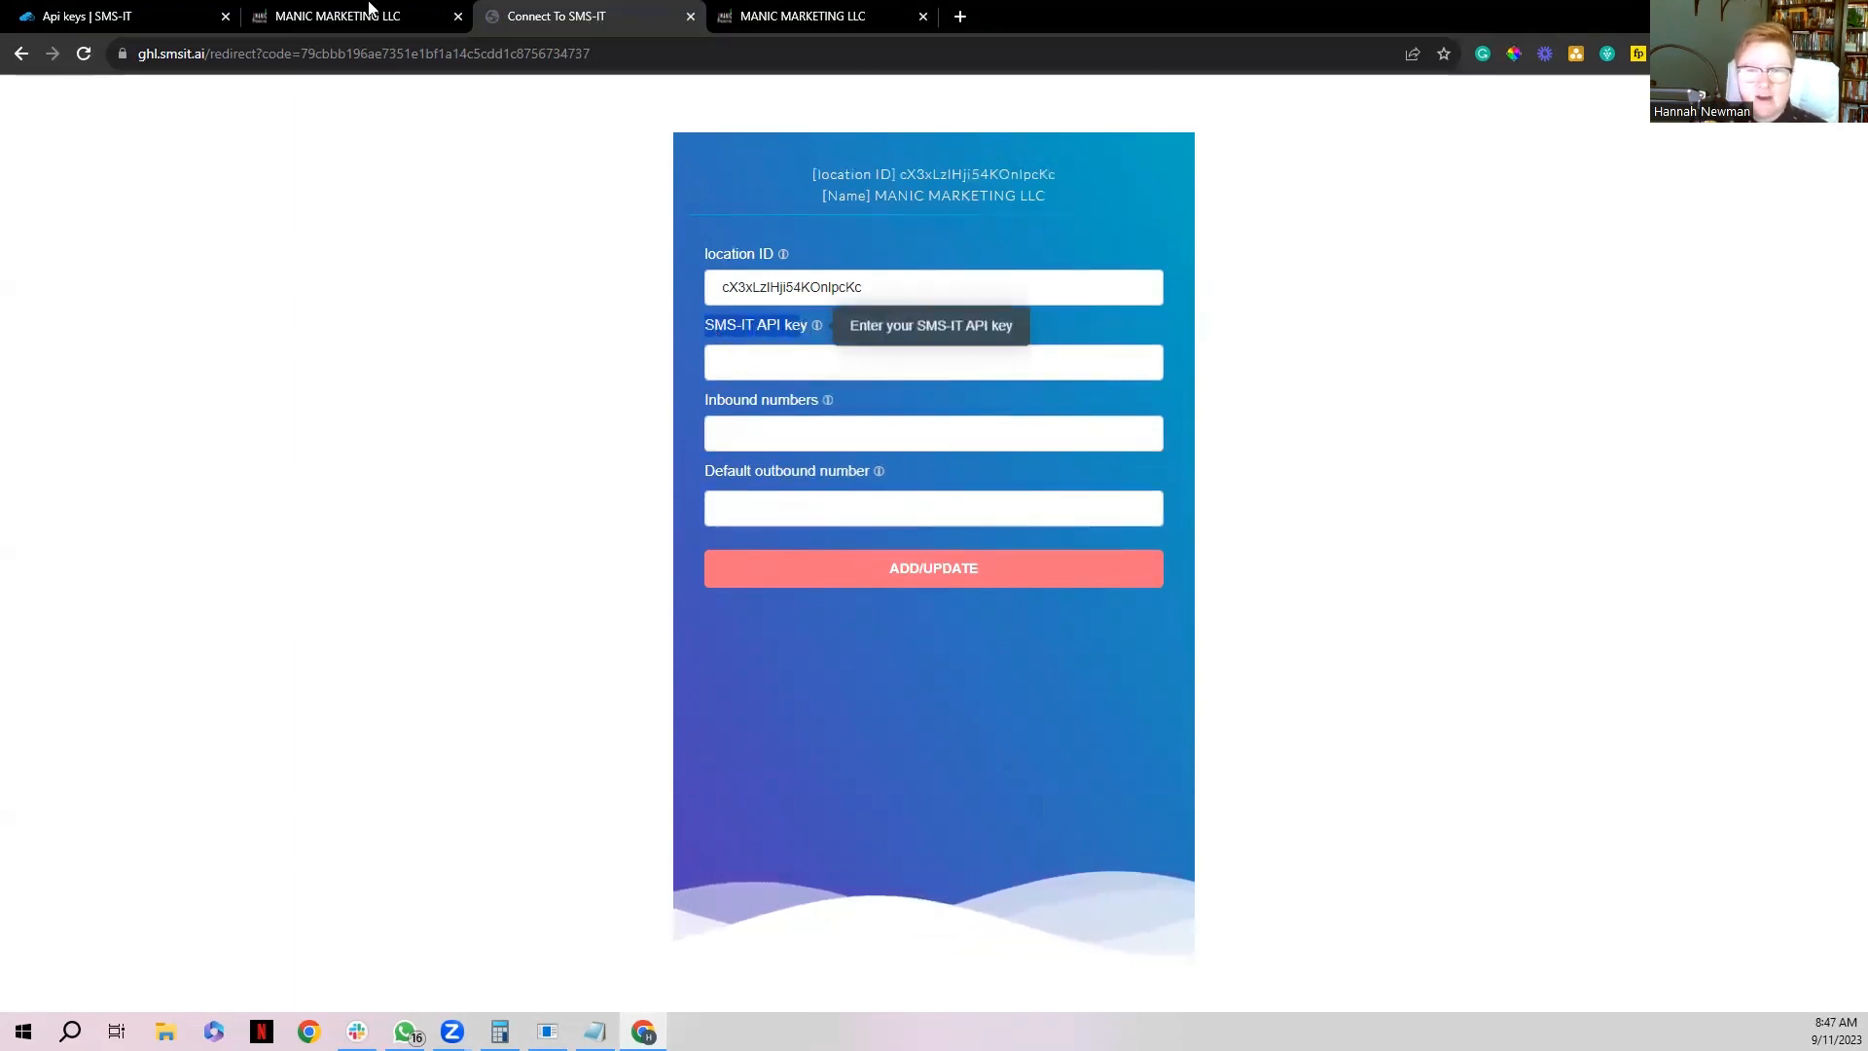
# Copy the GHL Manic Marketing key from SMS-iT, then show the GoHighLevel dashboard.
pyautogui.click(107, 16)
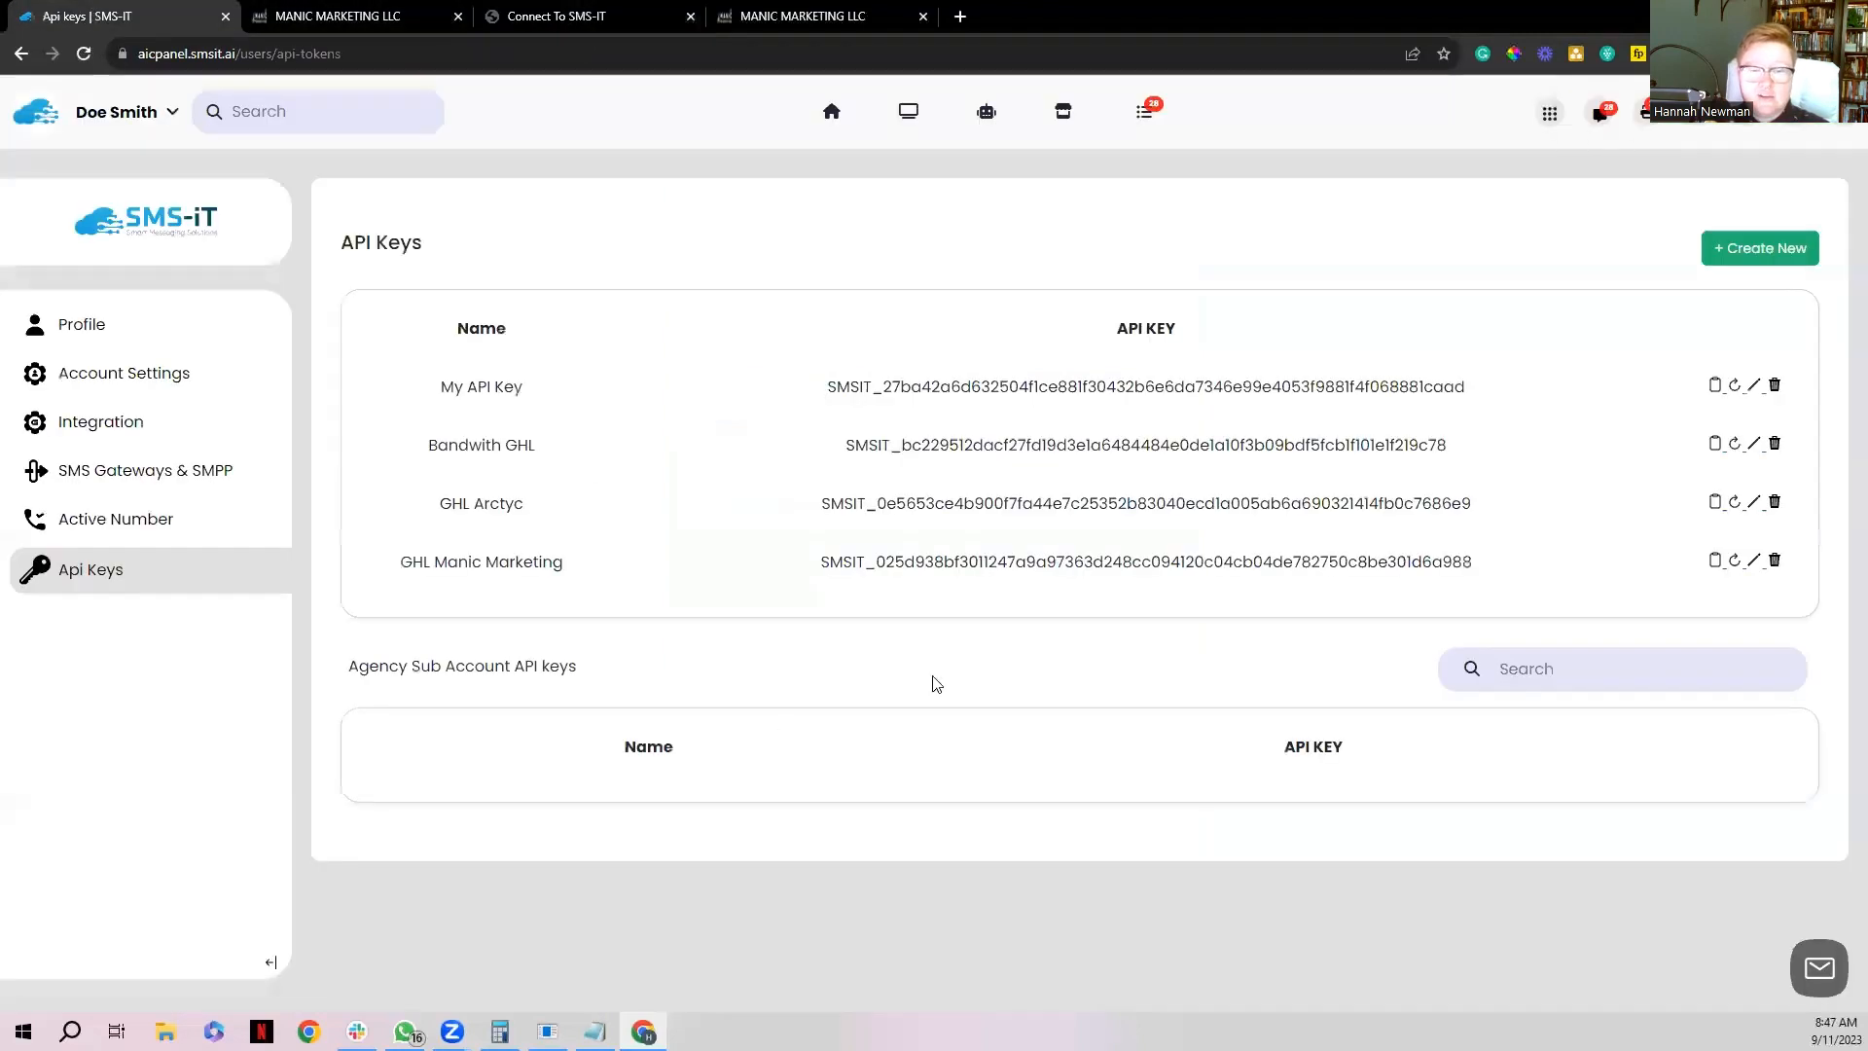
pyautogui.moveTo(1774, 561)
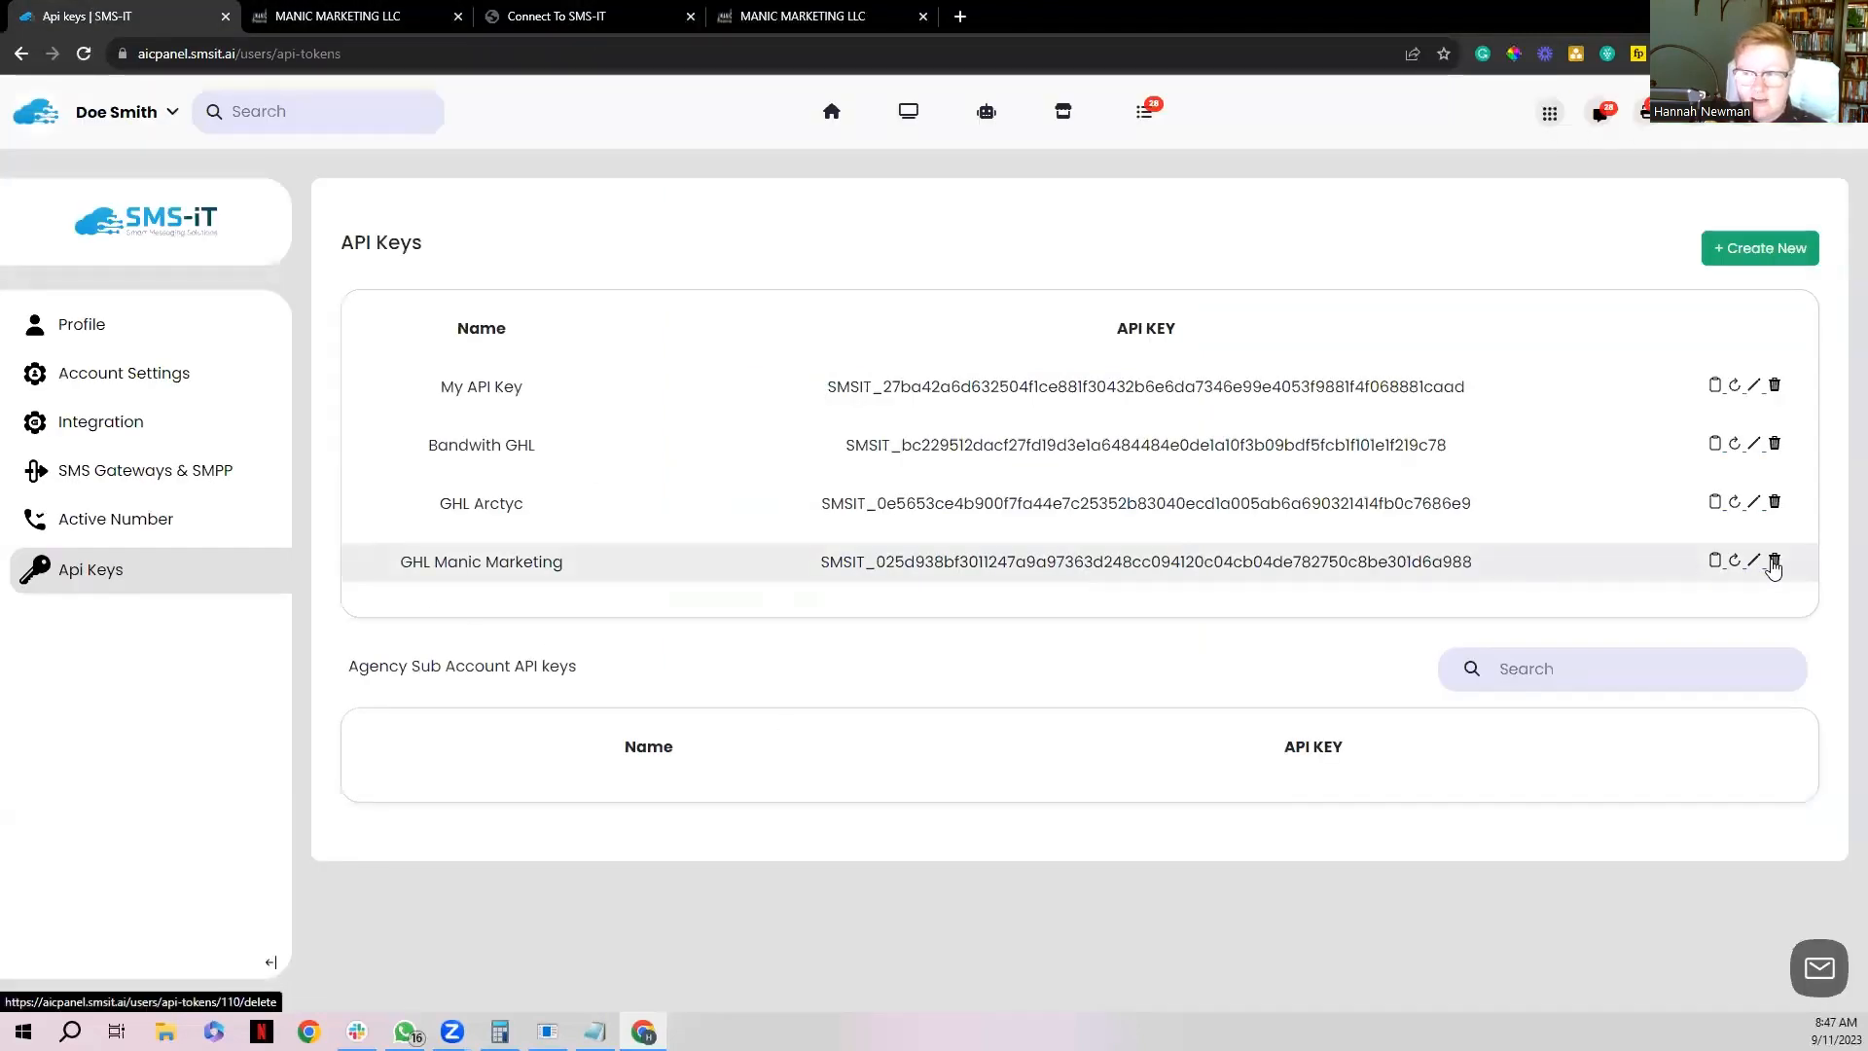
pyautogui.click(1714, 561)
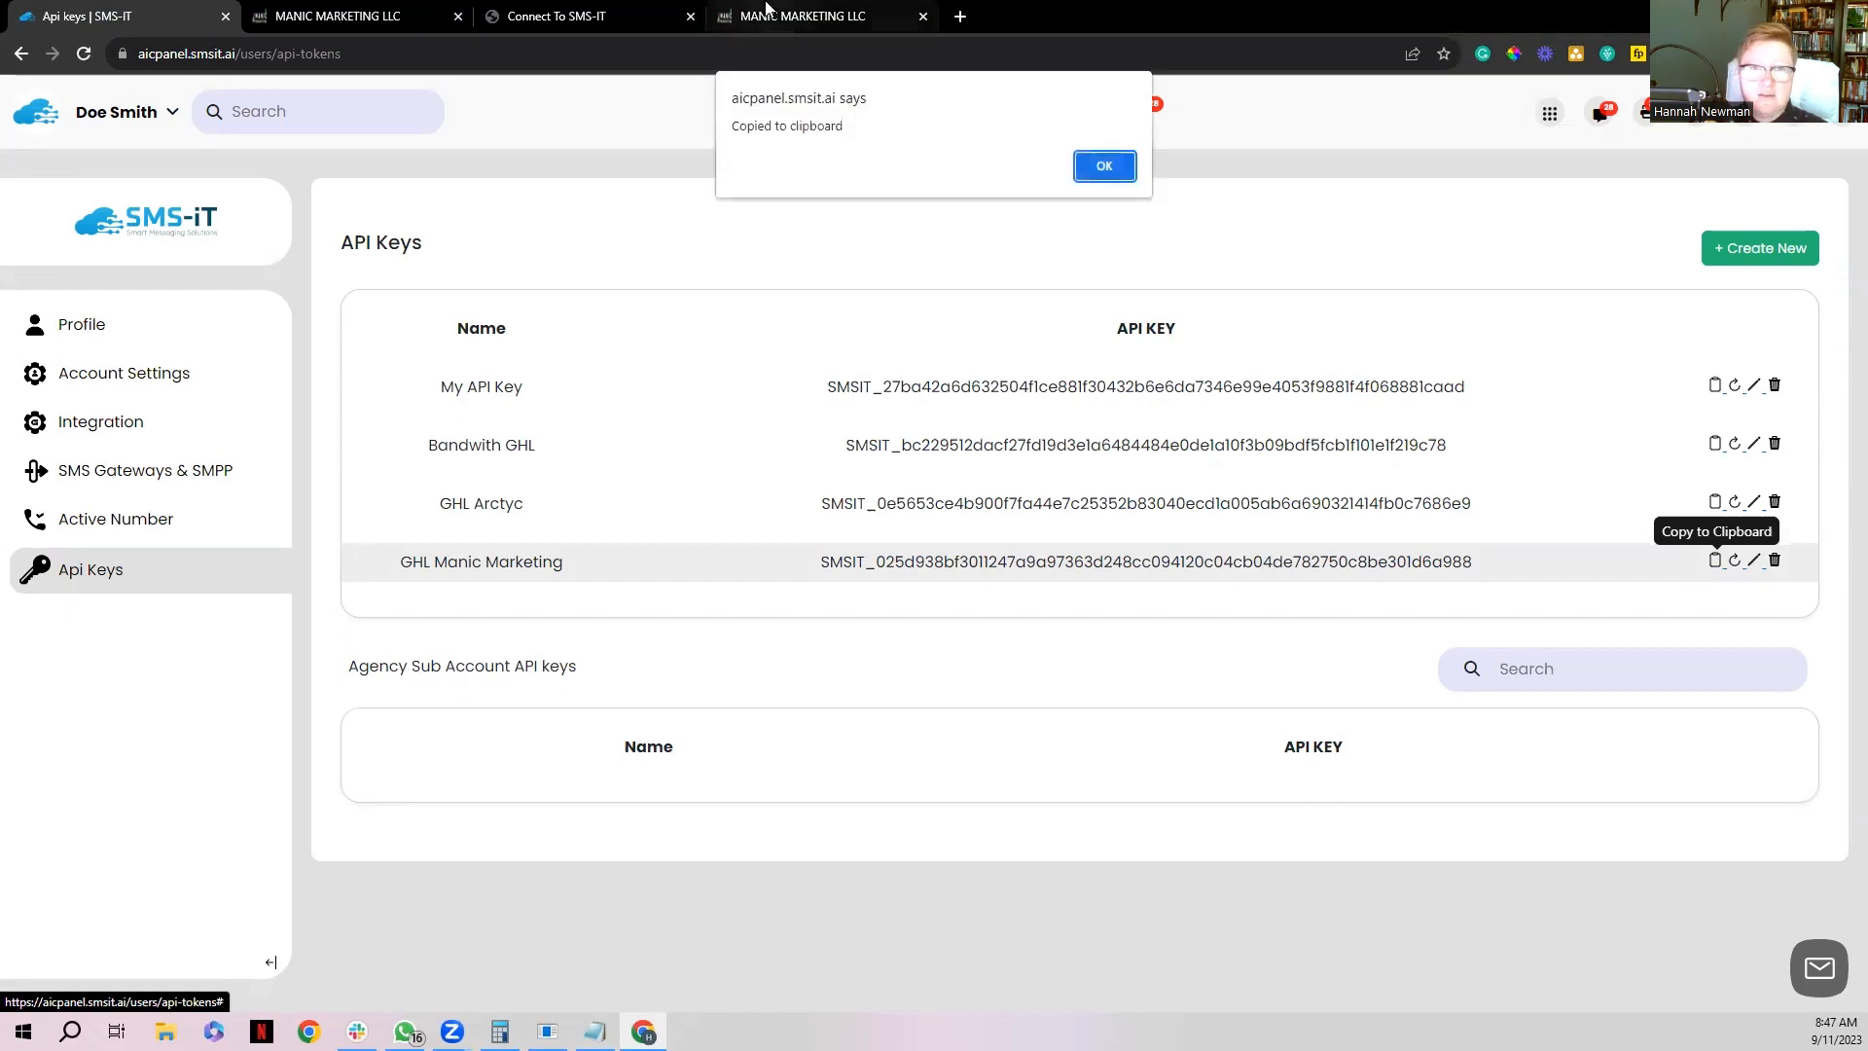
pyautogui.click(802, 16)
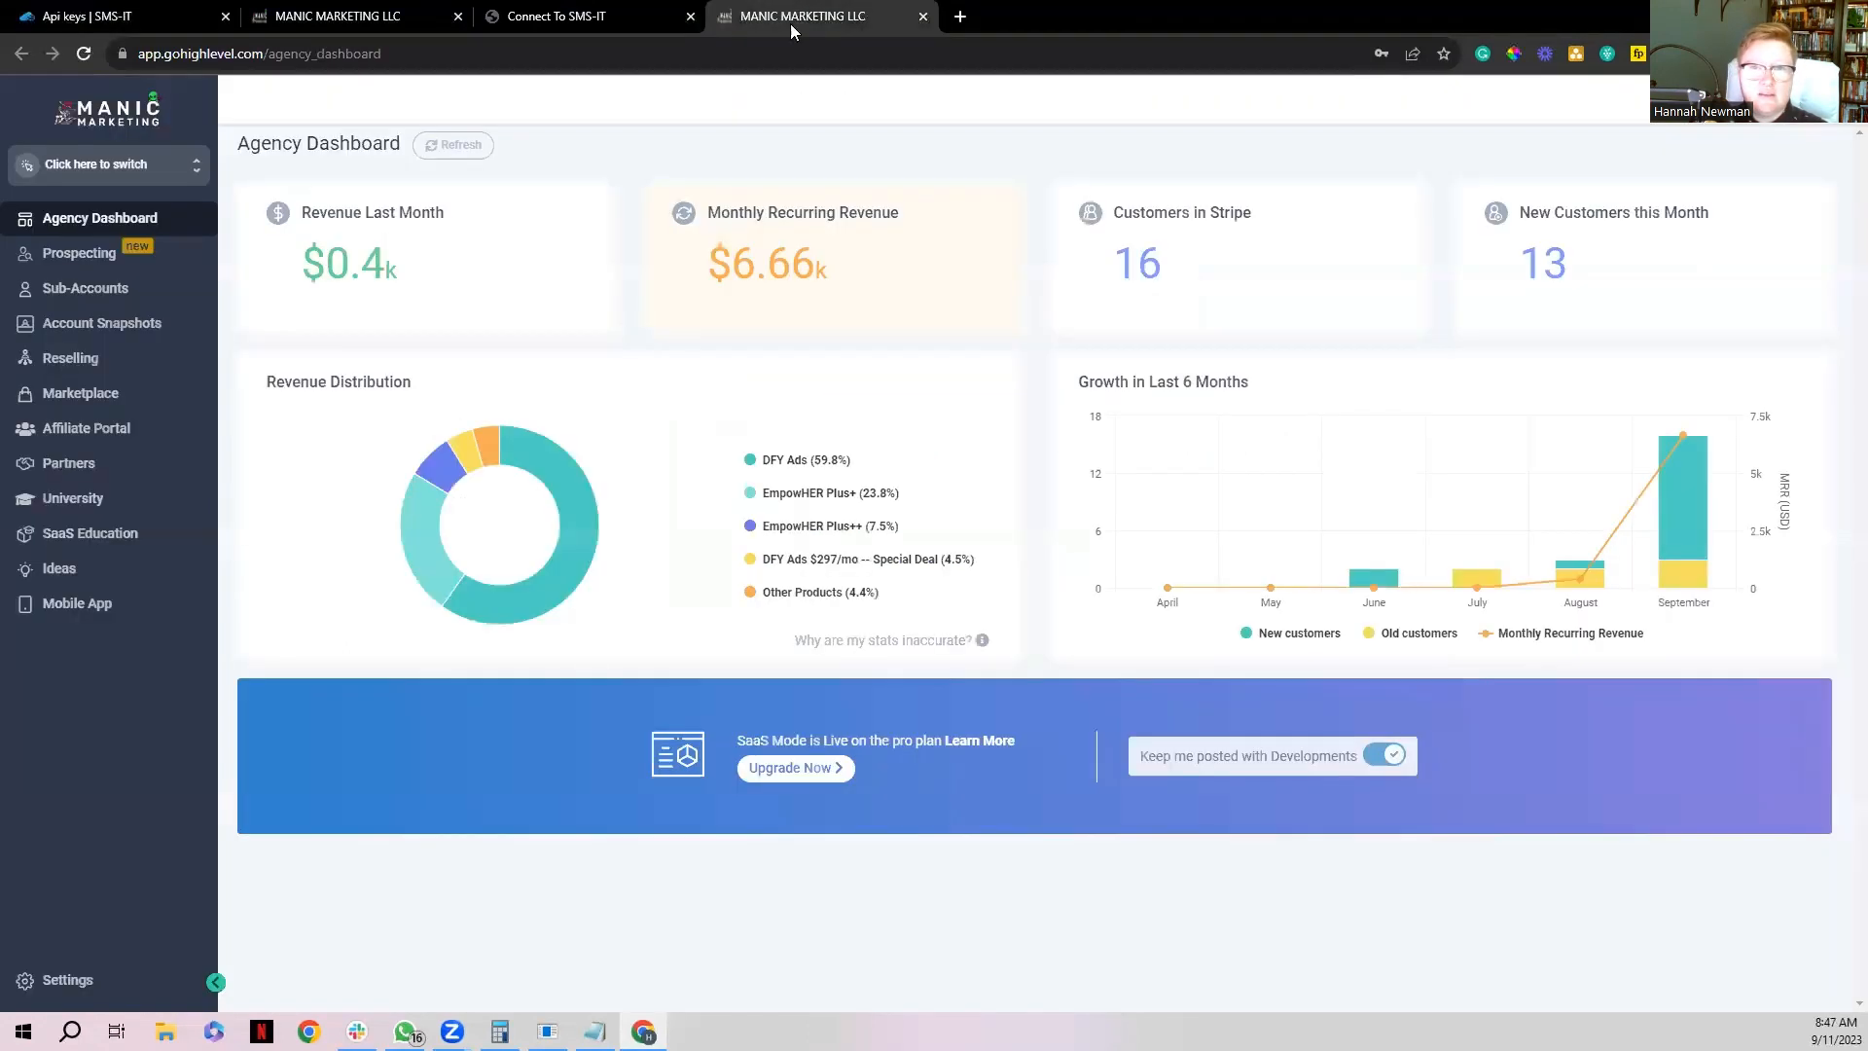
pyautogui.click(553, 16)
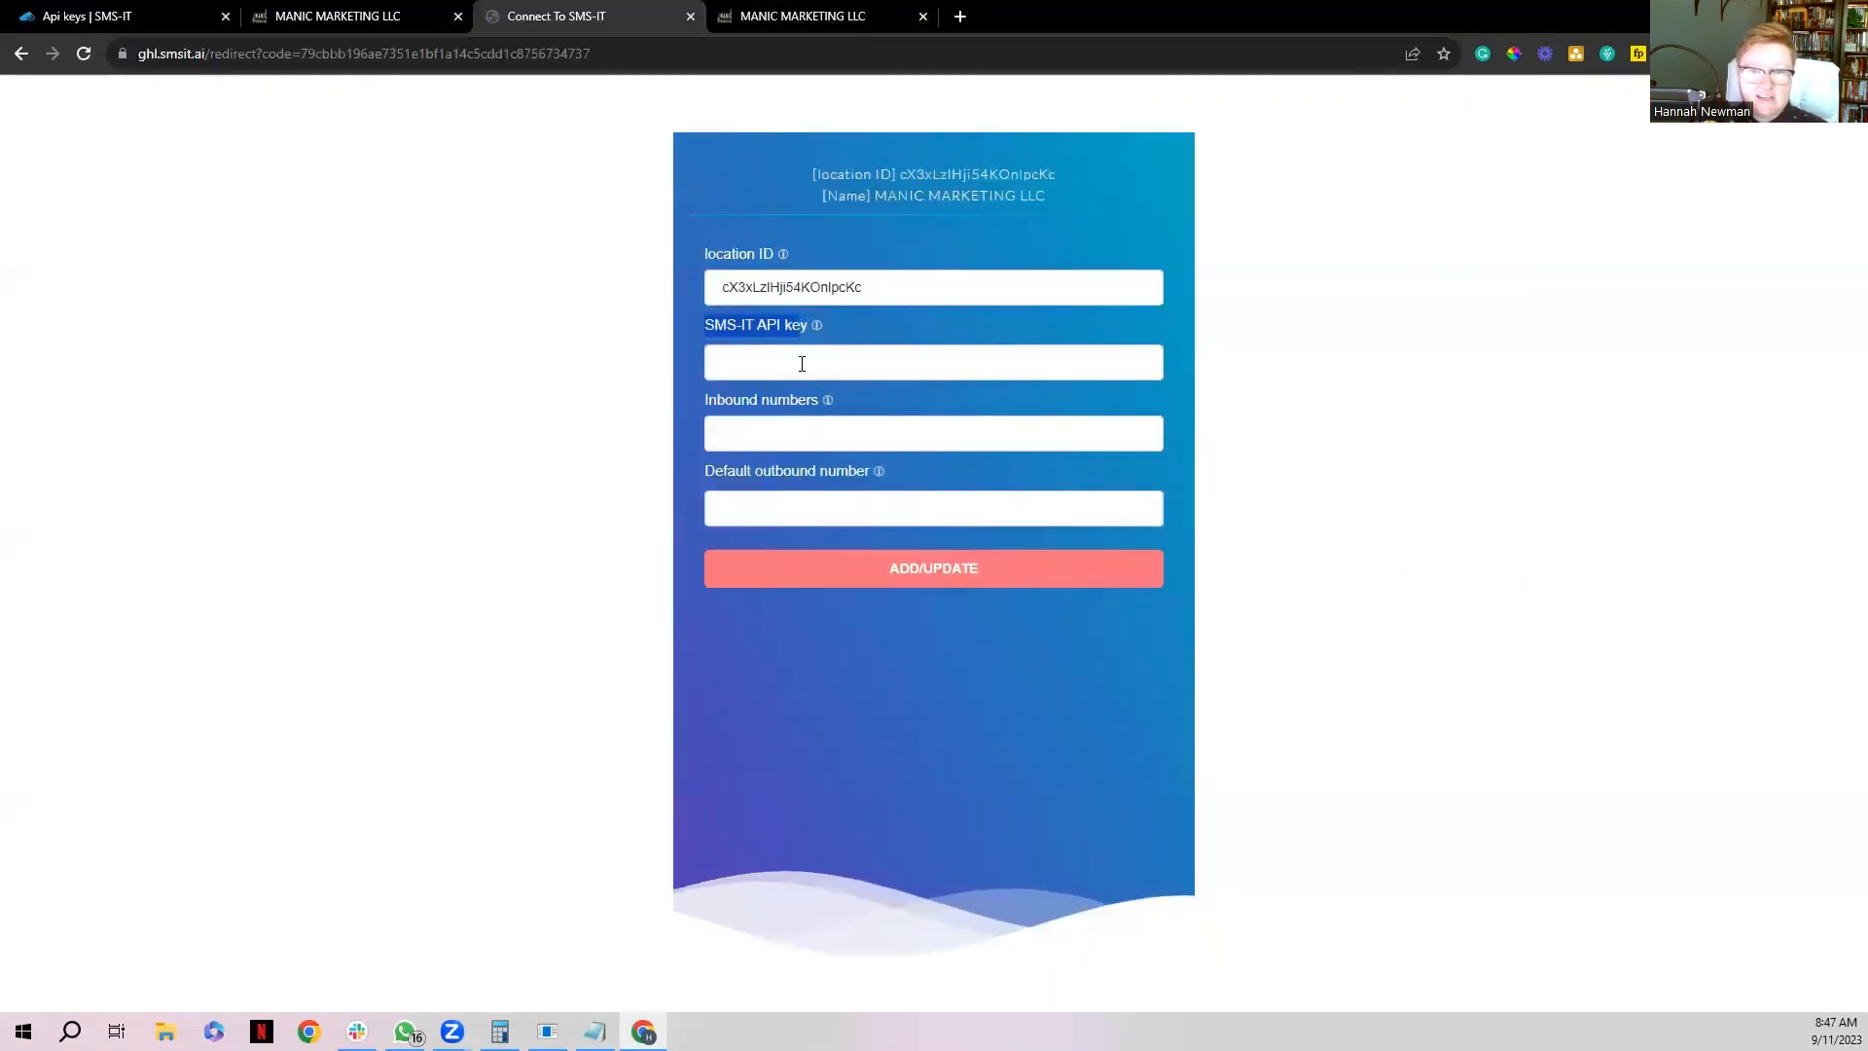
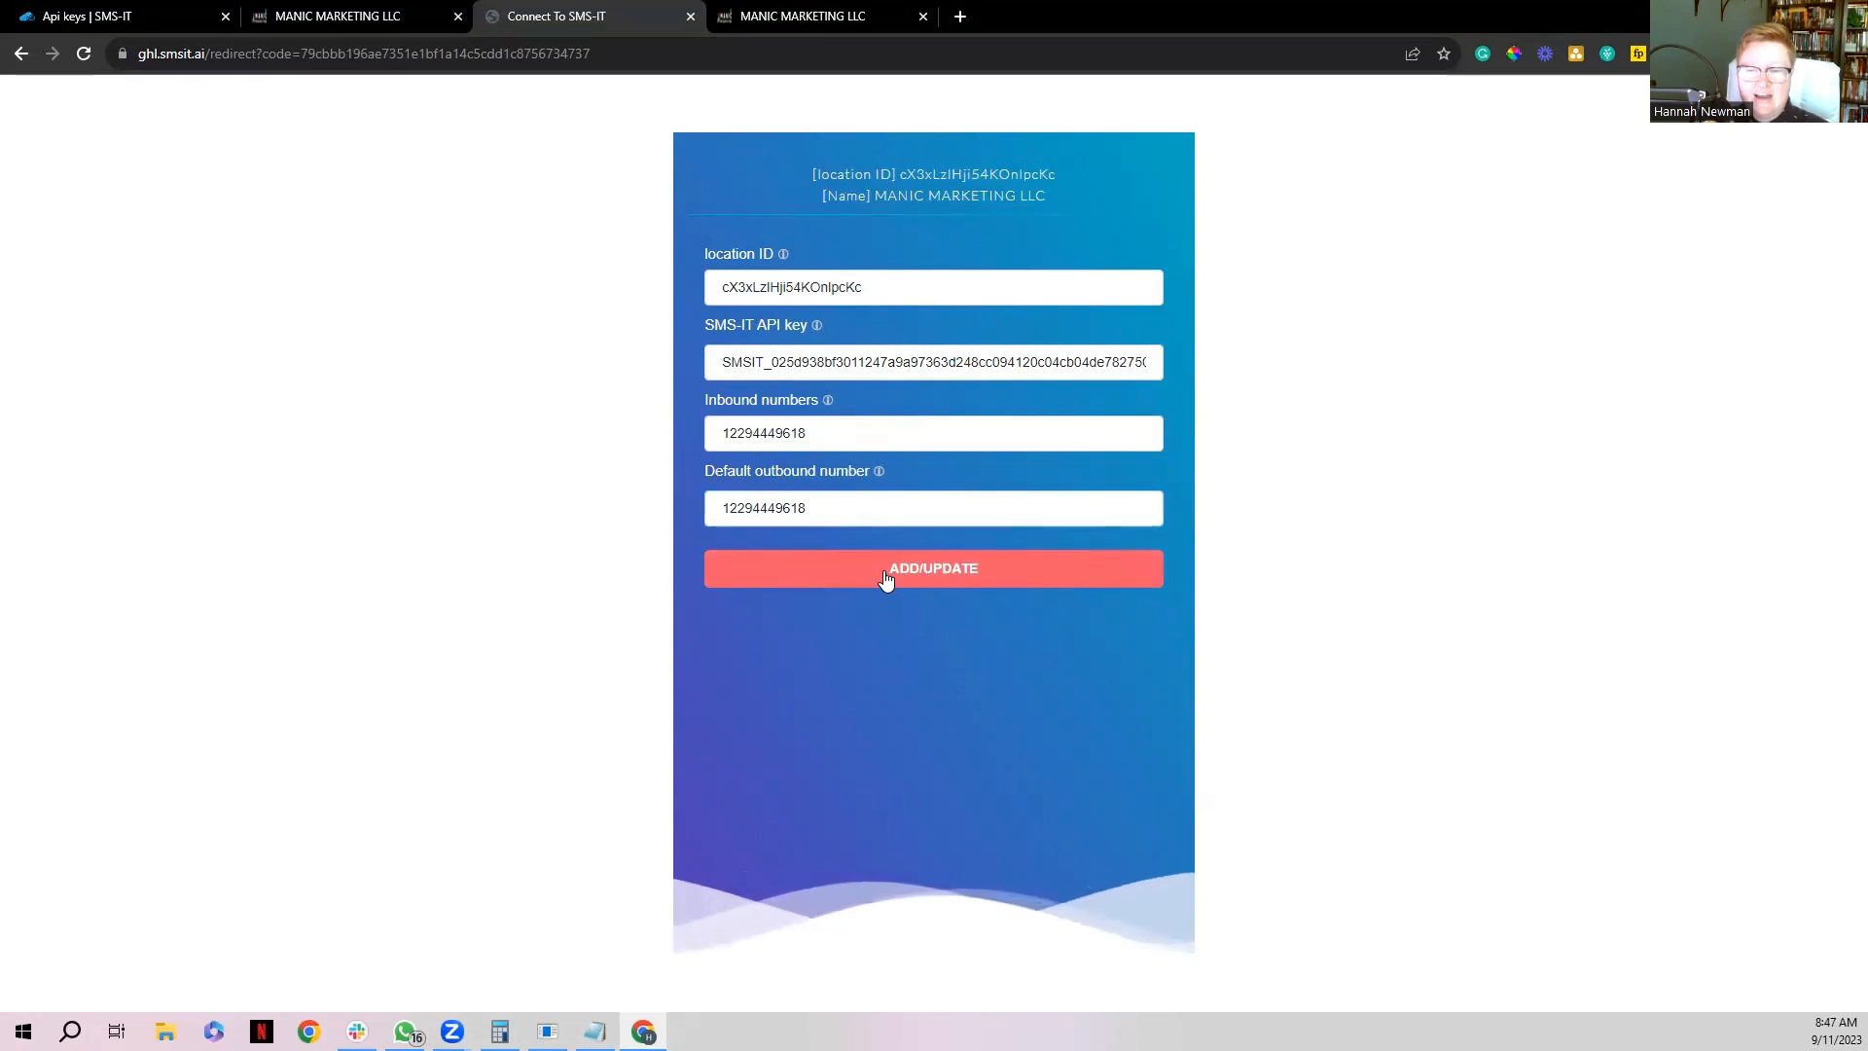
pyautogui.click(934, 568)
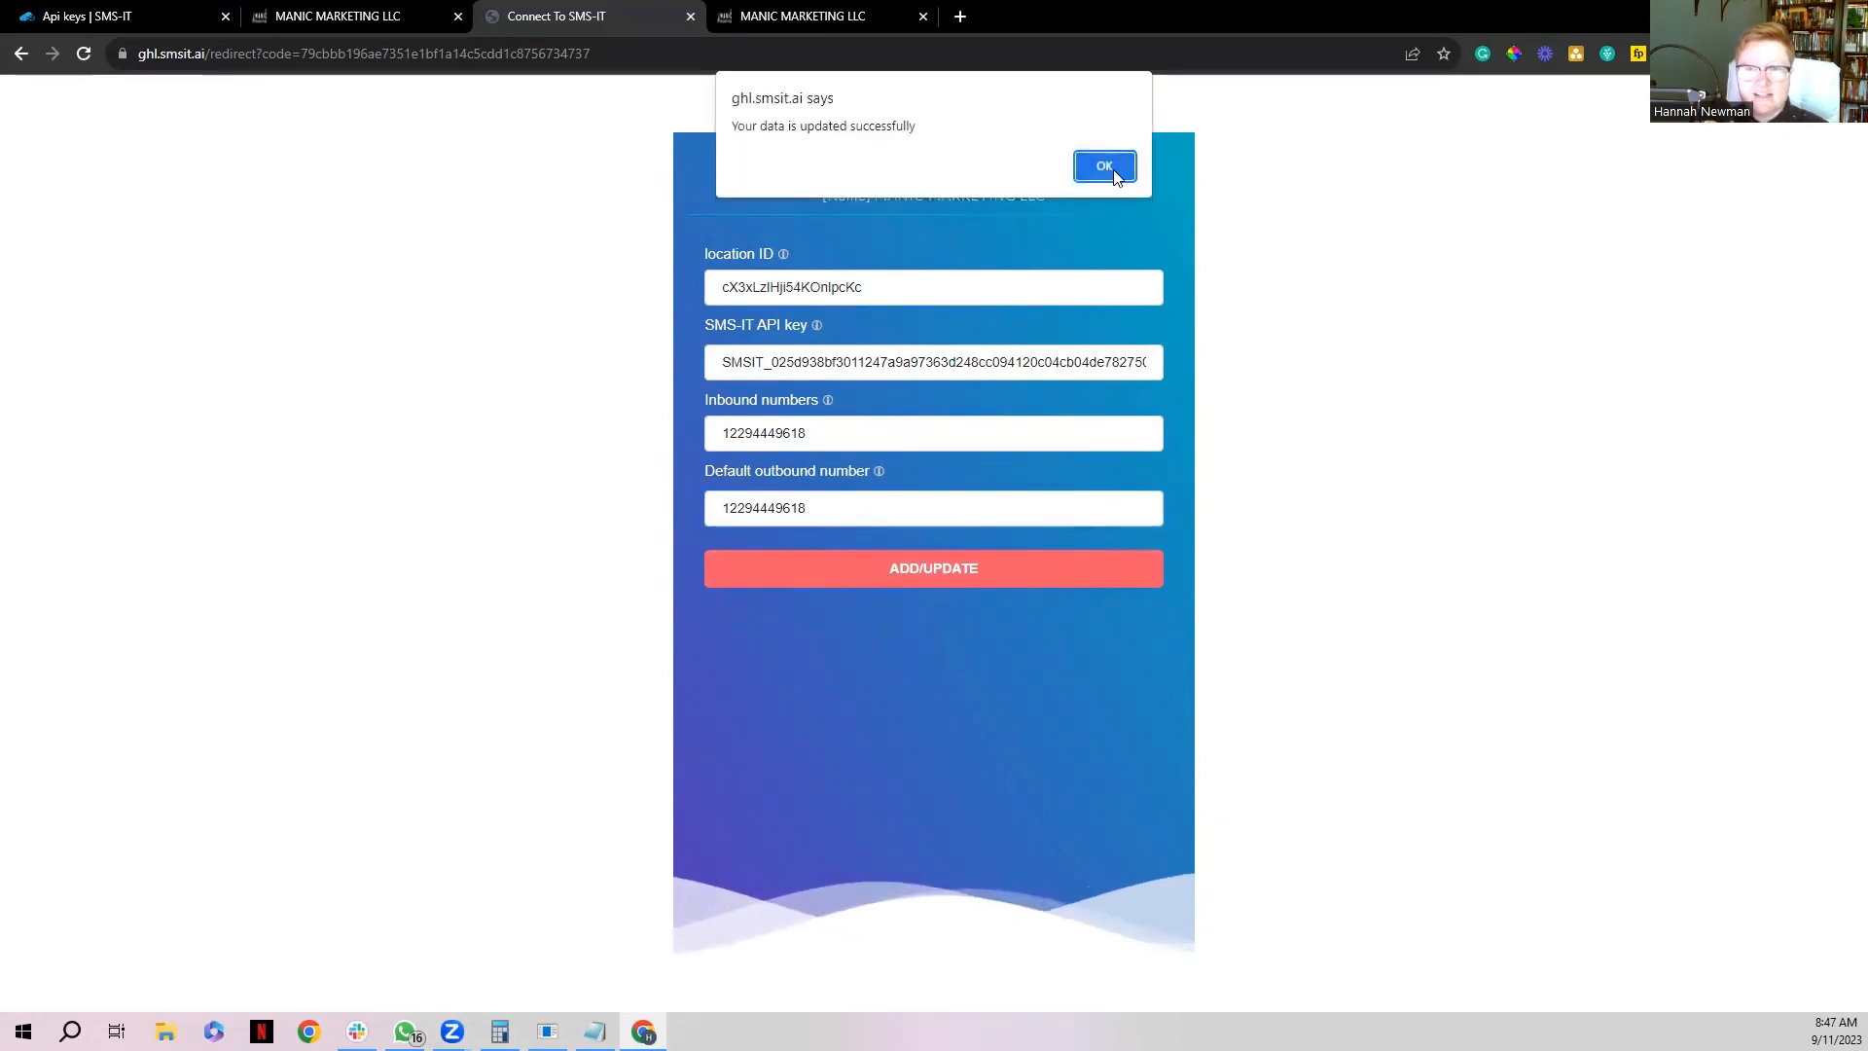
pyautogui.click(1103, 166)
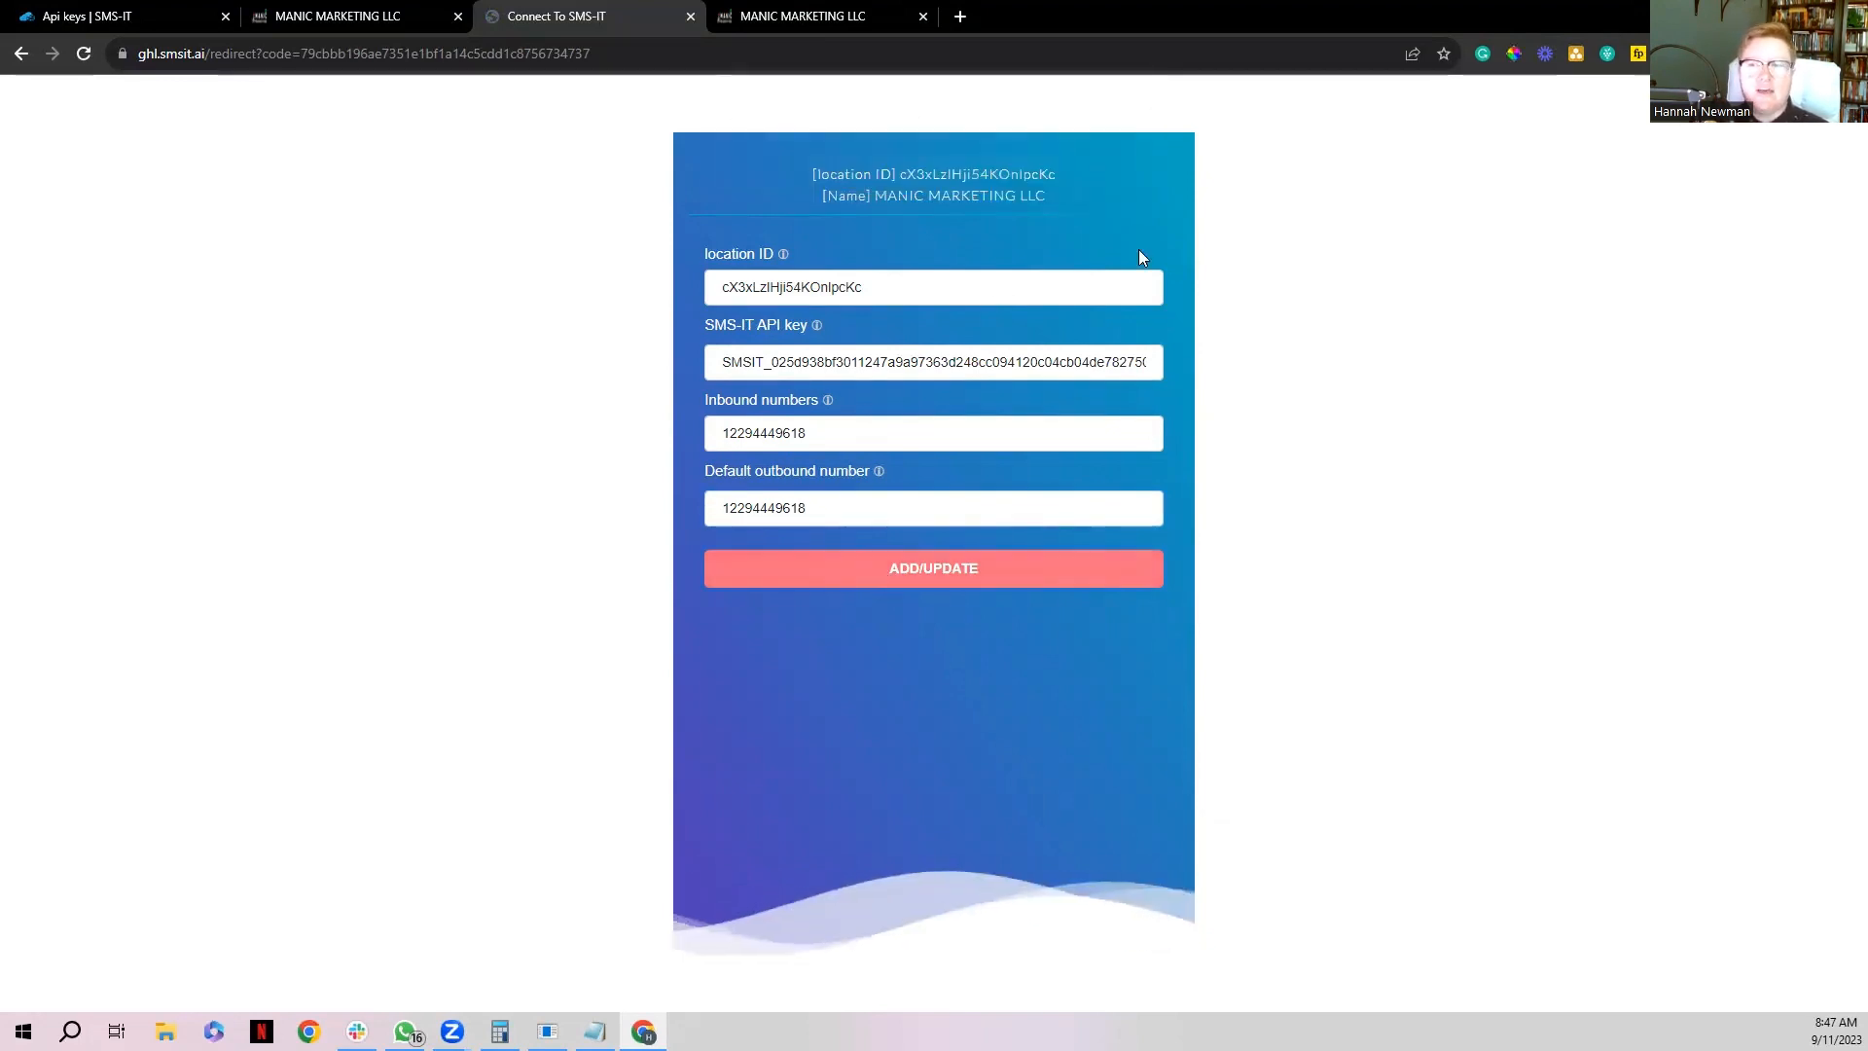
# Switch to MANIC MARKETING LLC by searching 'mani', then open its Settings.
pyautogui.click(802, 15)
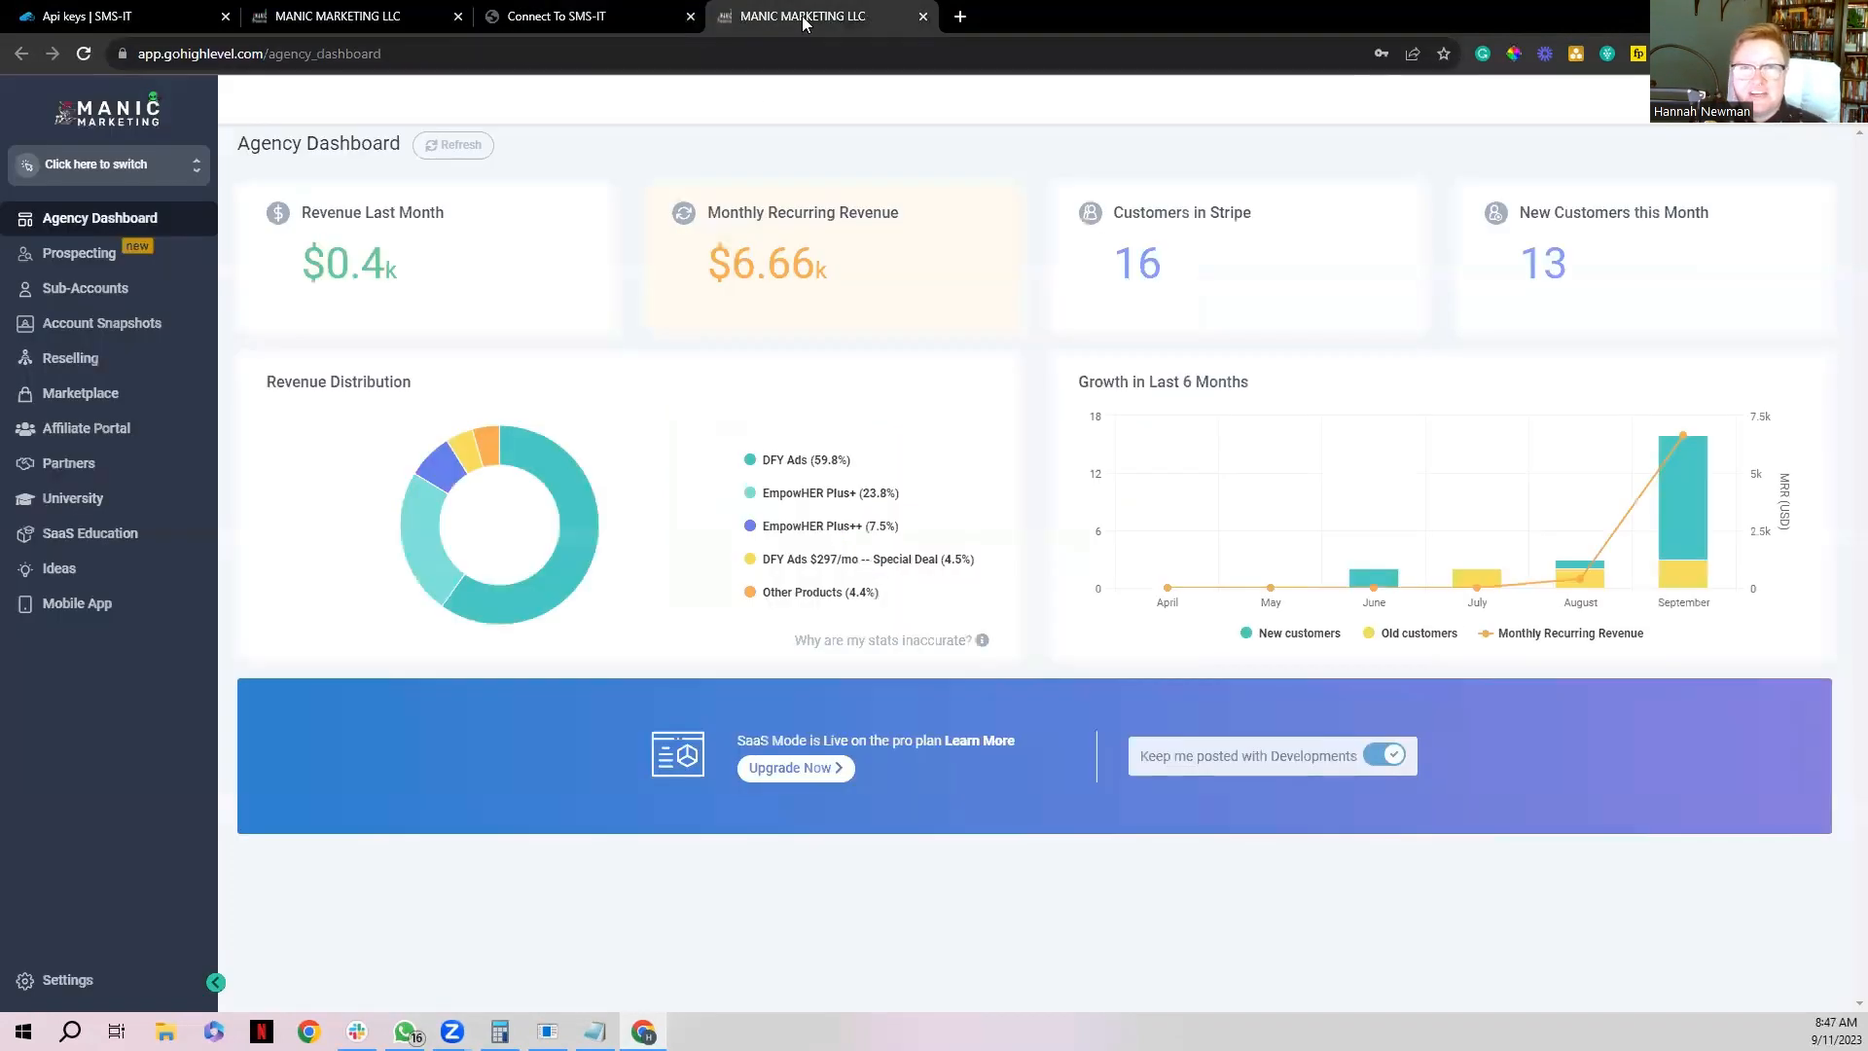
pyautogui.click(107, 164)
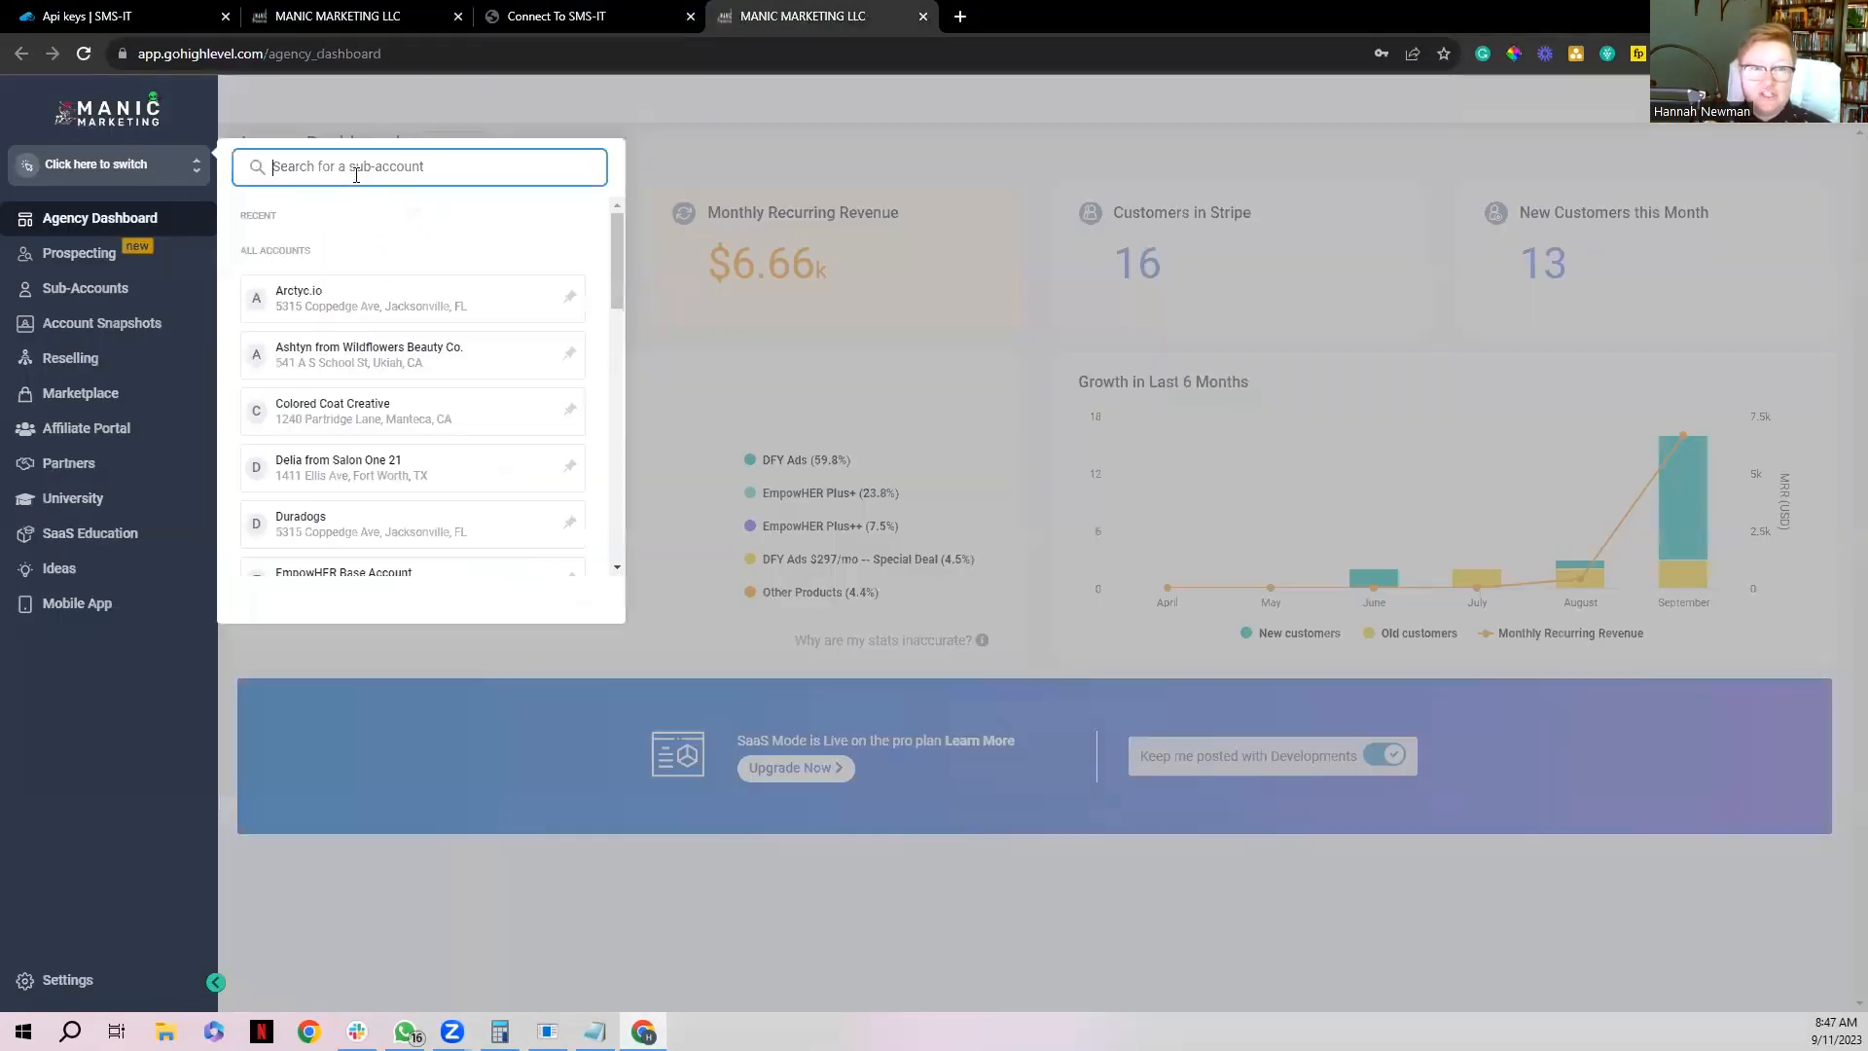
pyautogui.write('mani')
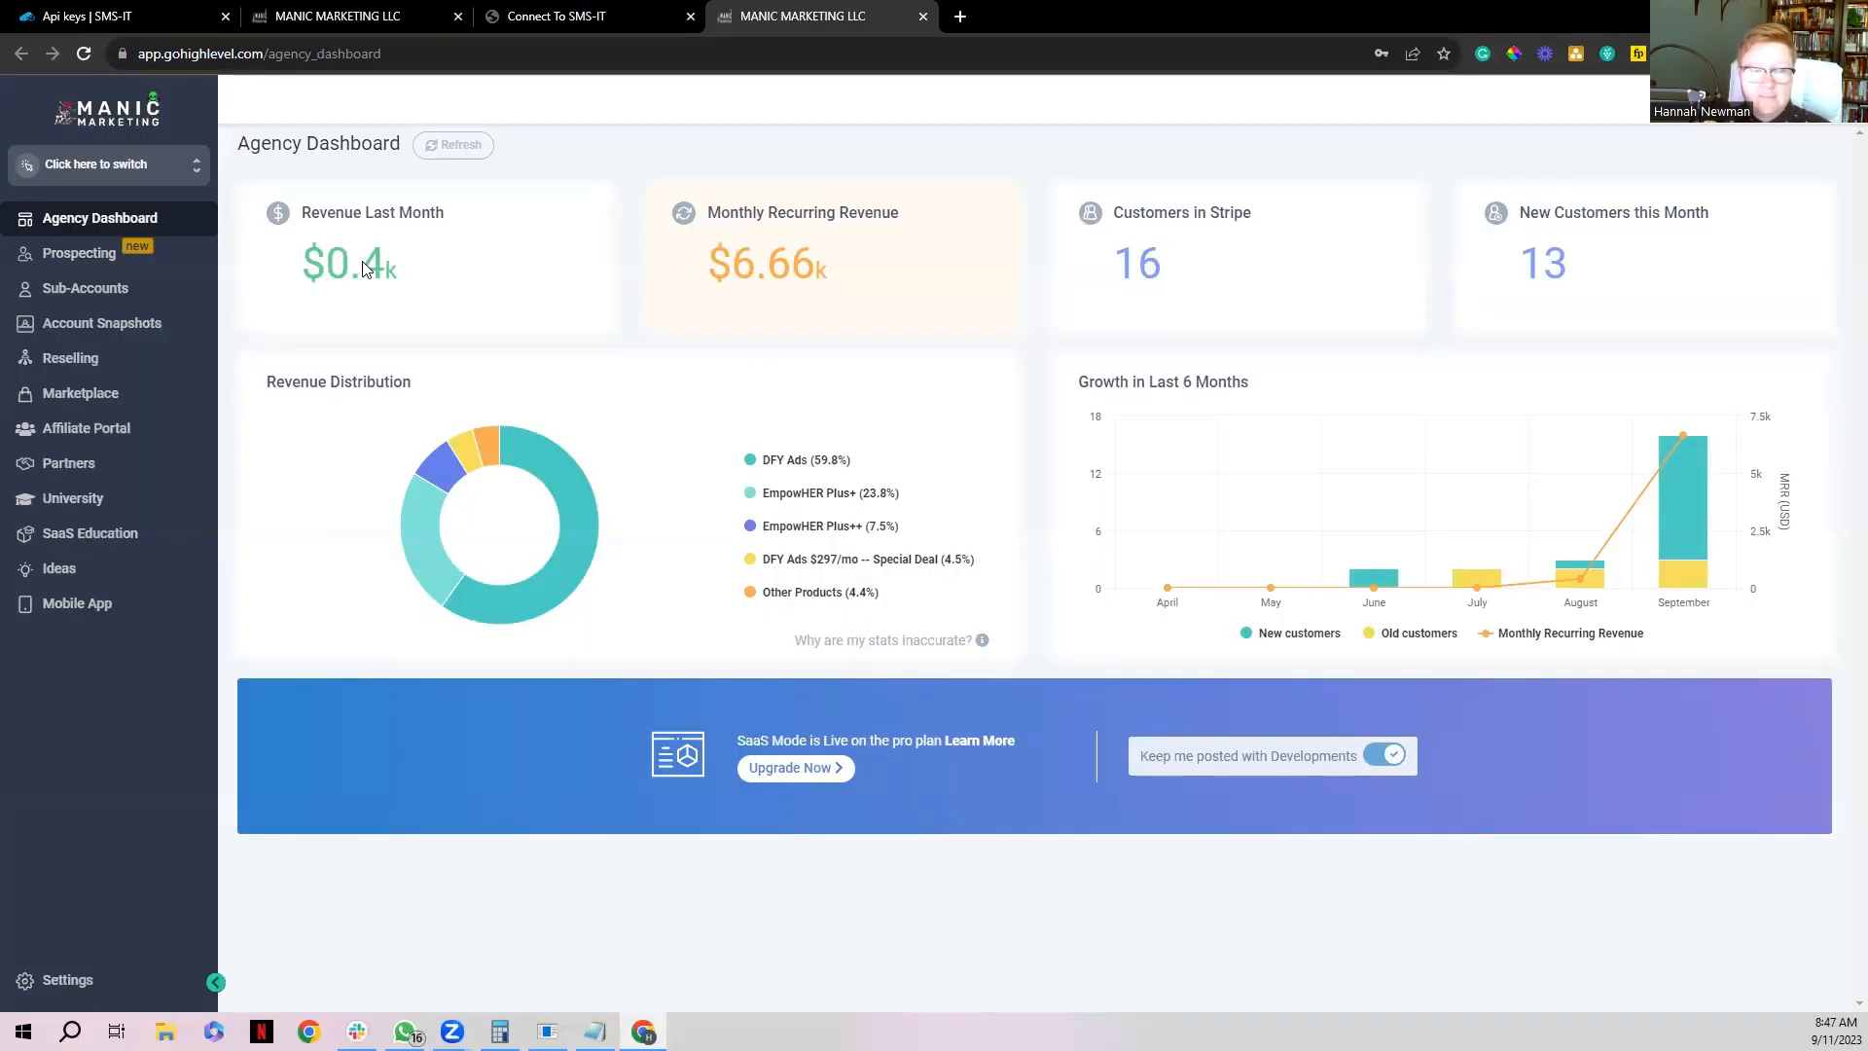
pyautogui.click(107, 164)
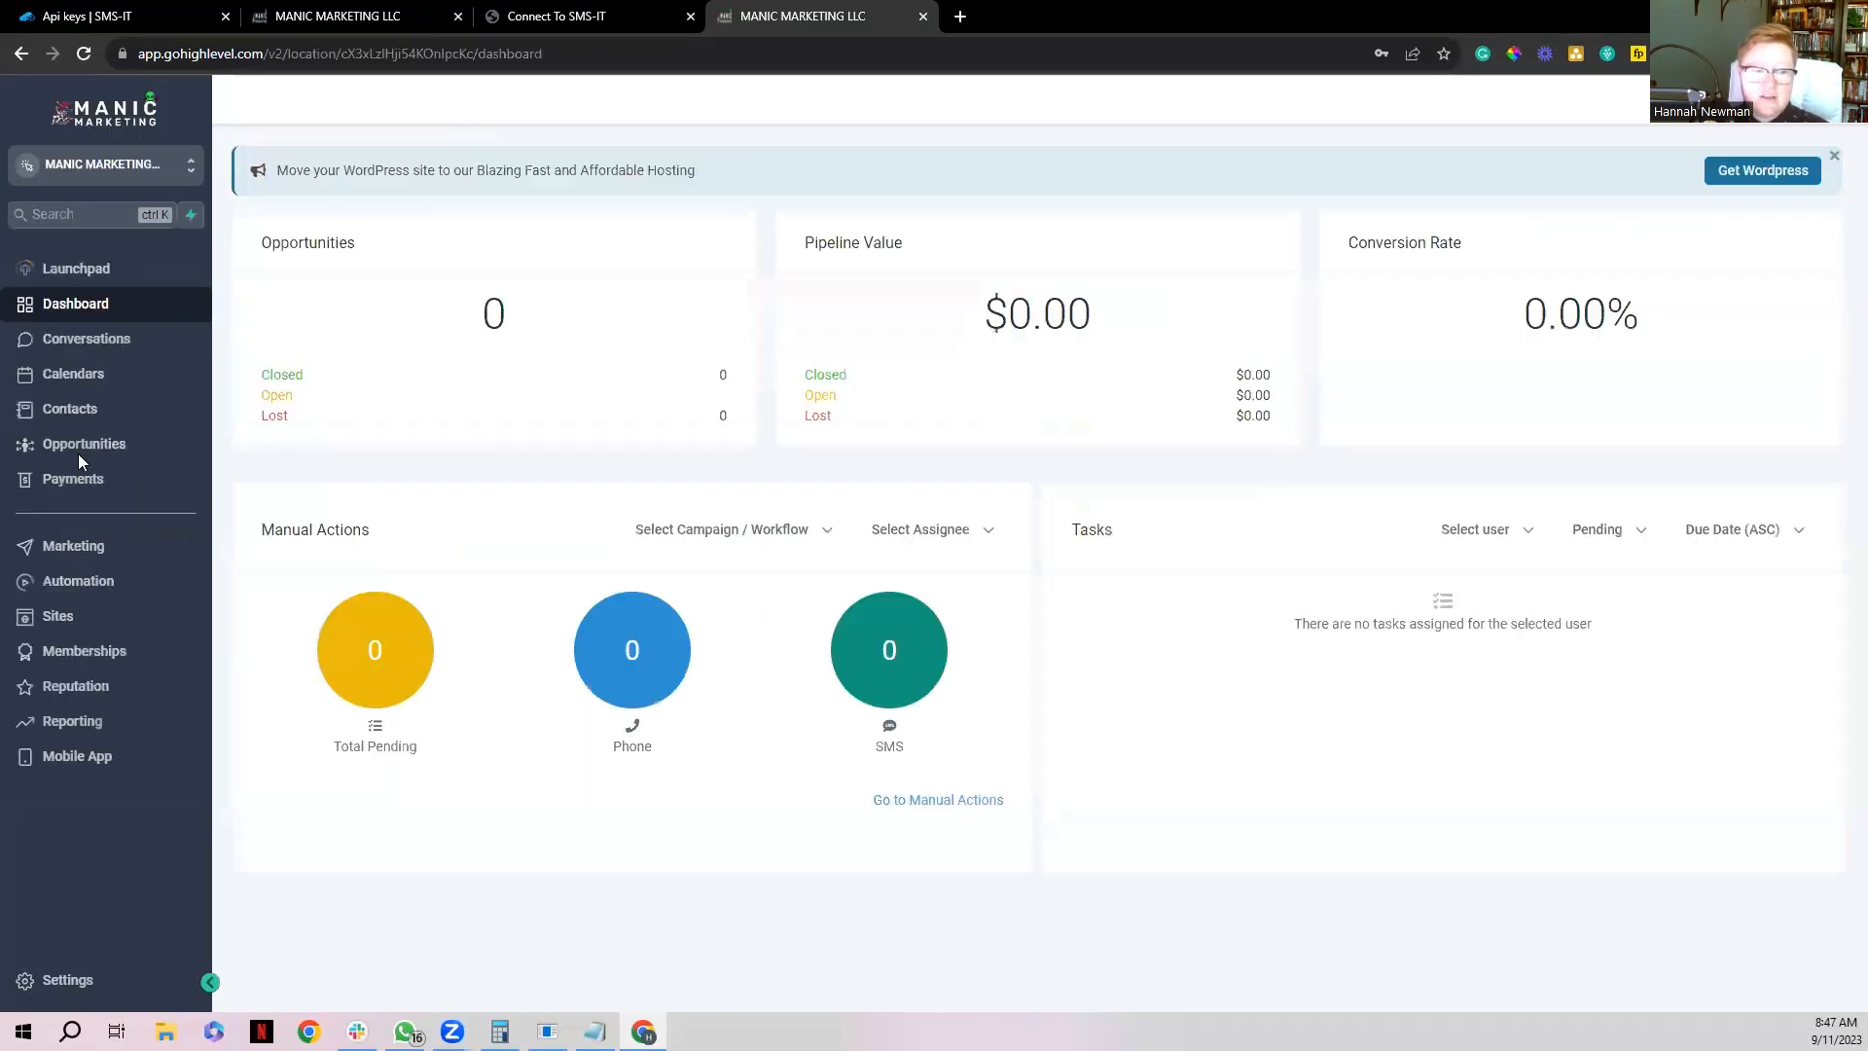
pyautogui.click(67, 980)
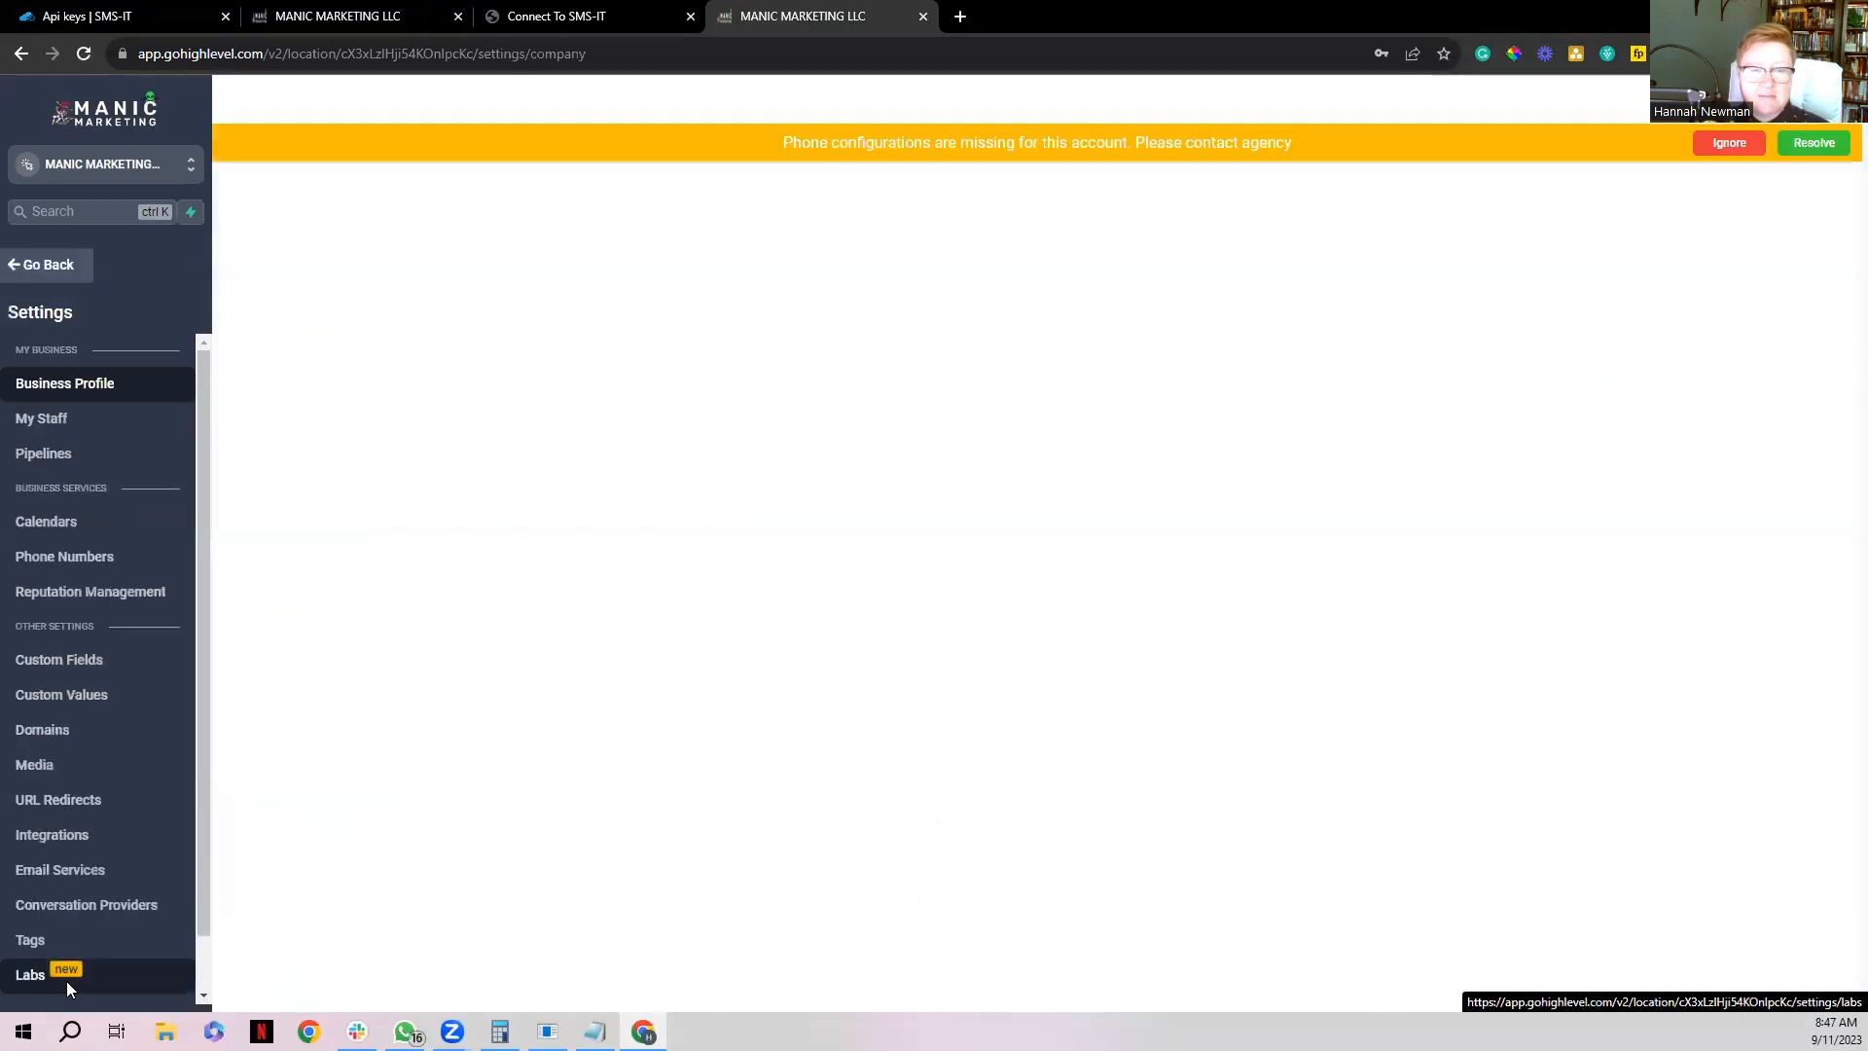
pyautogui.moveTo(64, 556)
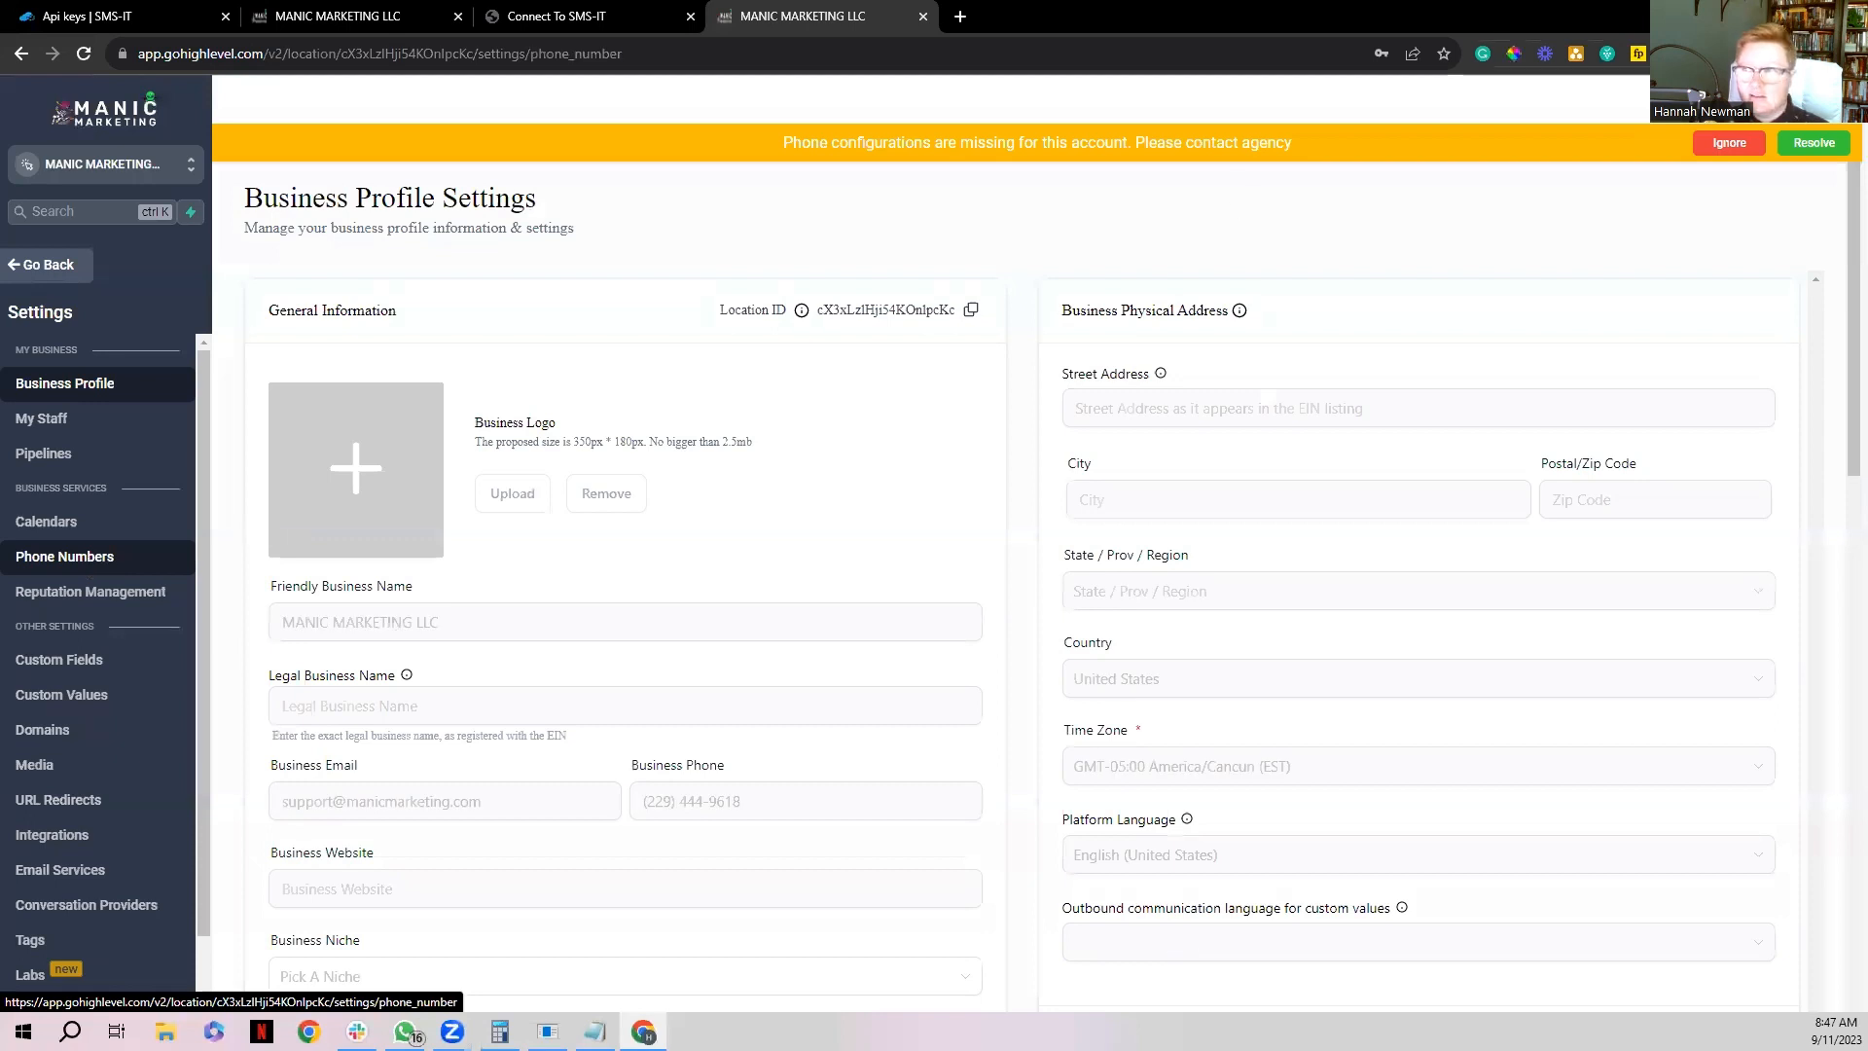
# Save SMS-IT Custom Provider under Phone Numbers' Advanced Settings.
pyautogui.click(64, 557)
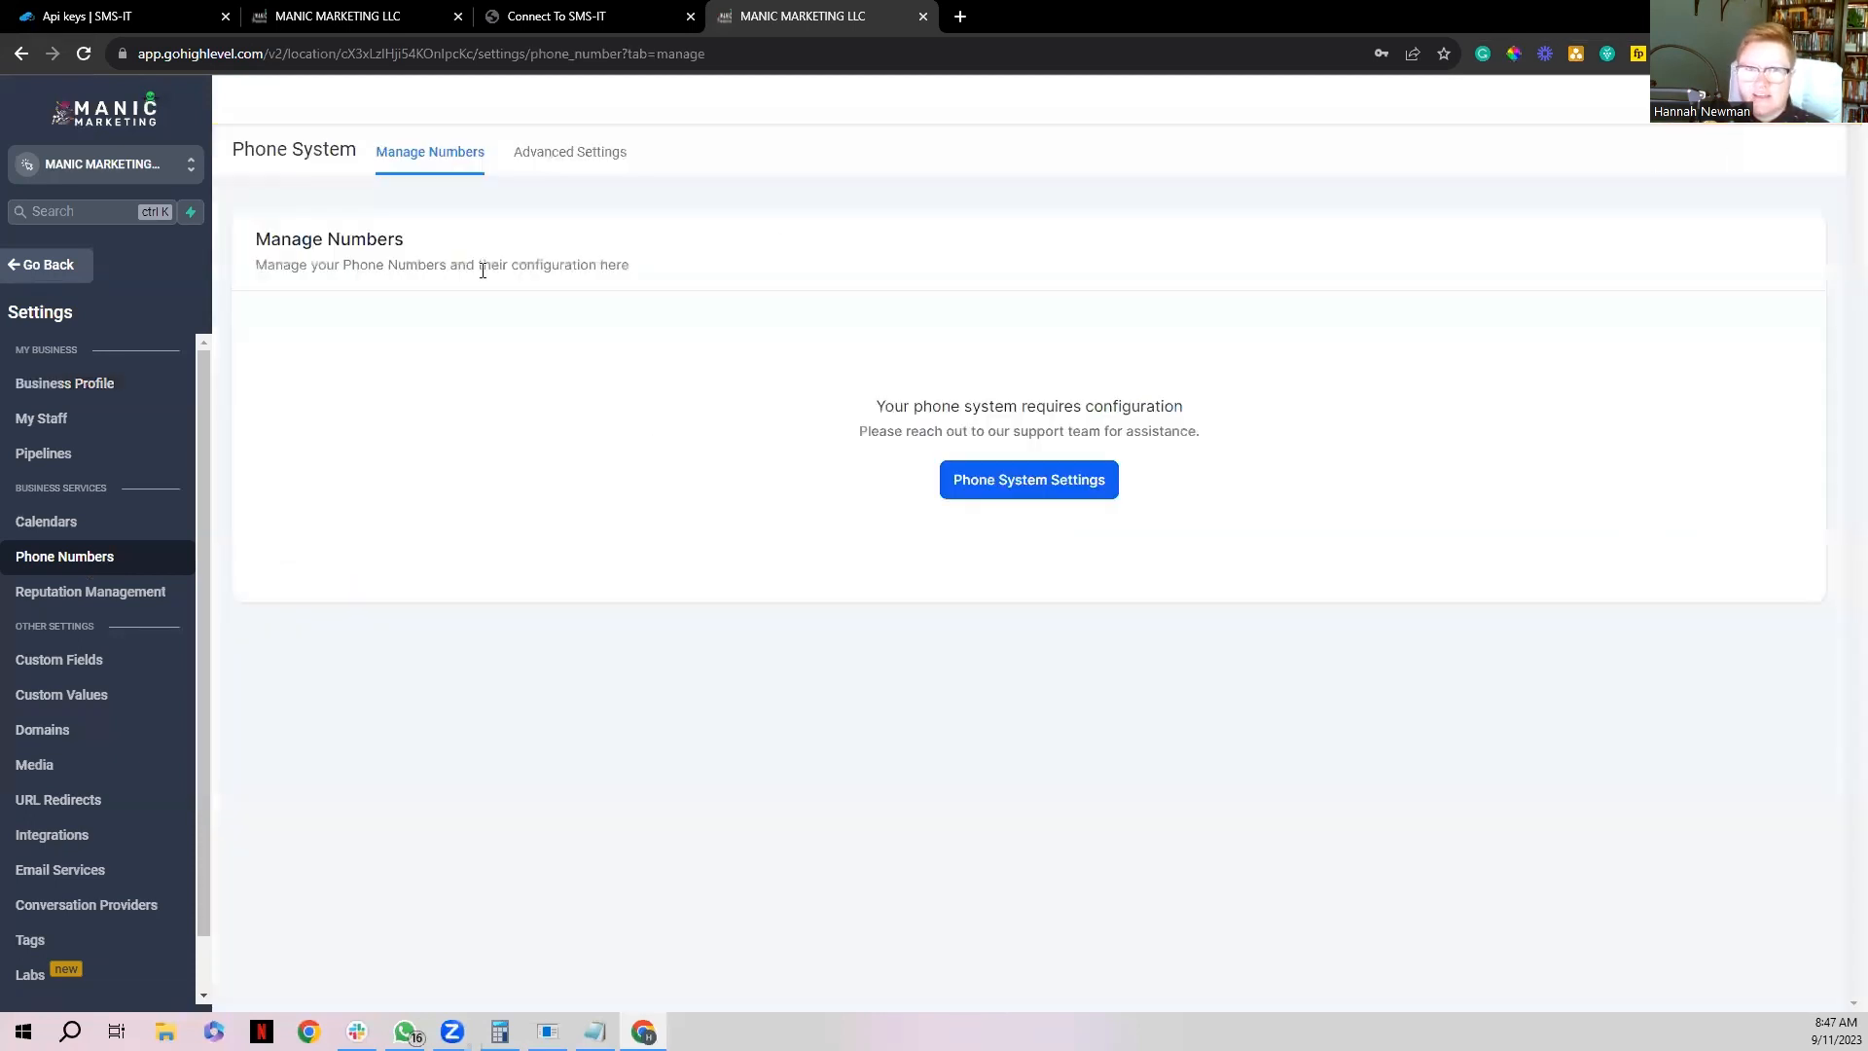
pyautogui.click(570, 151)
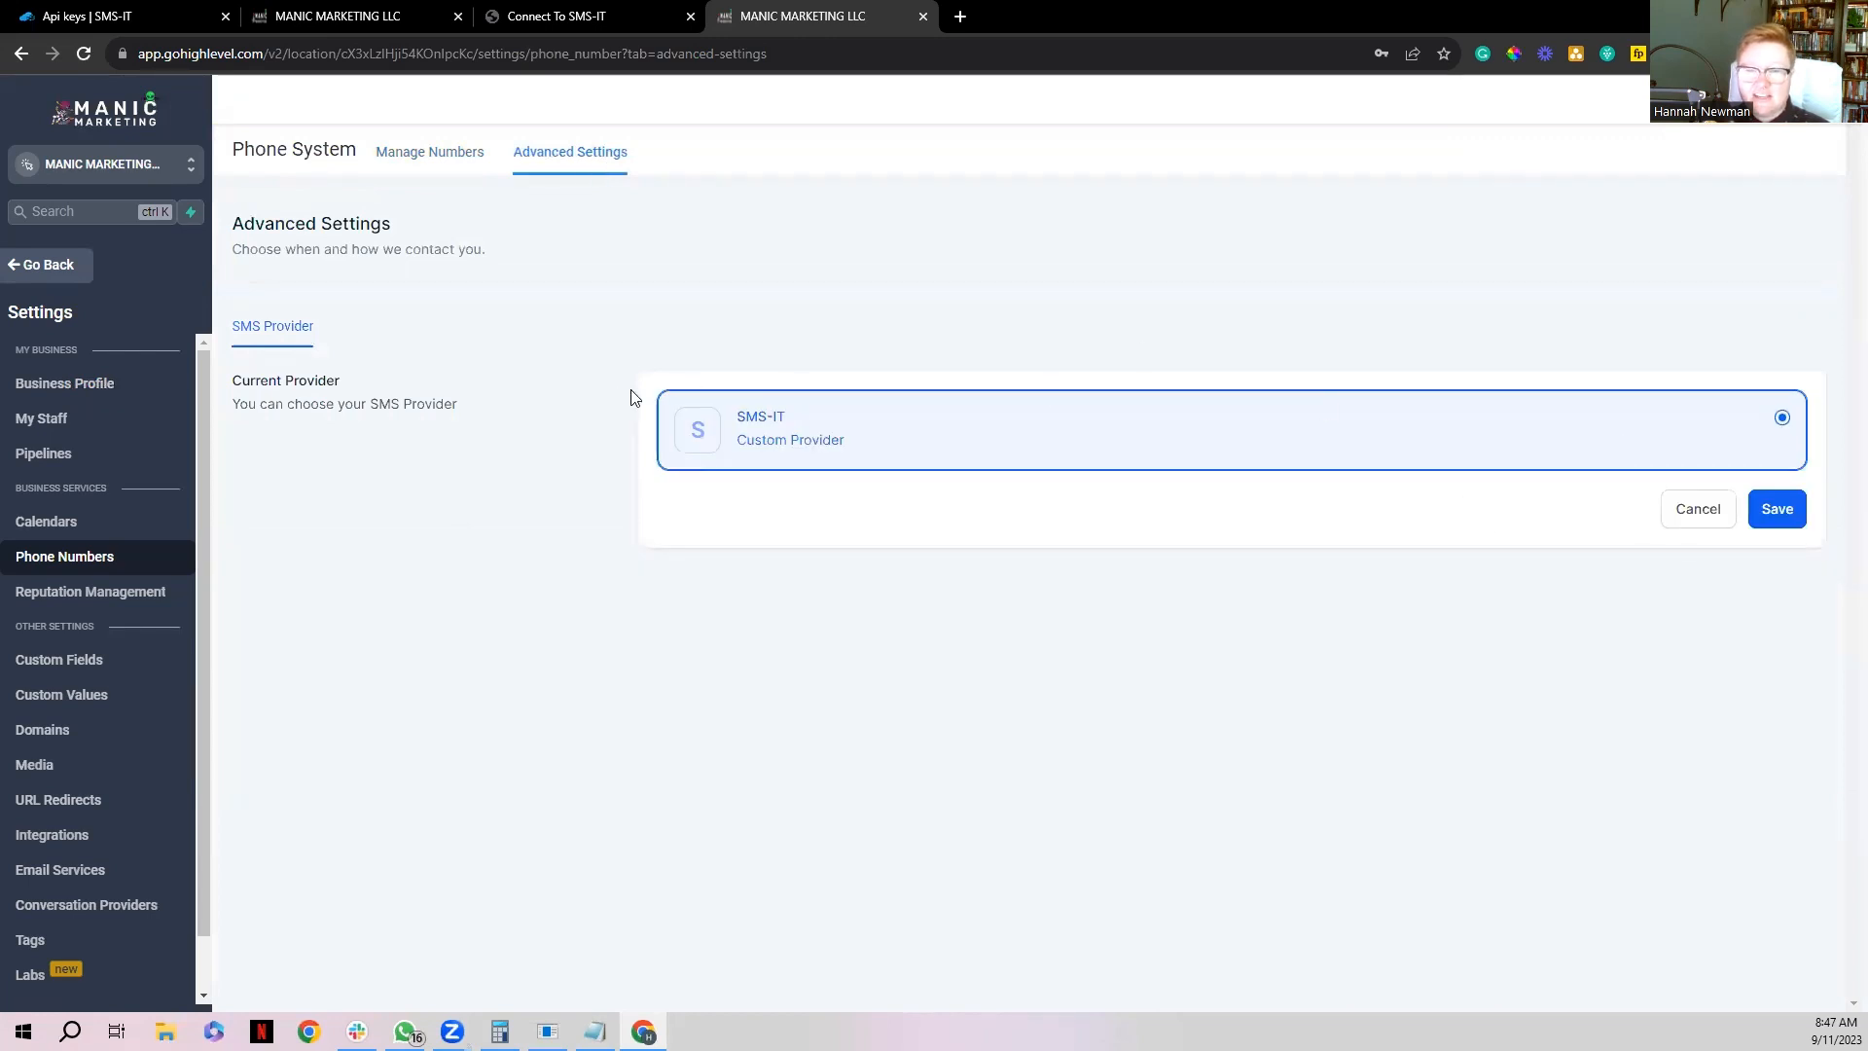
pyautogui.moveTo(697, 417)
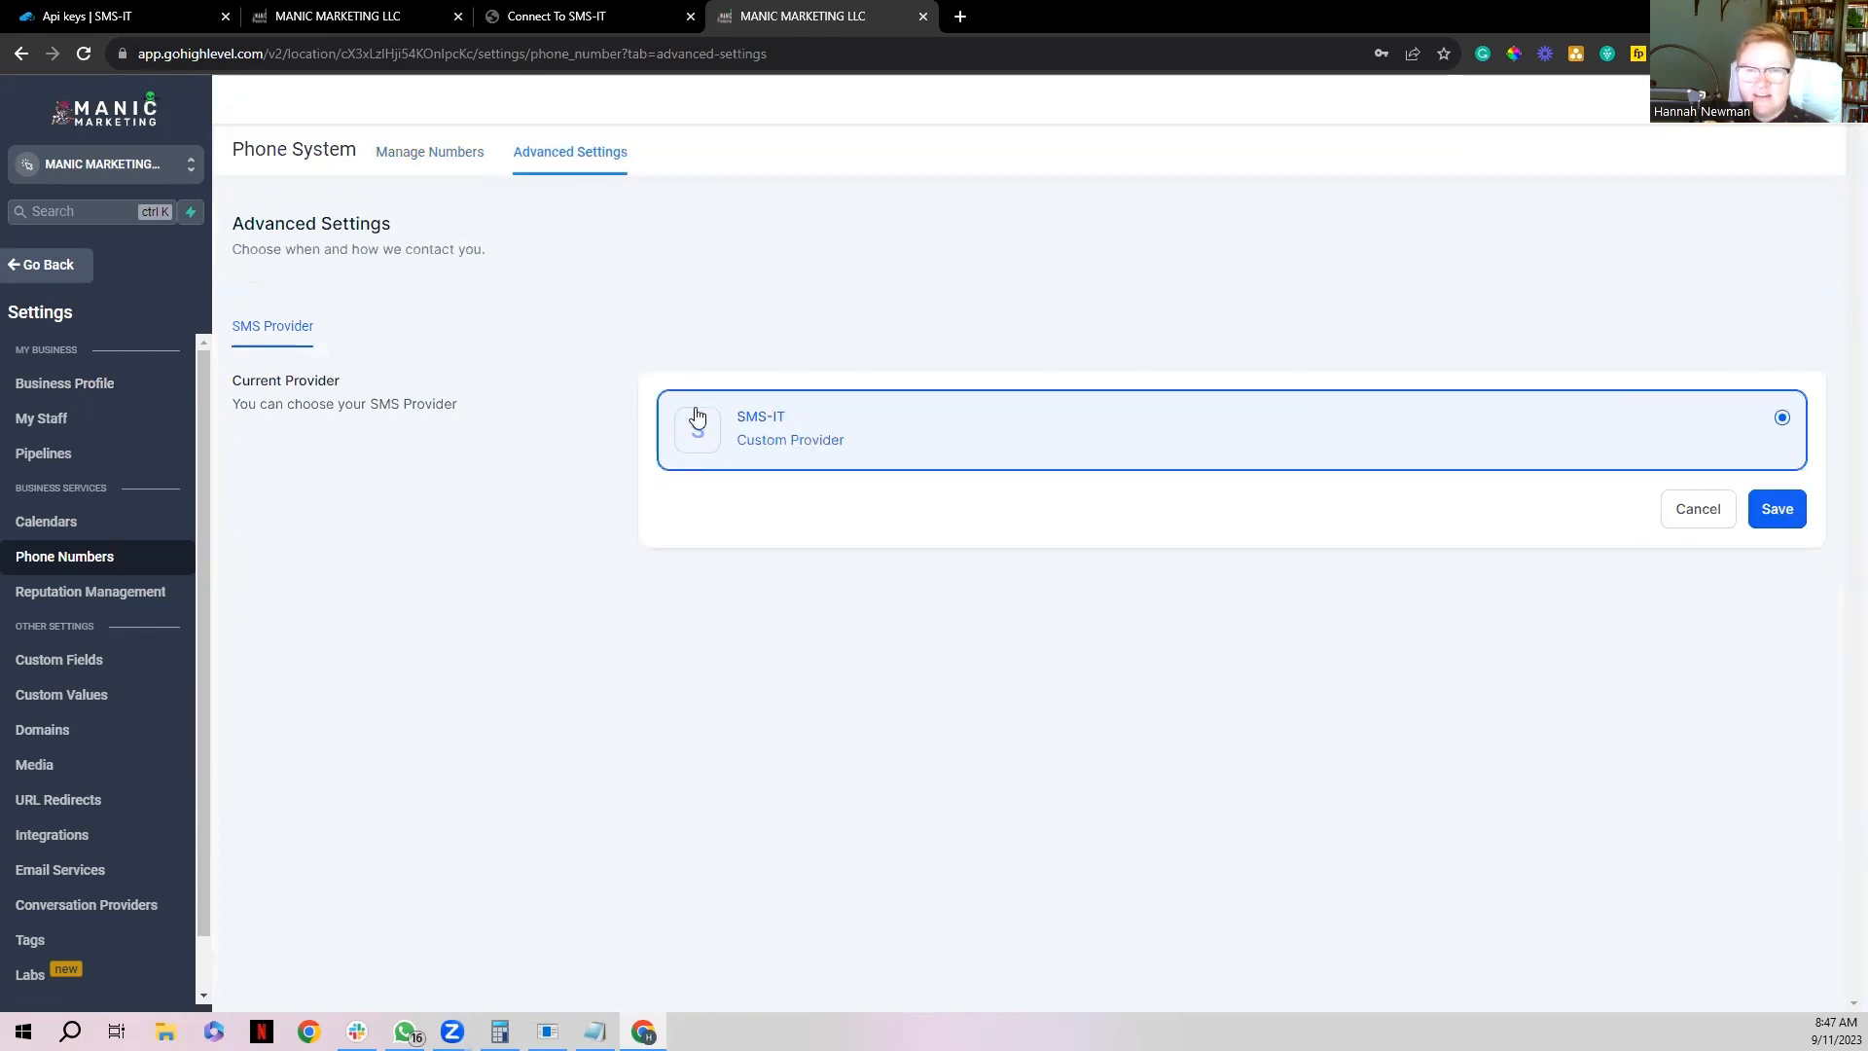
pyautogui.moveTo(805, 468)
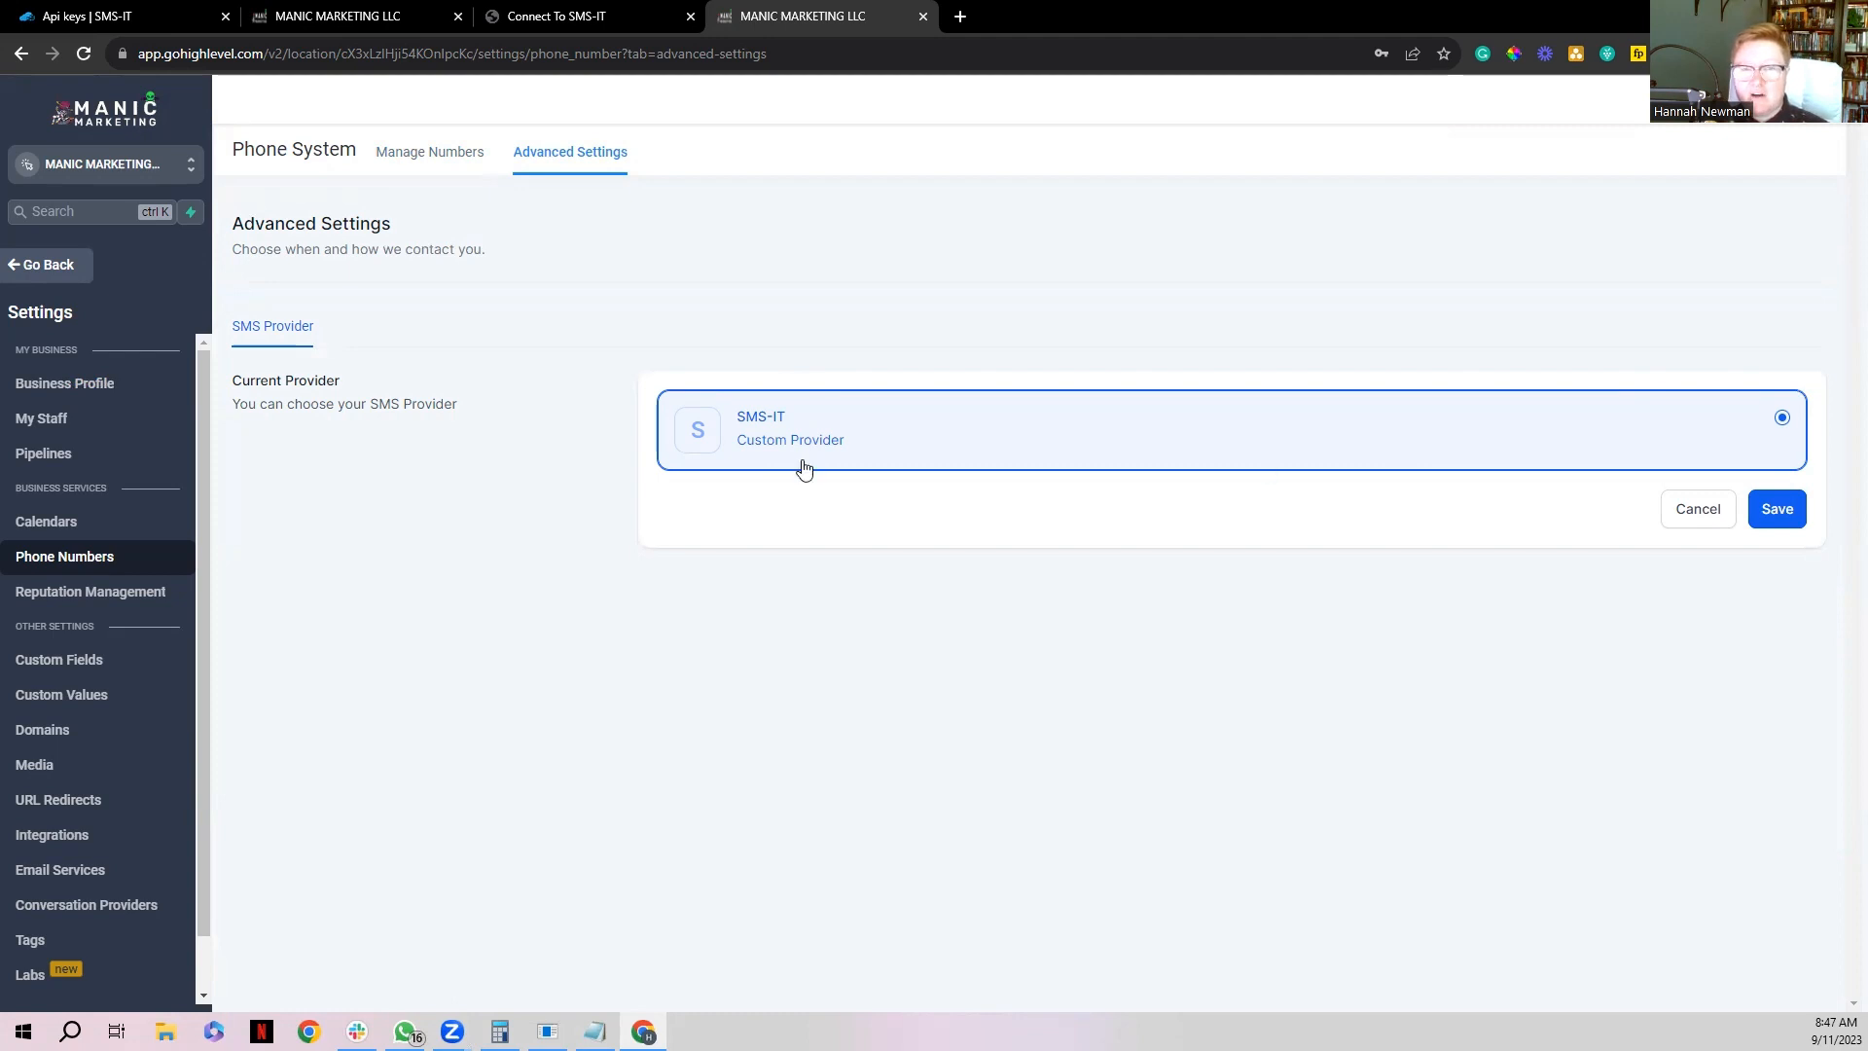
pyautogui.moveTo(1168, 600)
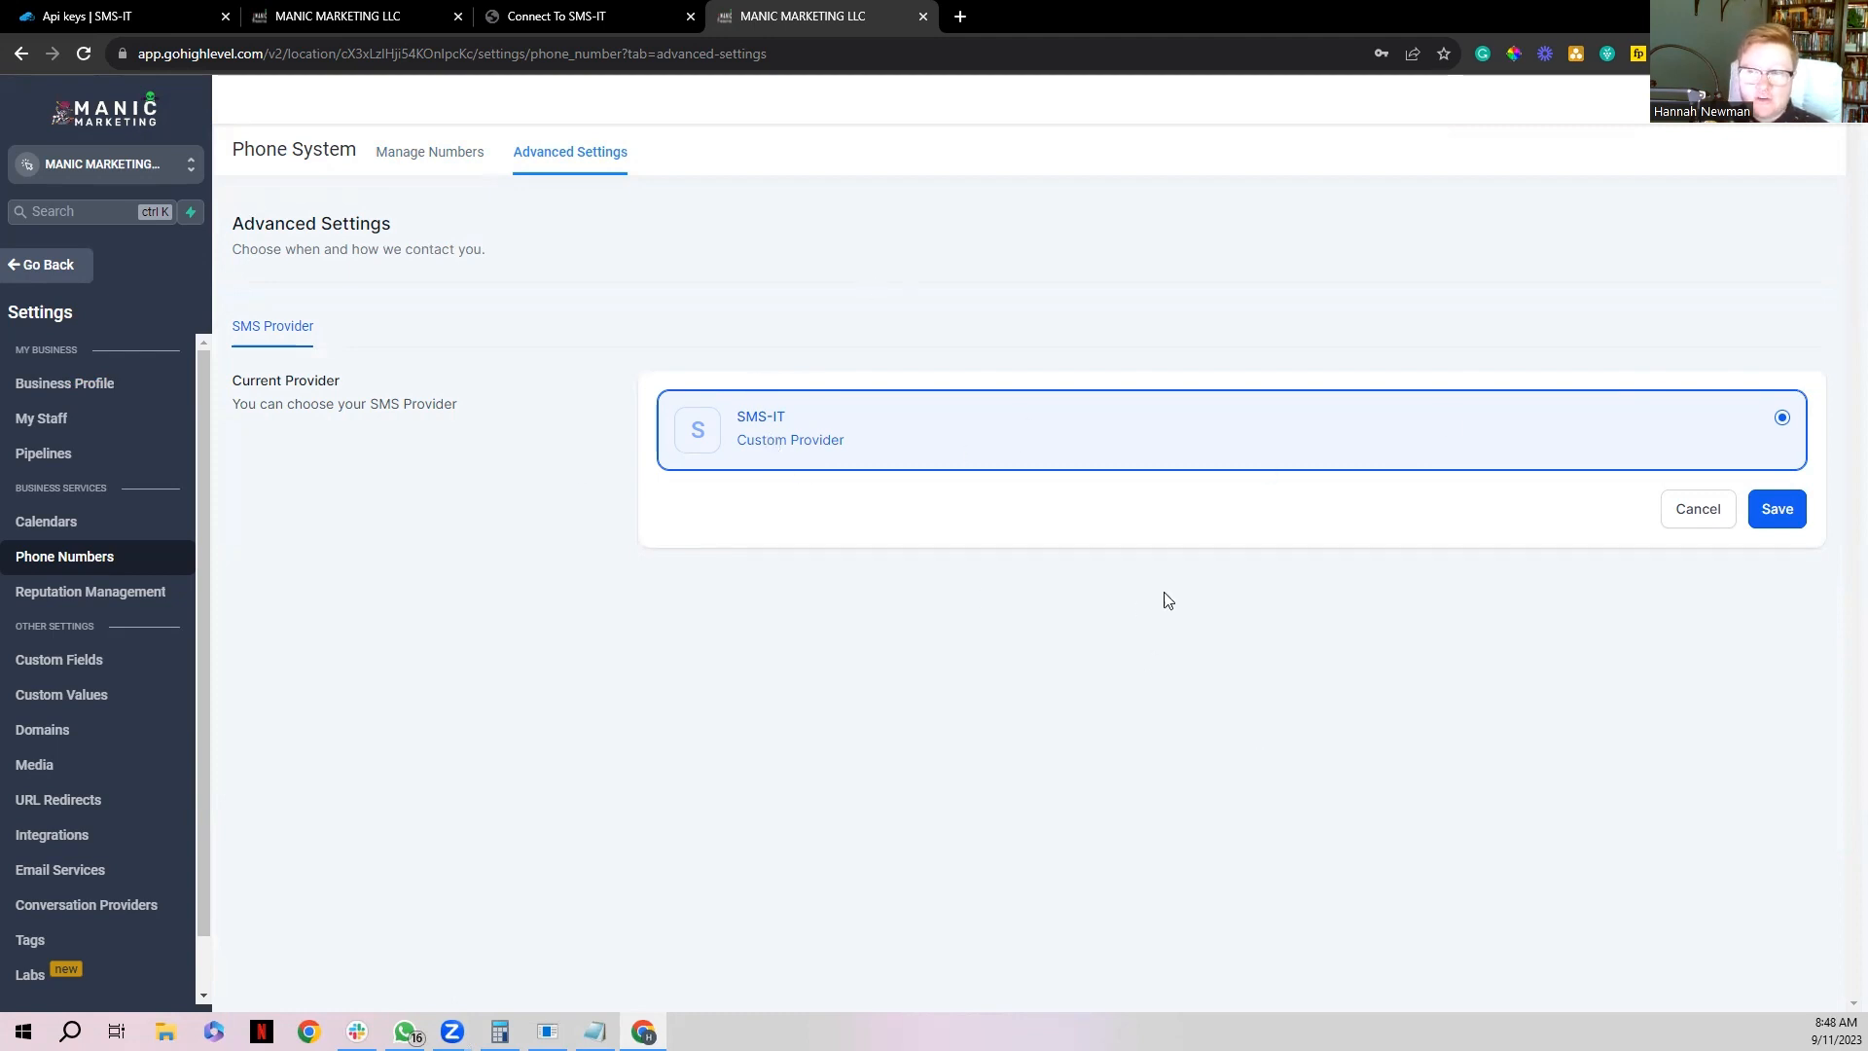
pyautogui.click(1777, 509)
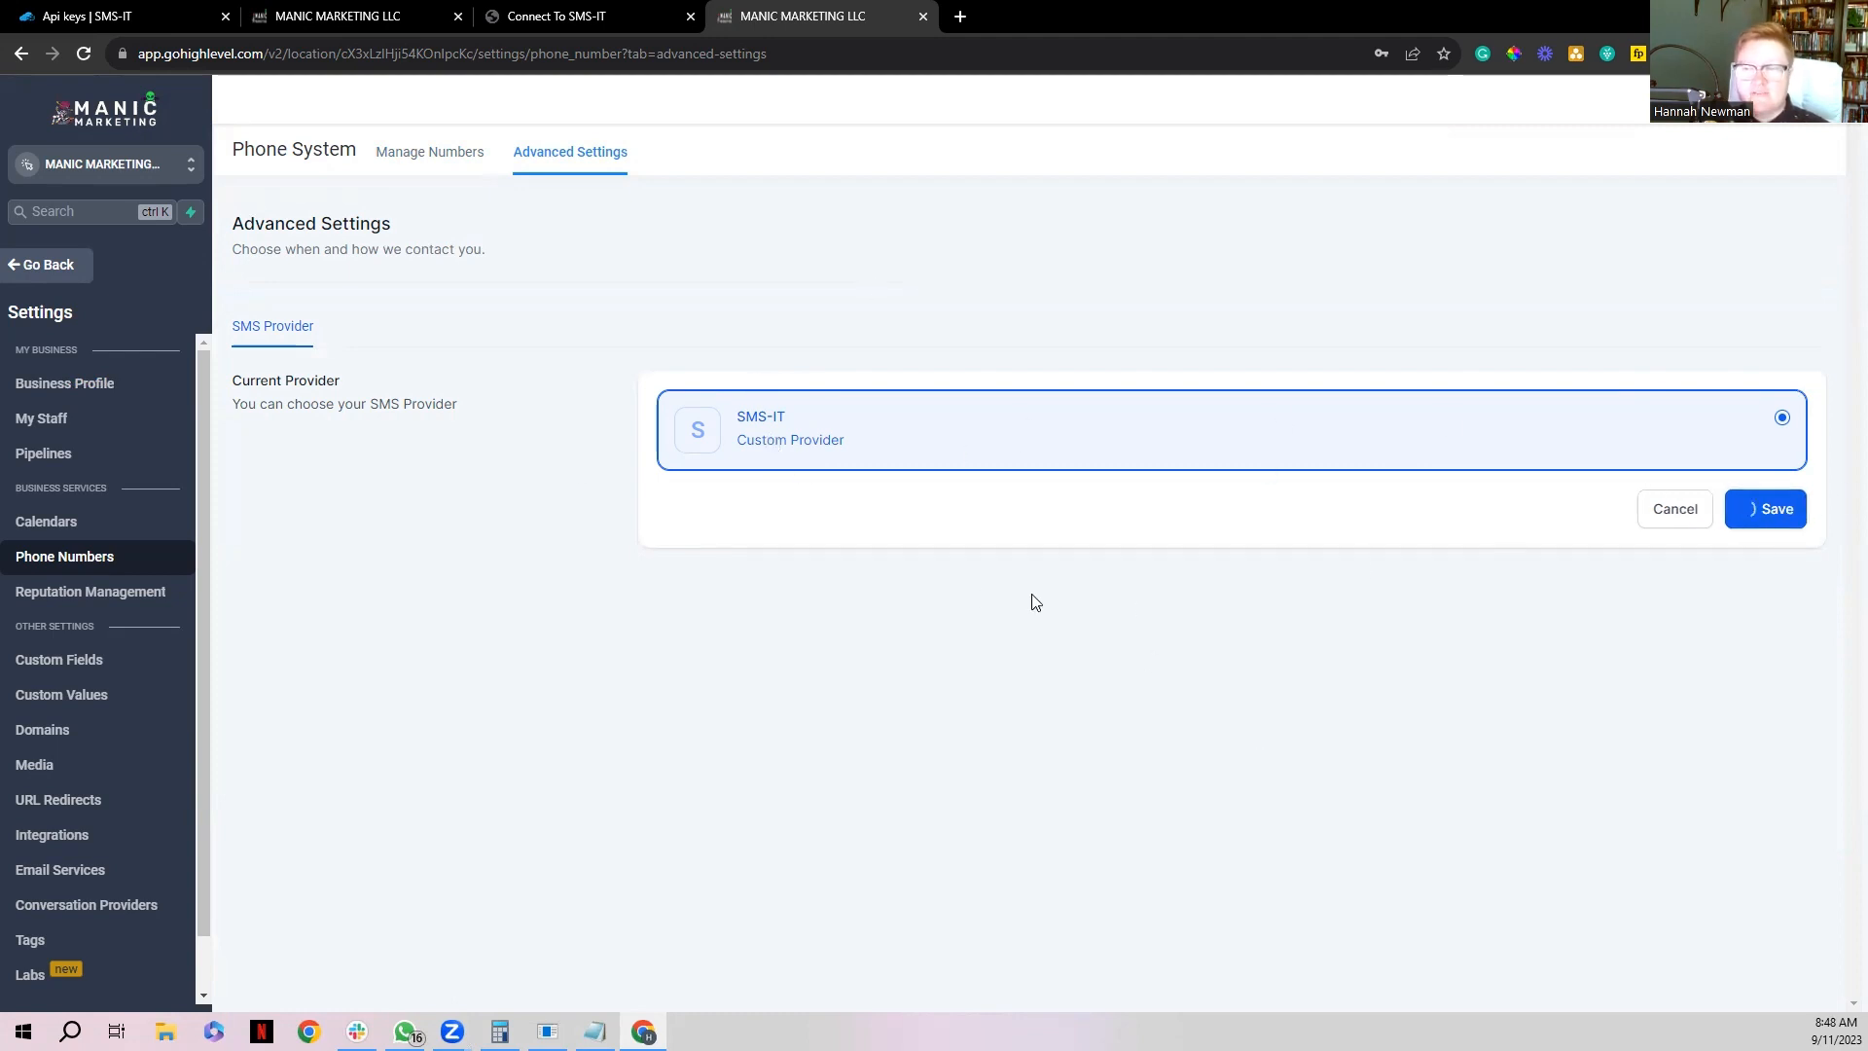
pyautogui.click(1764, 509)
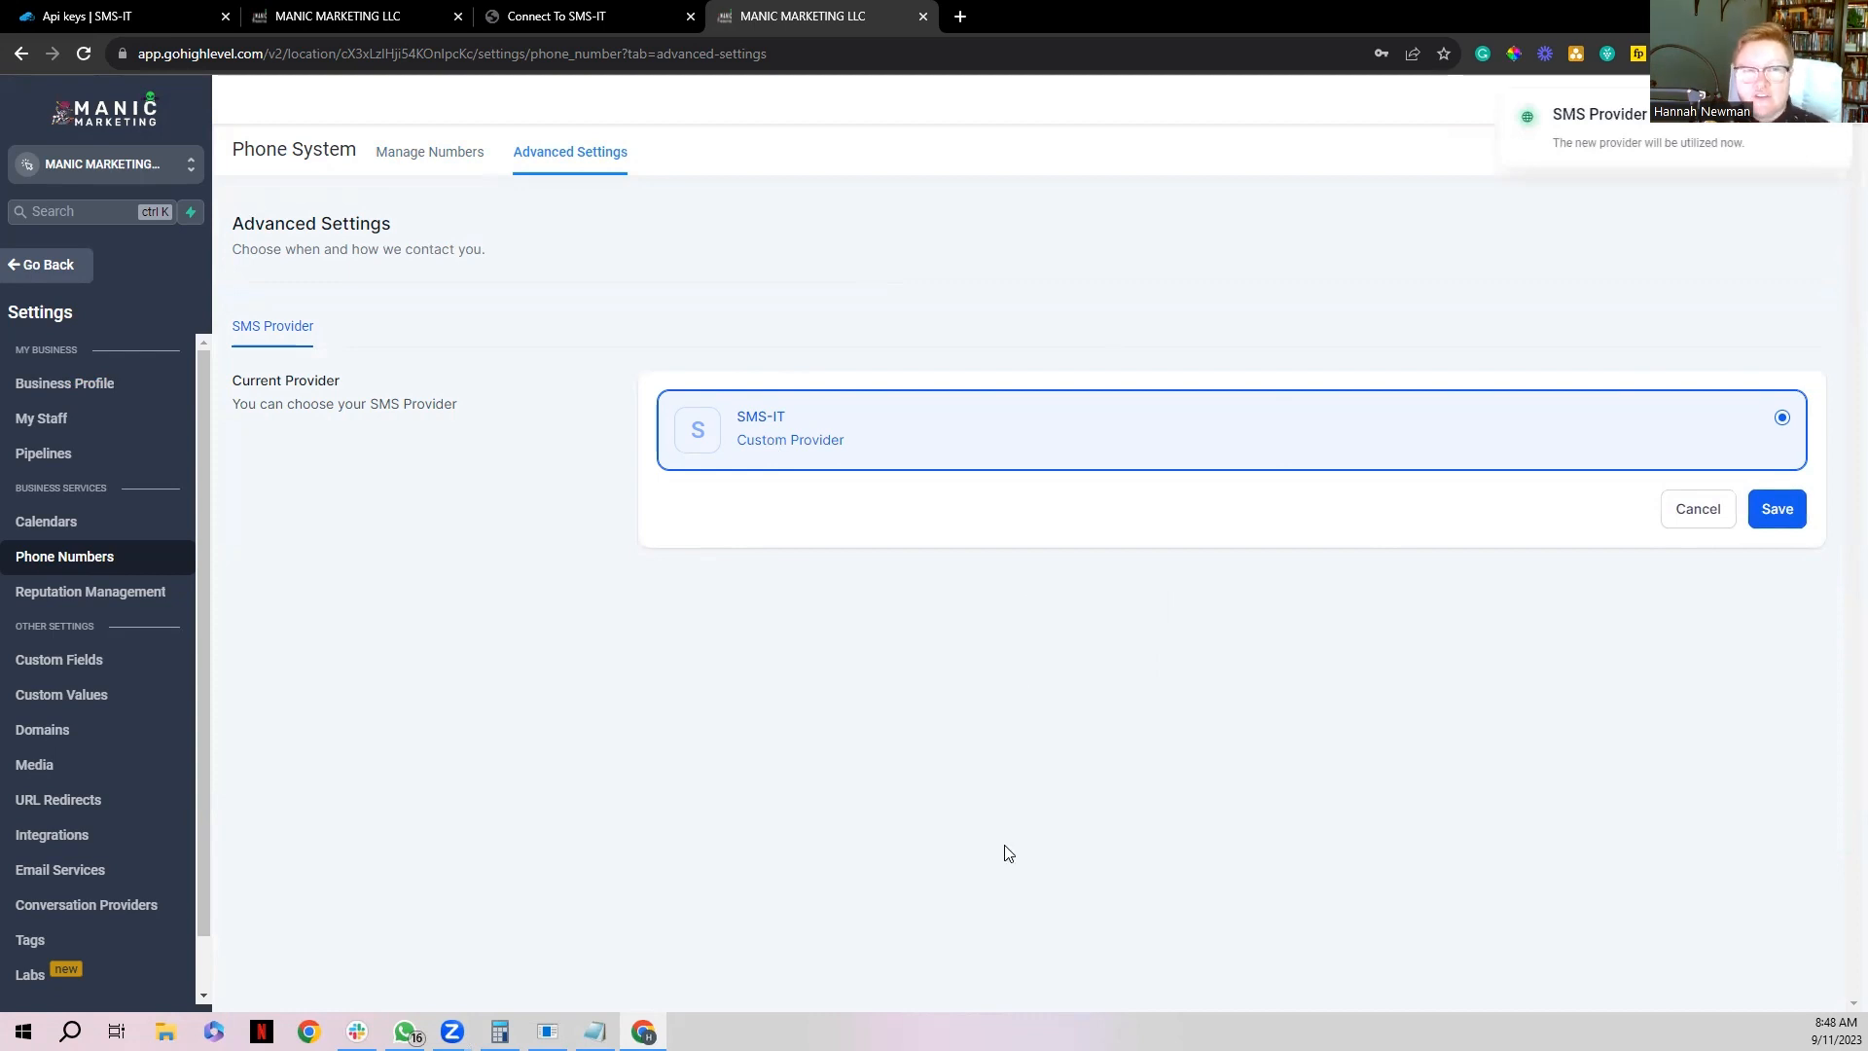